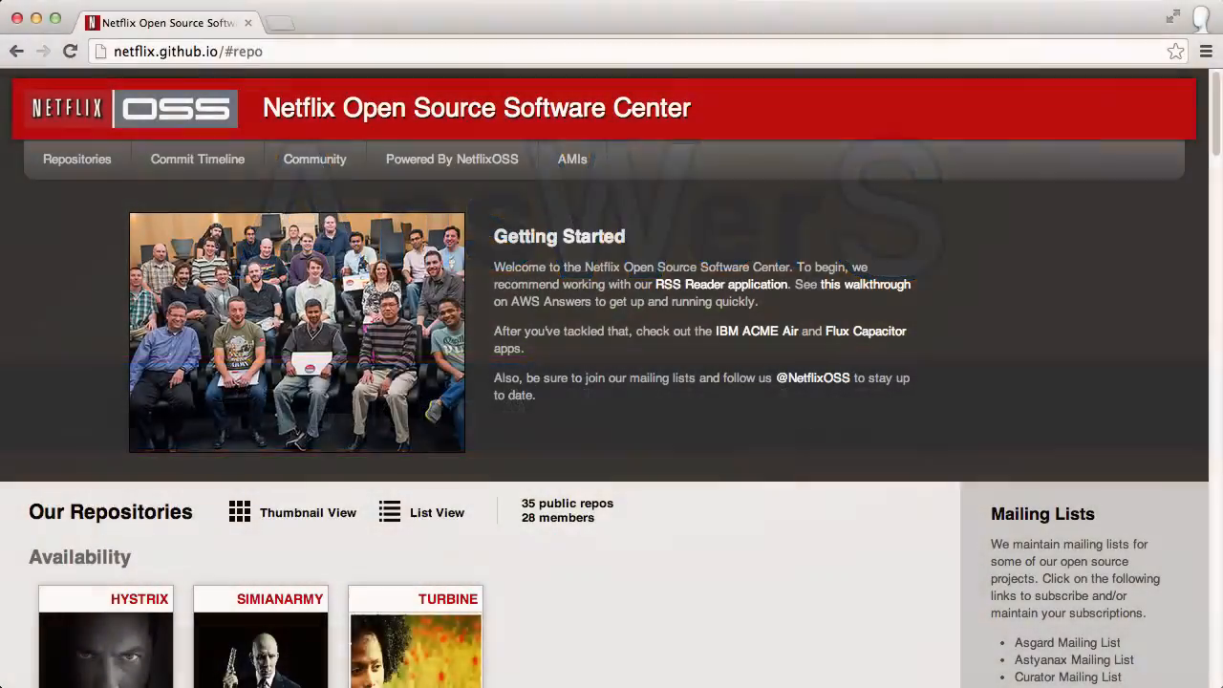
Step: Browse the Netflix aminator repo, then open Wiki > Configuration and scroll to the Sample Policy
scroll(down, 3)
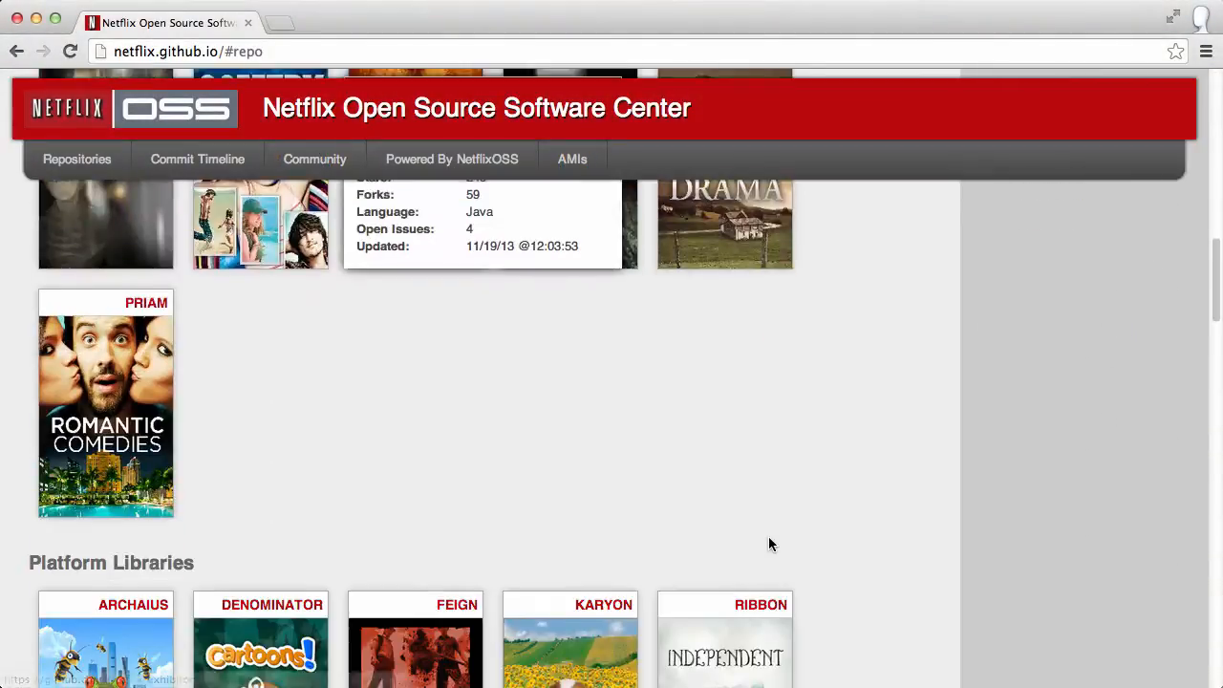
scroll(down, 3)
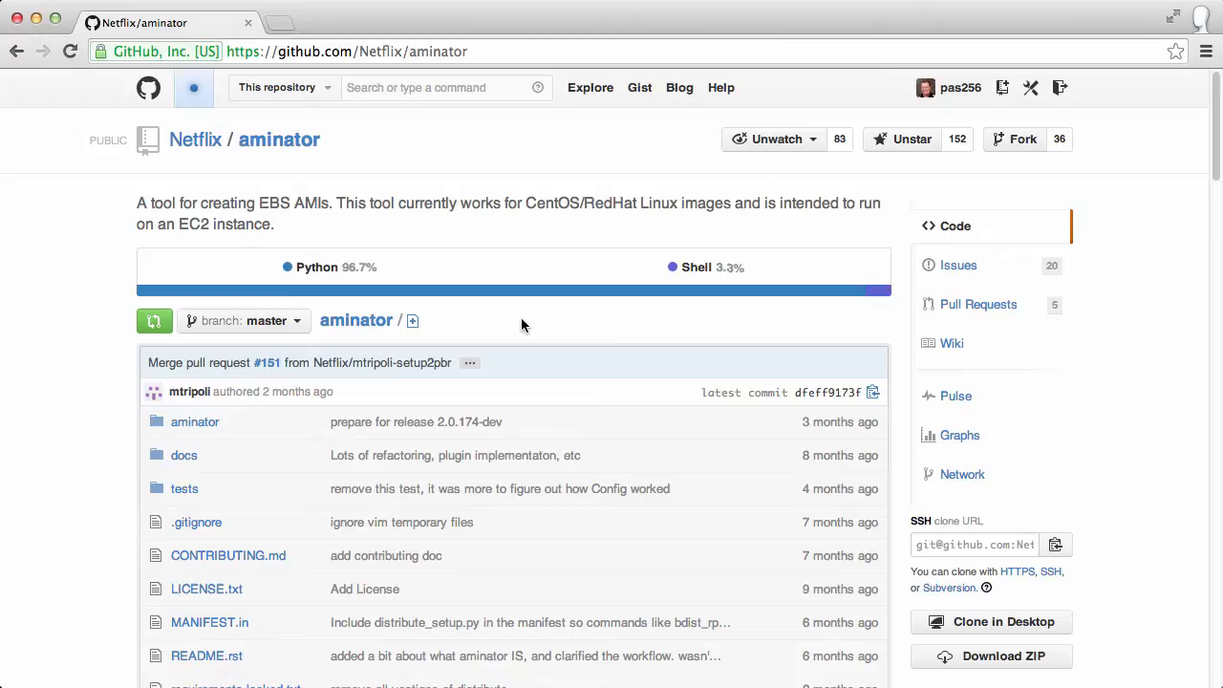
scroll(down, 3)
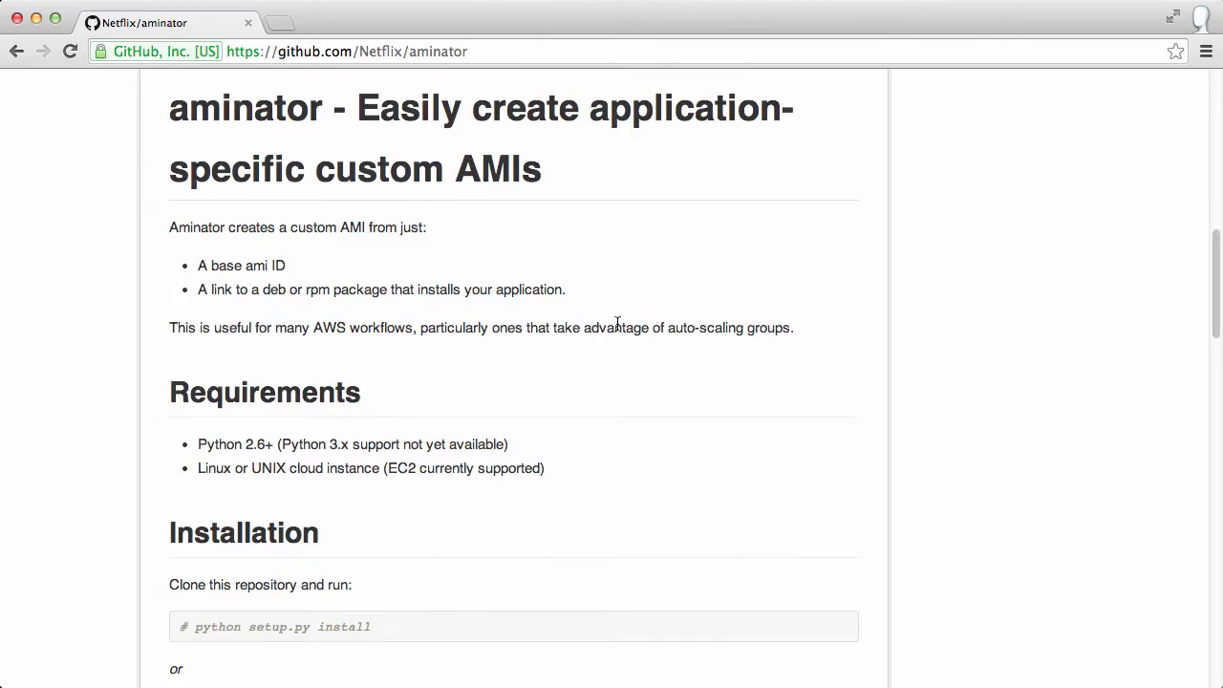
mouse_move(496, 438)
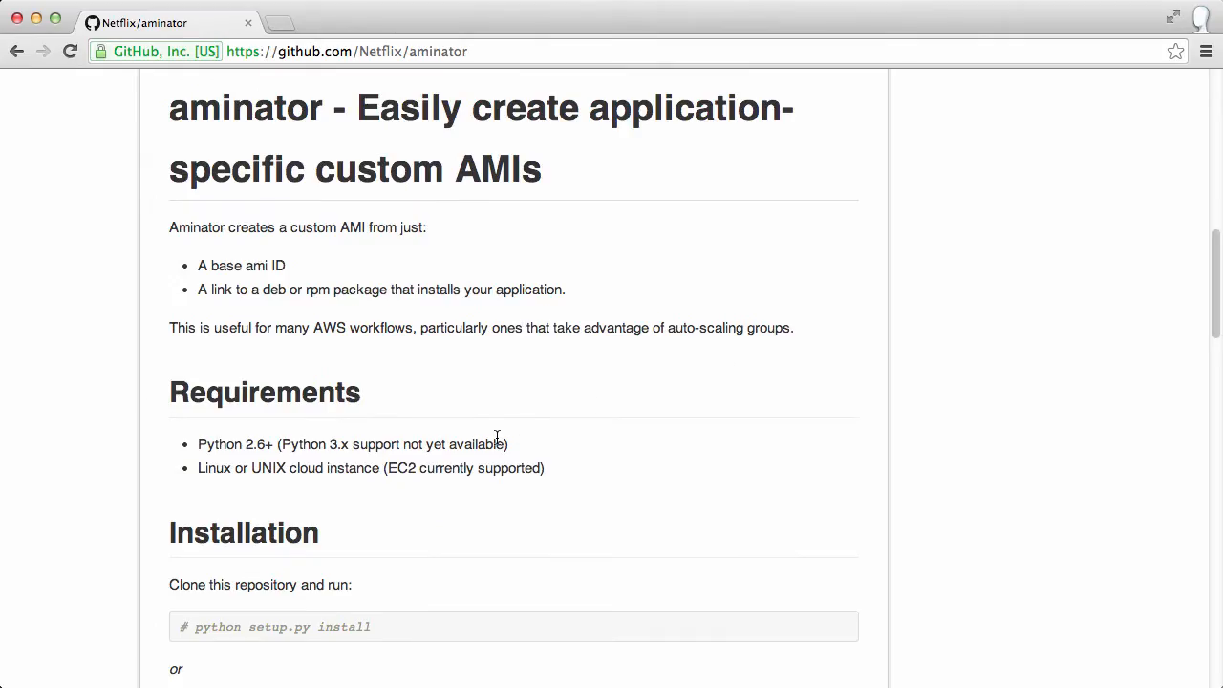
scroll(down, 3)
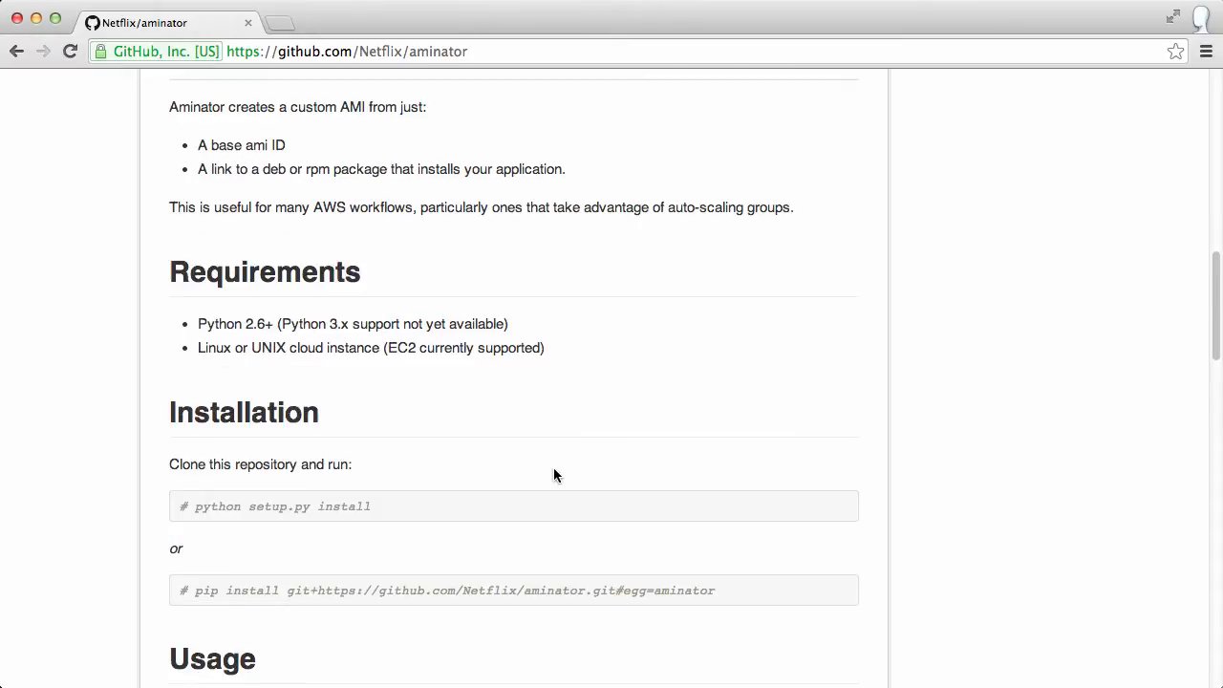
scroll(up, 3)
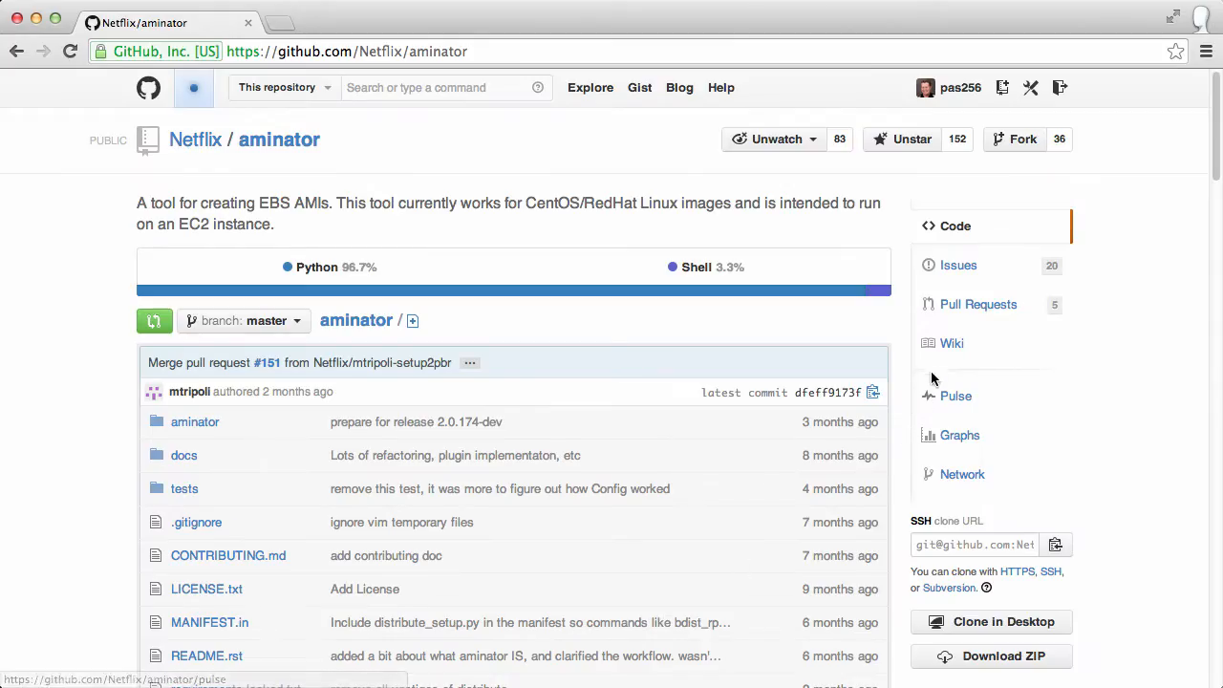
click(952, 343)
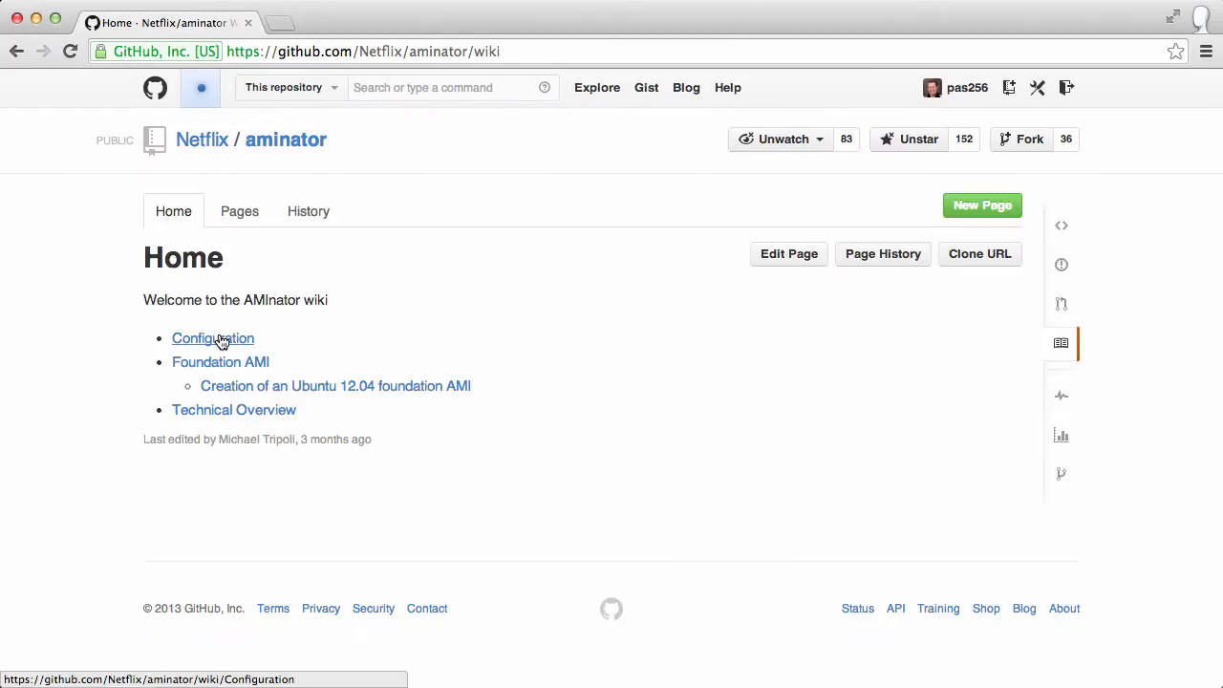
click(212, 338)
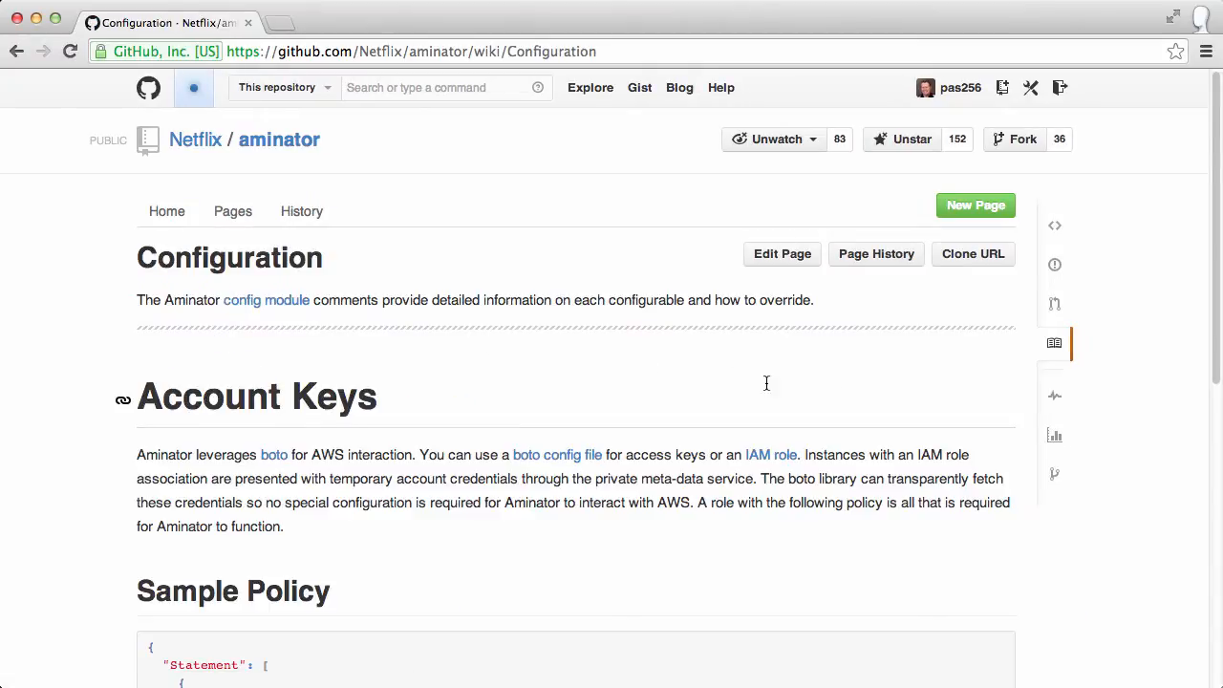
scroll(down, 3)
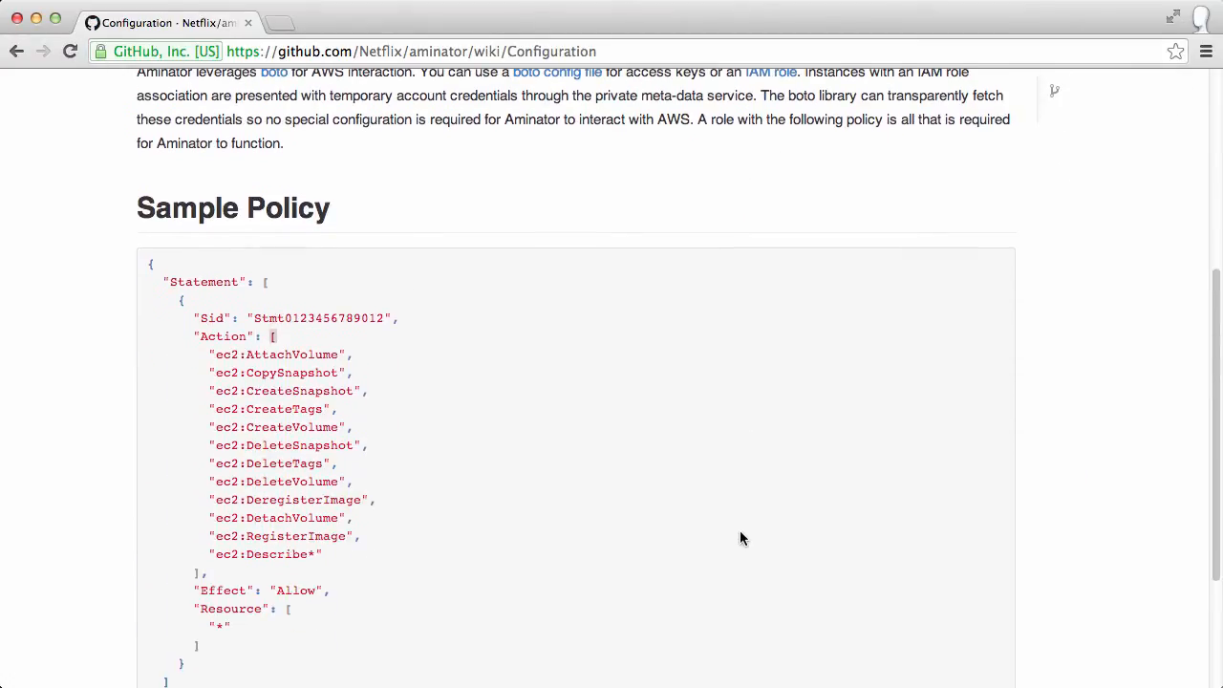
click(361, 33)
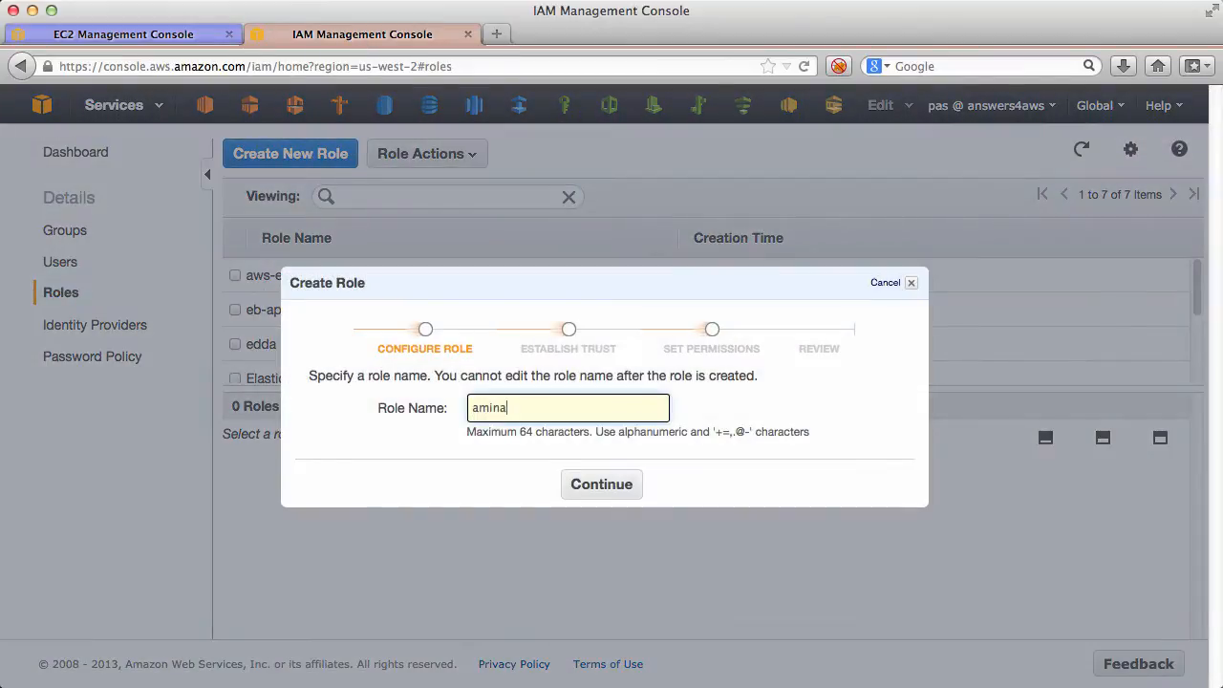
Step: Create IAM role 'aminator' trusting ec2.amazonaws.com with the pasted custom policy
click(601, 484)
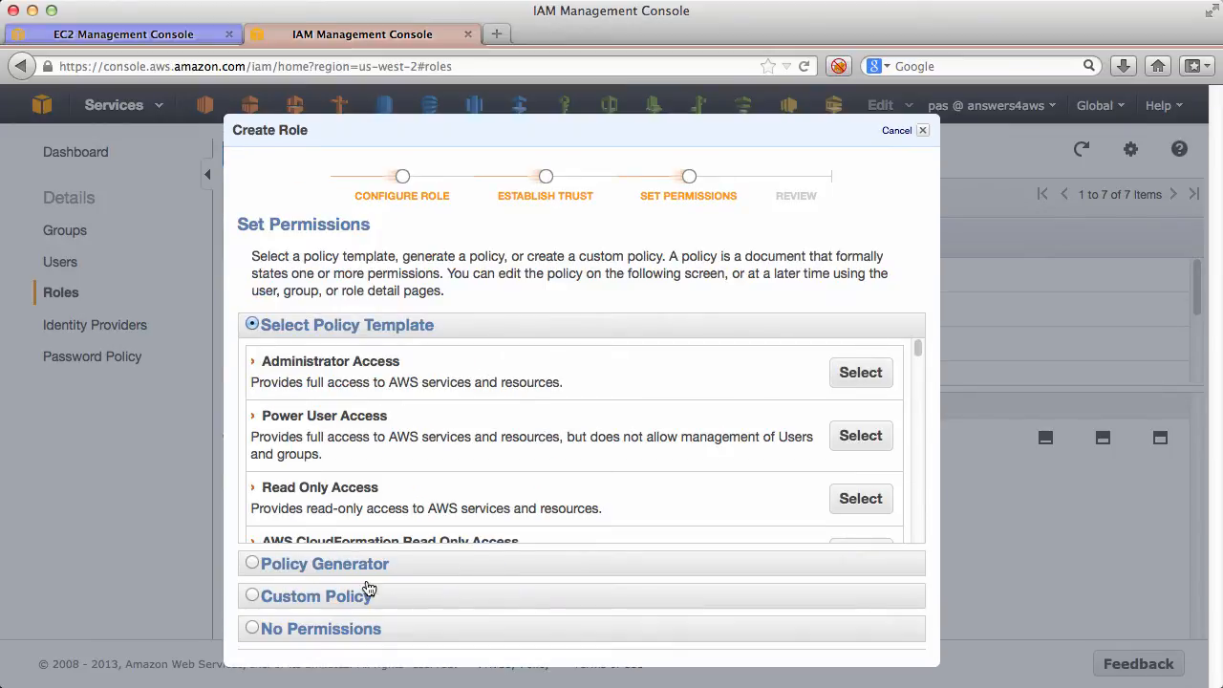
click(252, 595)
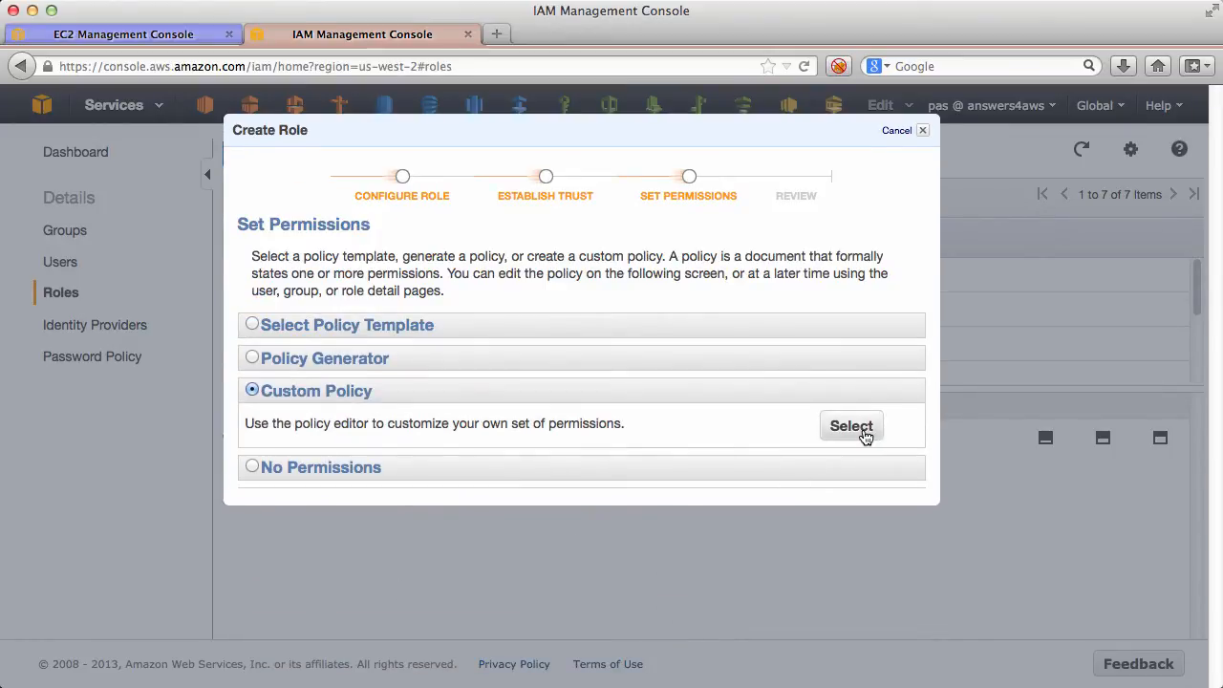
click(851, 425)
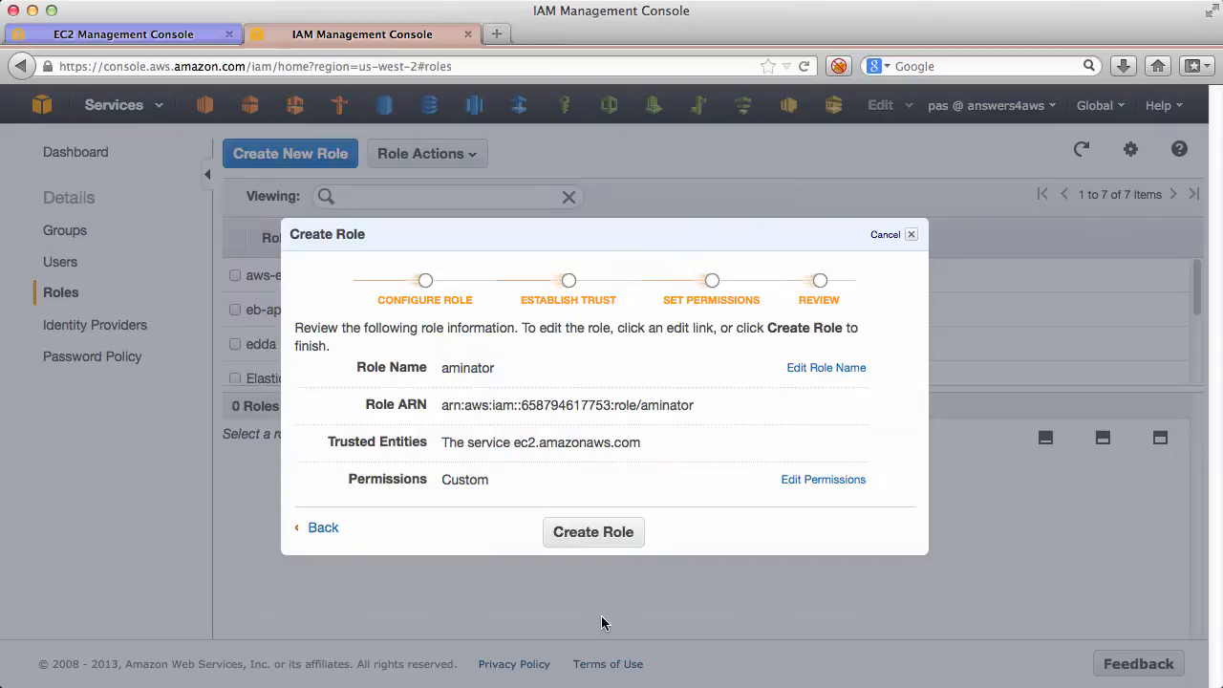
click(592, 532)
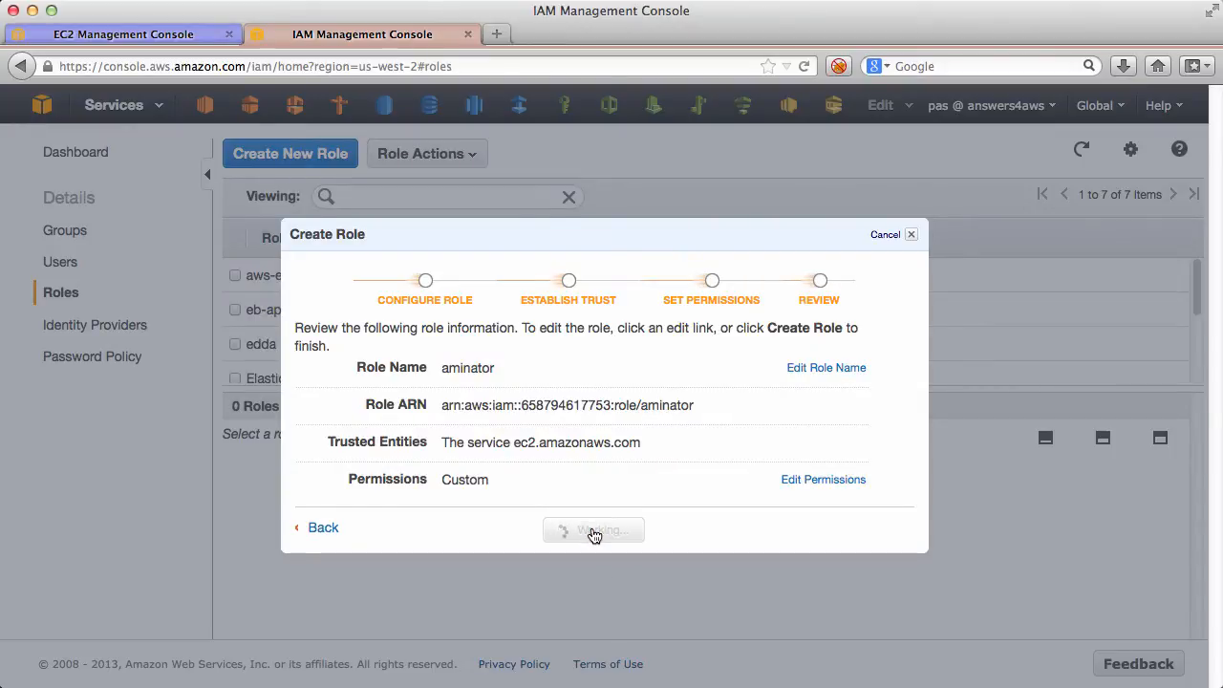
click(593, 530)
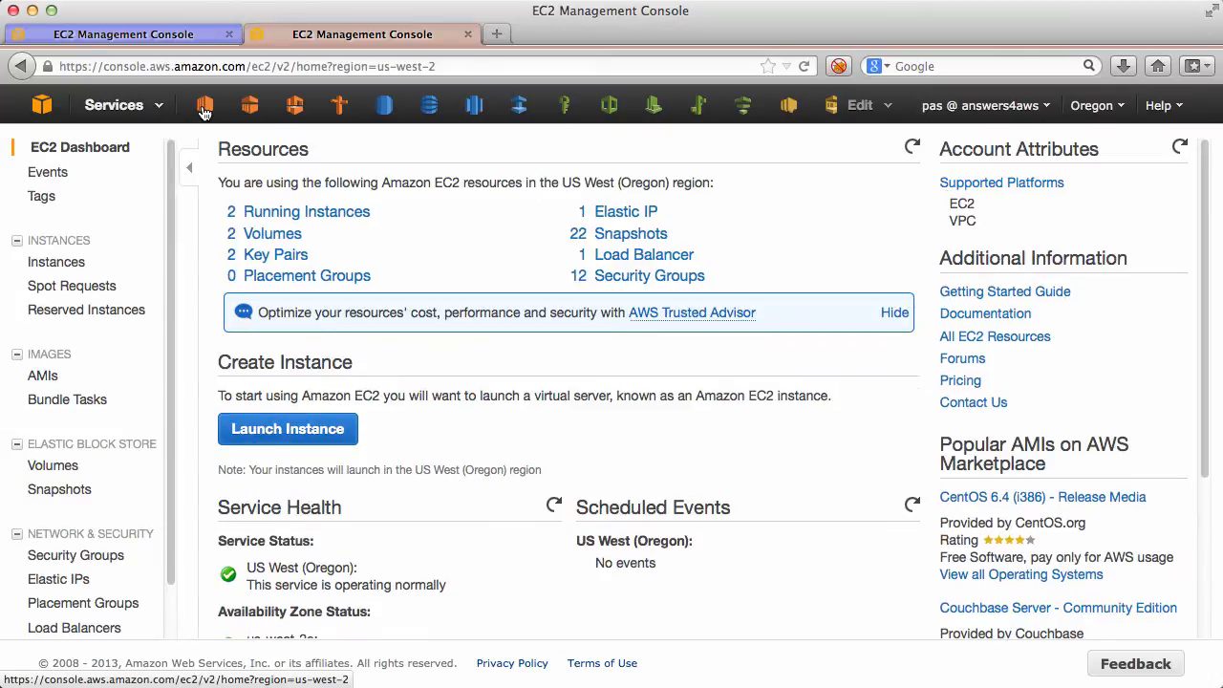
Step: Launch a new instance from the Ubuntu Server 12.04.3 LTS image
click(287, 428)
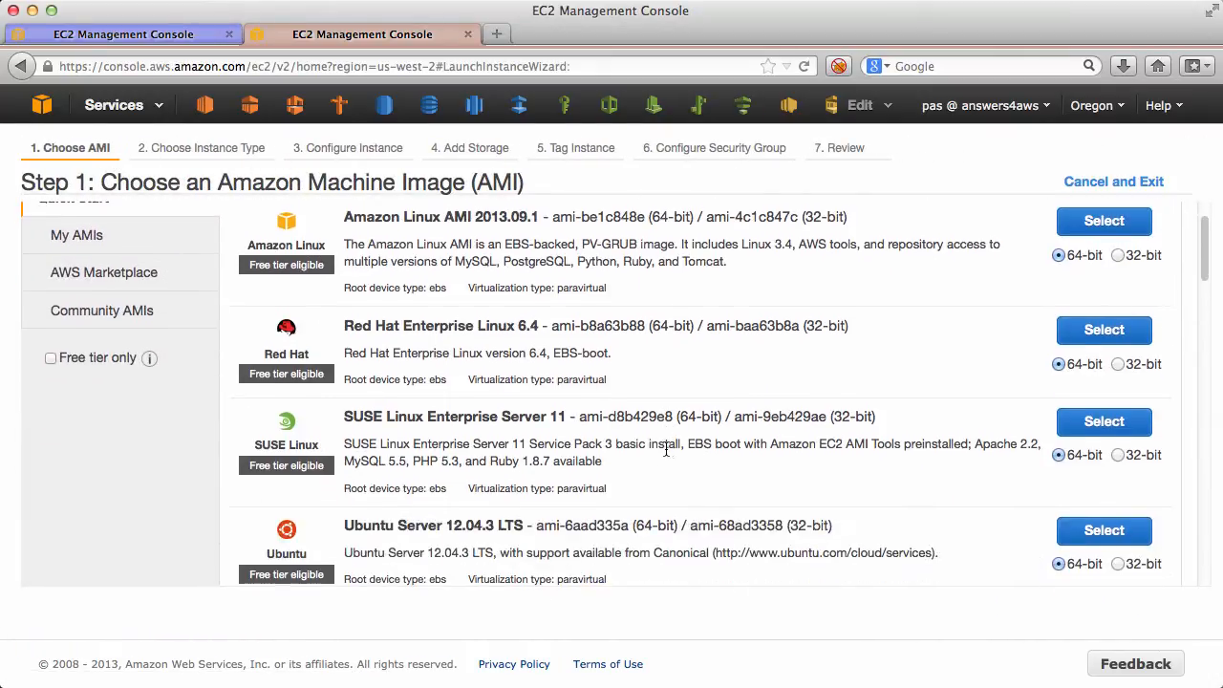
click(1103, 220)
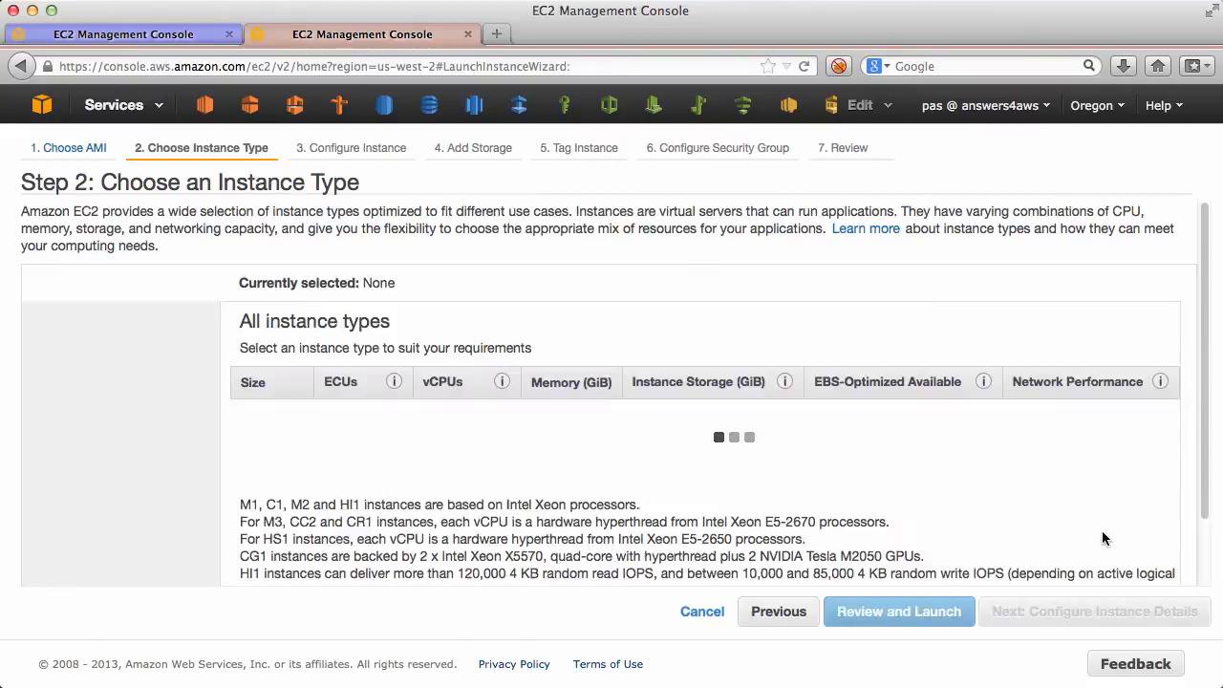
click(88, 358)
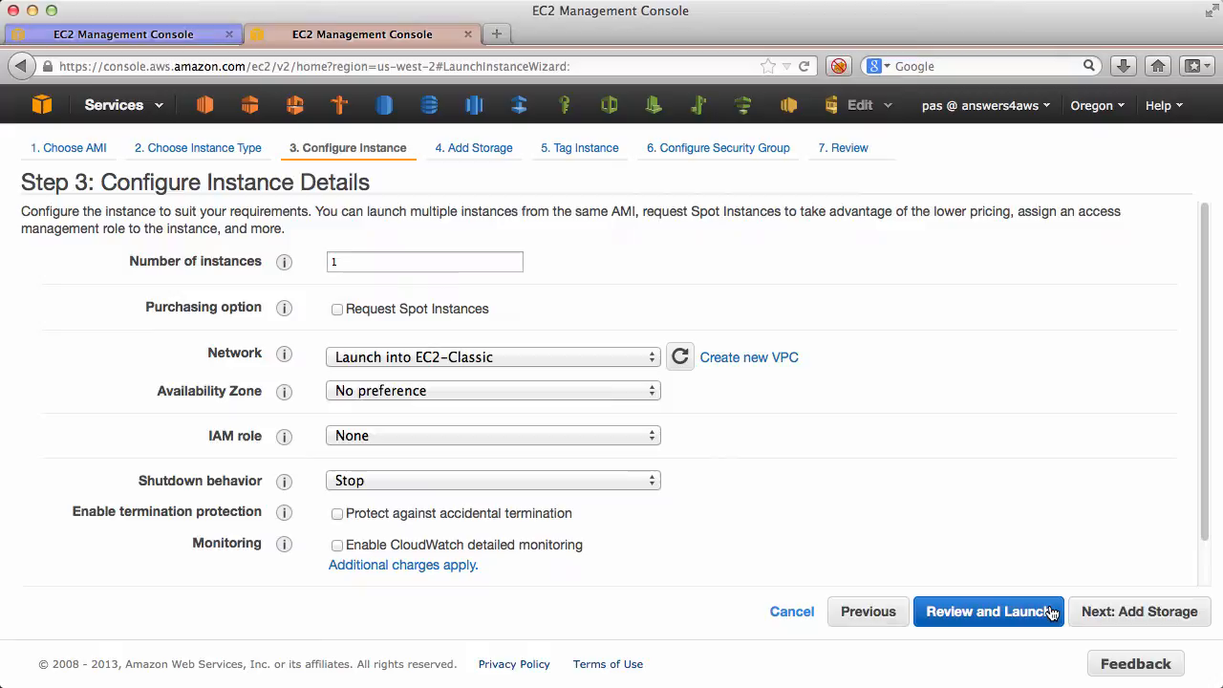
Step: Place the instance in vpc-42828a20, subnet 10.0.1.0/24, with public IP and IAM role aminator
click(492, 357)
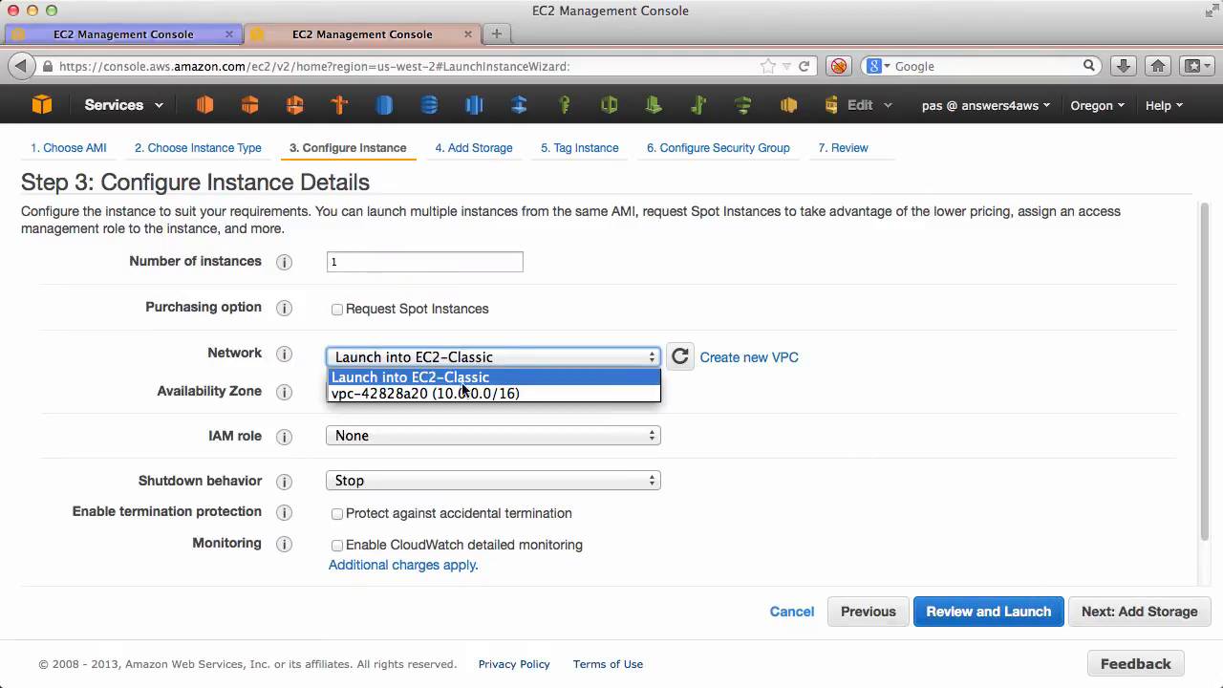
click(424, 393)
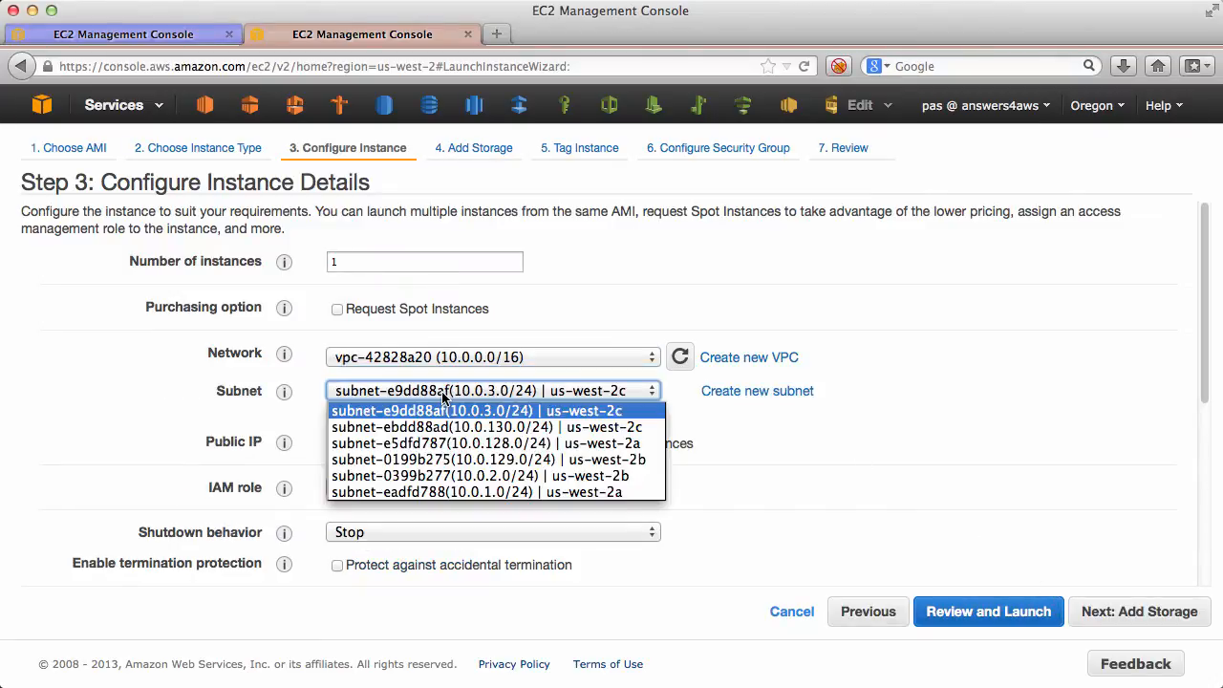
click(483, 492)
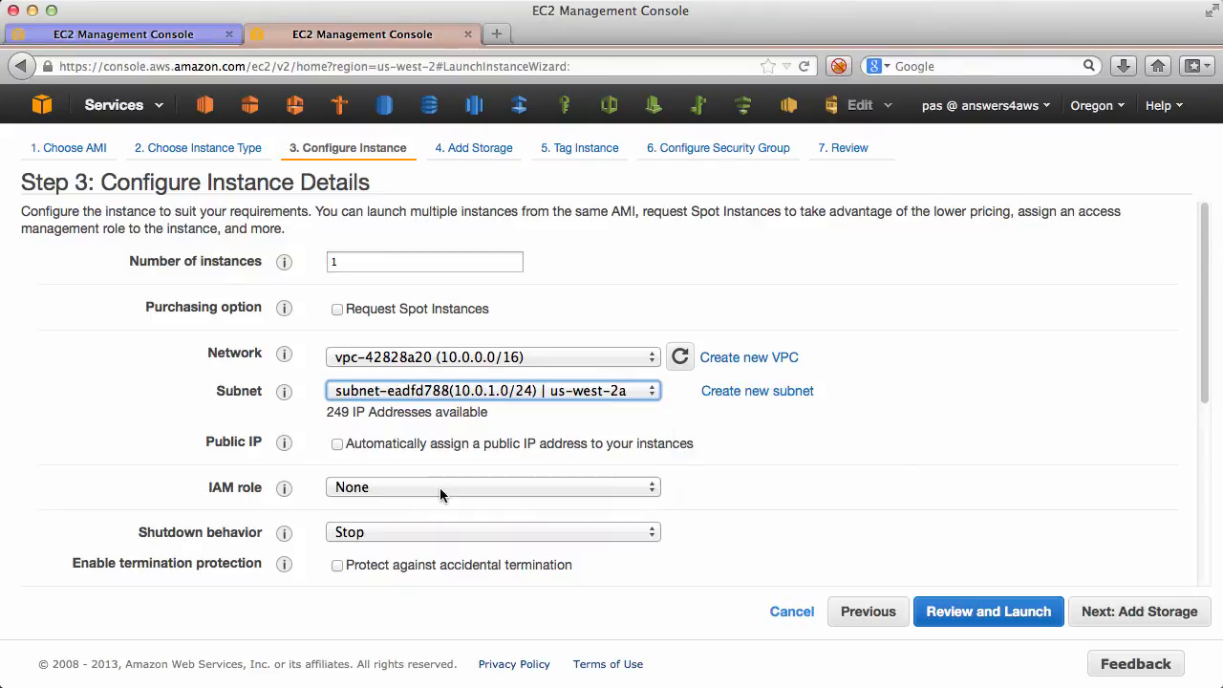
click(337, 443)
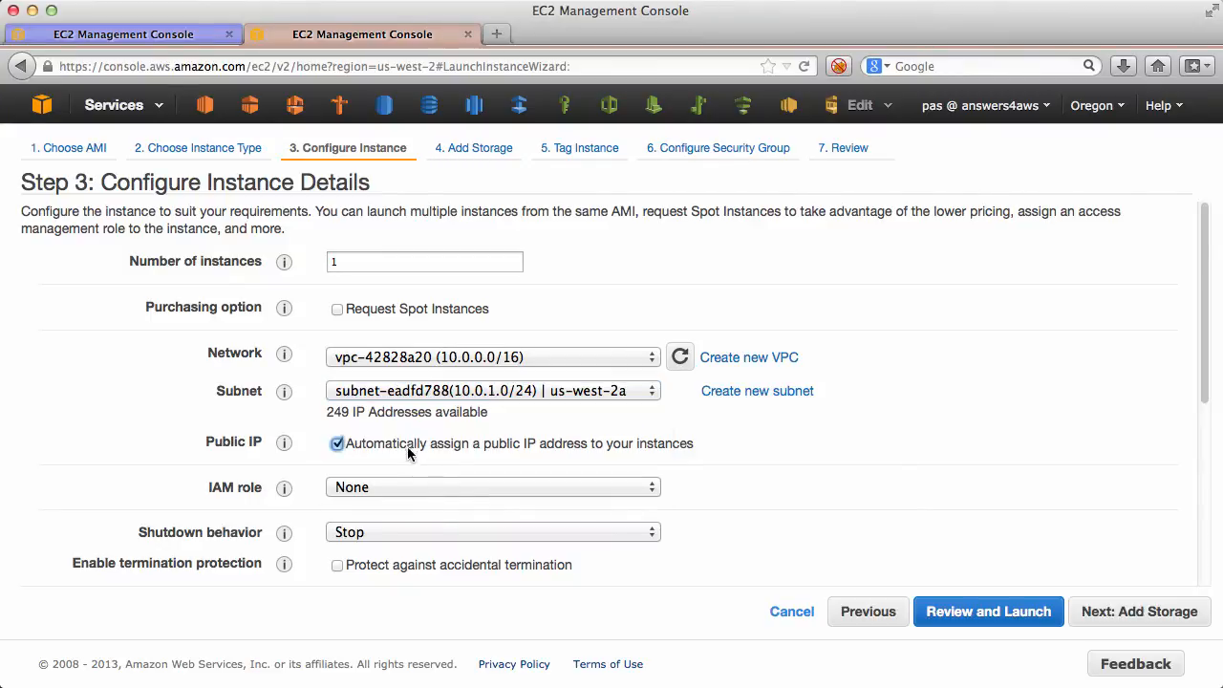
click(492, 488)
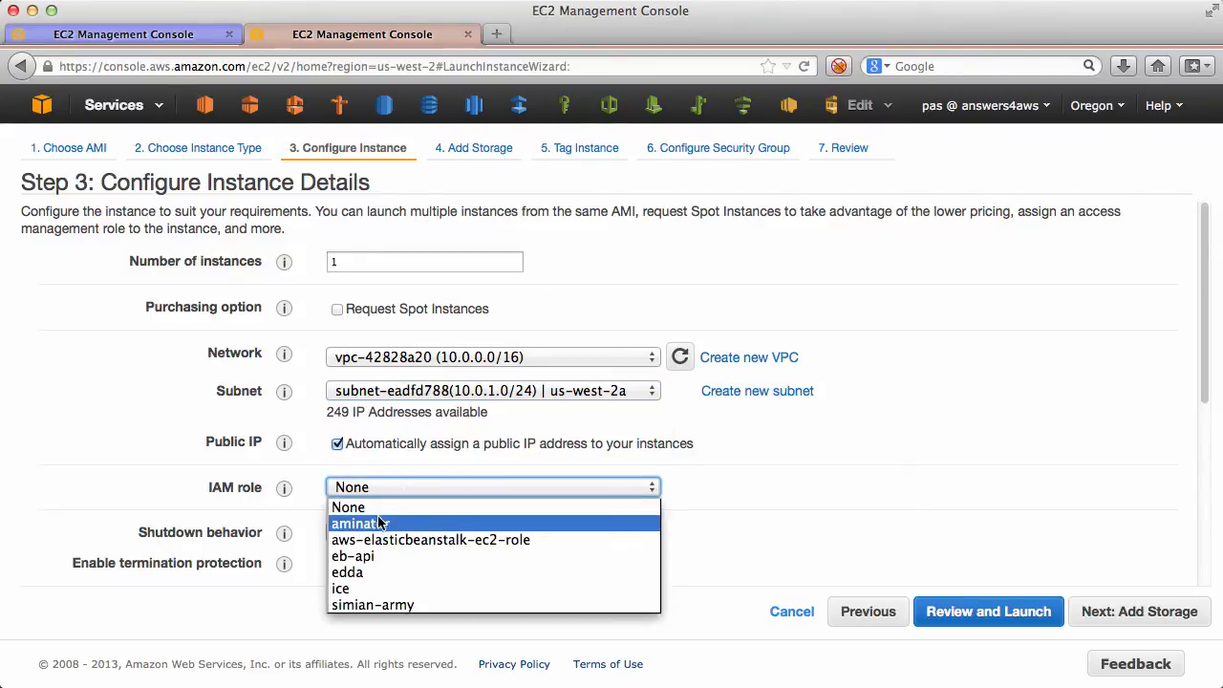
click(358, 523)
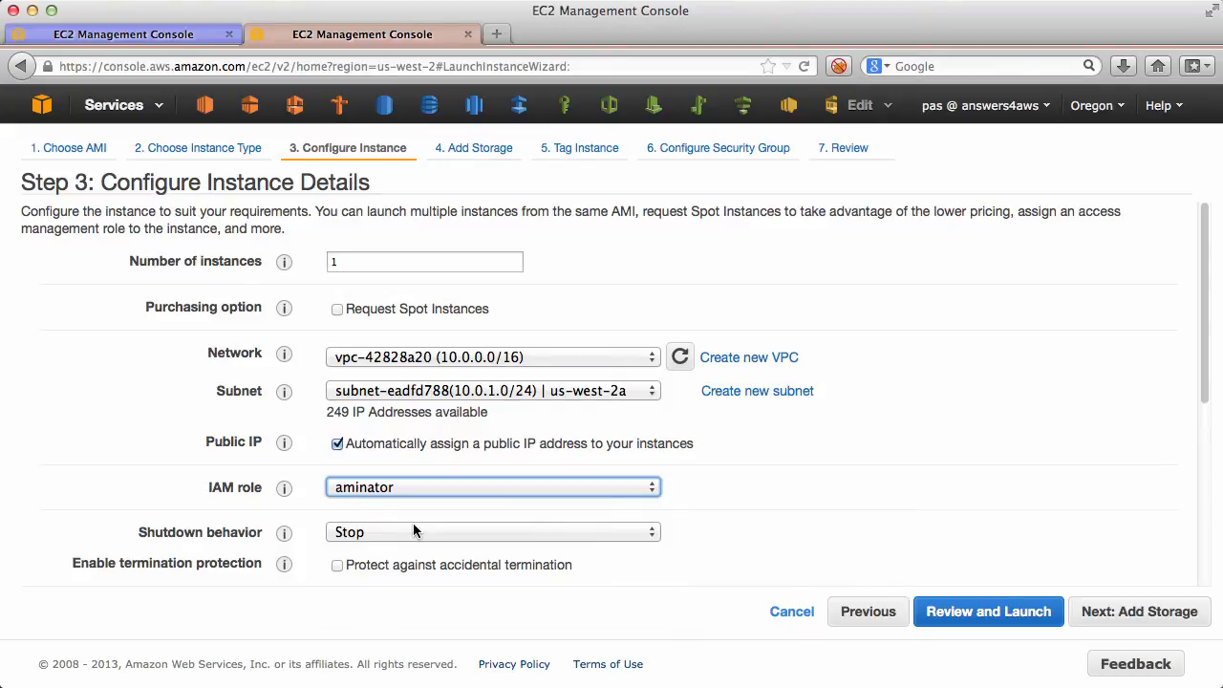
scroll(down, 3)
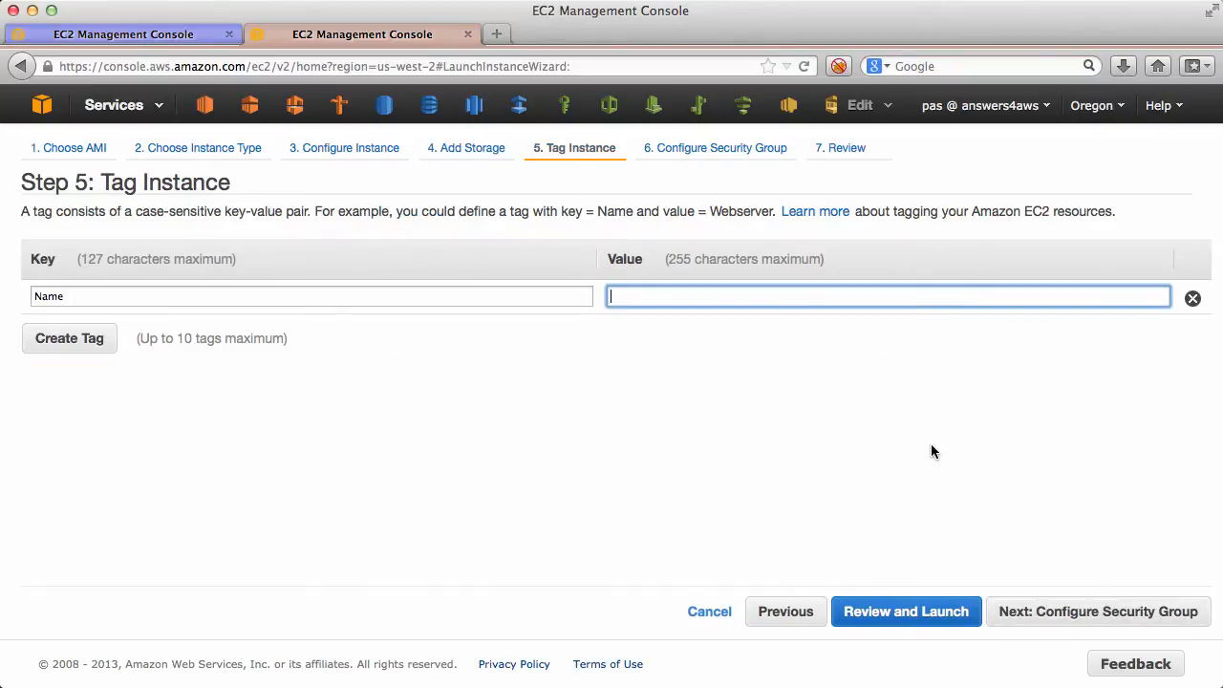
Step: Name the instance 'Aminator' and create a new aminator security group
text(Aminator)
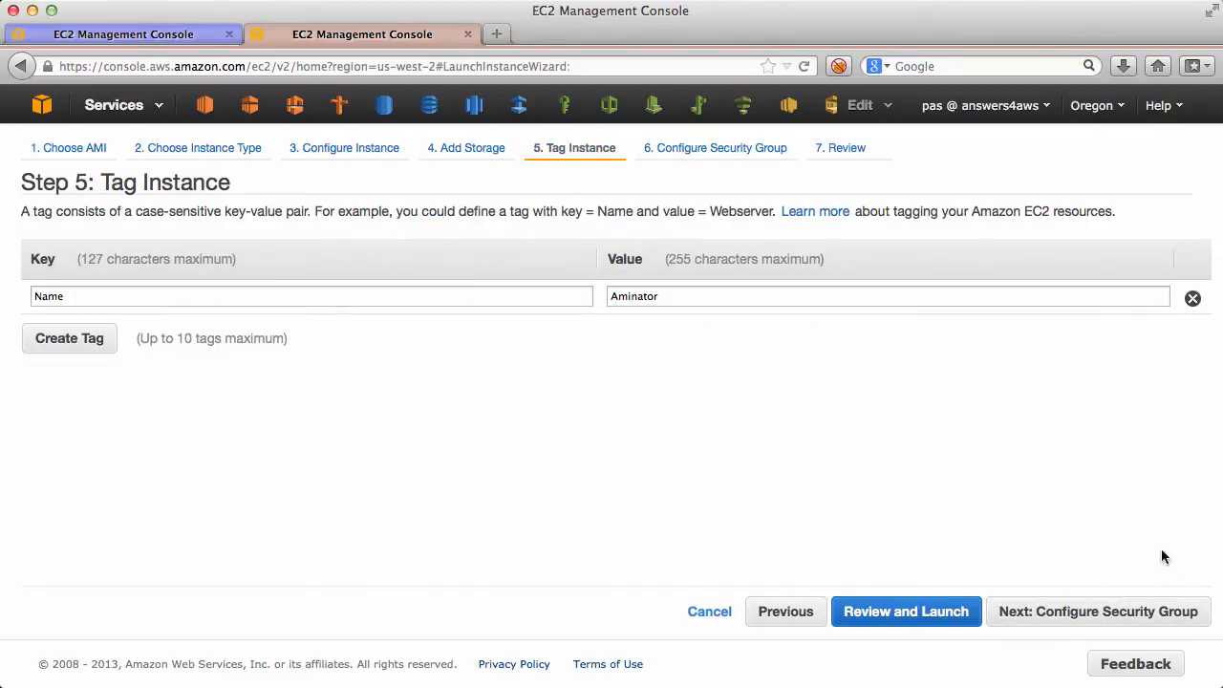
click(1098, 611)
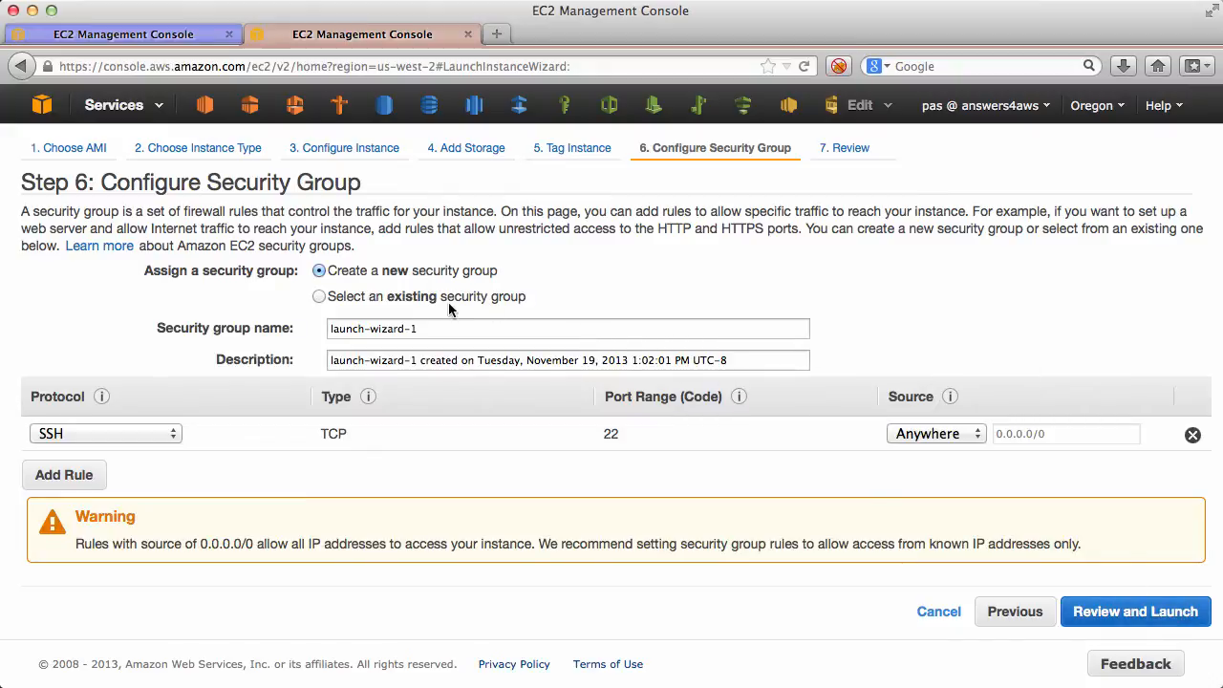
text(aminator)
text(Access t)
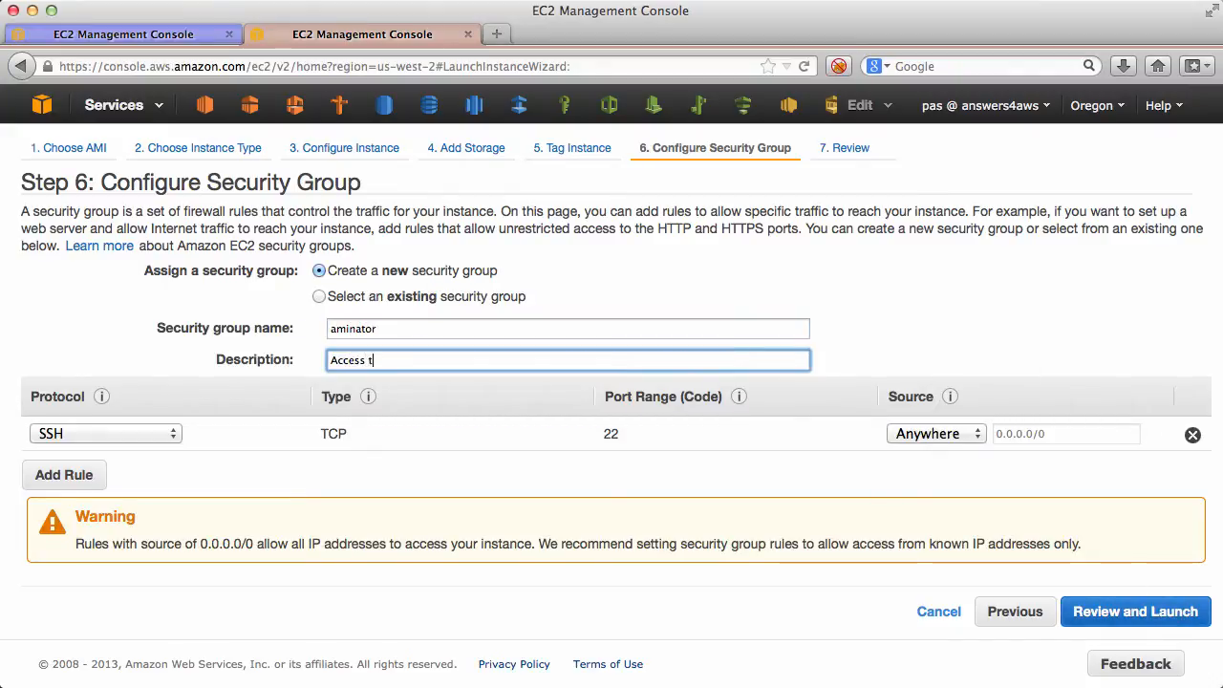
text(o Aminator)
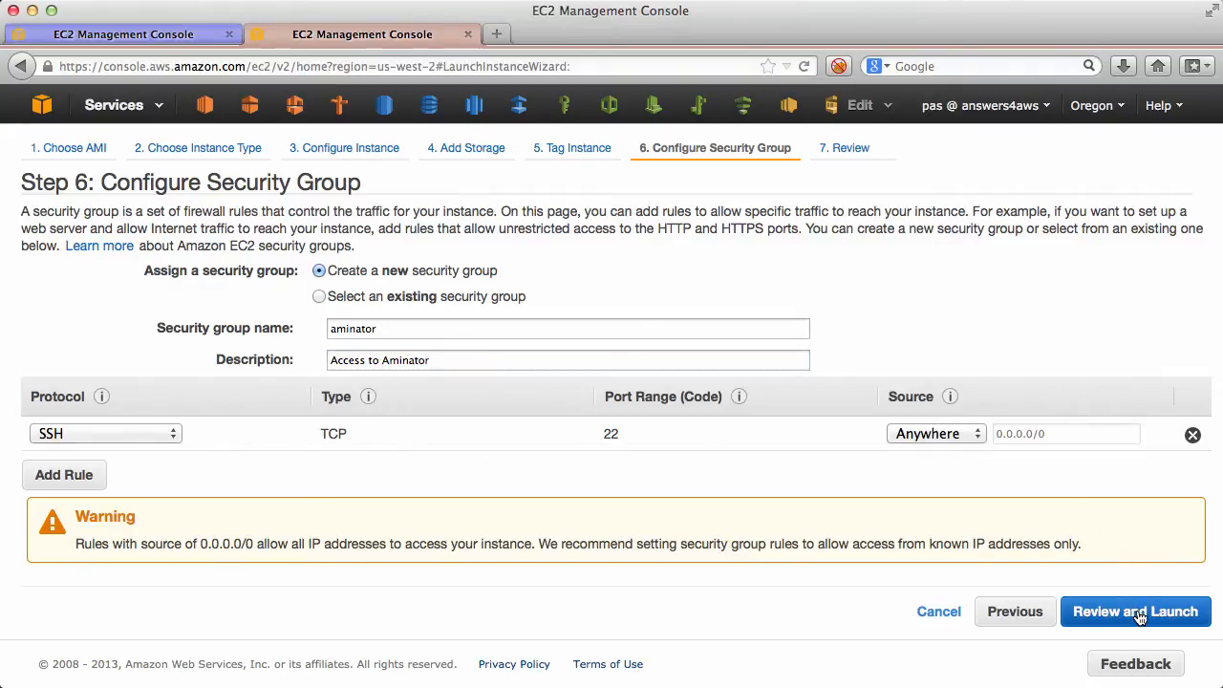
click(1135, 612)
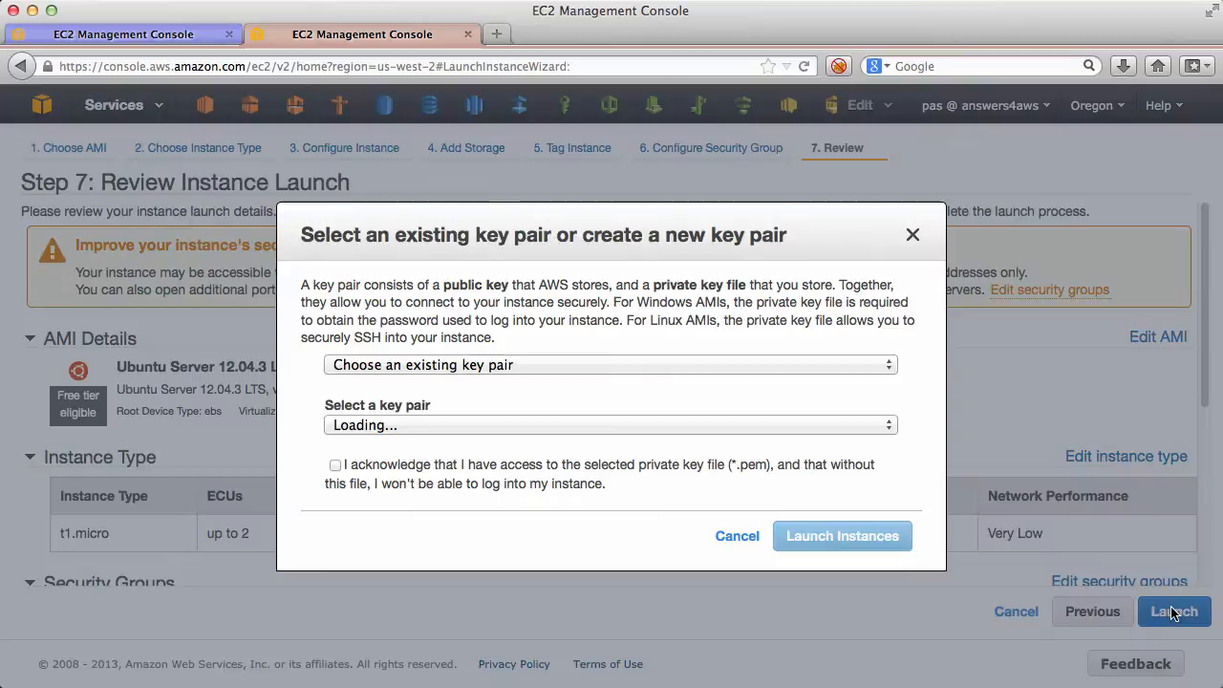
Step: Launch using the answersforaws key pair and select the instance's public DNS name
click(335, 464)
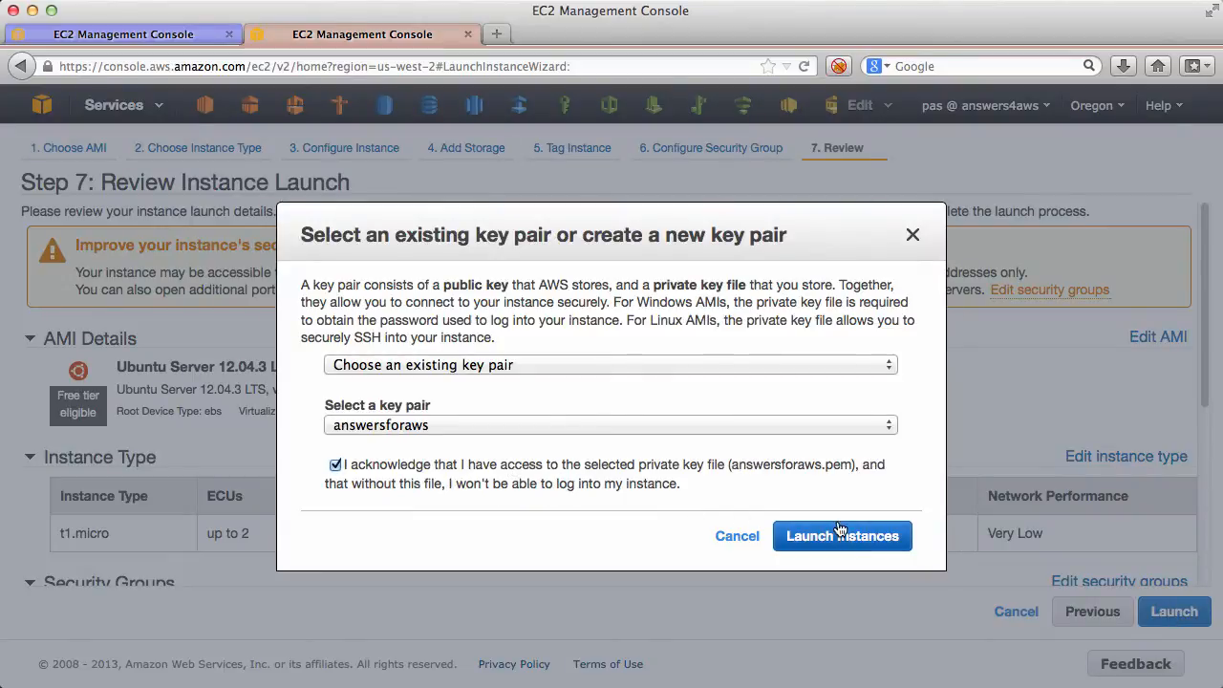
click(842, 535)
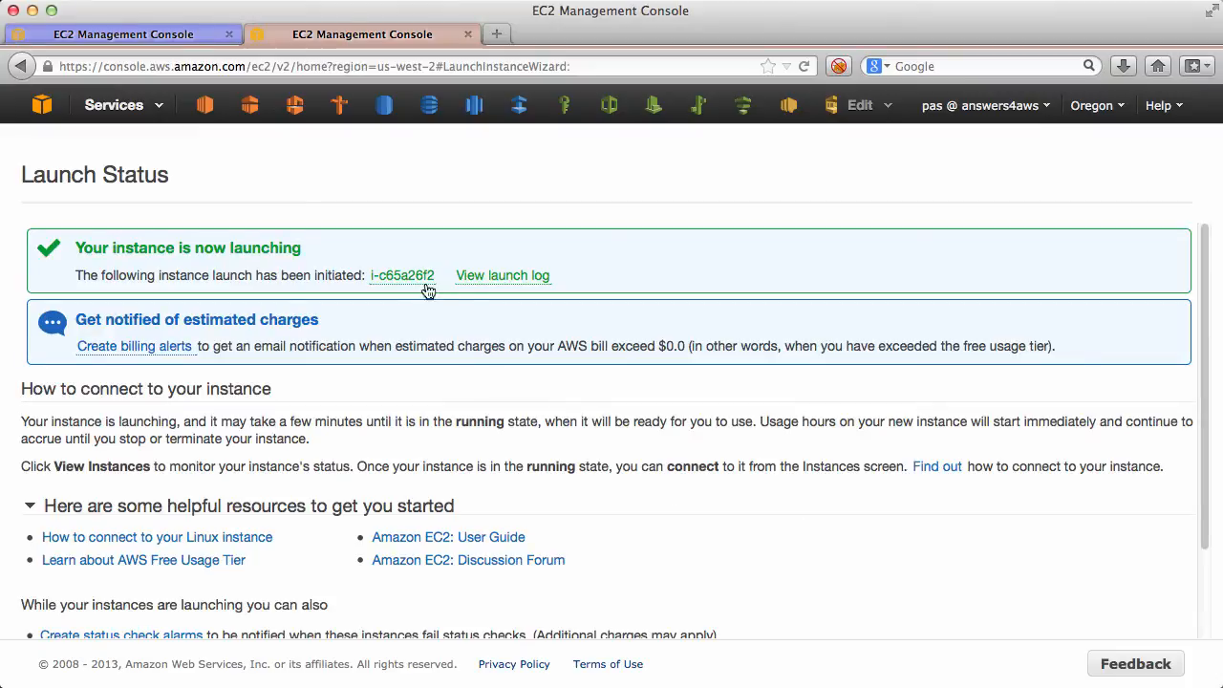
click(402, 275)
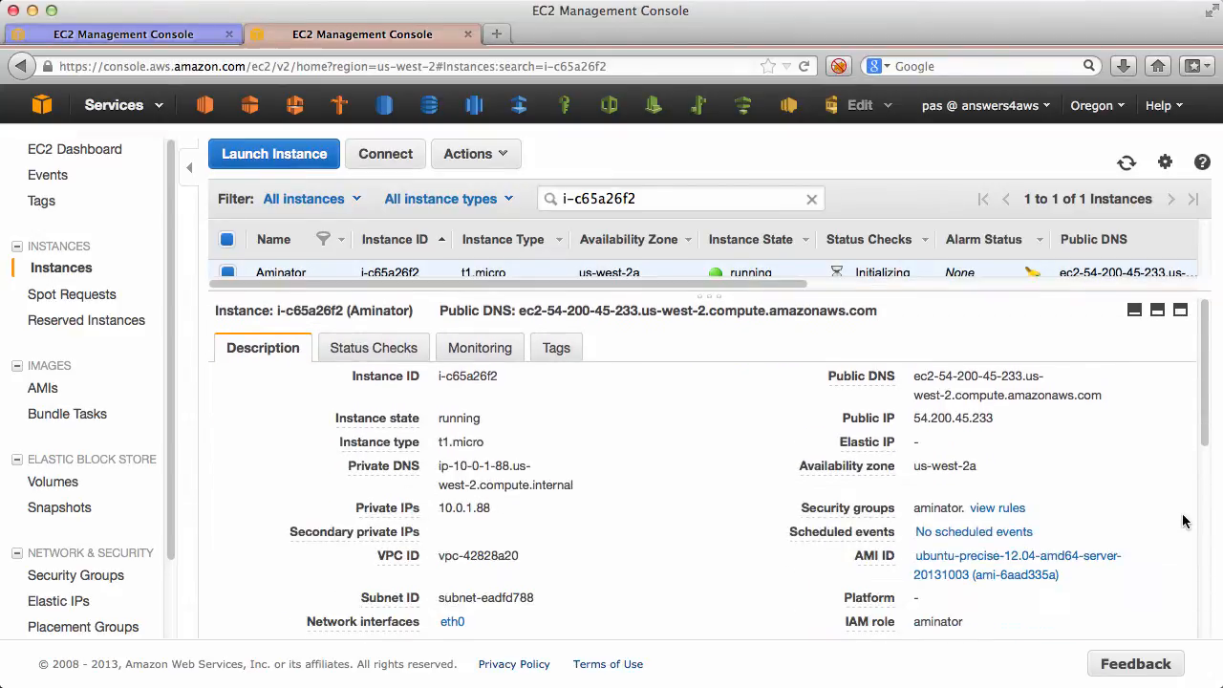
double_click(933, 376)
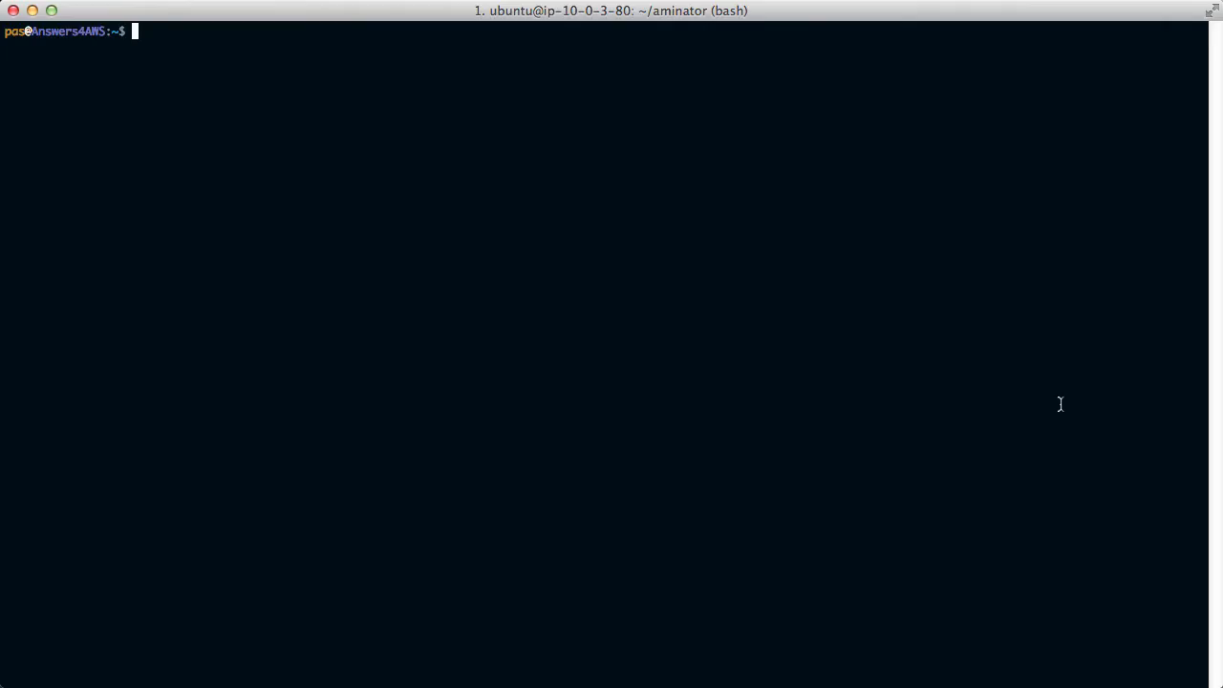
Step: Accept the SSH host key, install git with sudo apt-get, and retype the aminator git clone
text(yes/no)? yes)
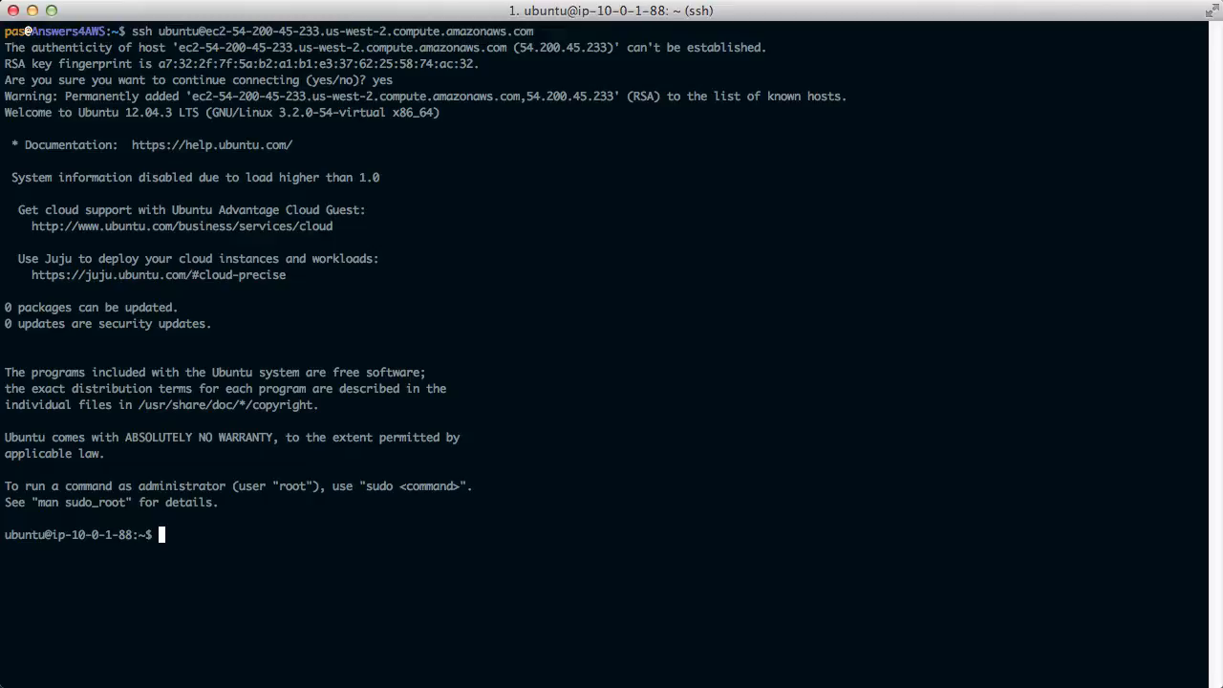
text(git clone https://gi)
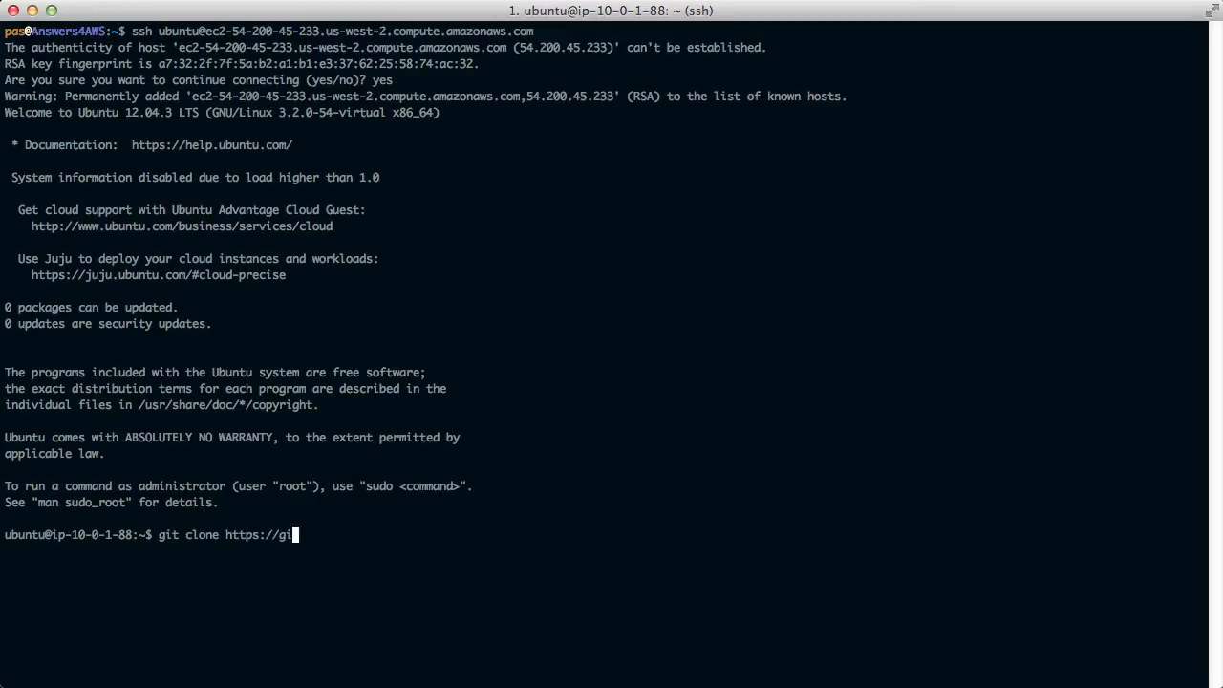
key(Return)
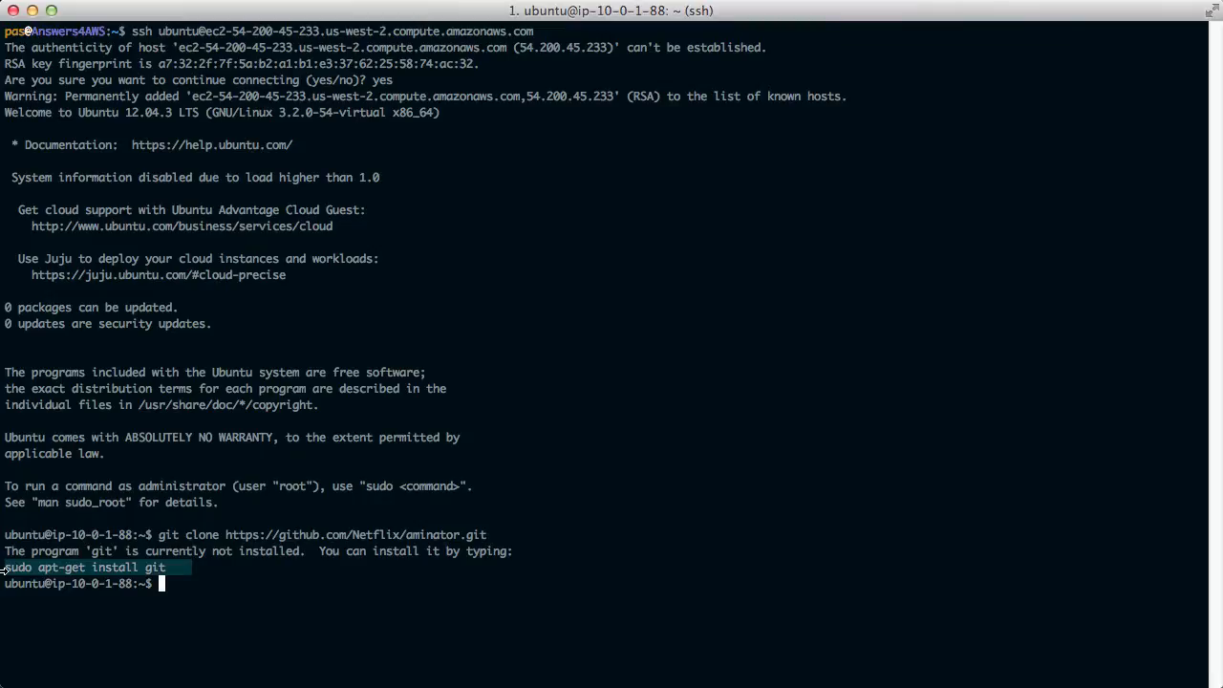
text(sudo apt-get install git)
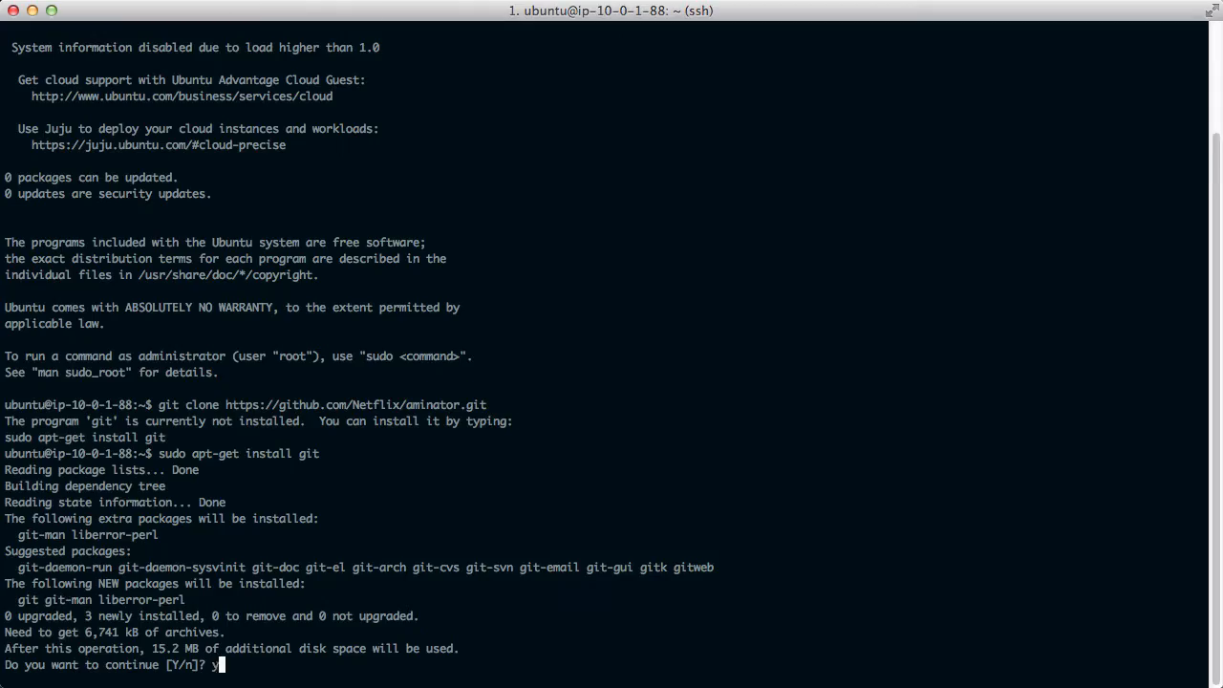
key(Return)
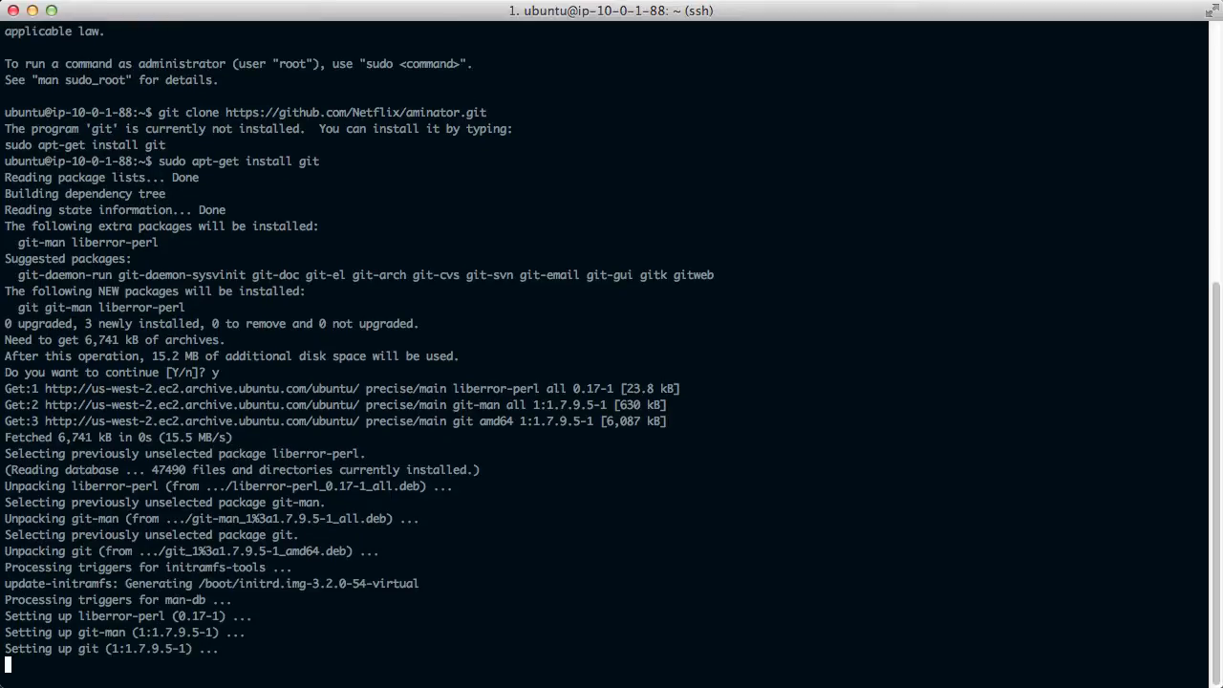
text(git clone https://github.com/Netflix/aminator.git)
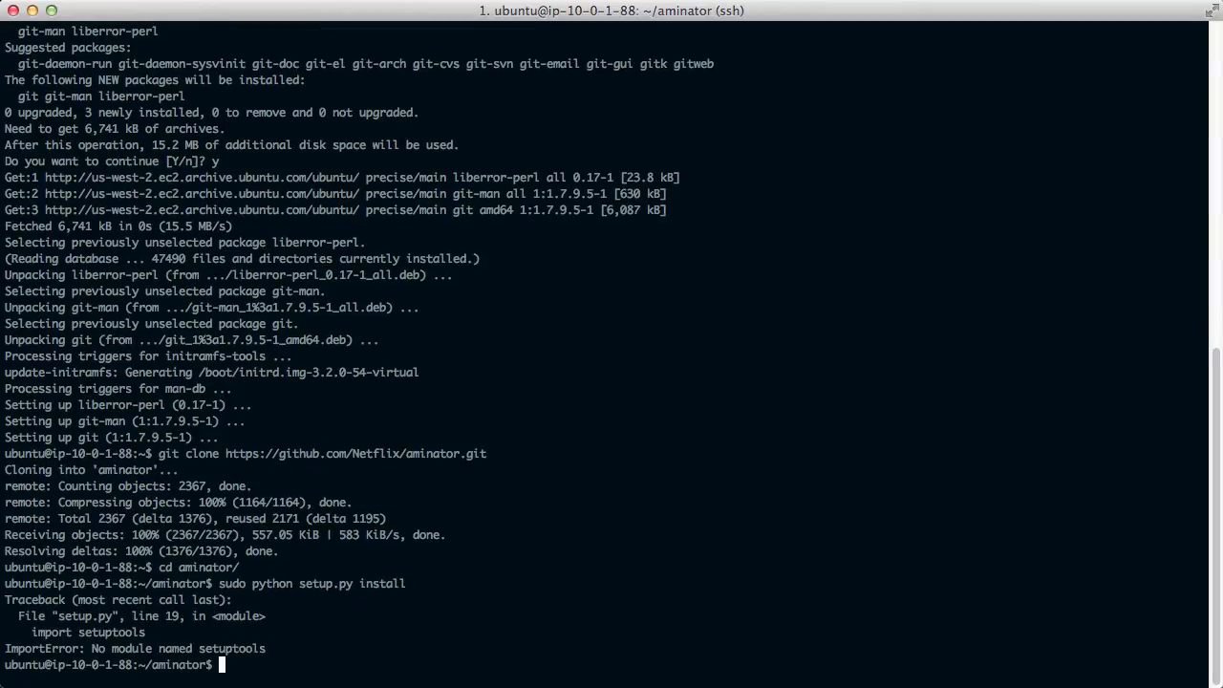
Step: Add python-pip and setuptools, install aminator via setup.py, and display aminate usage help
text(sudo)
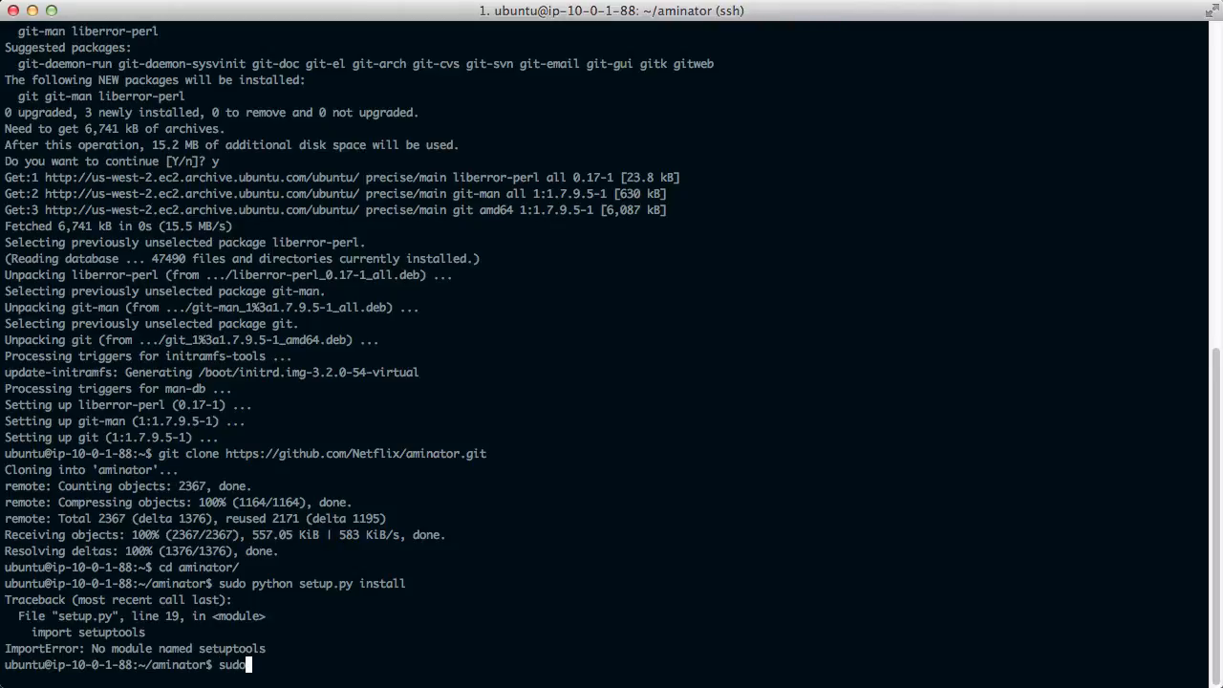
text(pip install setuptools)
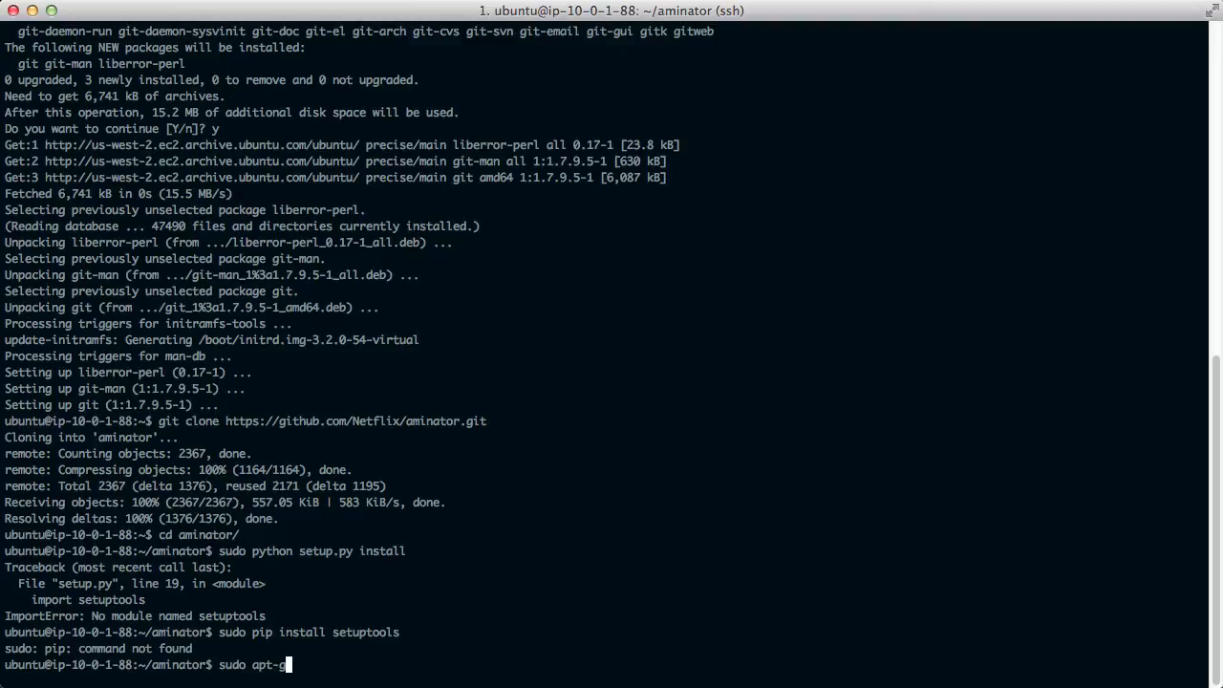
text(et install python-pip)
text(sudo python setup.py install)
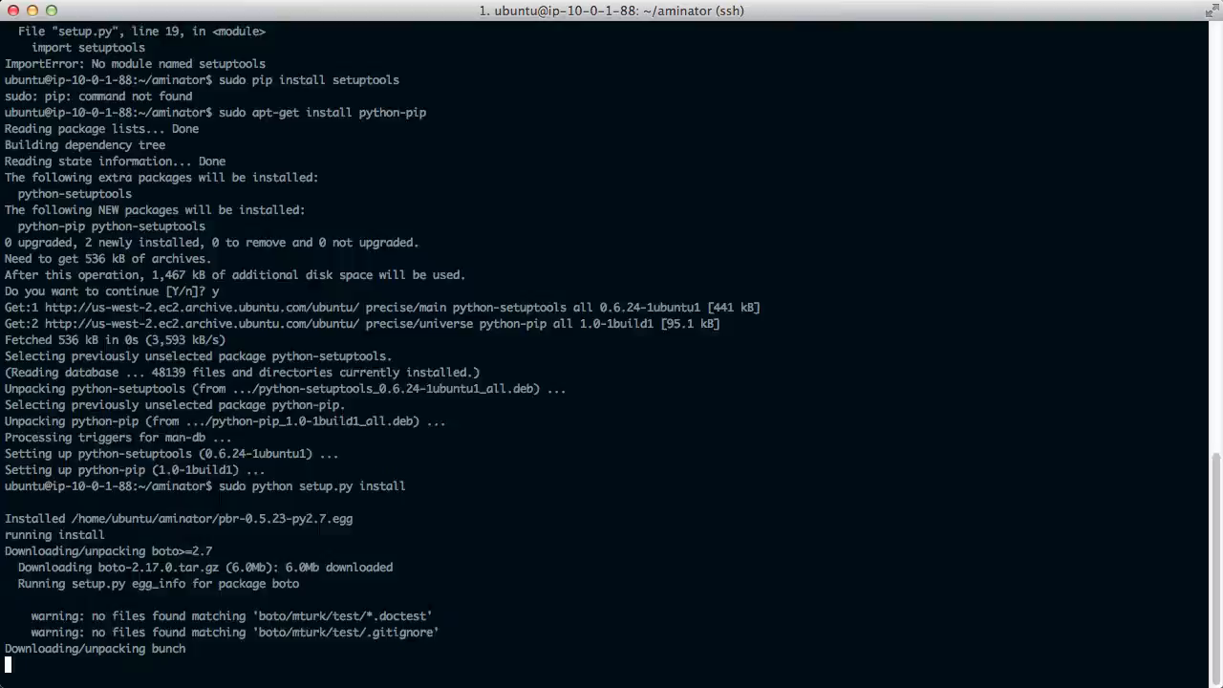
scroll(down, 3)
text(aminat)
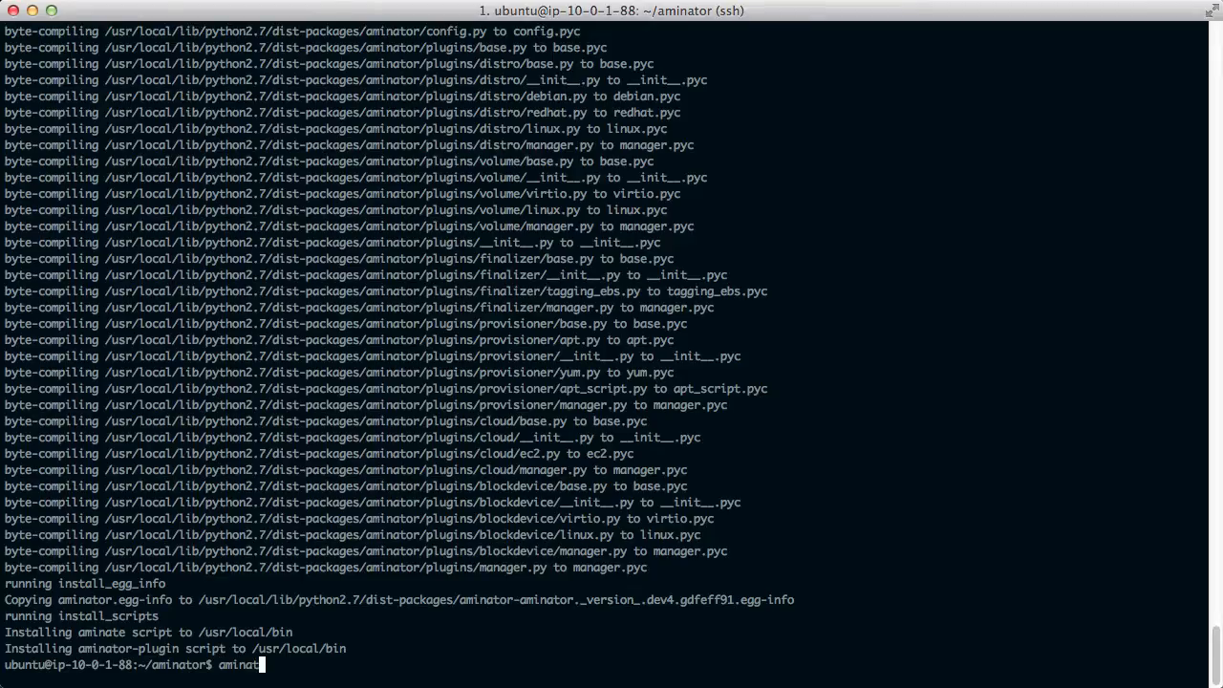
key(Return)
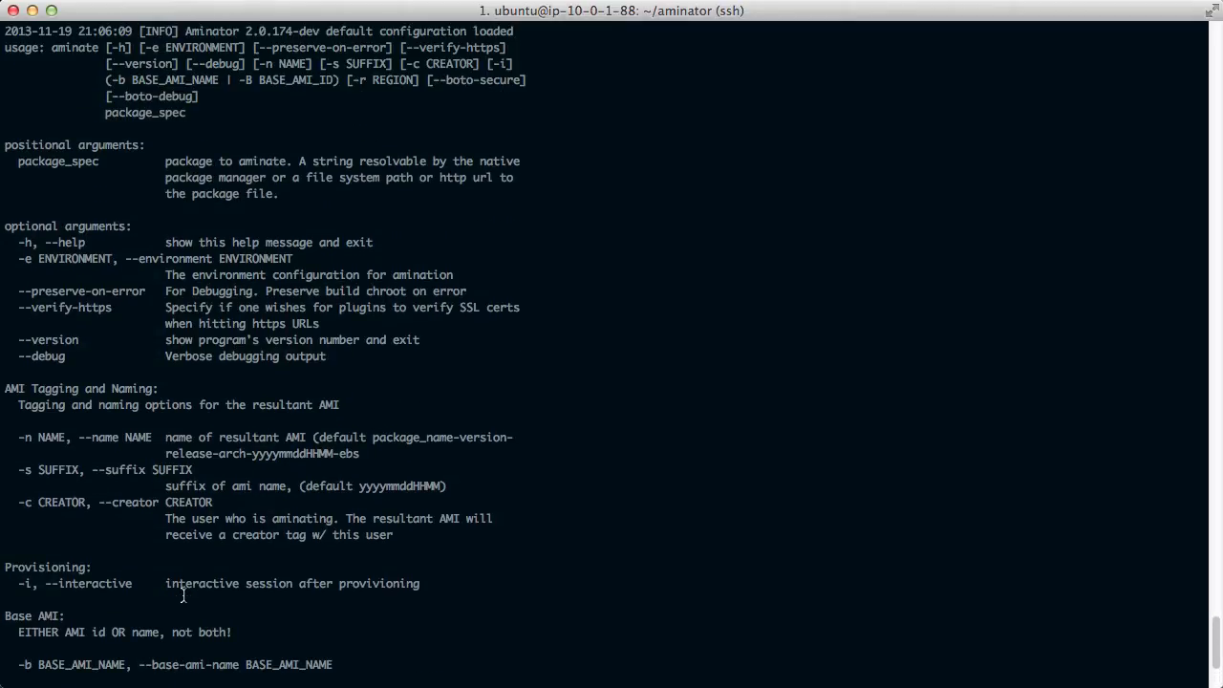
scroll(down, 3)
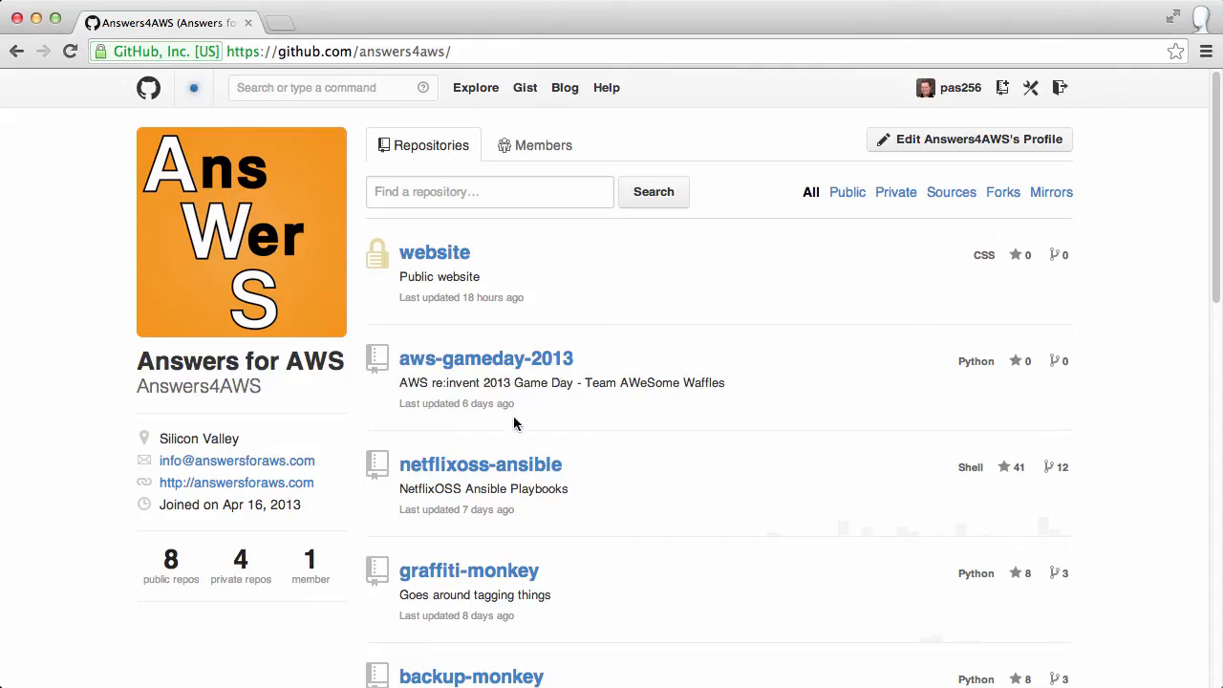
Step: Open netflixoss-ansible, jump to the README's Aminator section, and open the aminator.json template
click(481, 463)
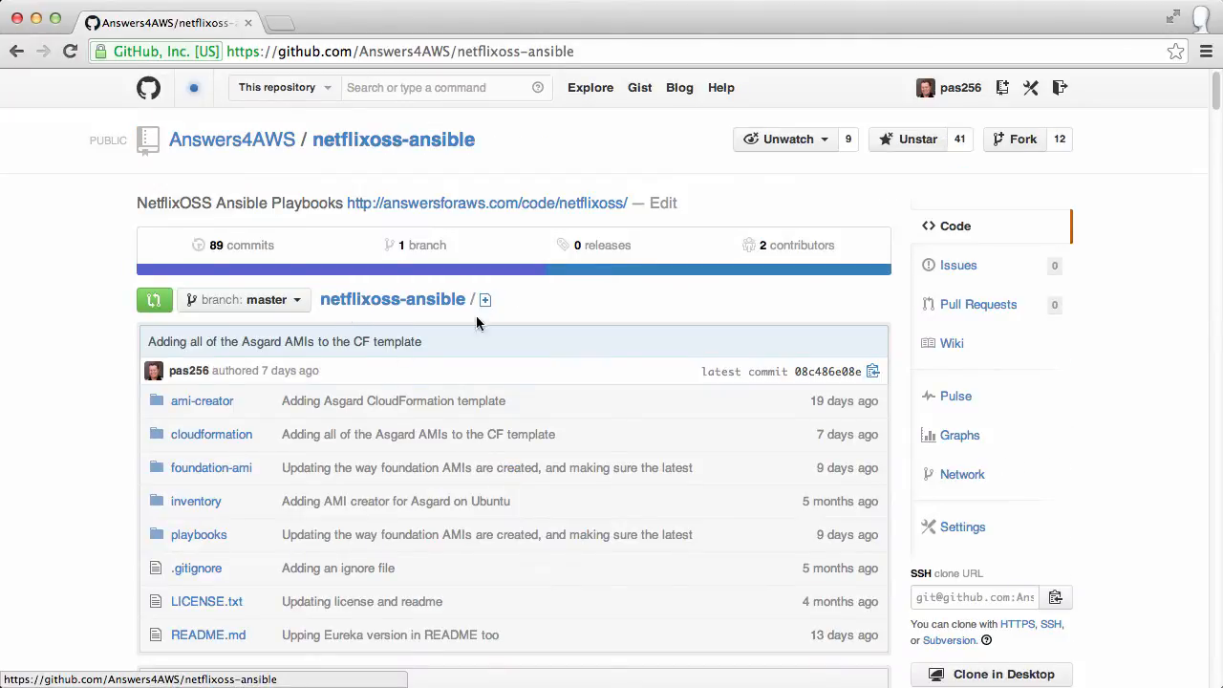
scroll(down, 3)
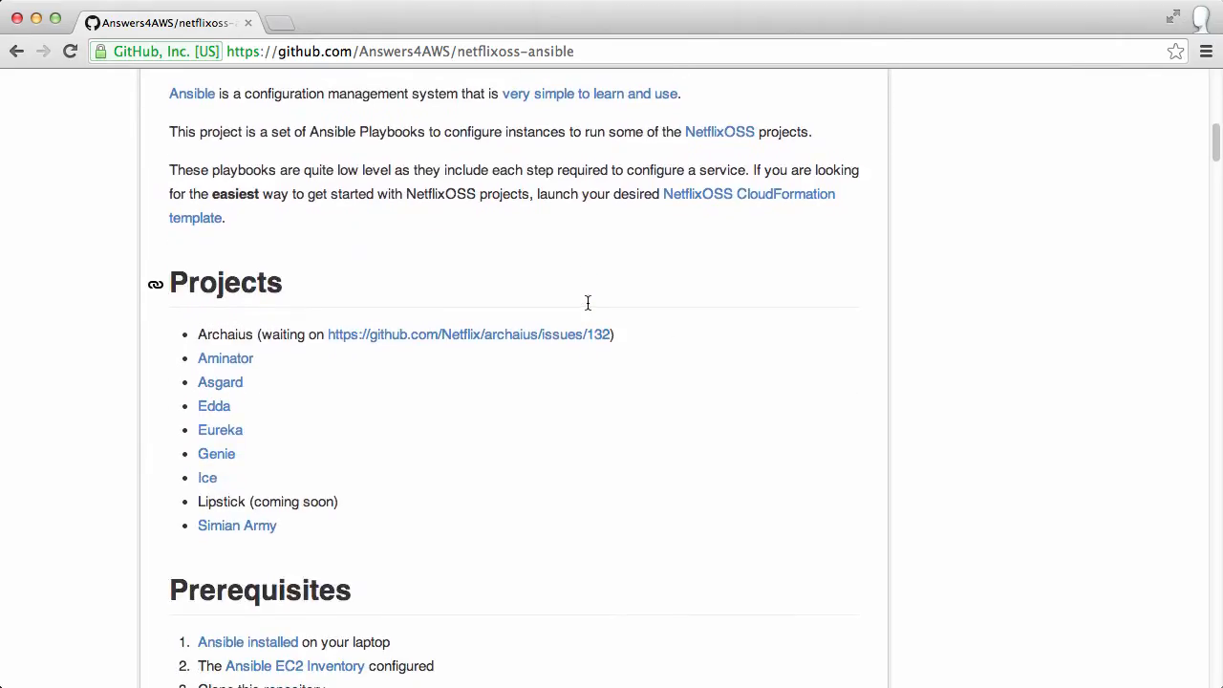
click(225, 357)
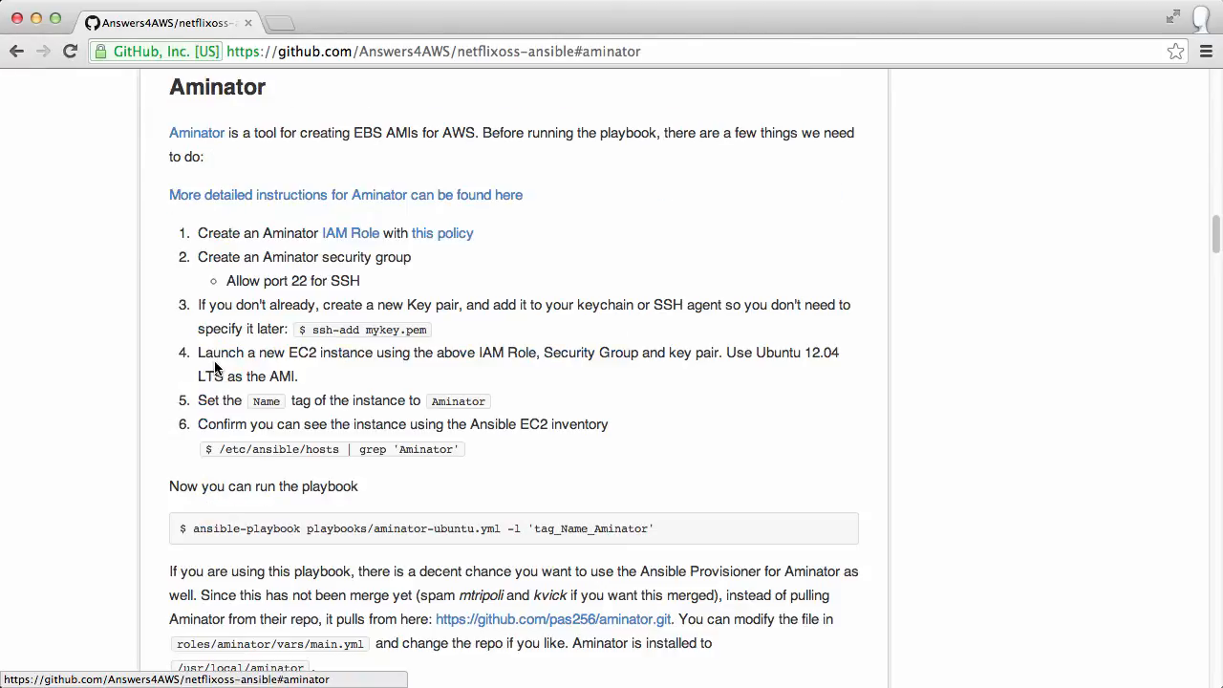
mouse_move(487, 342)
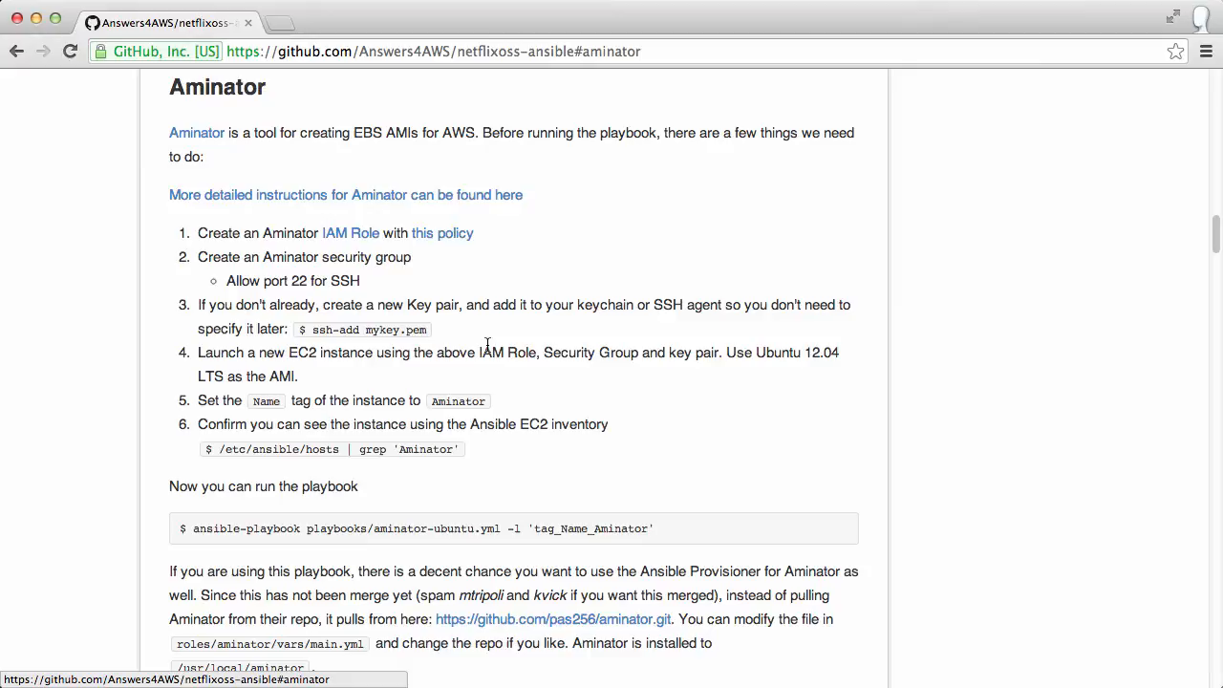
scroll(down, 3)
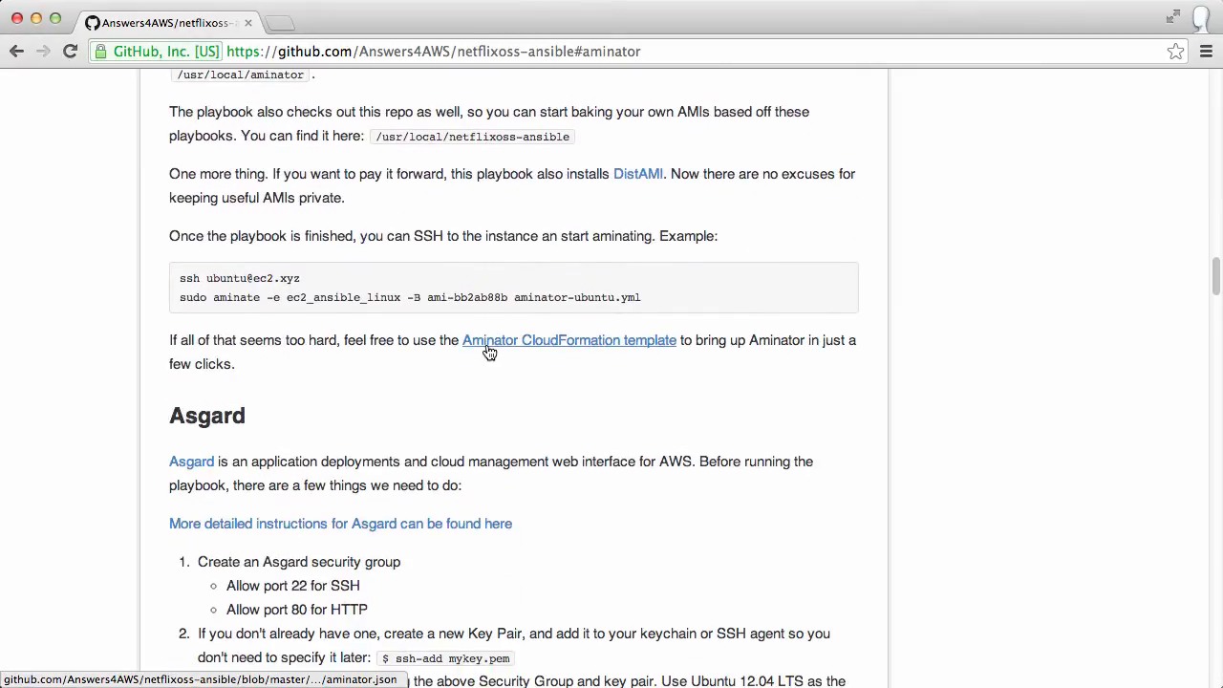
mouse_move(645, 349)
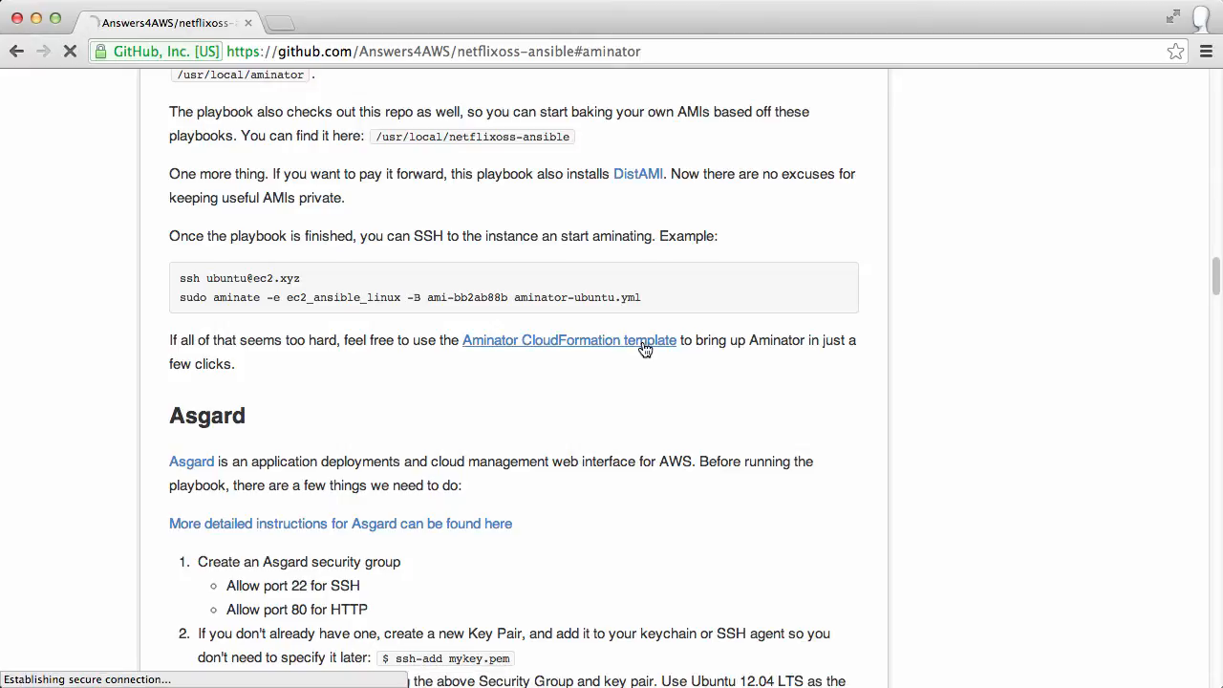
click(568, 340)
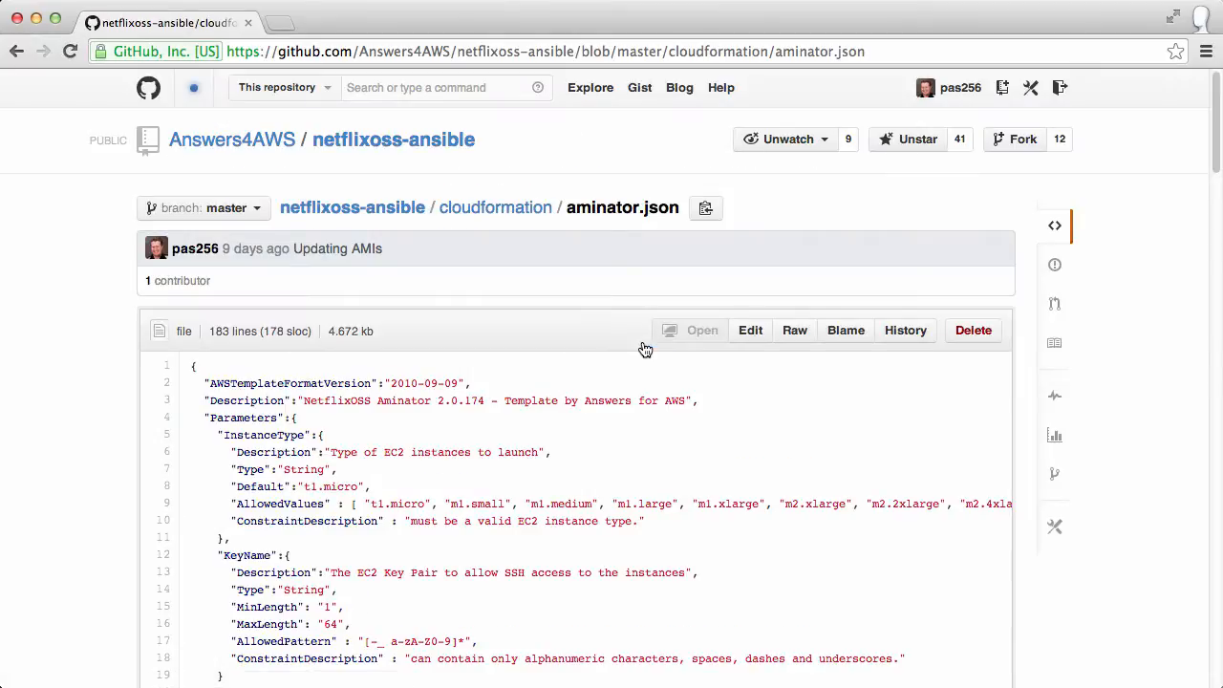
mouse_move(640, 349)
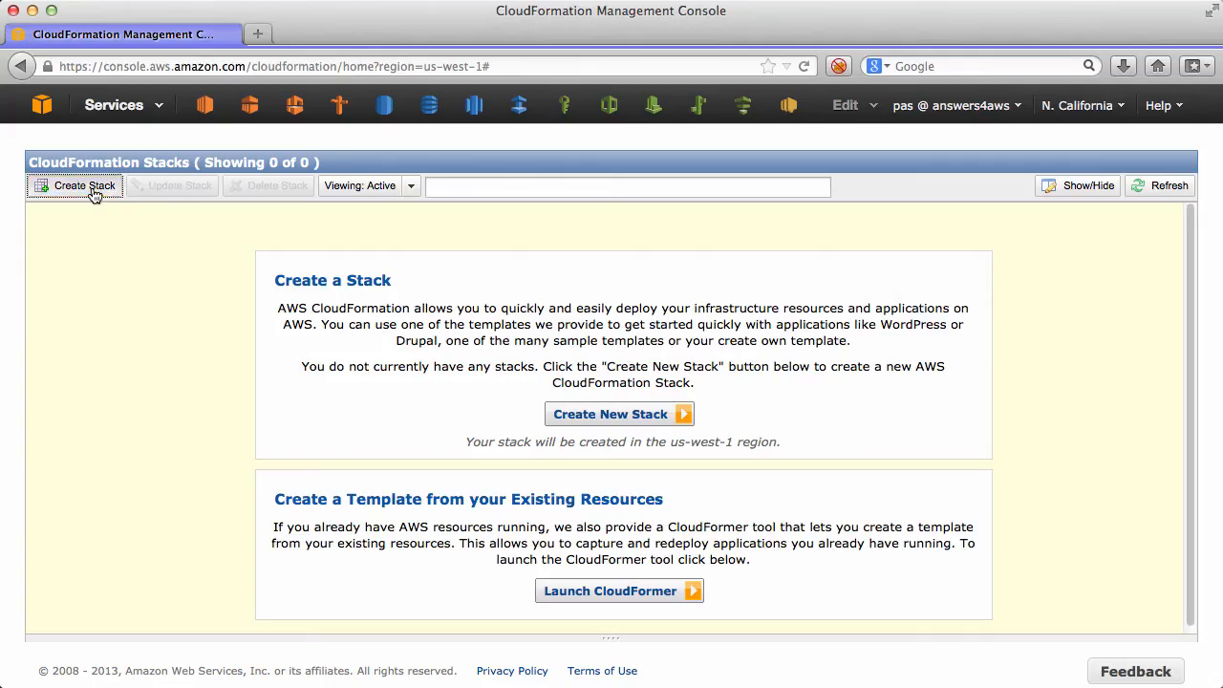
Step: Start a stack named 'Aminator' using the local aminator.json template file
click(85, 185)
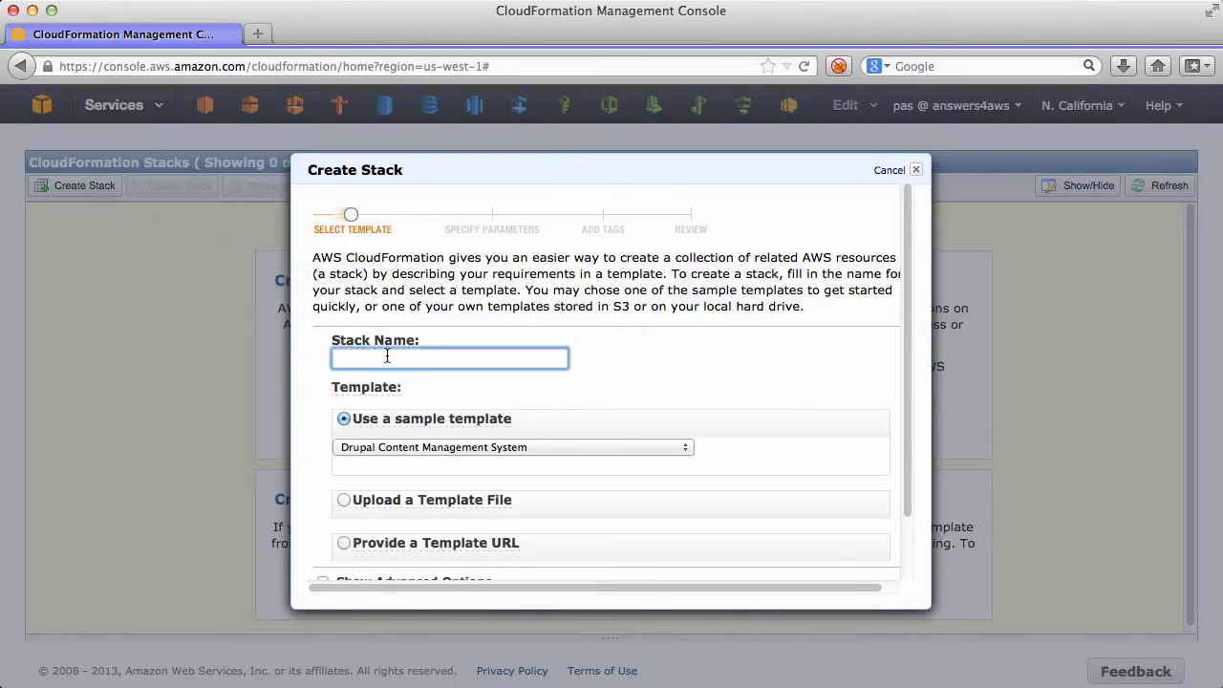
text(Aminator)
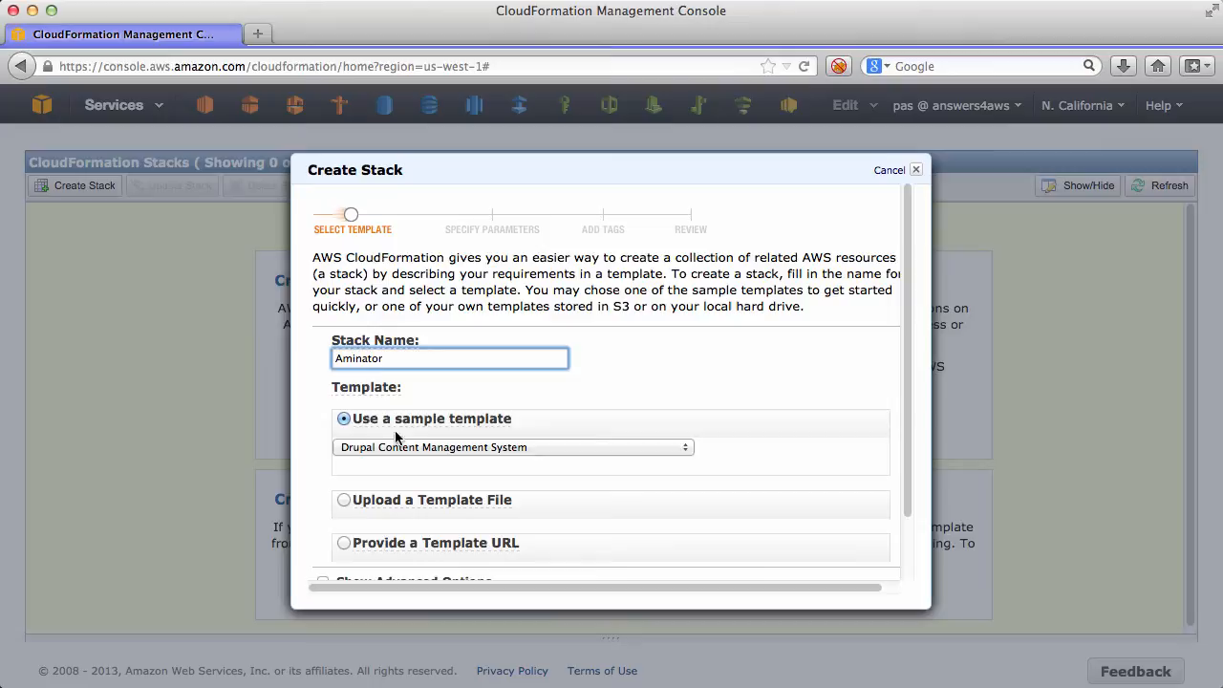
click(364, 490)
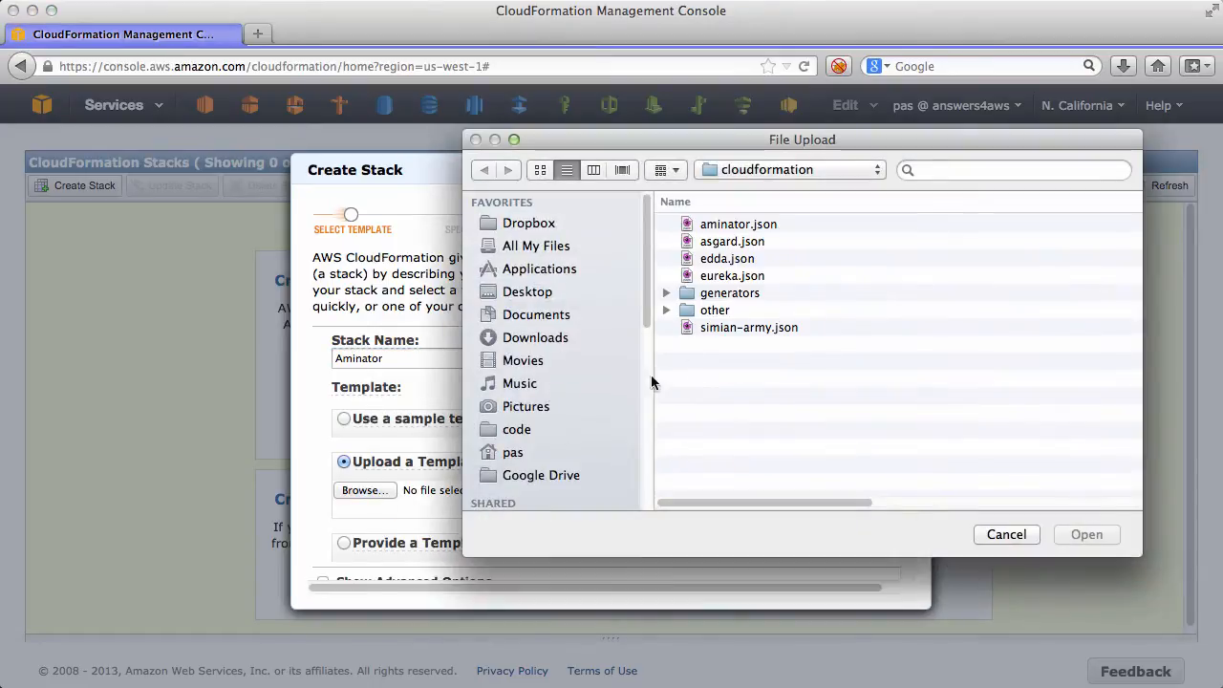
click(738, 223)
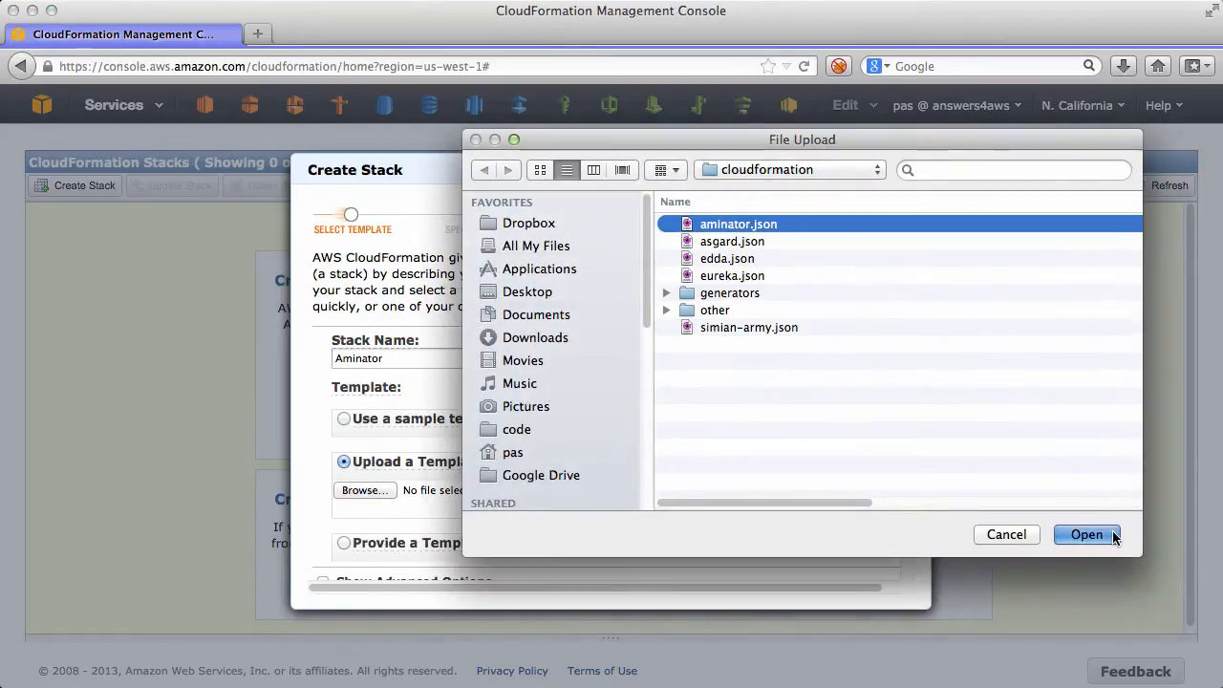
click(1087, 534)
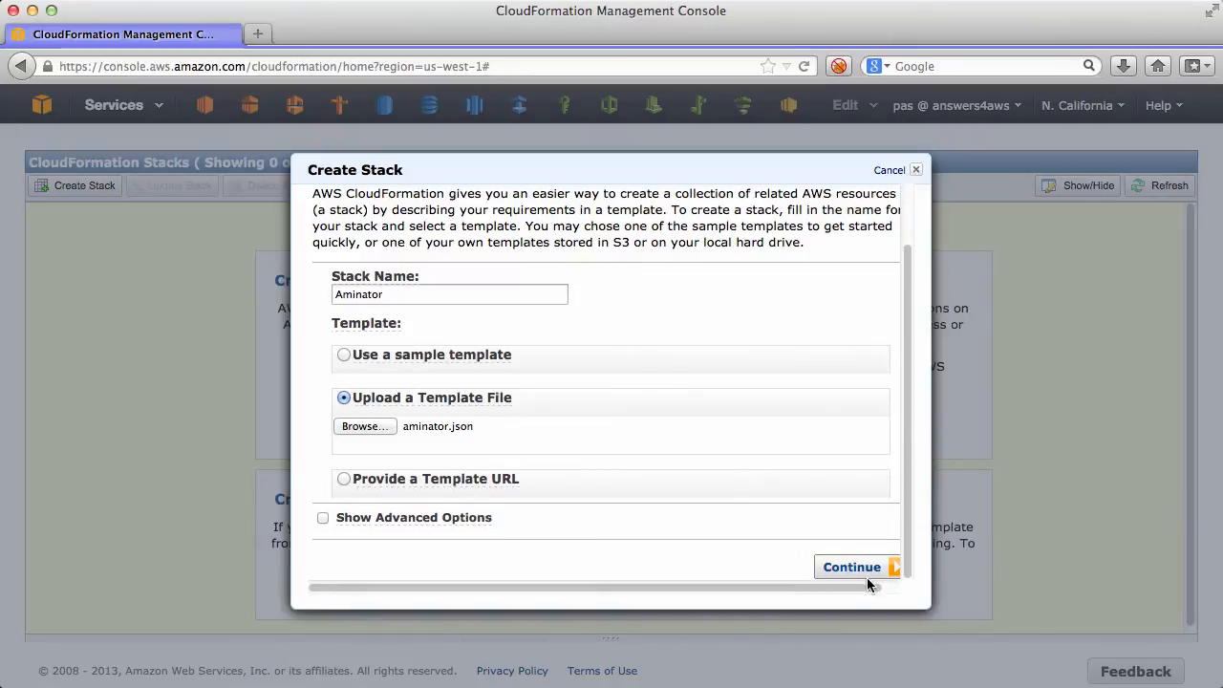
click(852, 566)
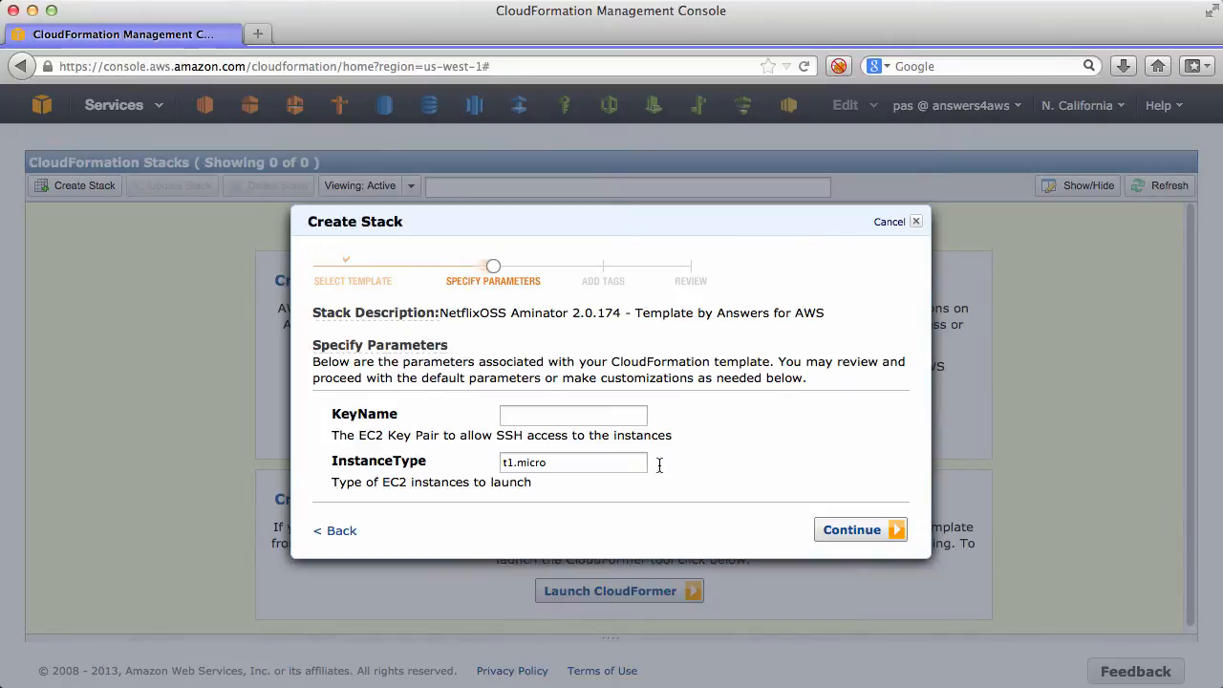
Step: Set KeyName to answersforaws, skip tags, review and create the stack
text(answersforaws)
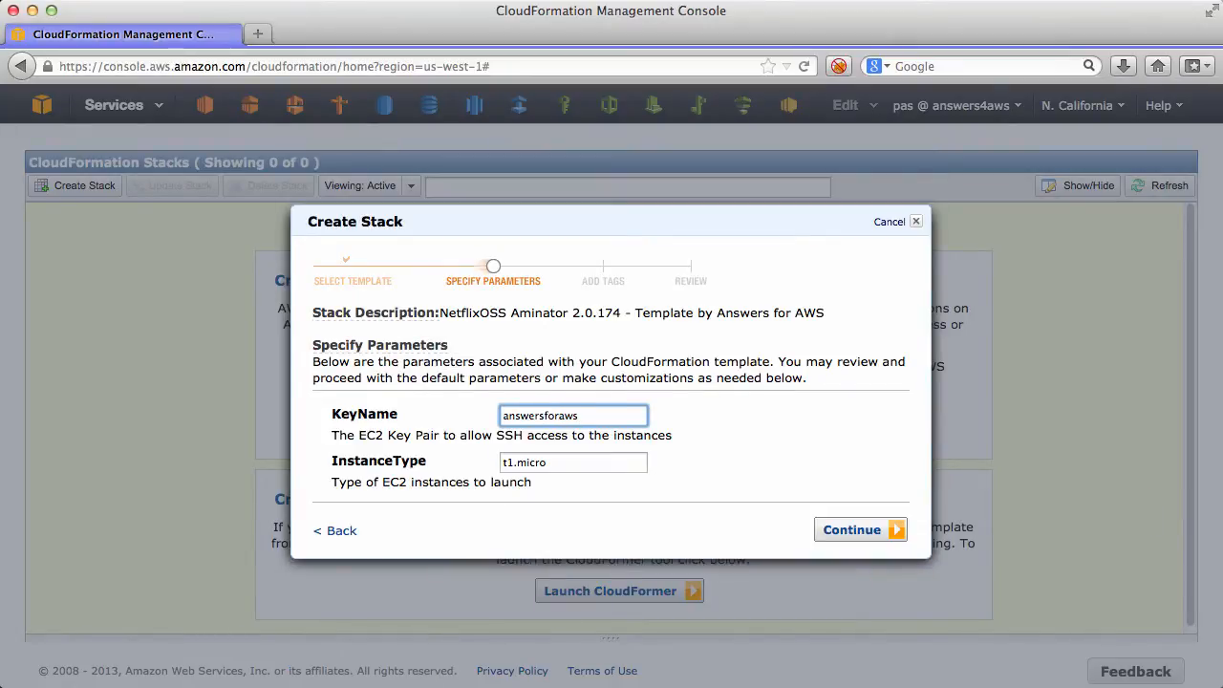
click(851, 529)
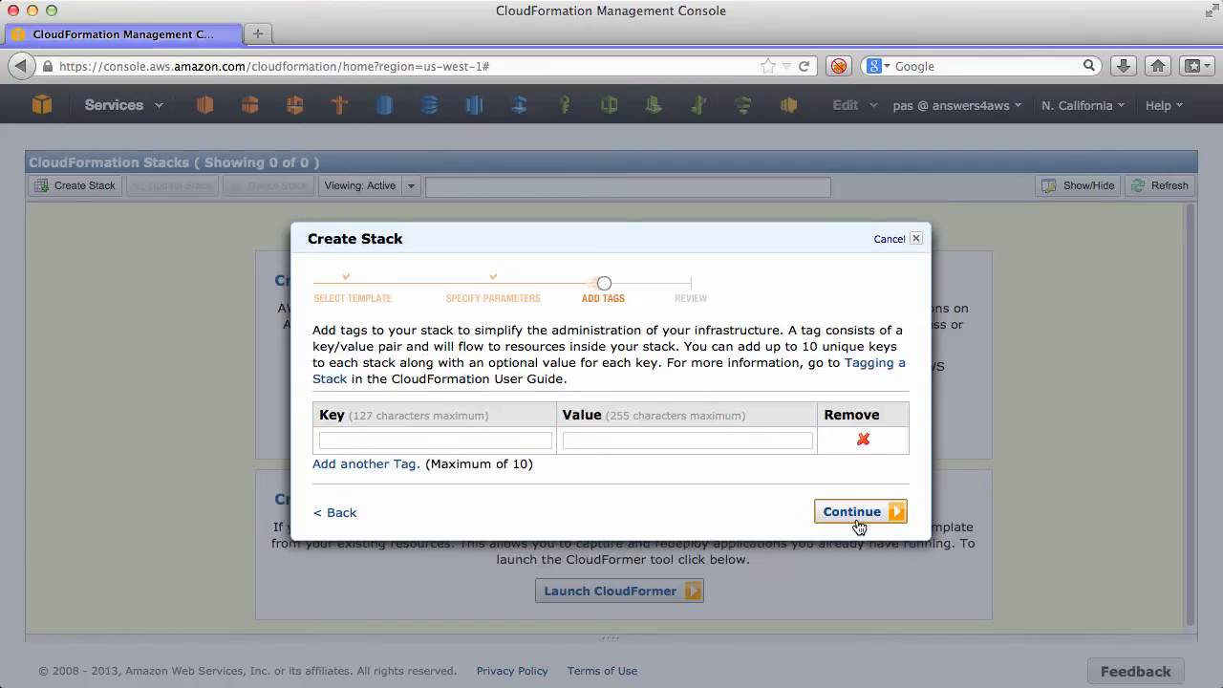
click(851, 511)
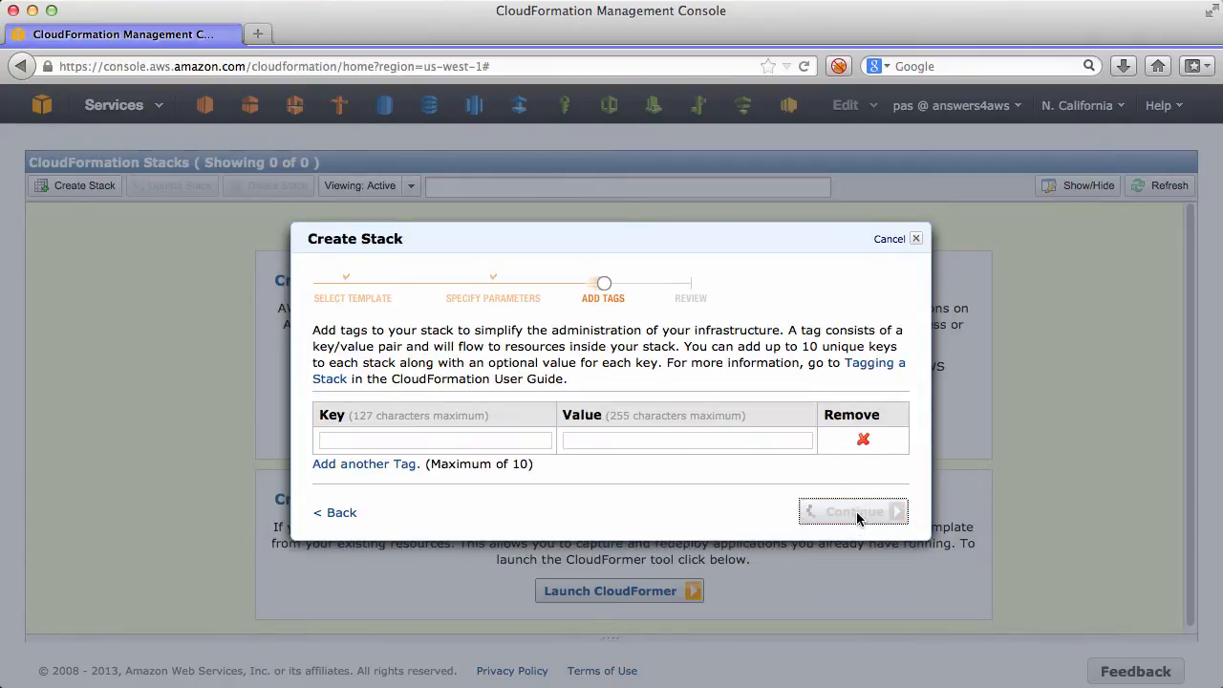
click(852, 512)
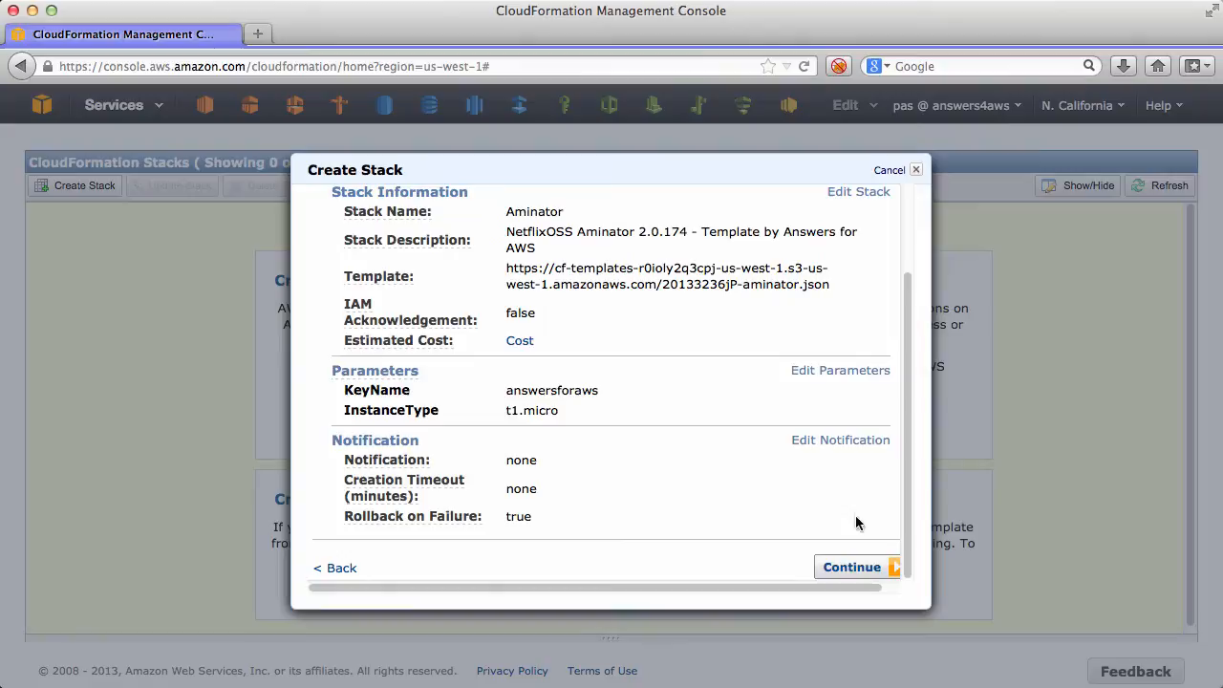
click(851, 567)
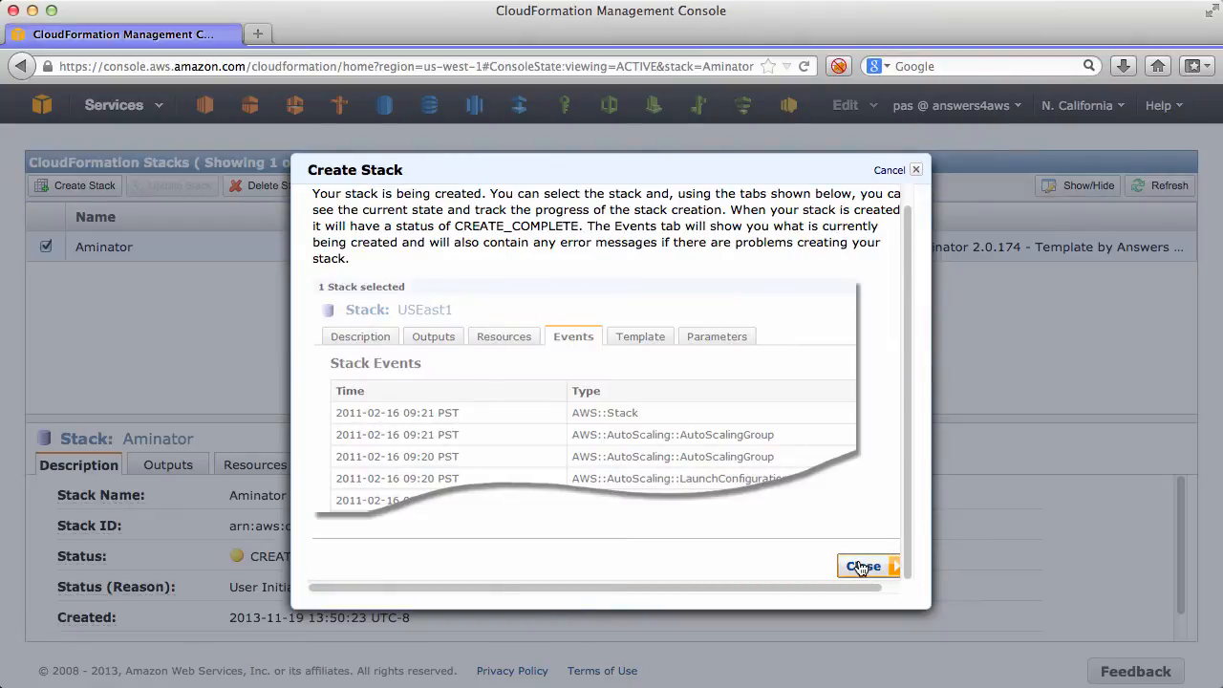
Step: Open the Aminator stack's Events and refresh until creation completes
click(861, 566)
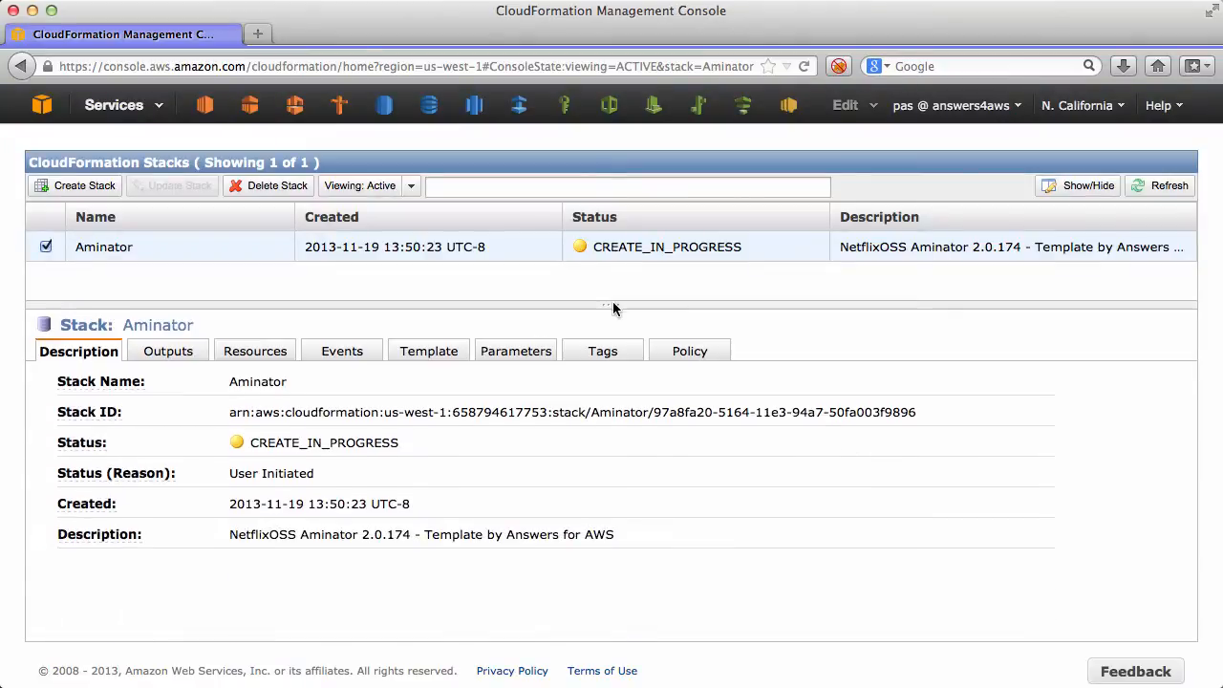
click(341, 350)
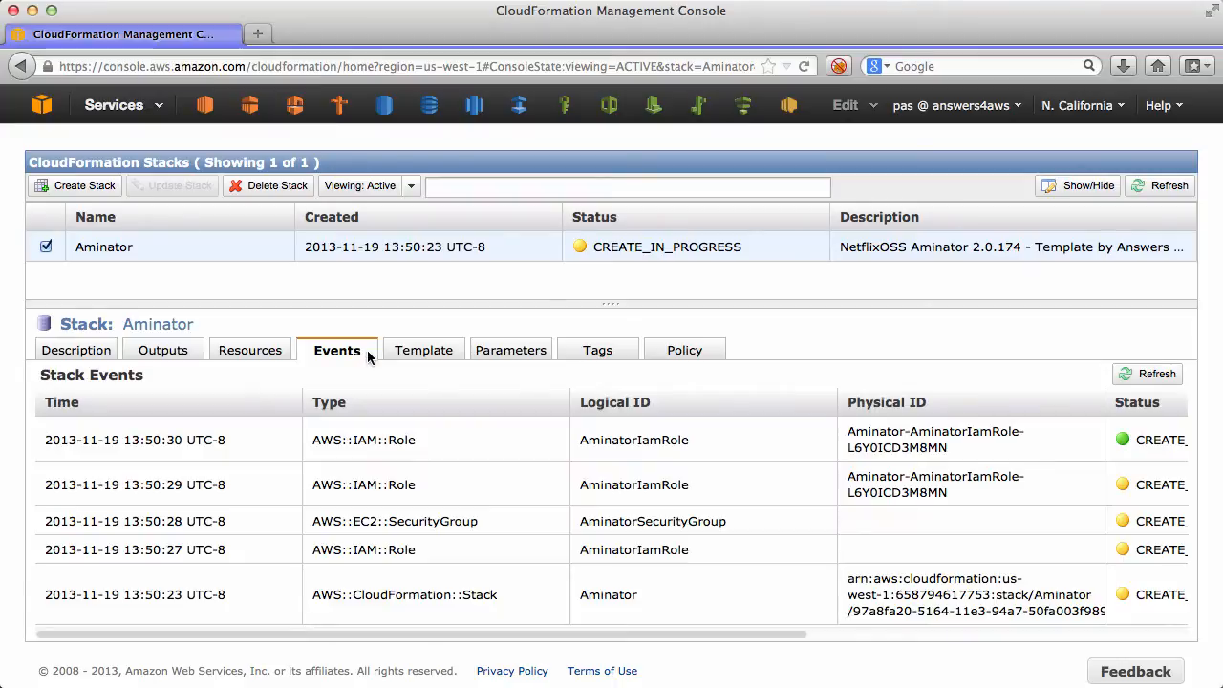
mouse_move(724, 545)
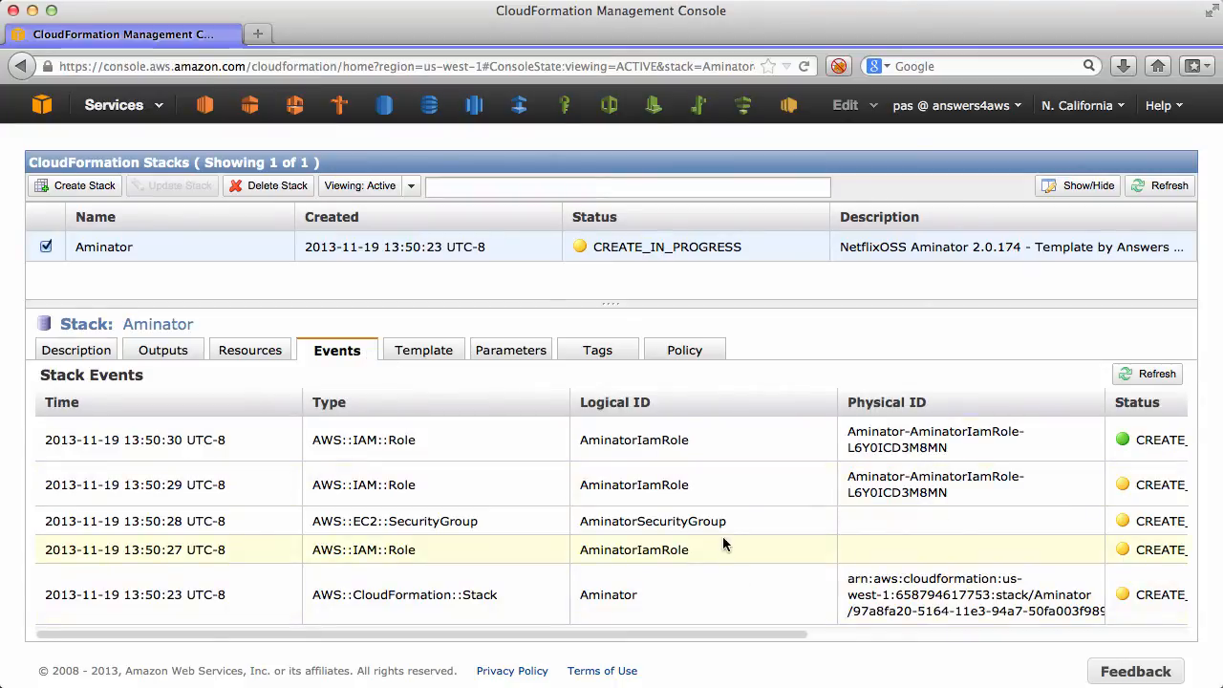
mouse_move(793, 415)
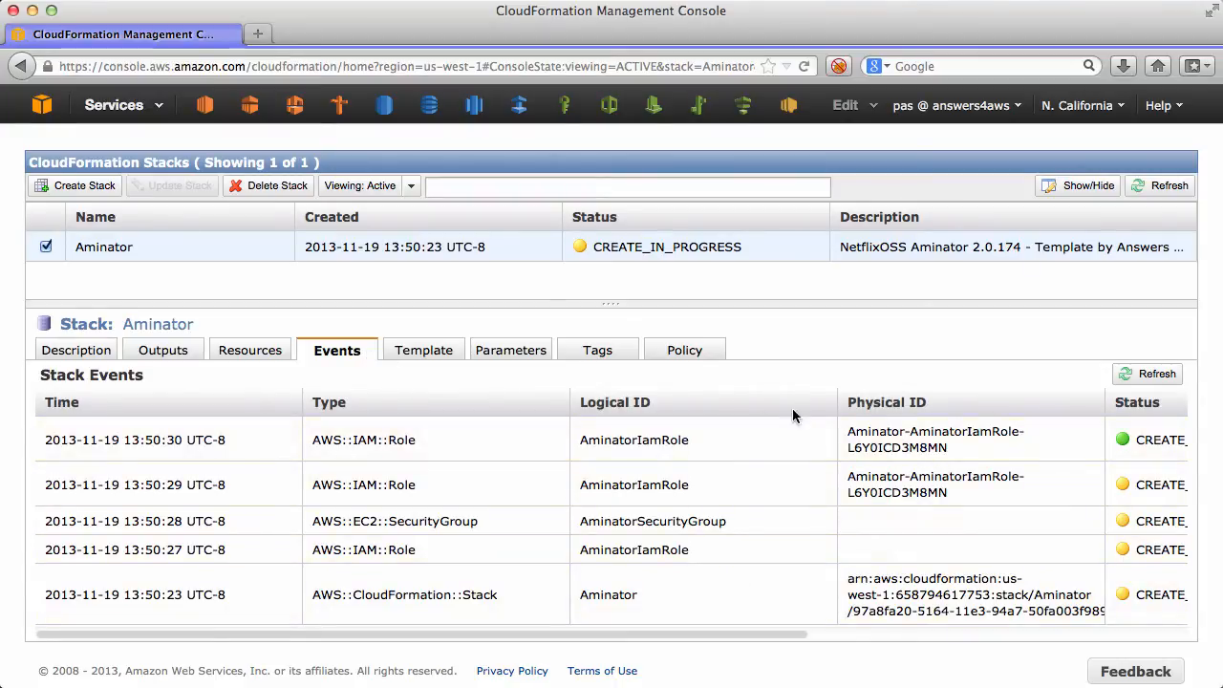
click(1158, 186)
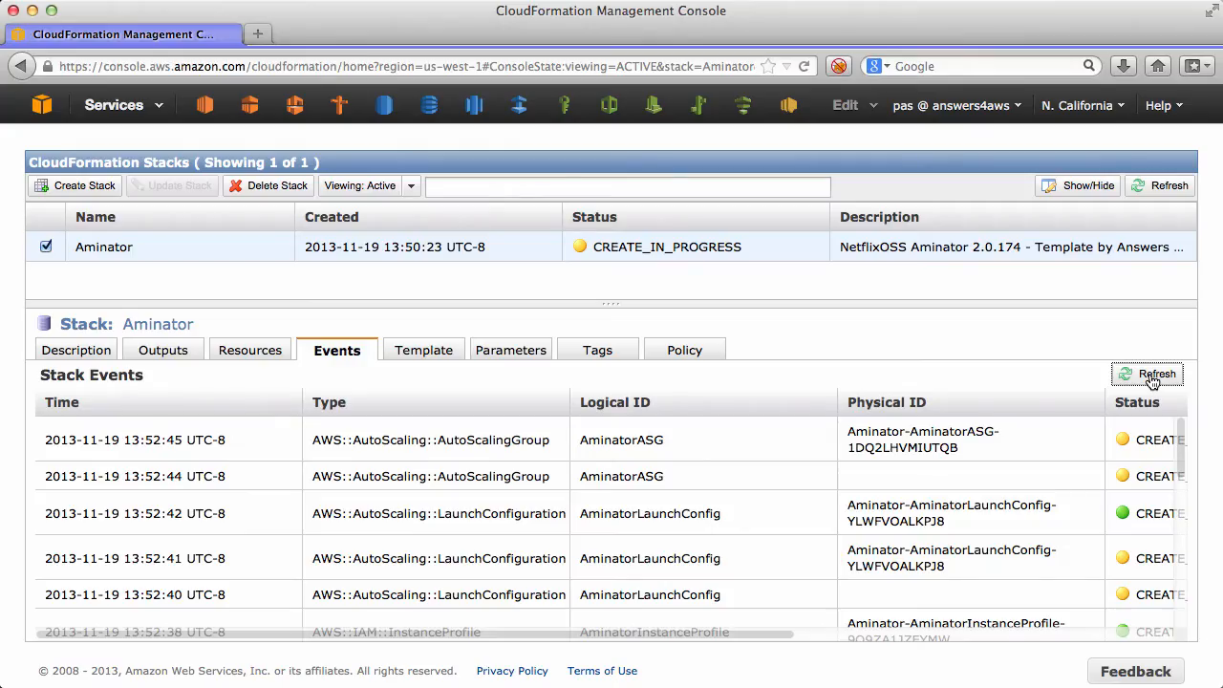
click(1159, 185)
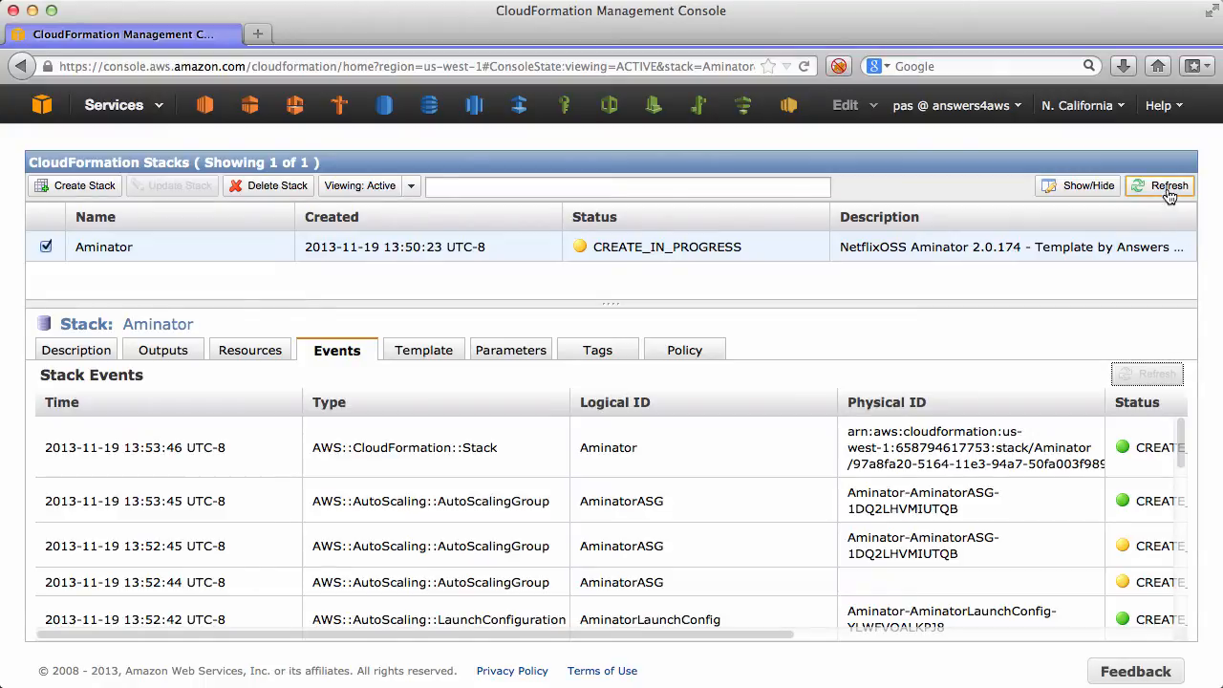
click(1168, 186)
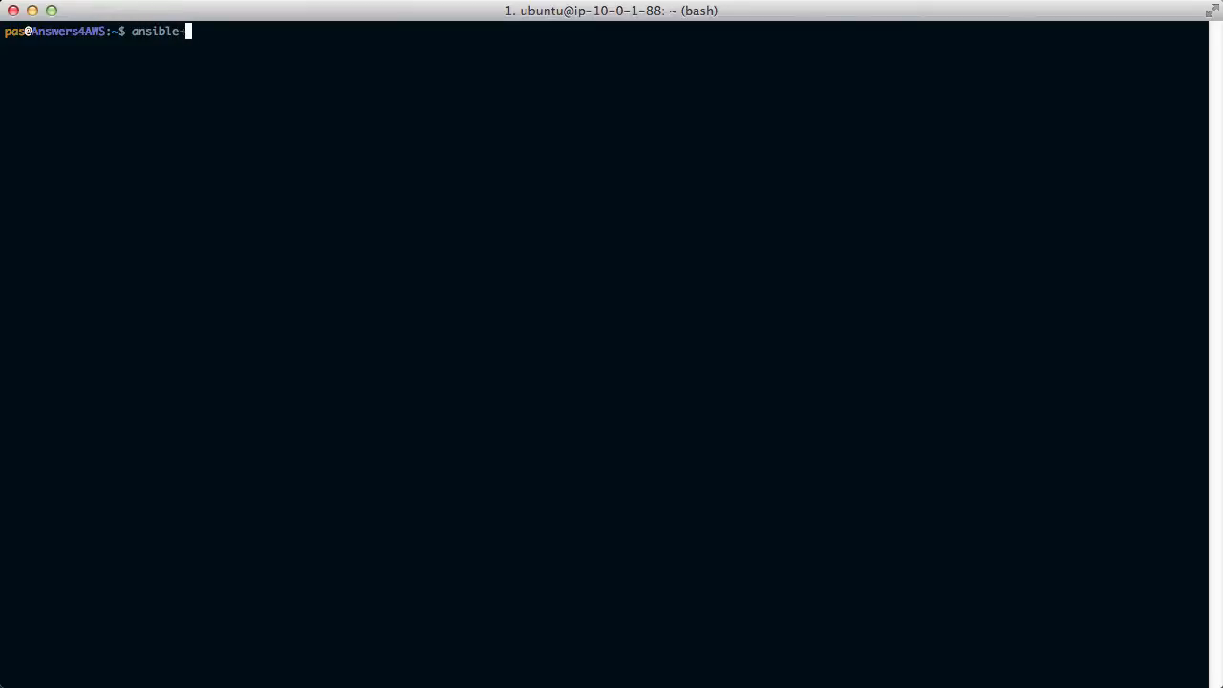
Step: SSH into the Aminator instance with 'ansible-ec2 ssh --name Aminator -u ubuntu'
text(ec2 ssh --name)
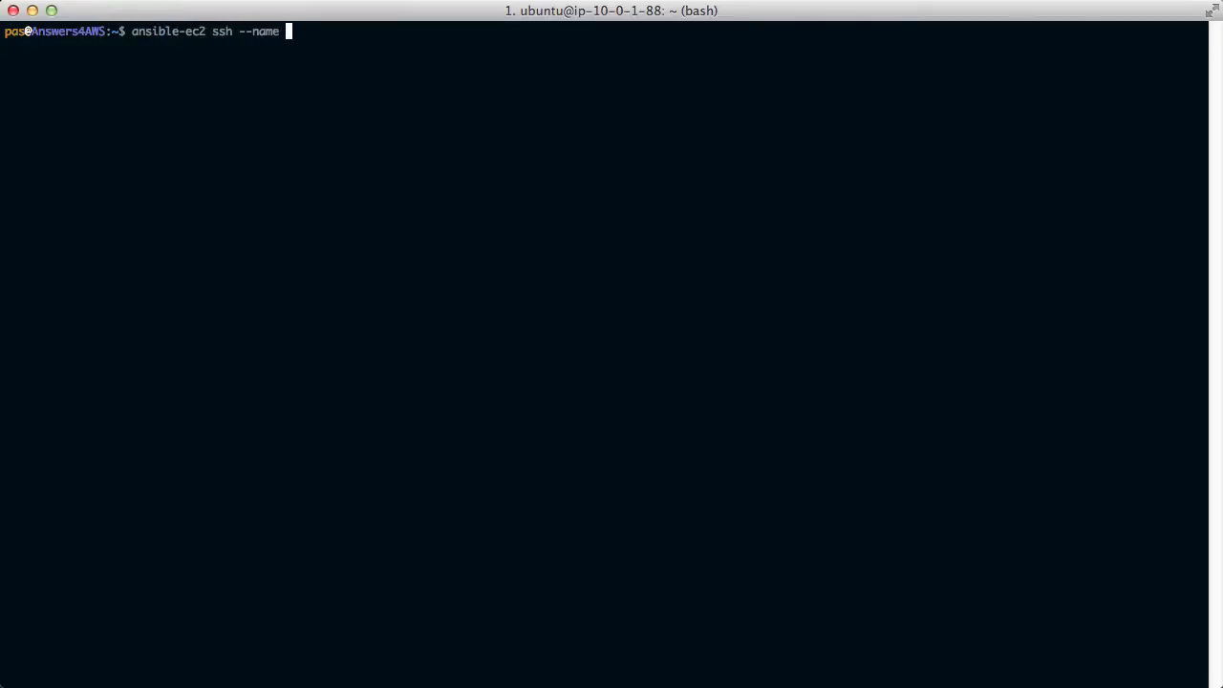
text(Aminator -u ubu)
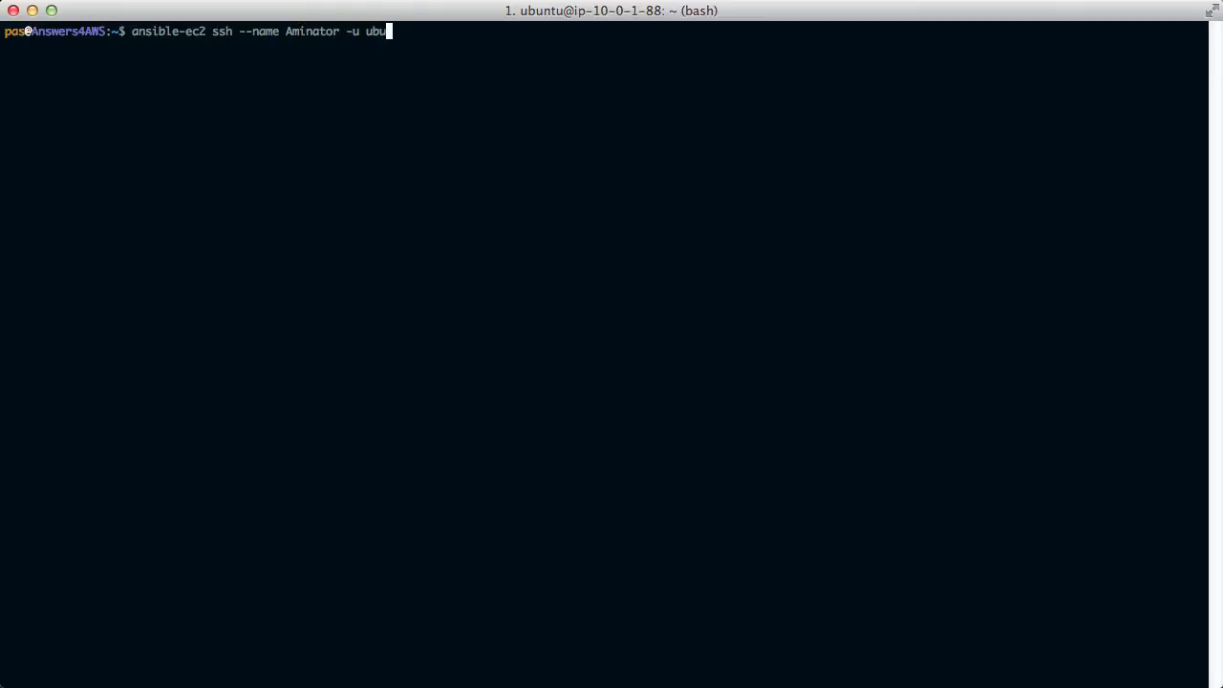
key(Return)
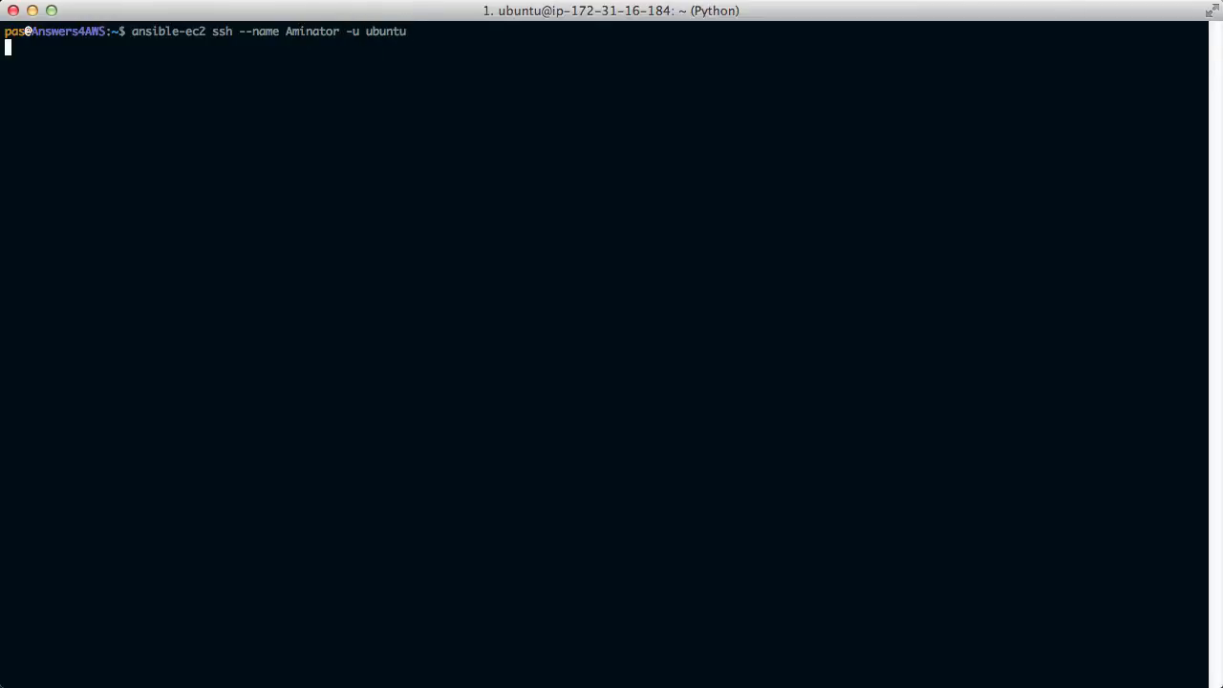
key(Return)
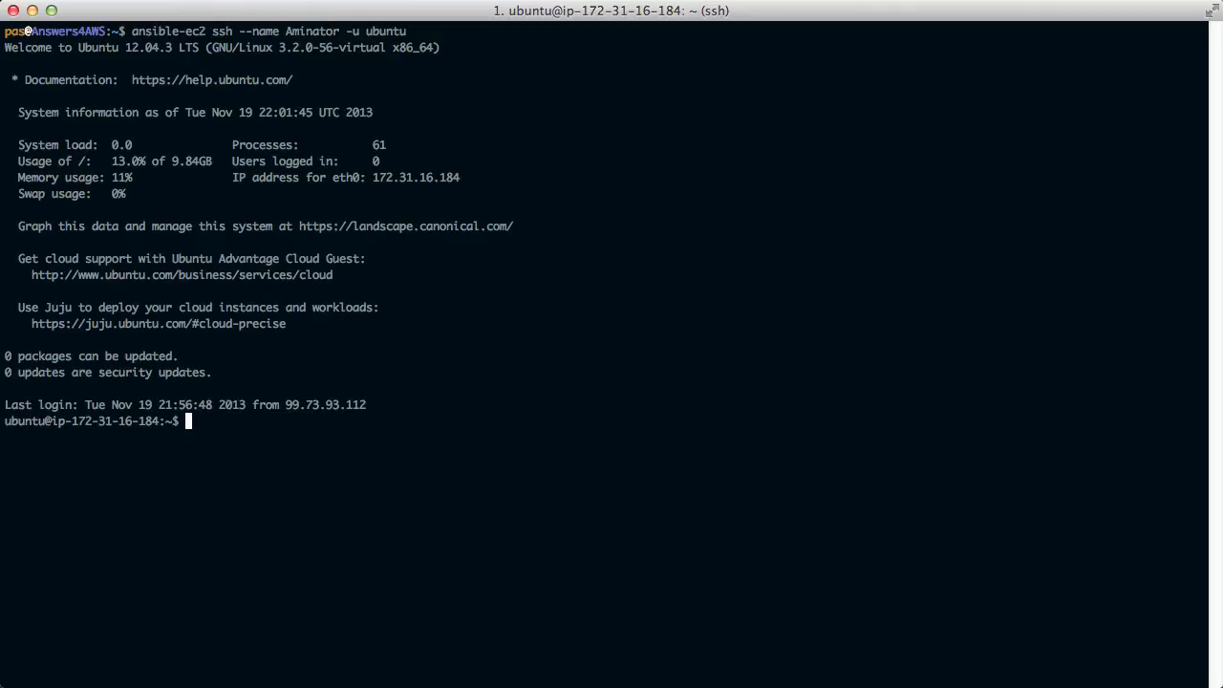
Step: View /etc/aminator/environments.yml with less, then quit the viewer
text(less /etc/)
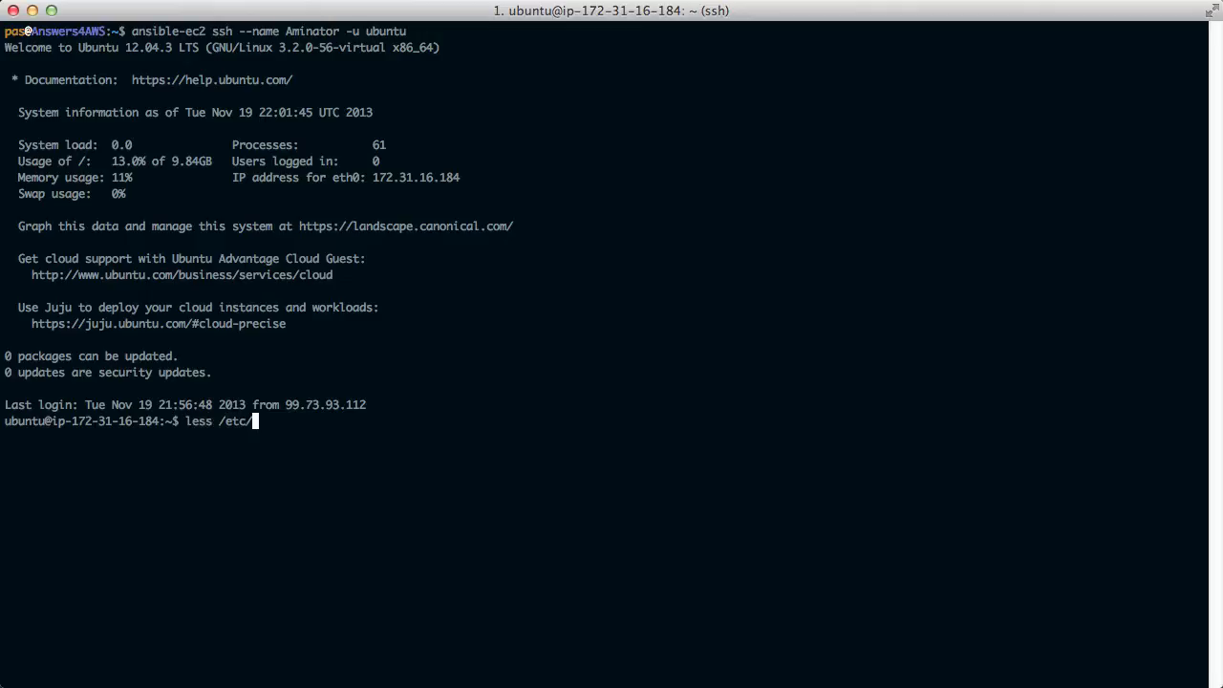
text(aminator/environments.yml)
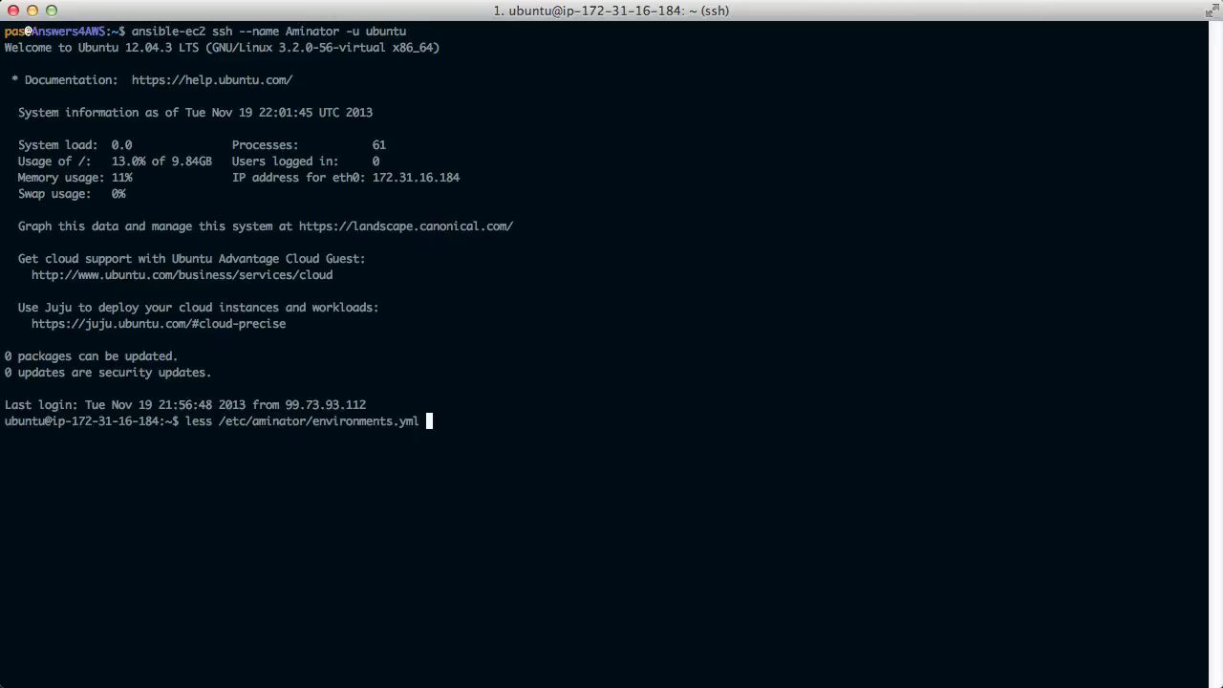
key(Return)
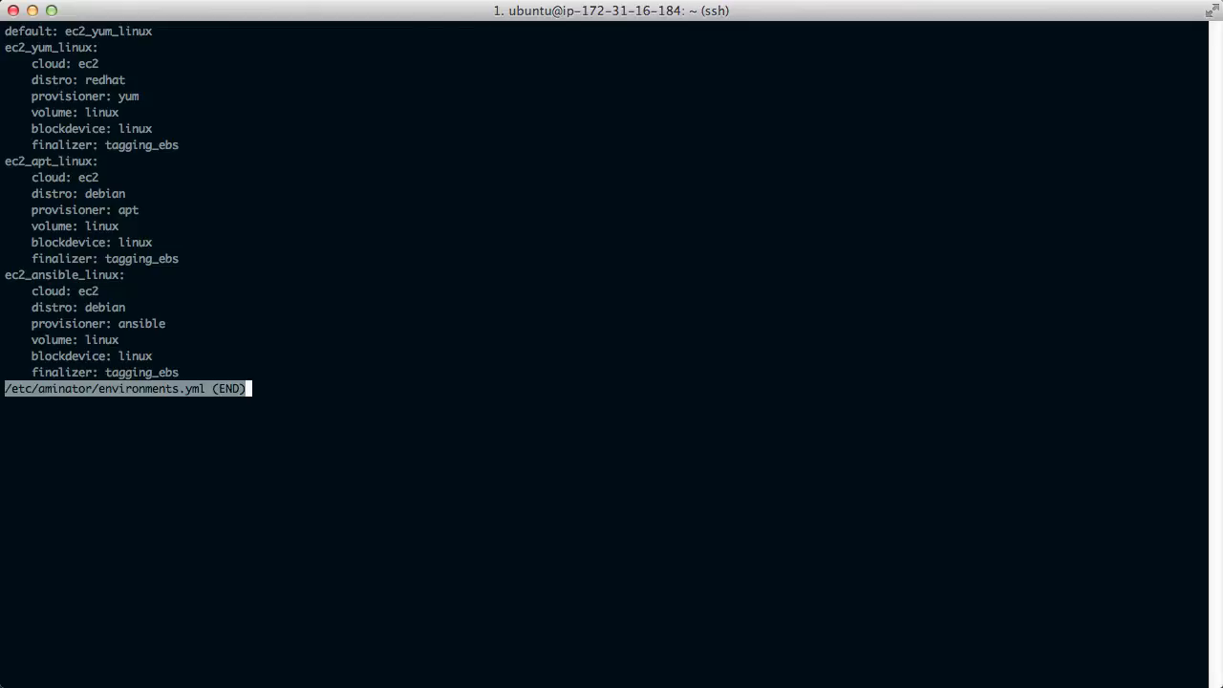
key(q)
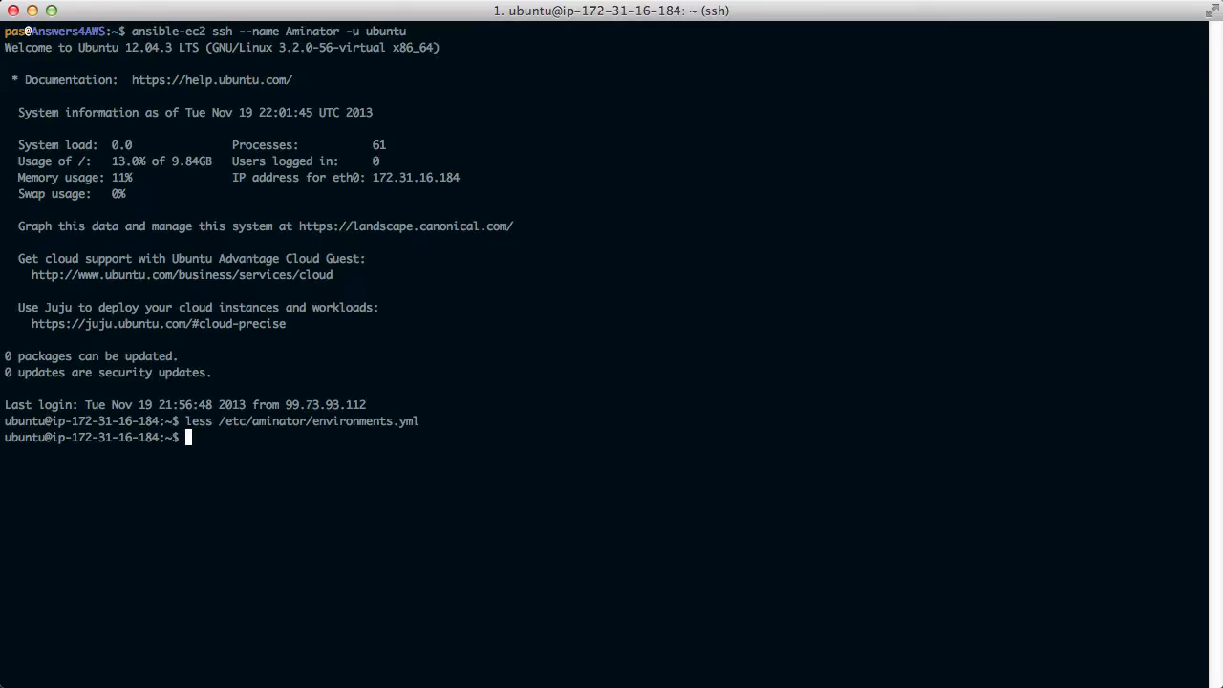
Step: Display Aminator's command-line help with aminate -h
text(aminat)
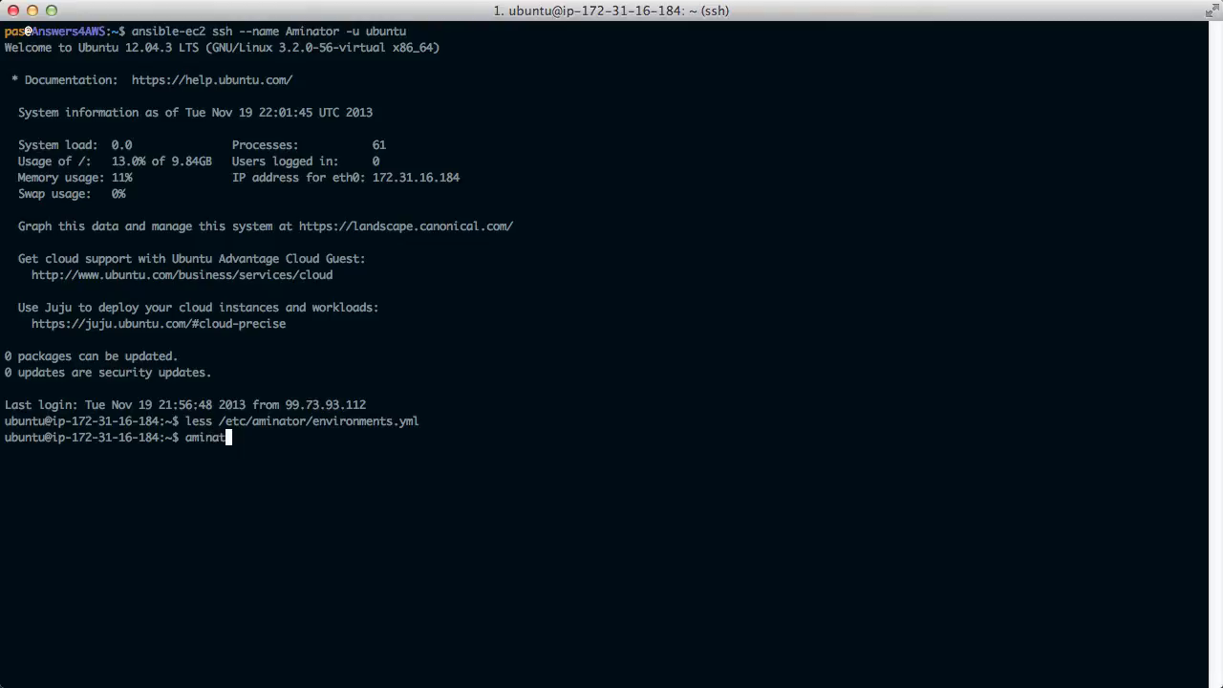
key(Return)
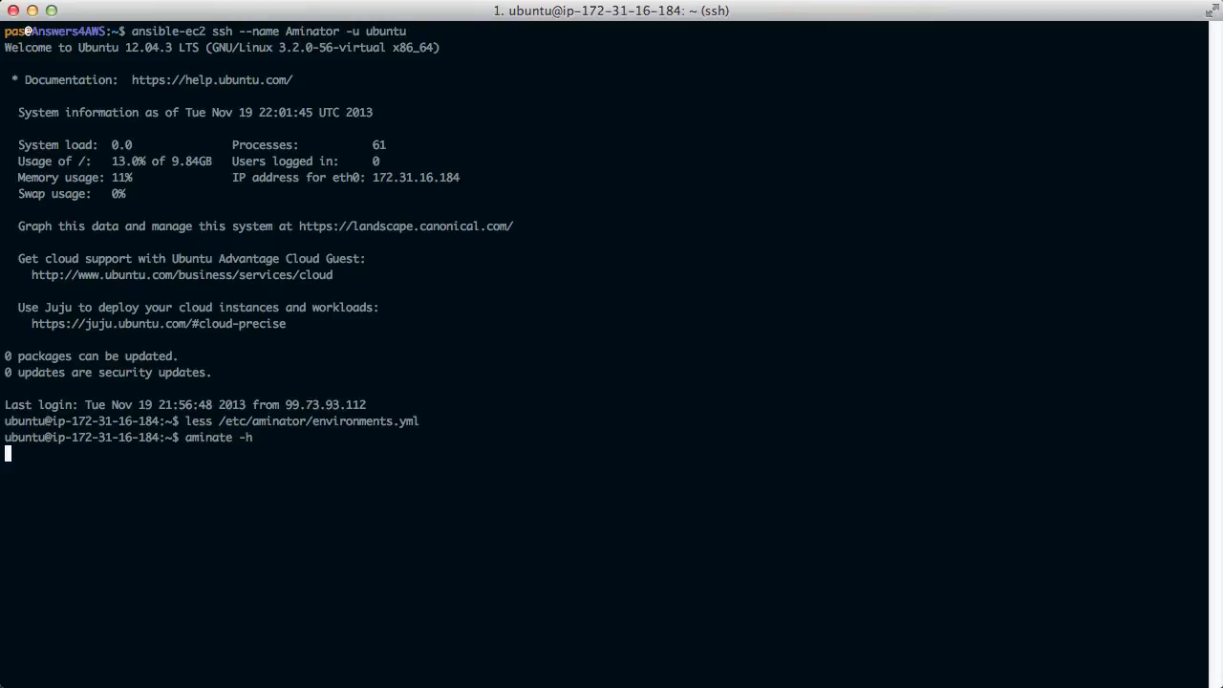
key(Return)
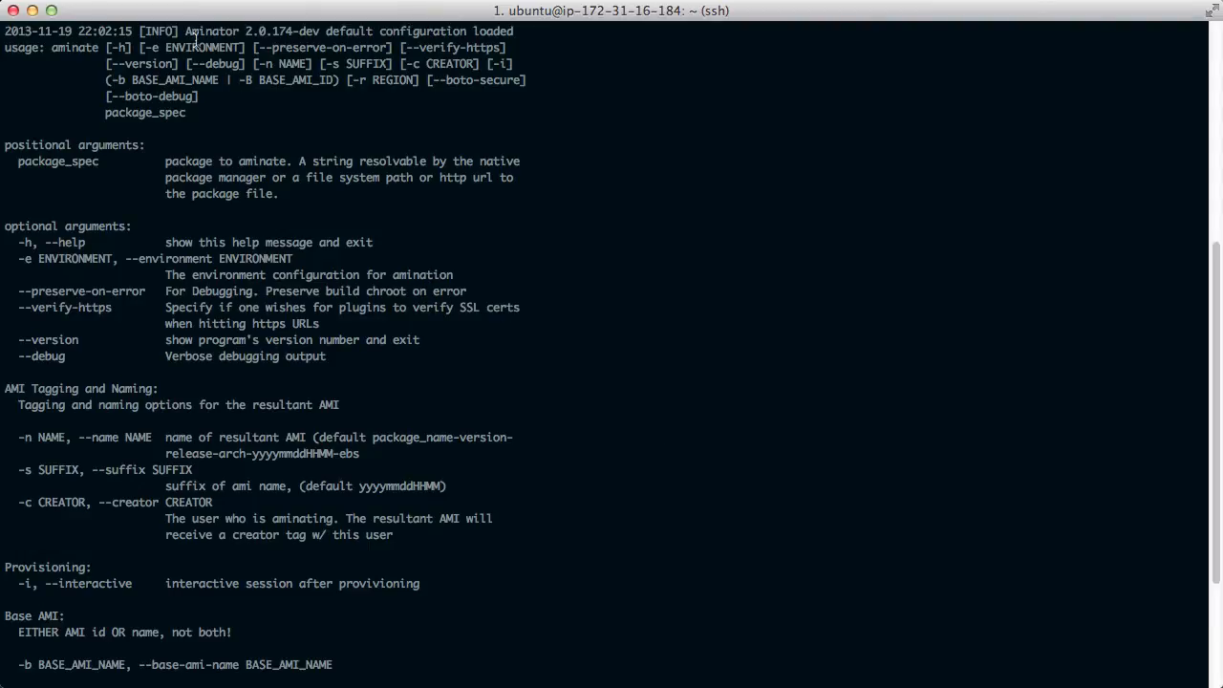
mouse_move(574, 426)
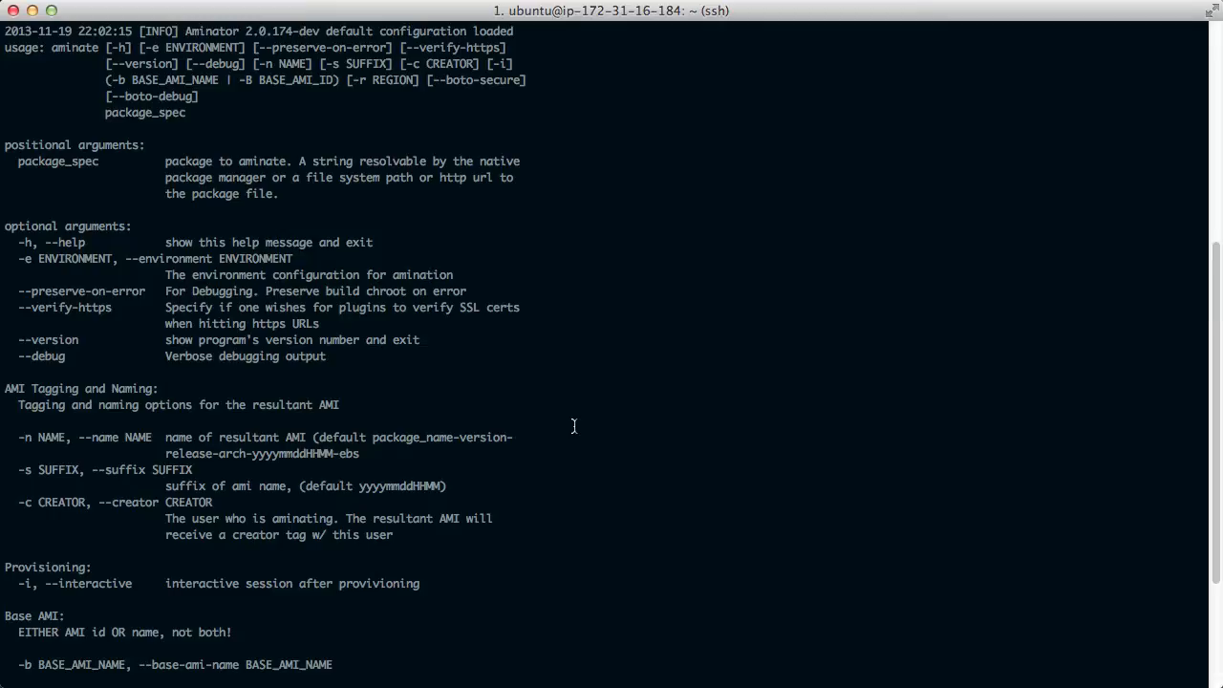
Step: Begin entering a sudo aminate -e ec2_apt_linux command at the prompt
scroll(down, 3)
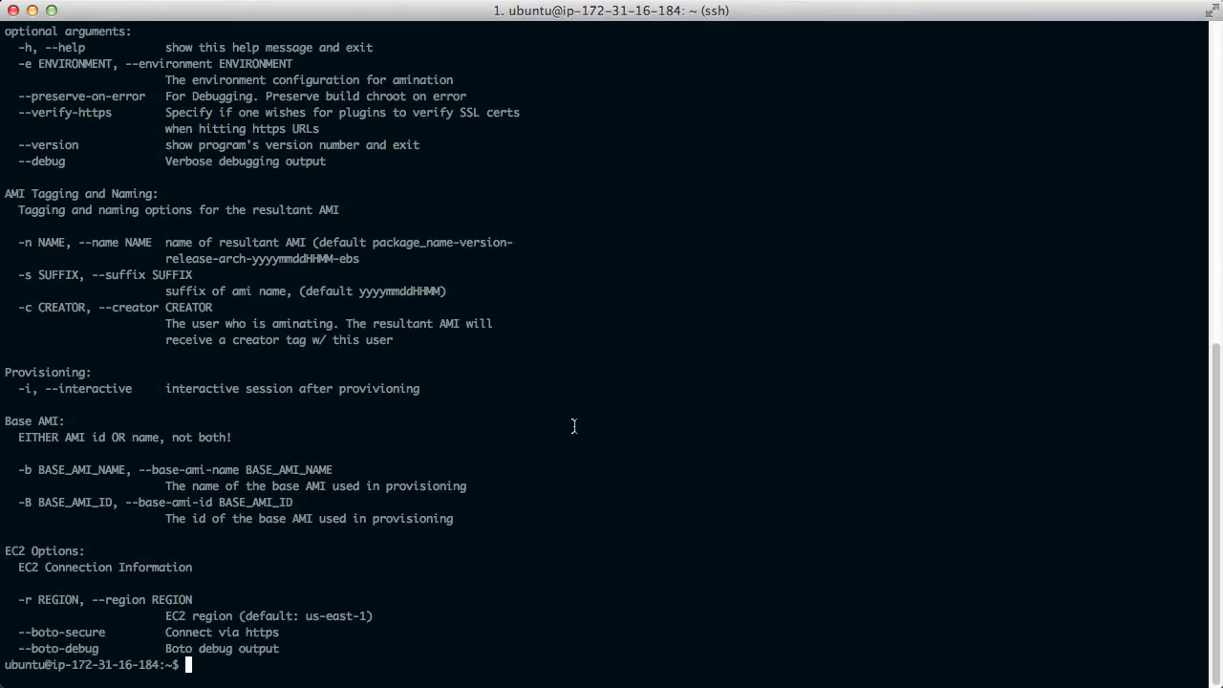
text(sudo)
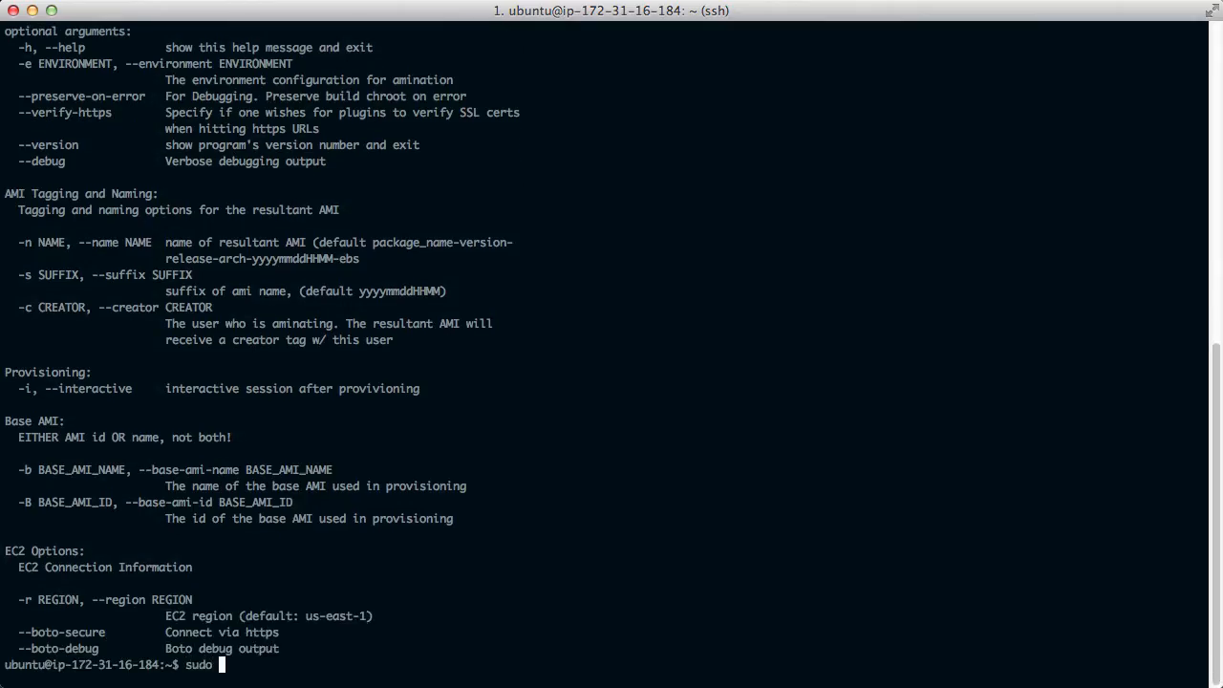
text(aminate -)
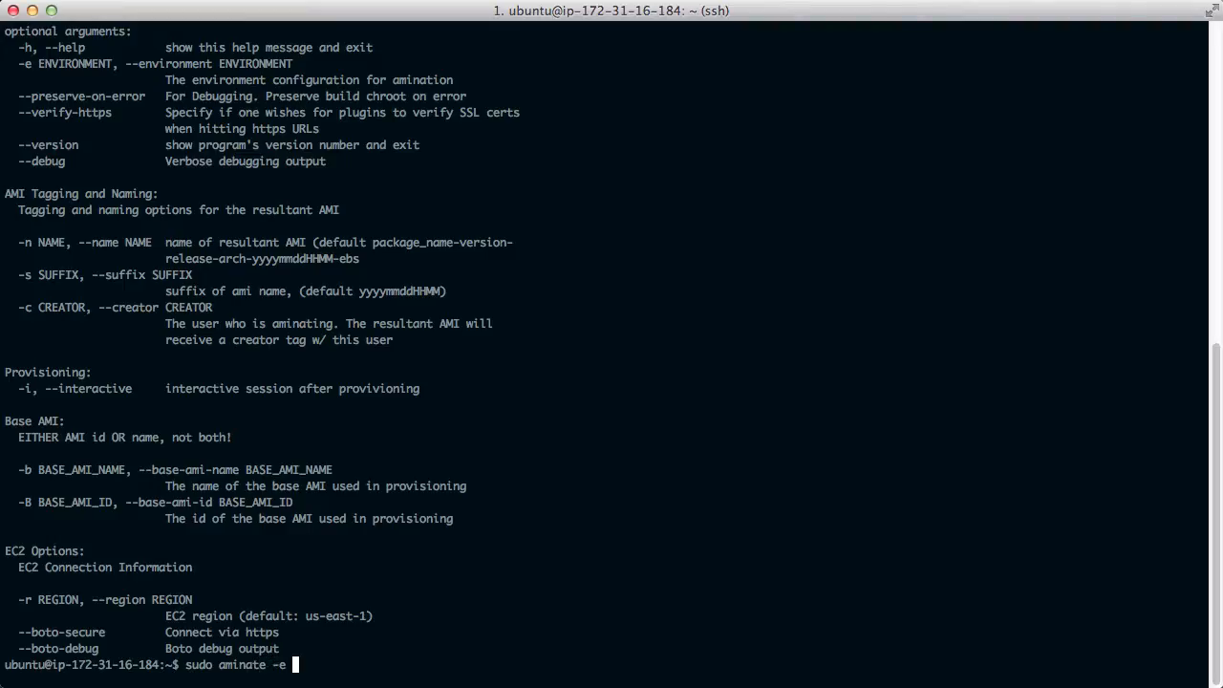
text(ec2)
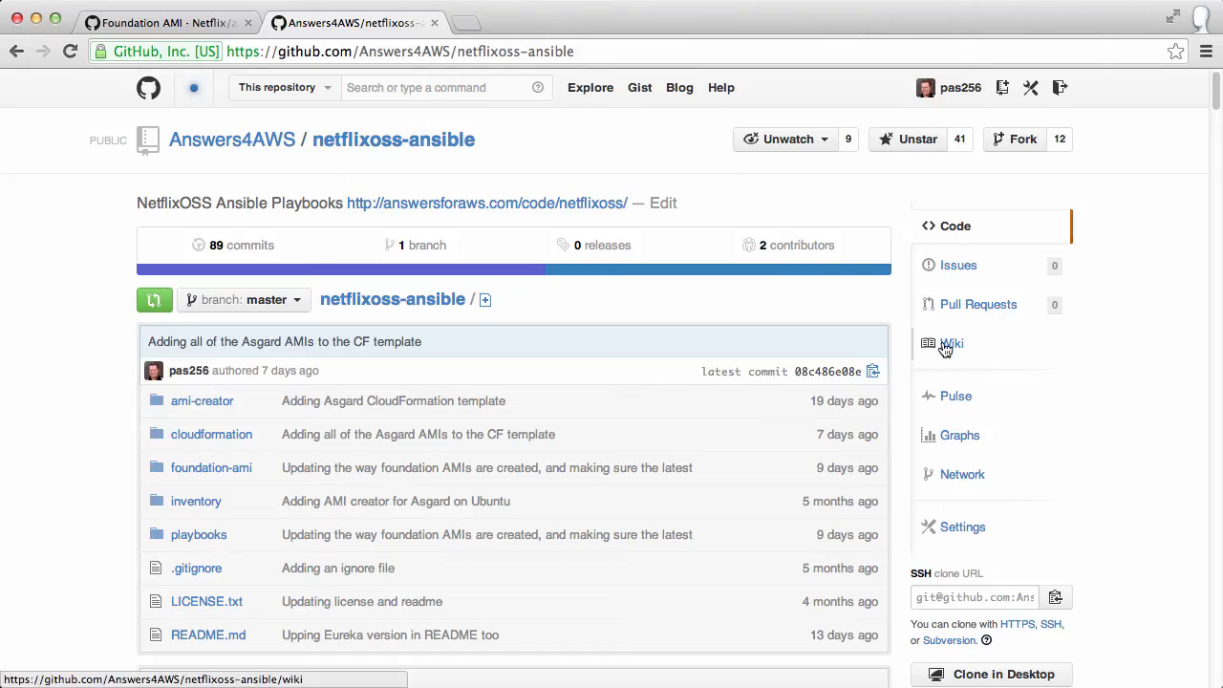
Step: Open the repository wiki's Foundation AMIs for Aminator page listing regional base AMI ids
click(951, 343)
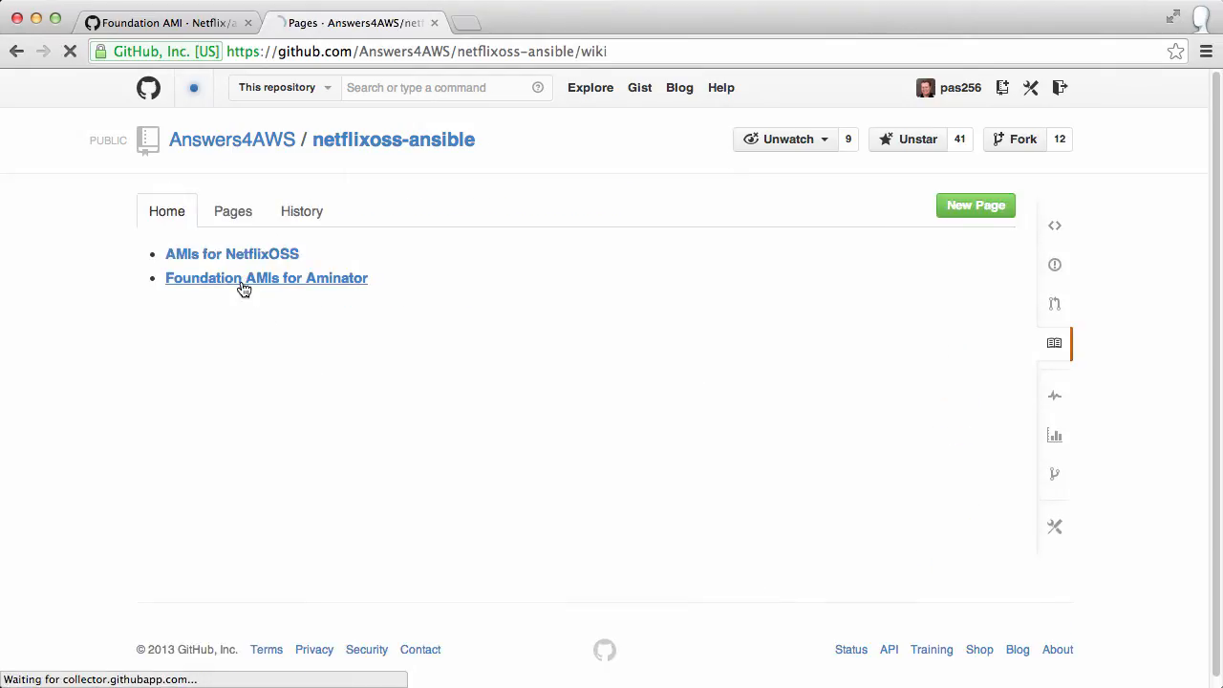
click(265, 279)
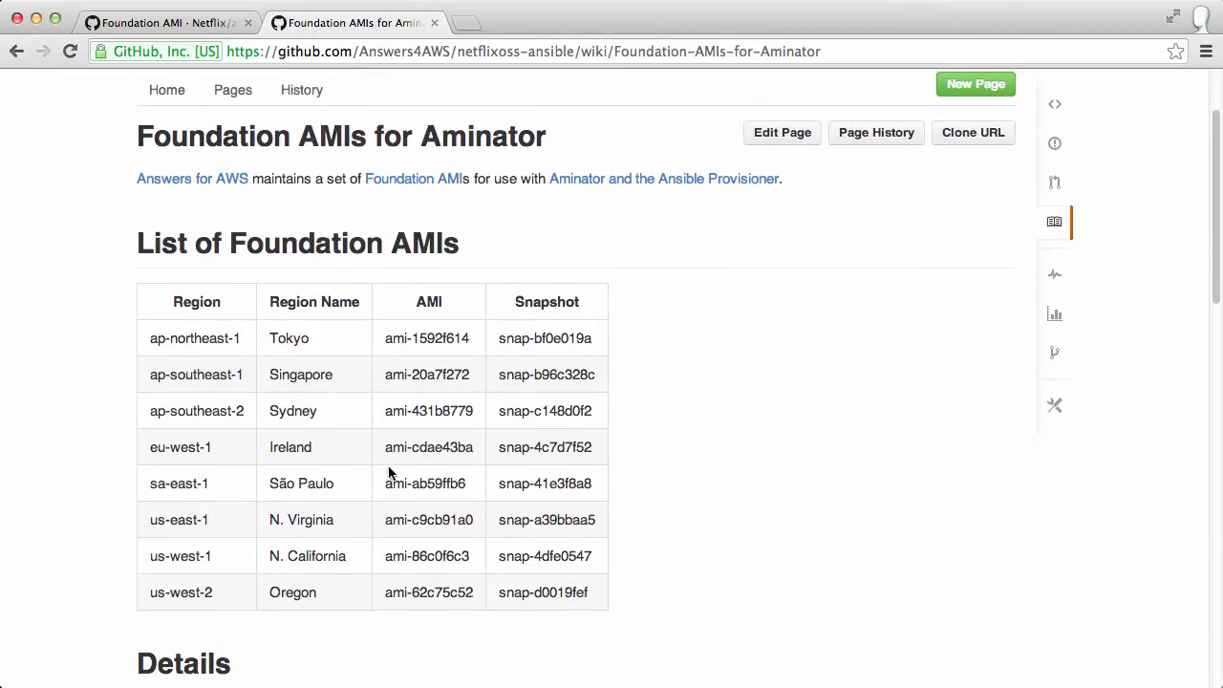
scroll(down, 3)
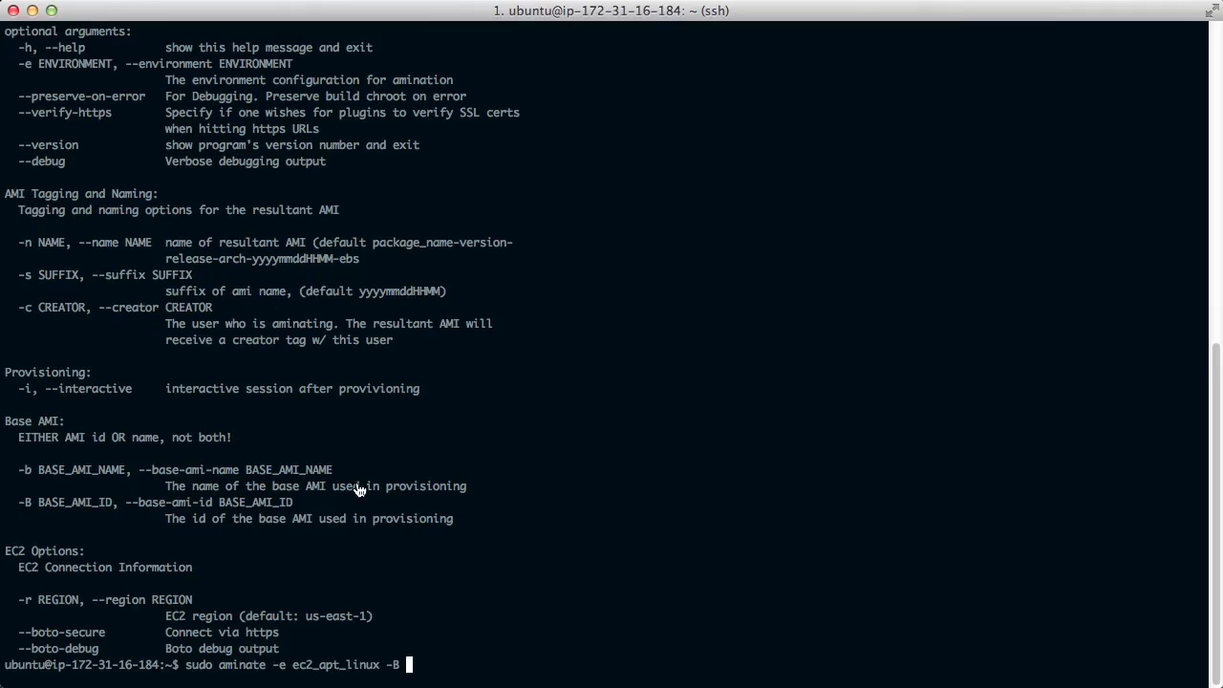
Step: Bake apache2 onto base AMI ami-86c0f6c3 and follow the log until image registration
text(ami-86c0f6c3)
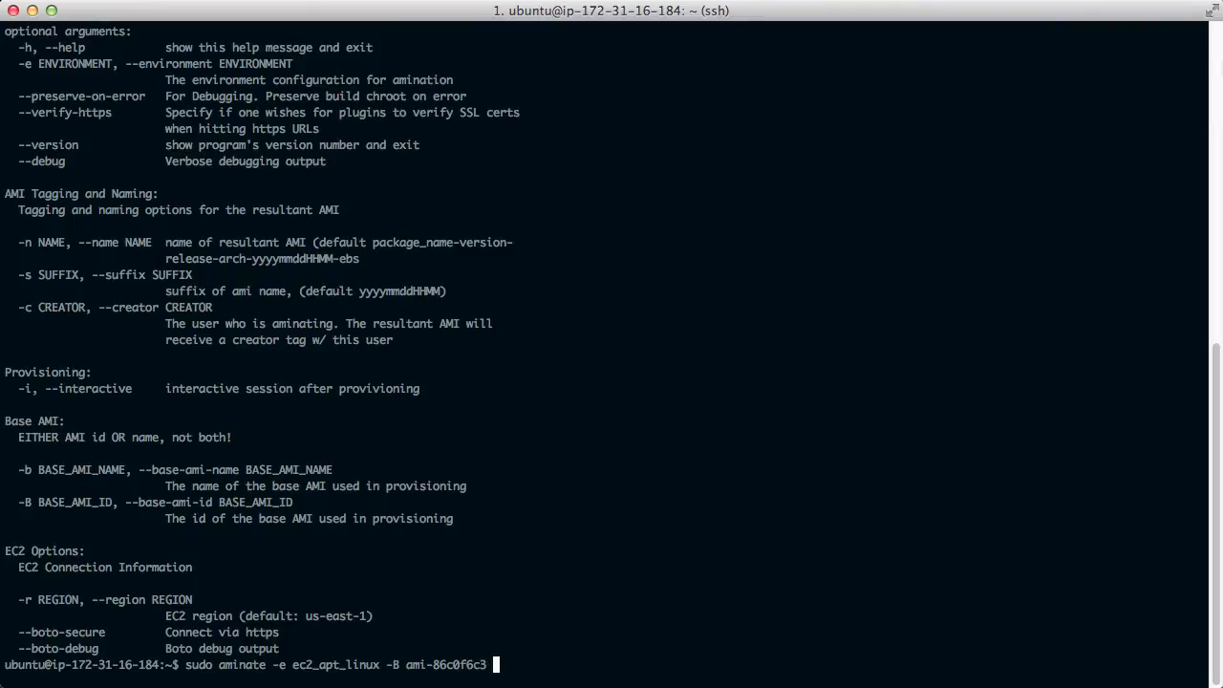
text(apache)
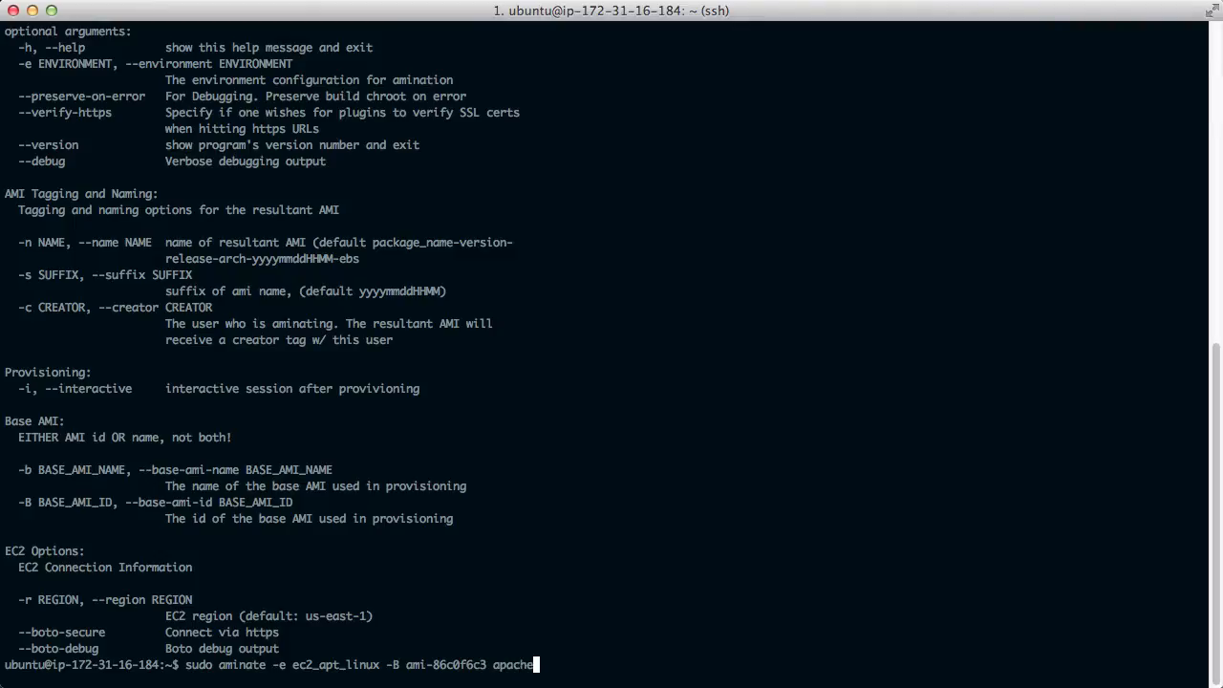
text(2)
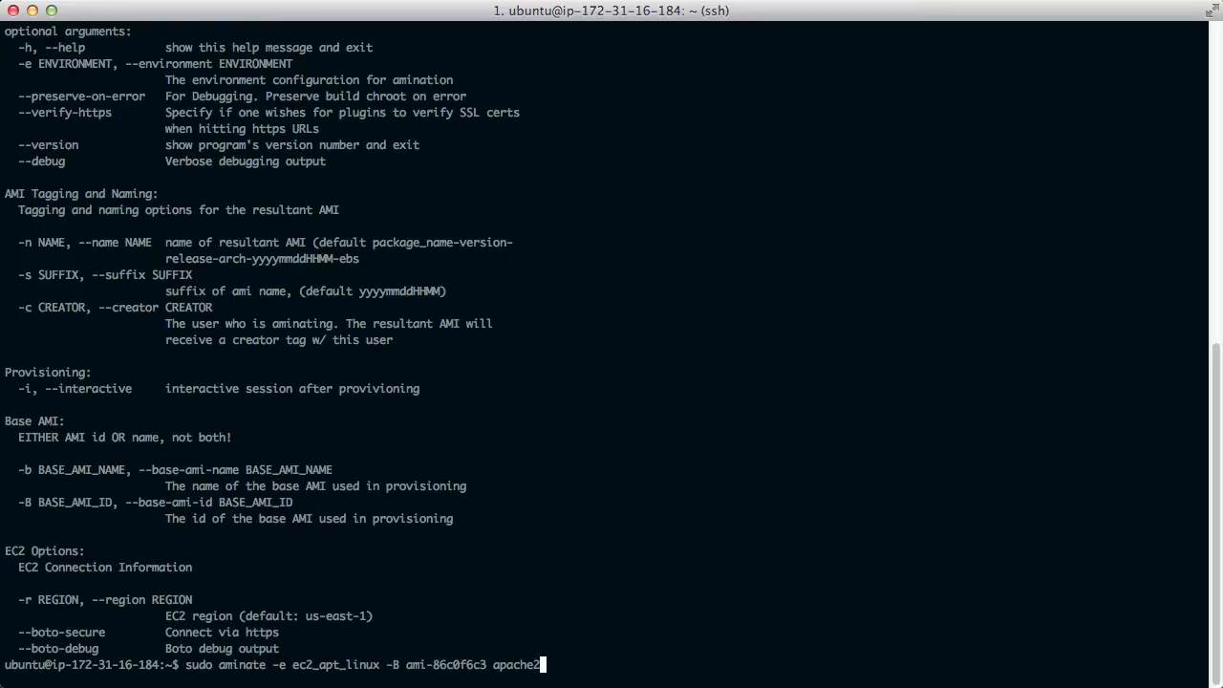
key(Return)
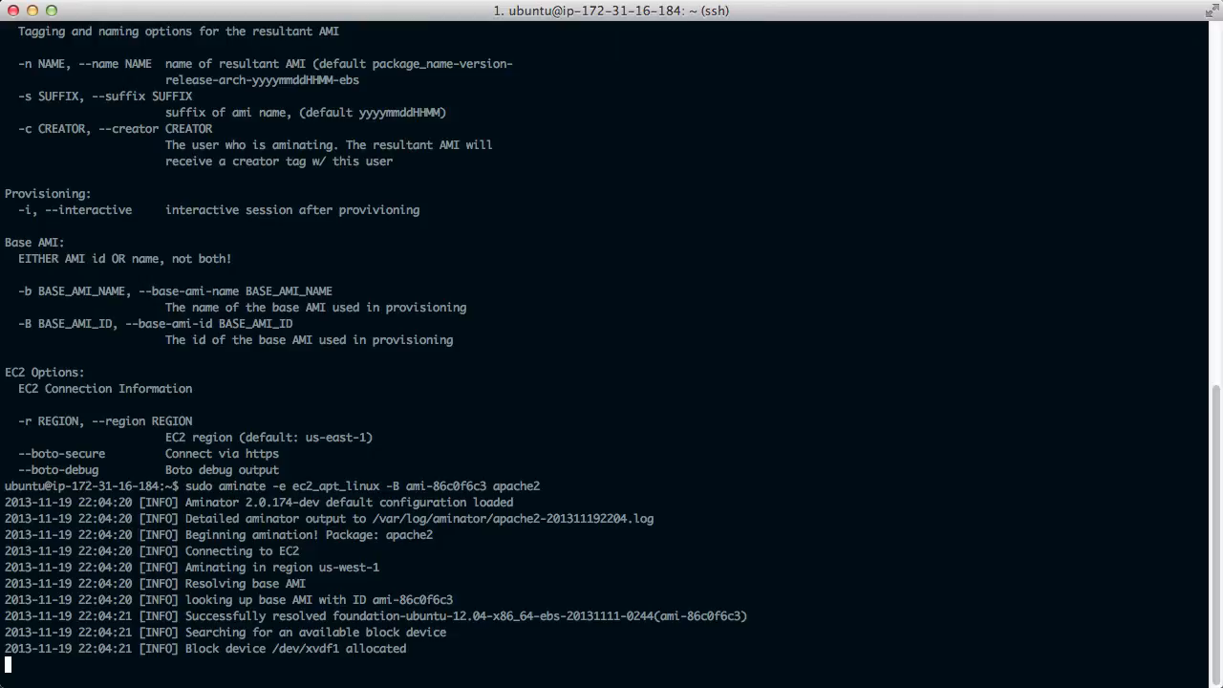
scroll(down, 3)
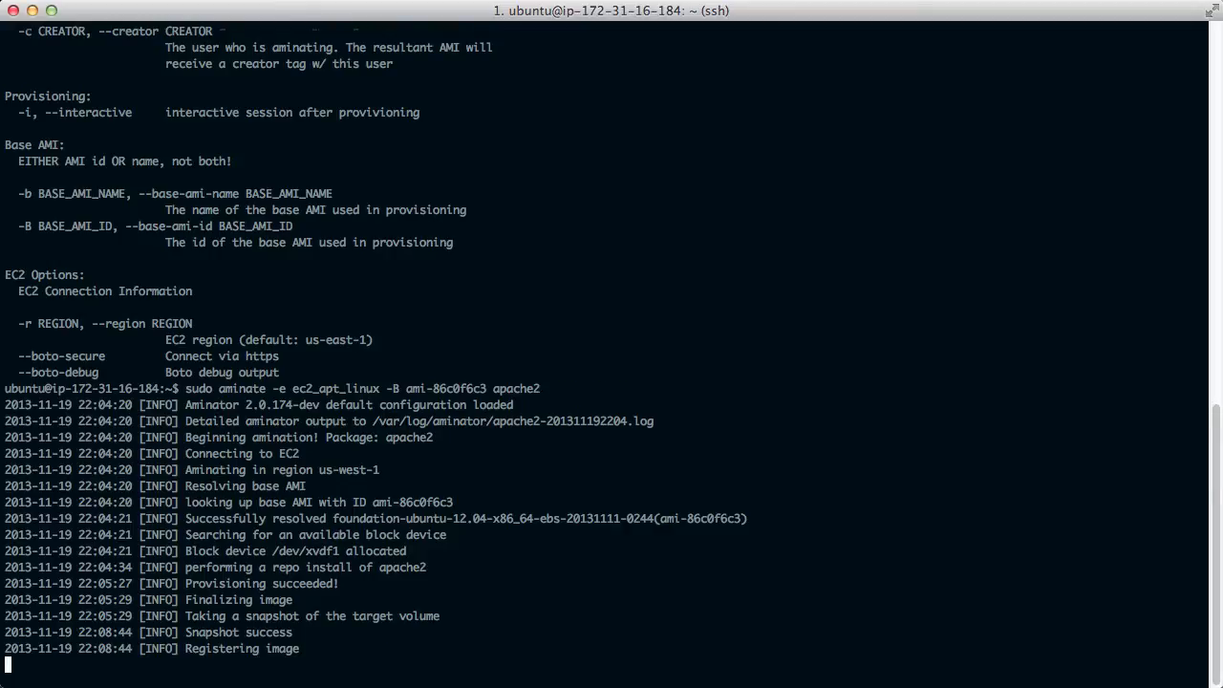
scroll(down, 3)
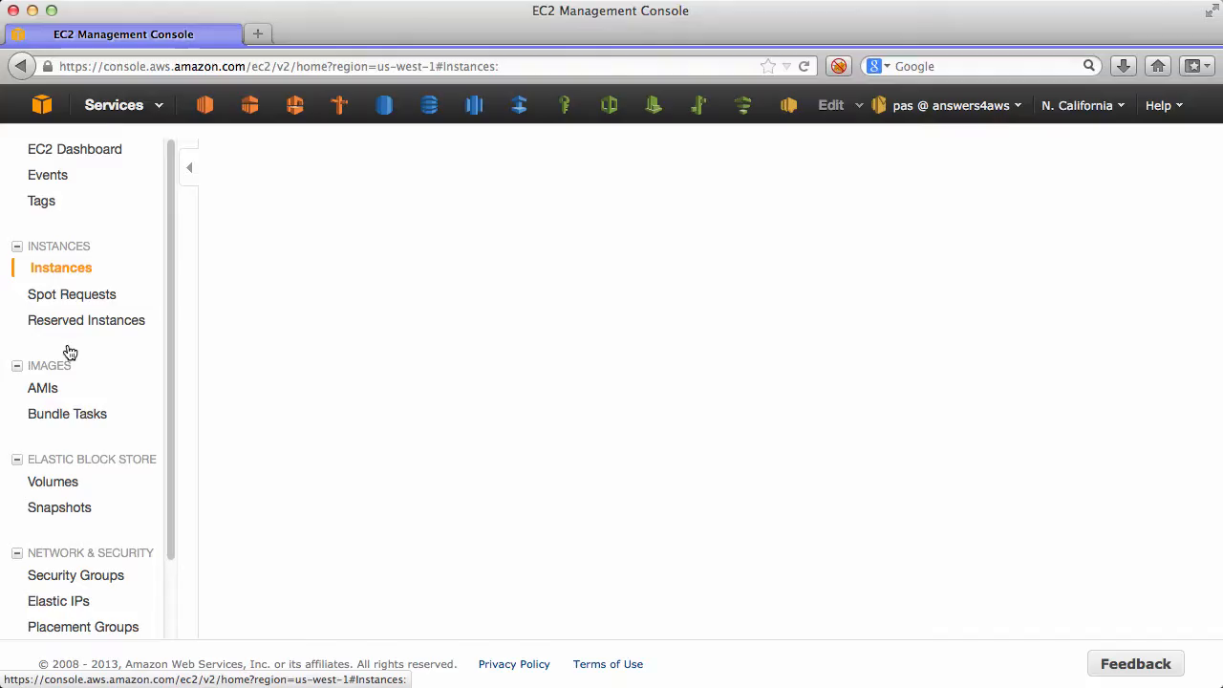
Step: Select the new apache2 AMI ami-c4536281 under AMIs and start launching it
click(42, 388)
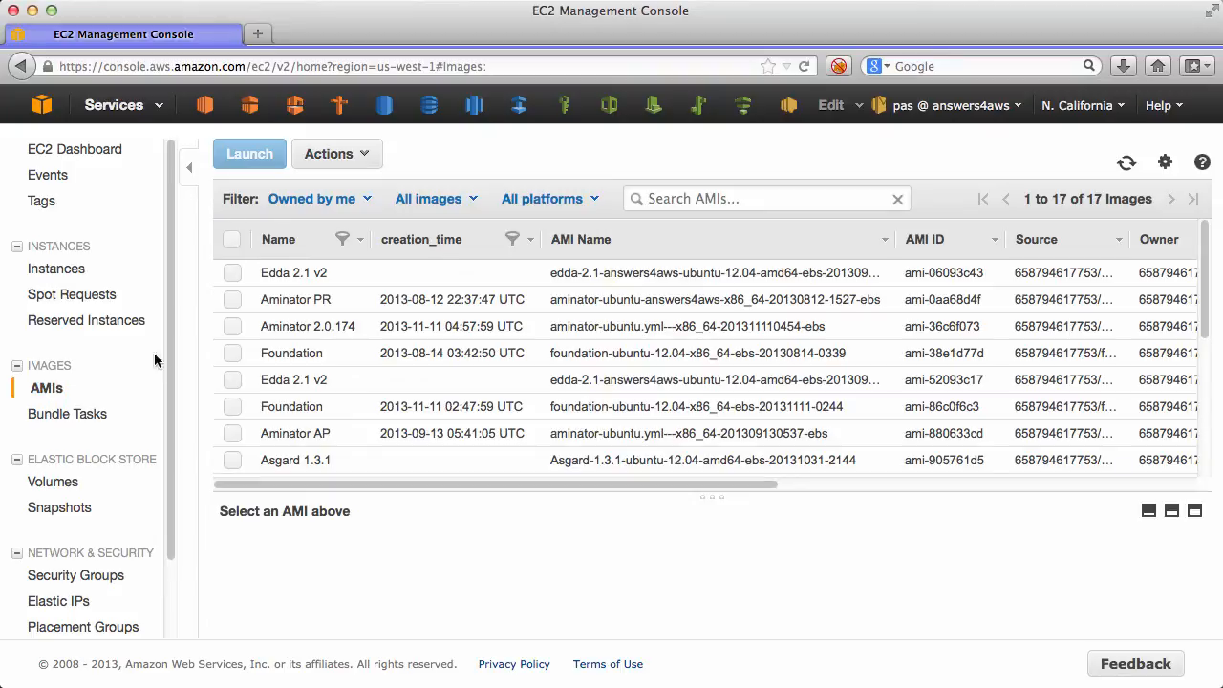
click(580, 239)
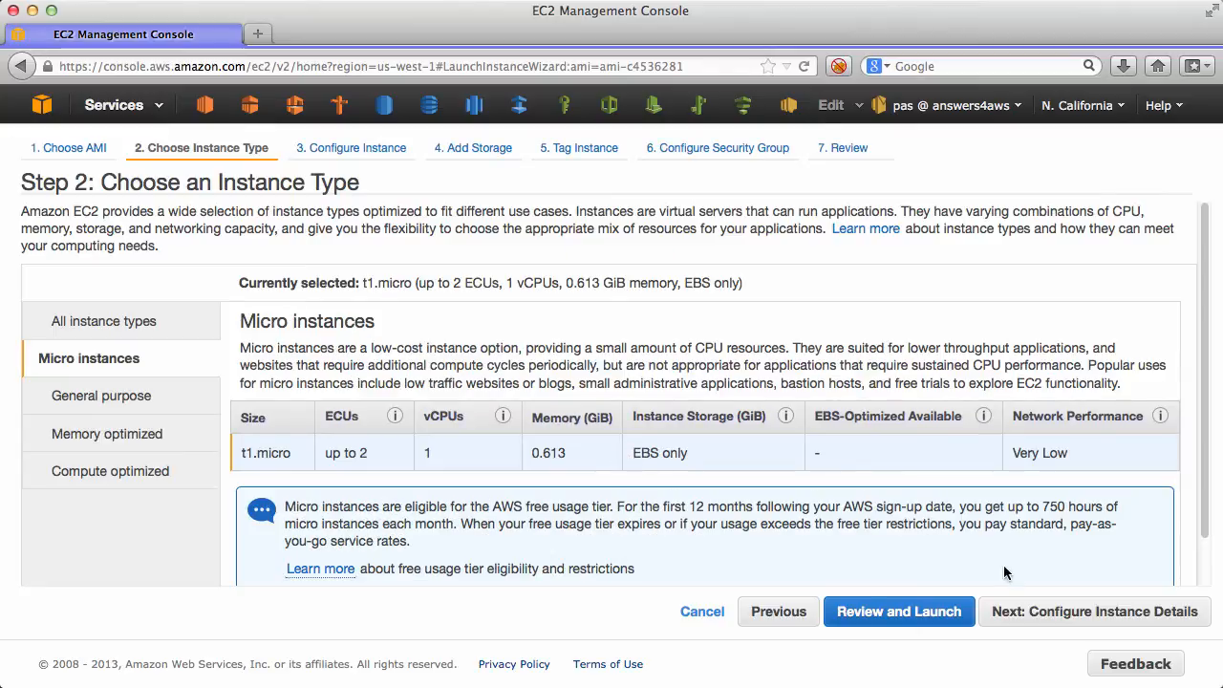
Step: Launch the AMI tagged Apache with a new apache security group and answersforaws key pair
click(1092, 610)
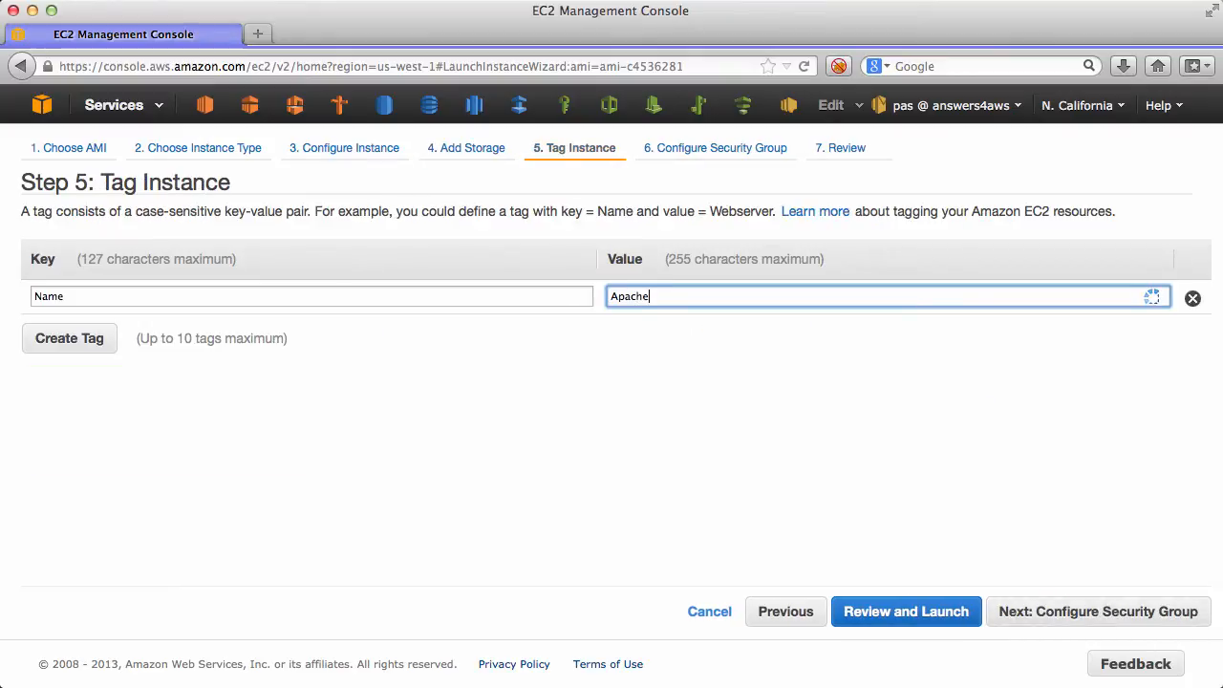
click(1098, 612)
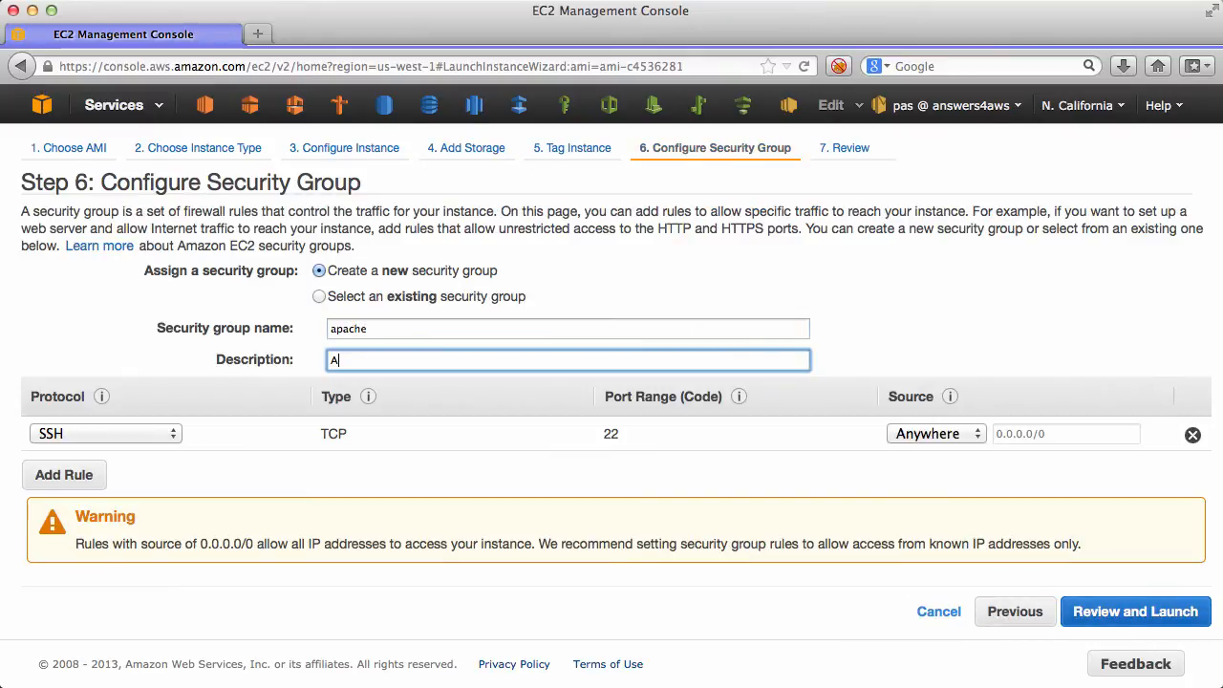
click(106, 467)
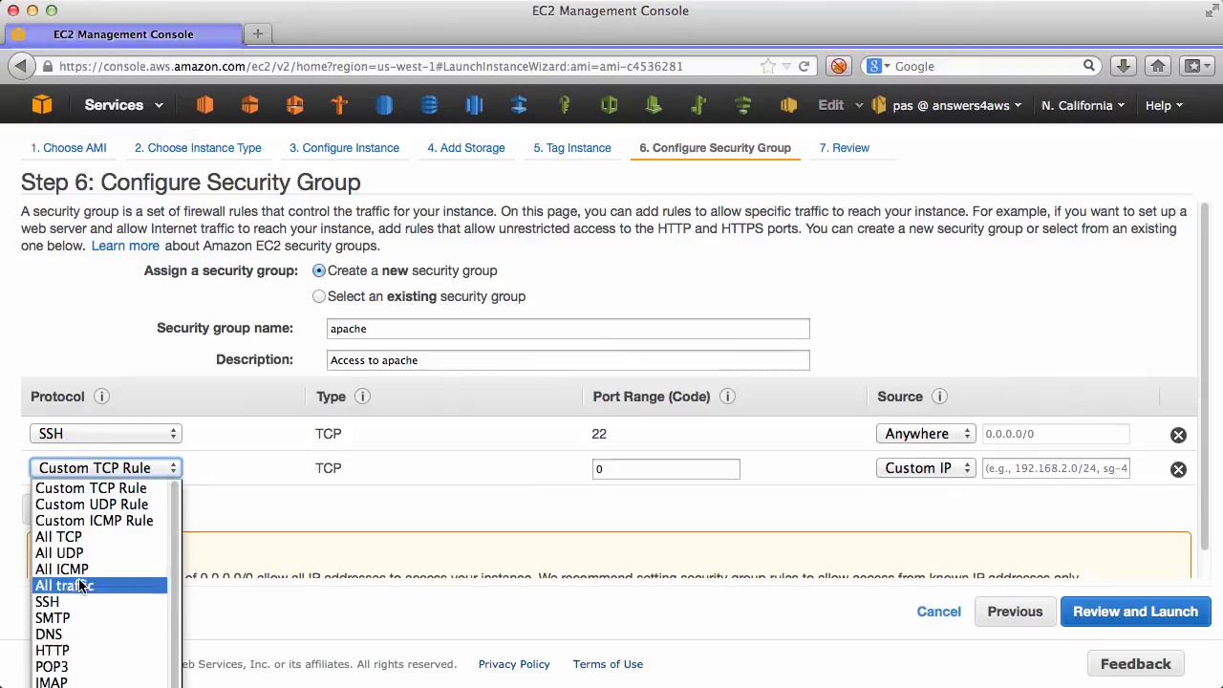
click(1135, 611)
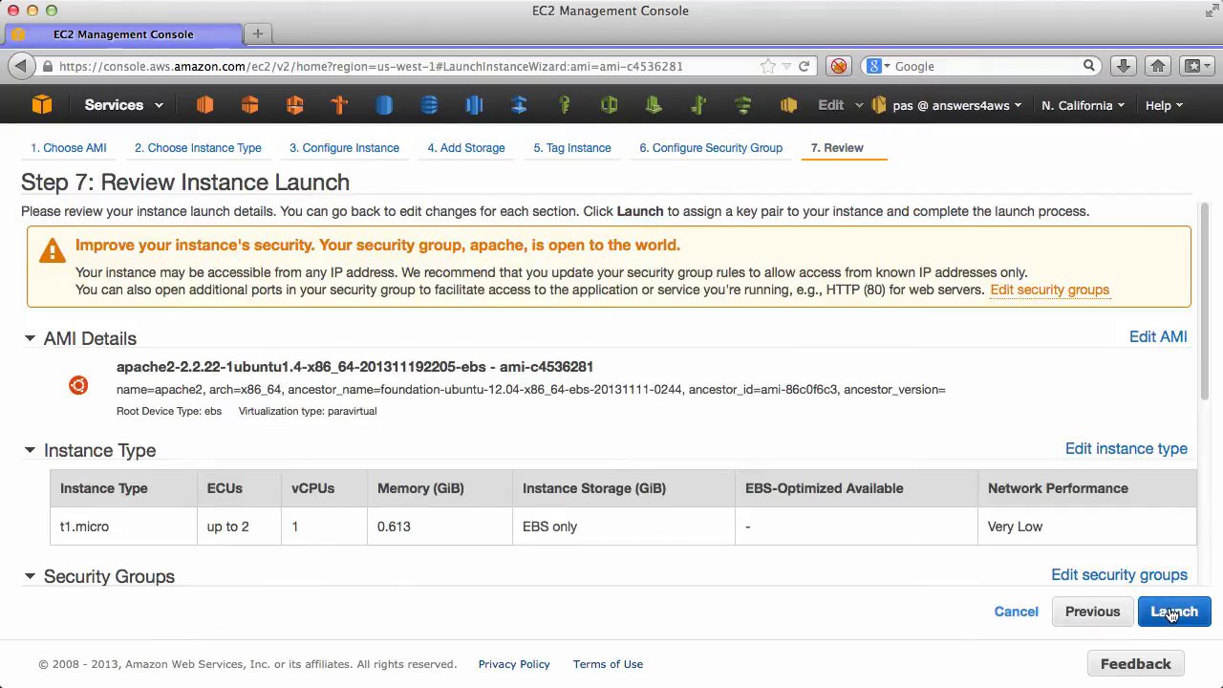
click(1174, 612)
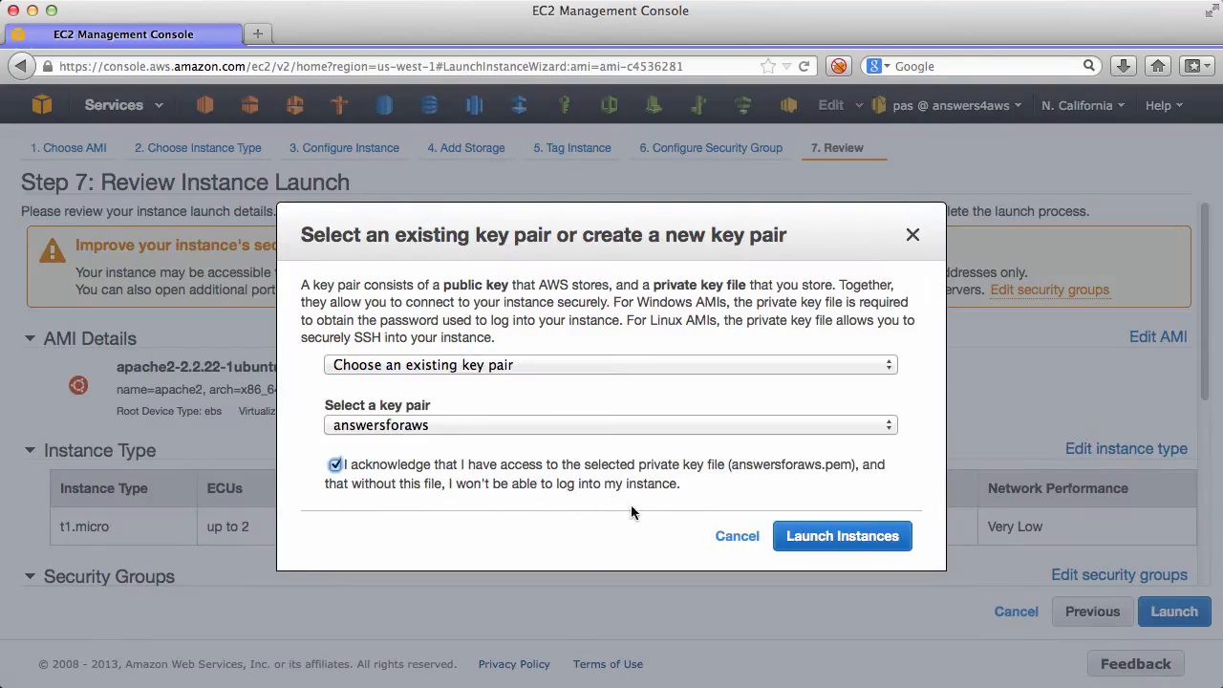
click(842, 535)
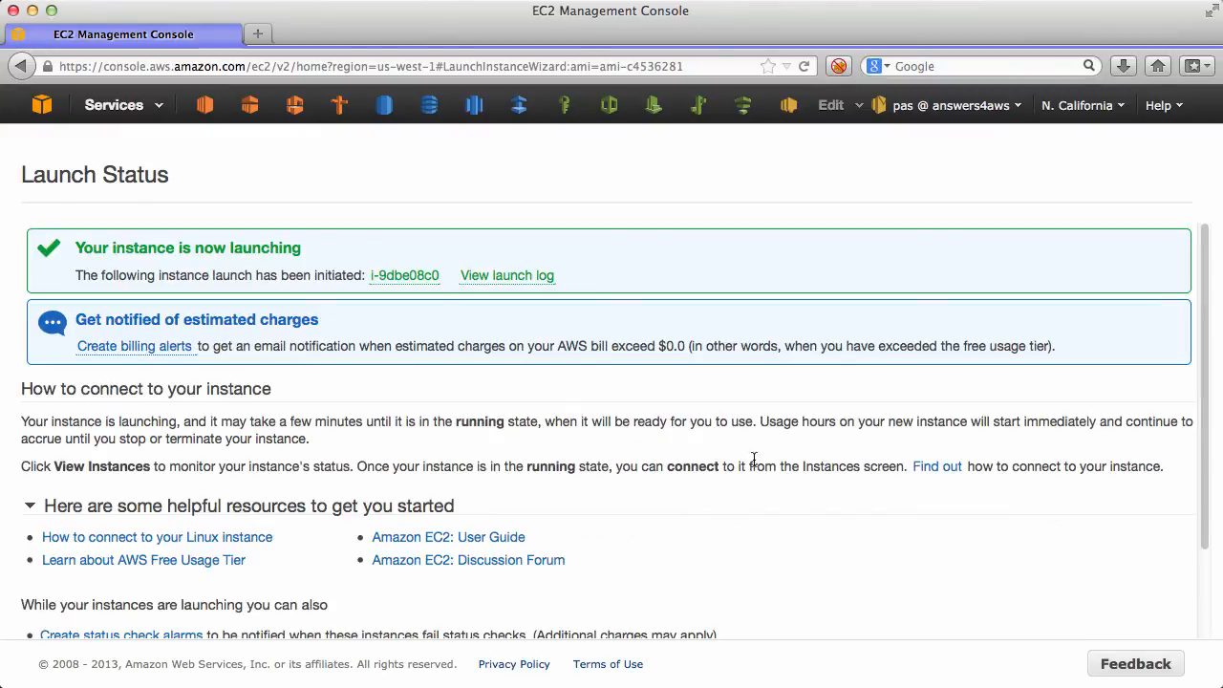
Step: Select running instance i-9dbe08c0 to show its public DNS and IP 54.193.10.88
click(405, 276)
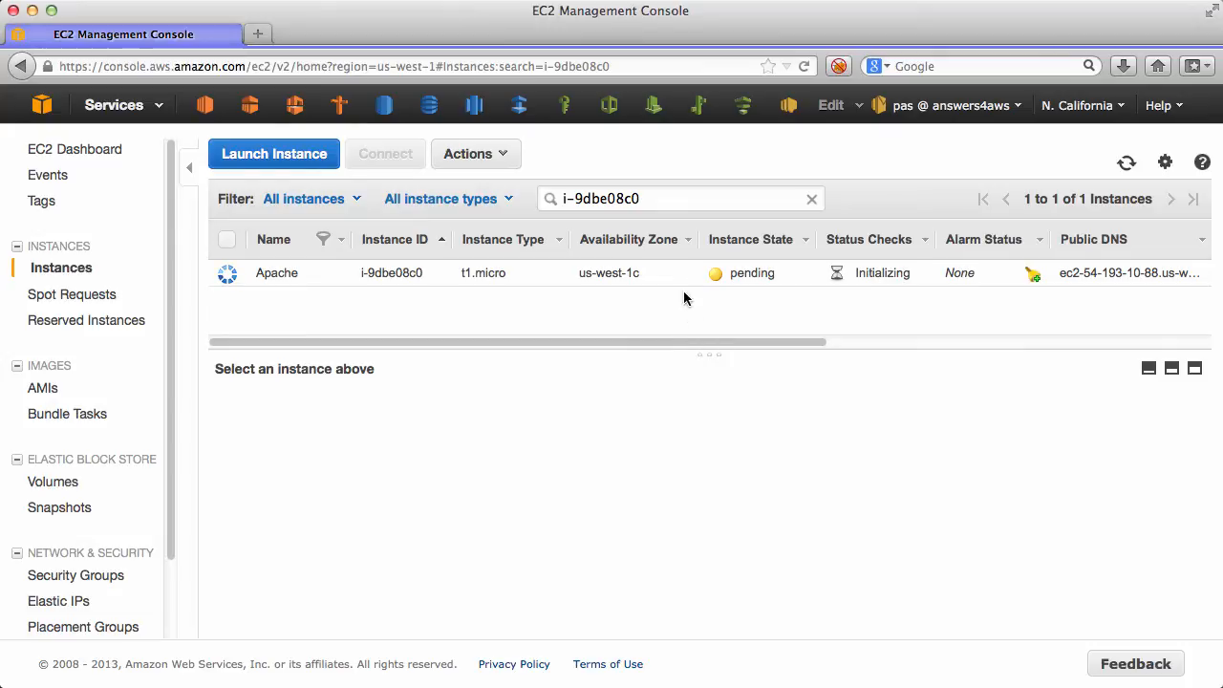
click(277, 272)
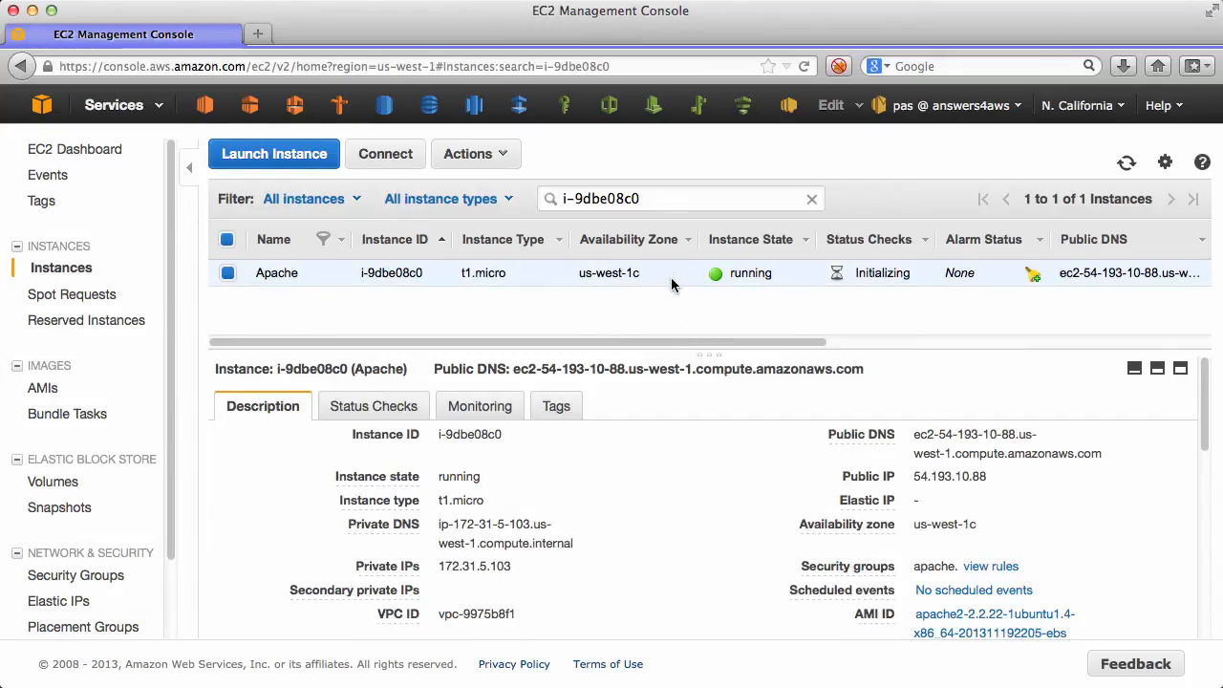
mouse_move(910, 433)
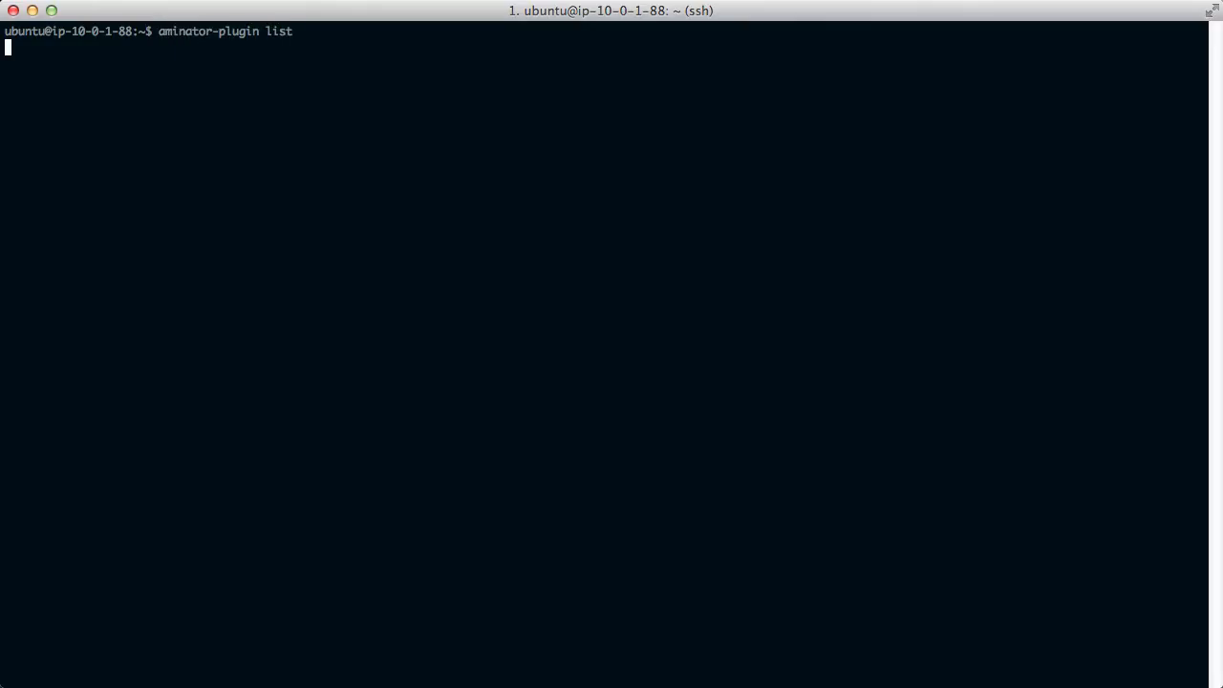
Step: List Aminator plugins (chef, euca, ansible) and attempt installing ansible, which fails without root
key(Return)
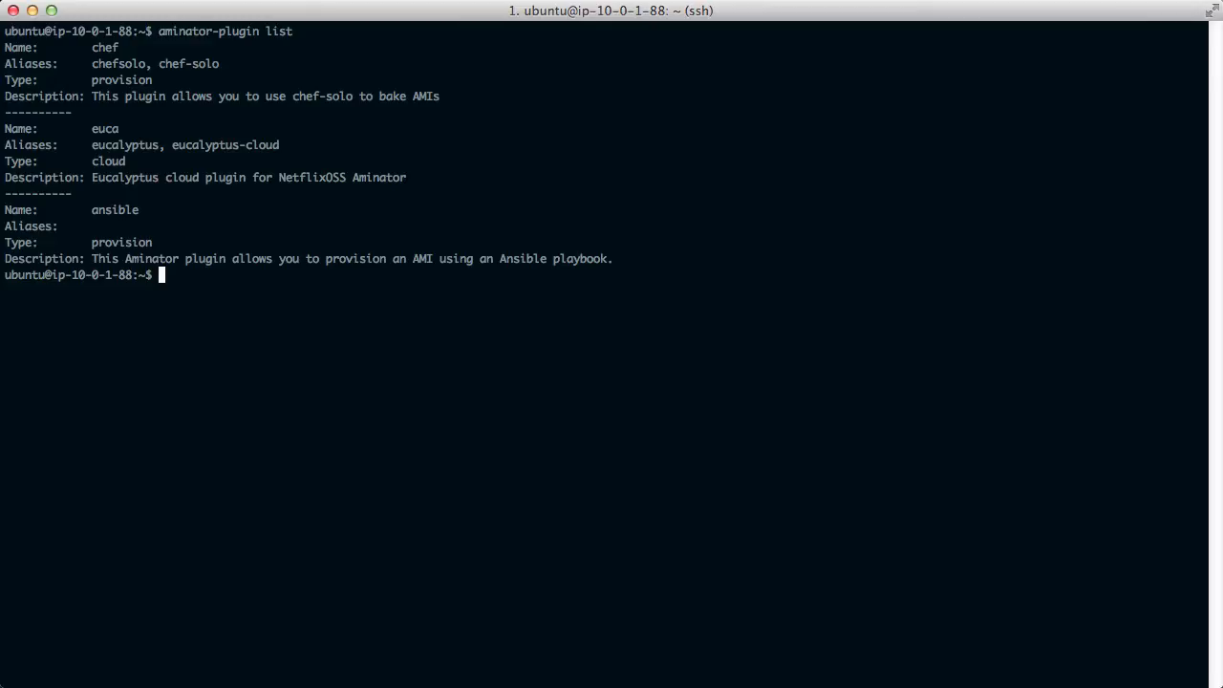
text(a)
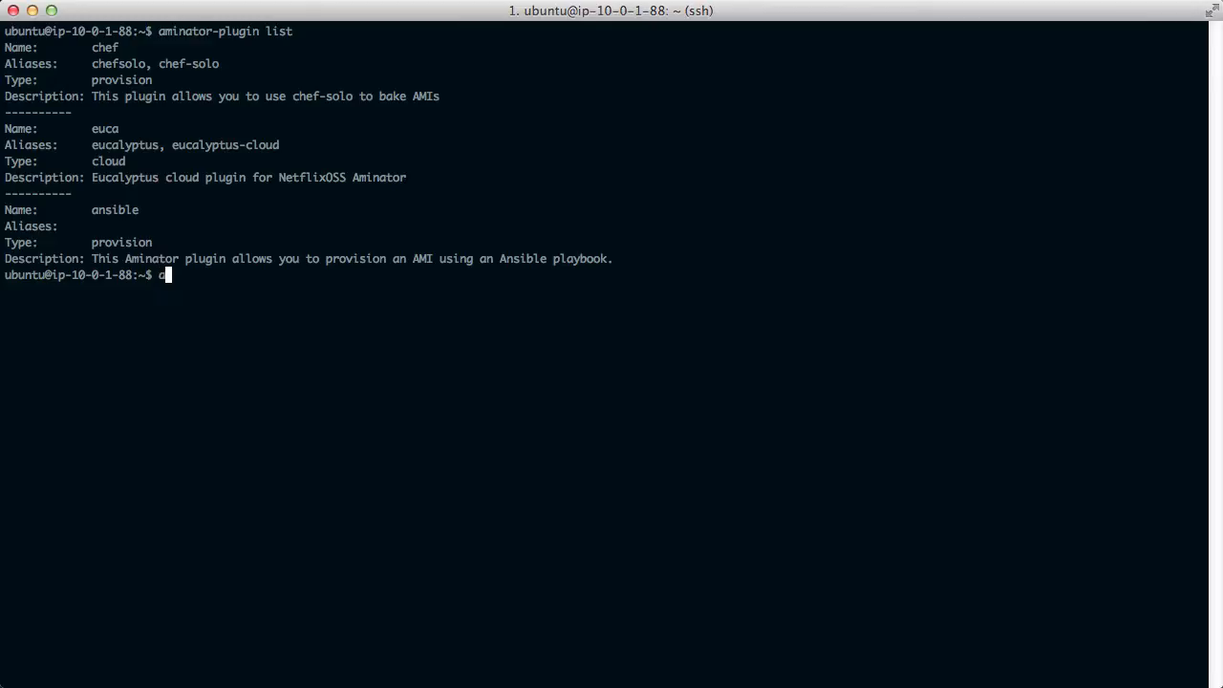
text(minator-plugin inst)
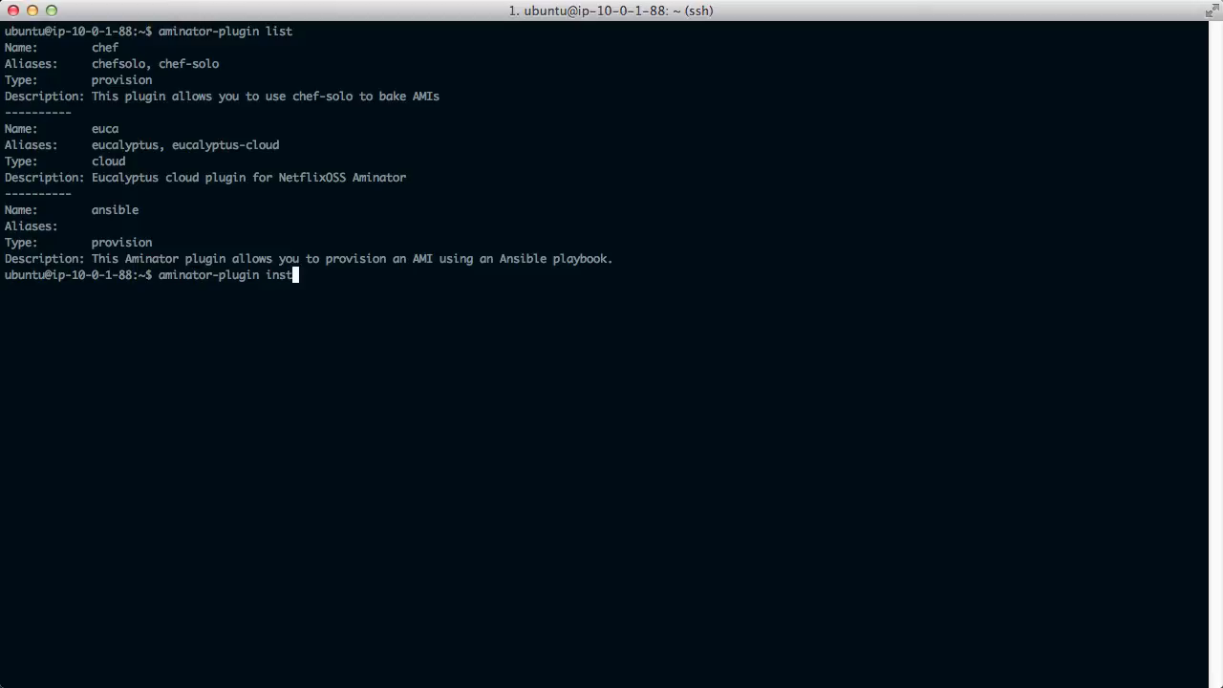
key(Return)
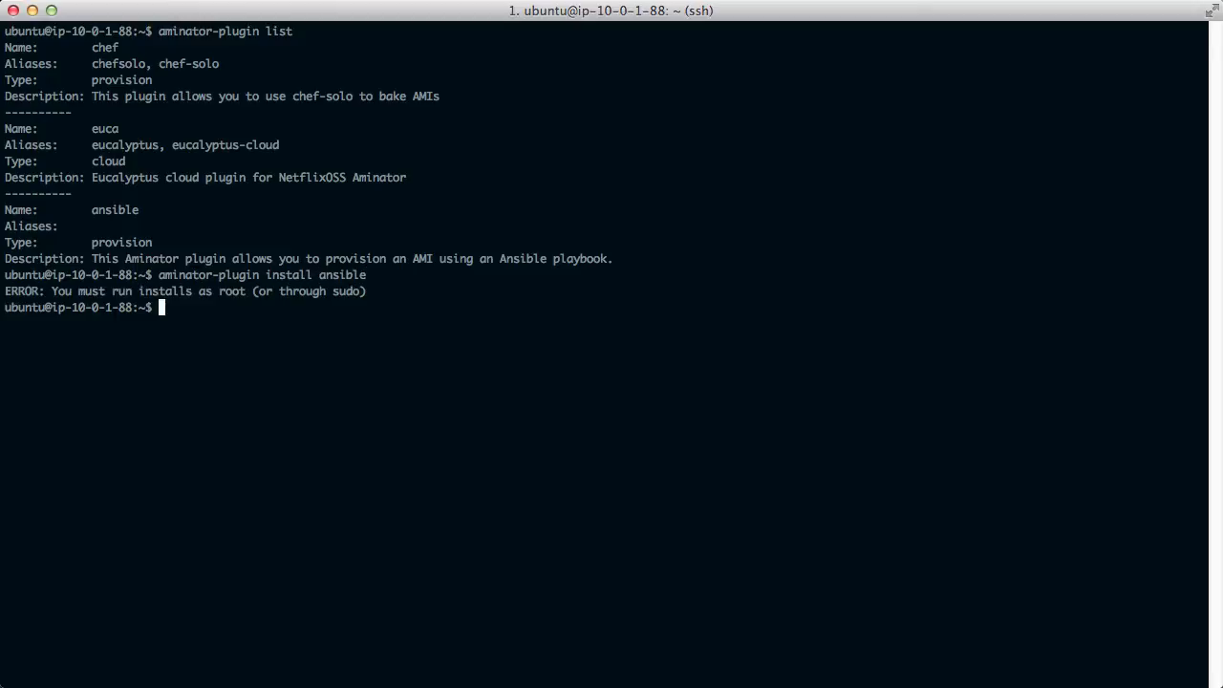
key(Return)
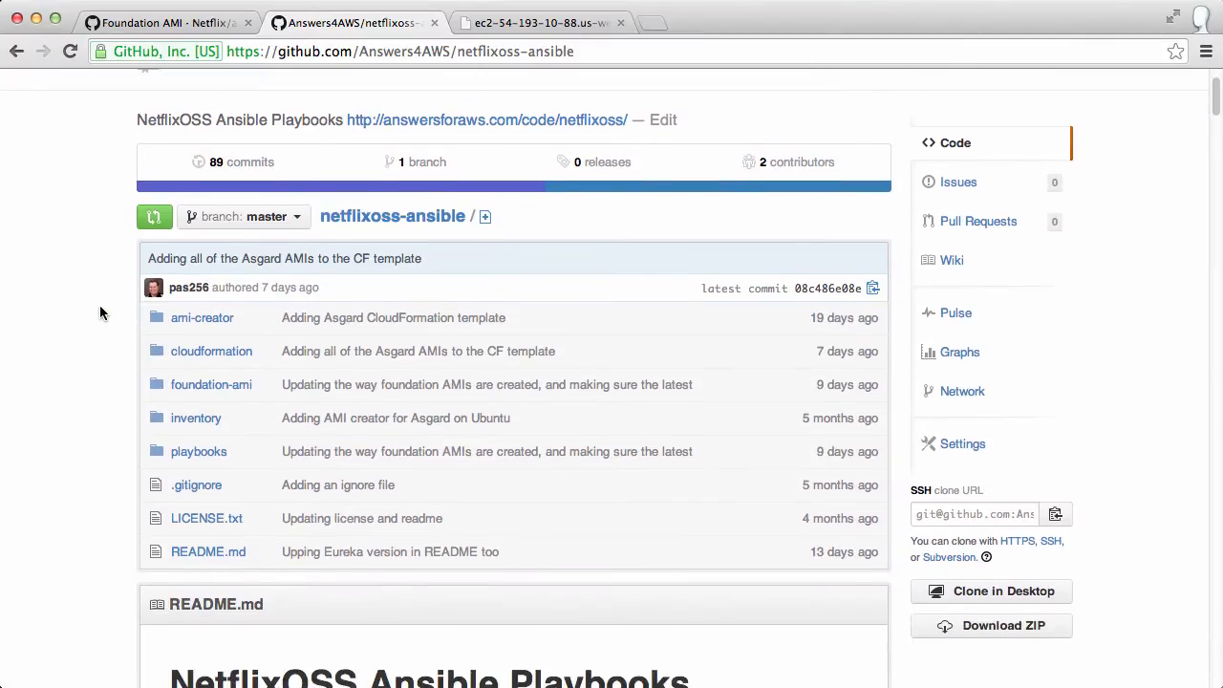
Step: Browse to the netflixoss-ansible playbooks folder and open asgard-ubuntu.yml
scroll(down, 3)
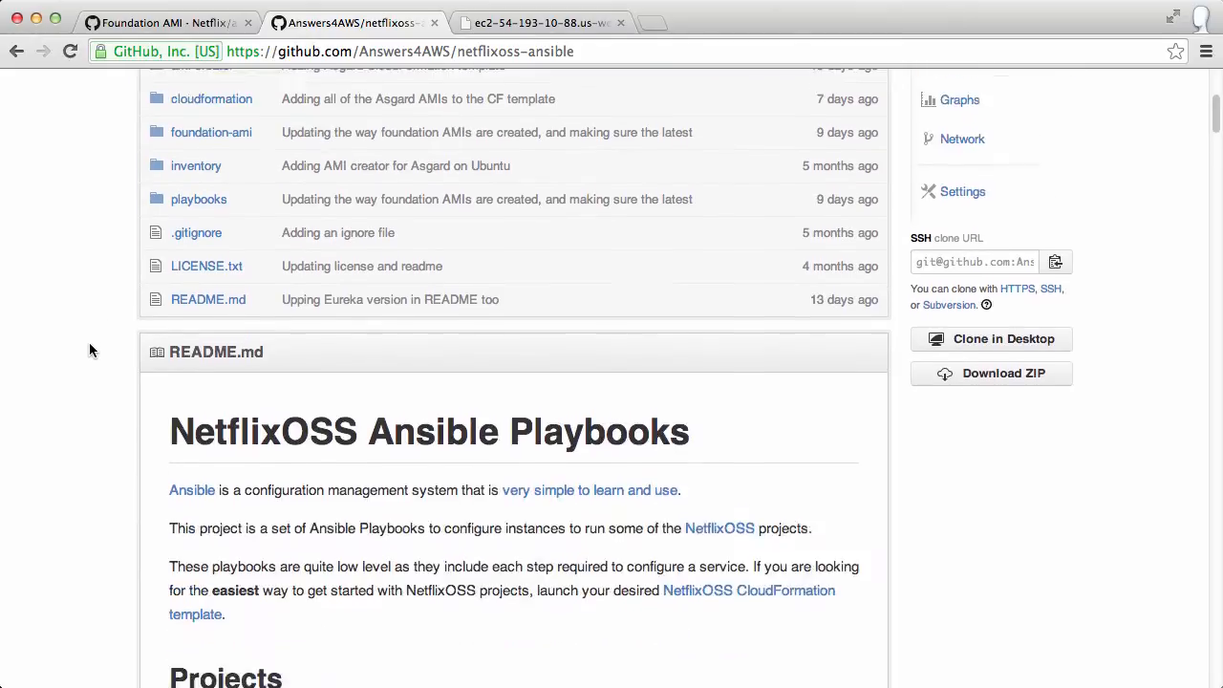
scroll(down, 3)
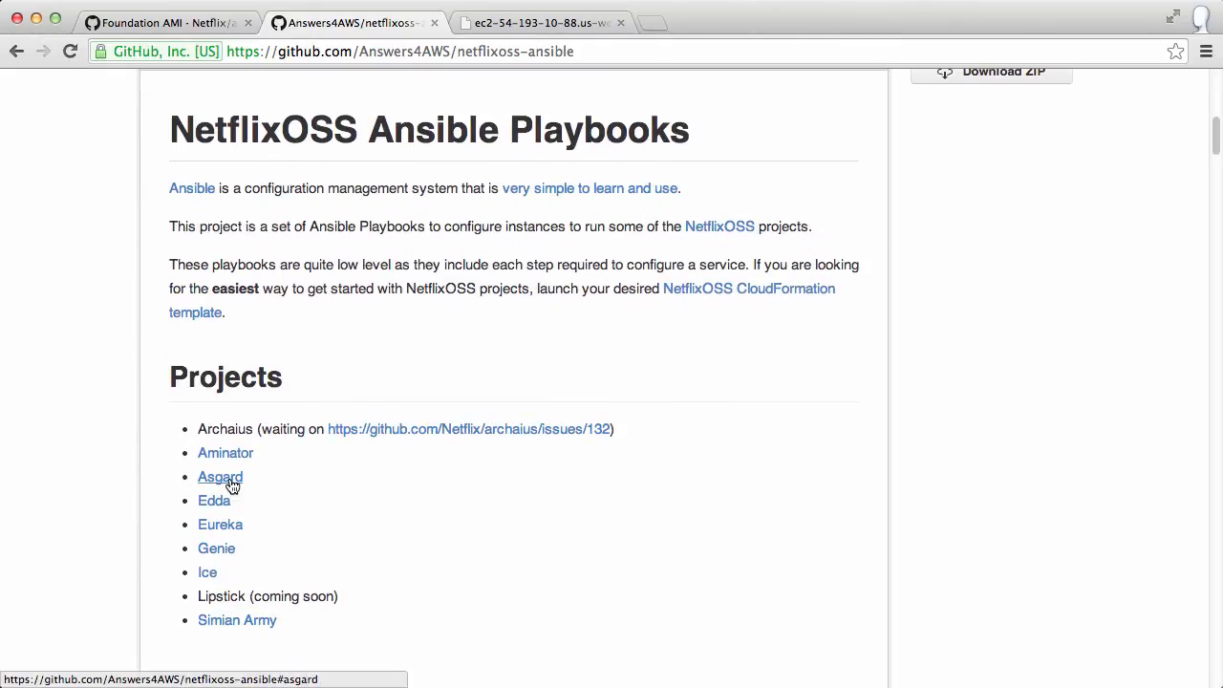
scroll(up, 3)
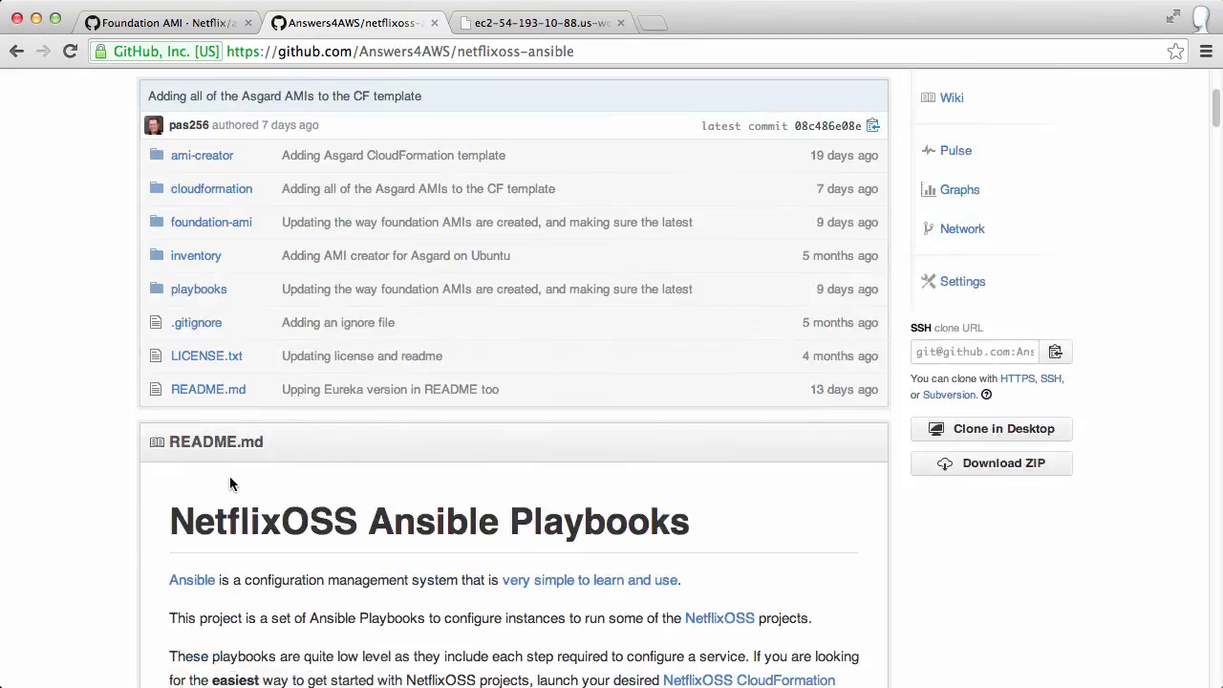
click(198, 289)
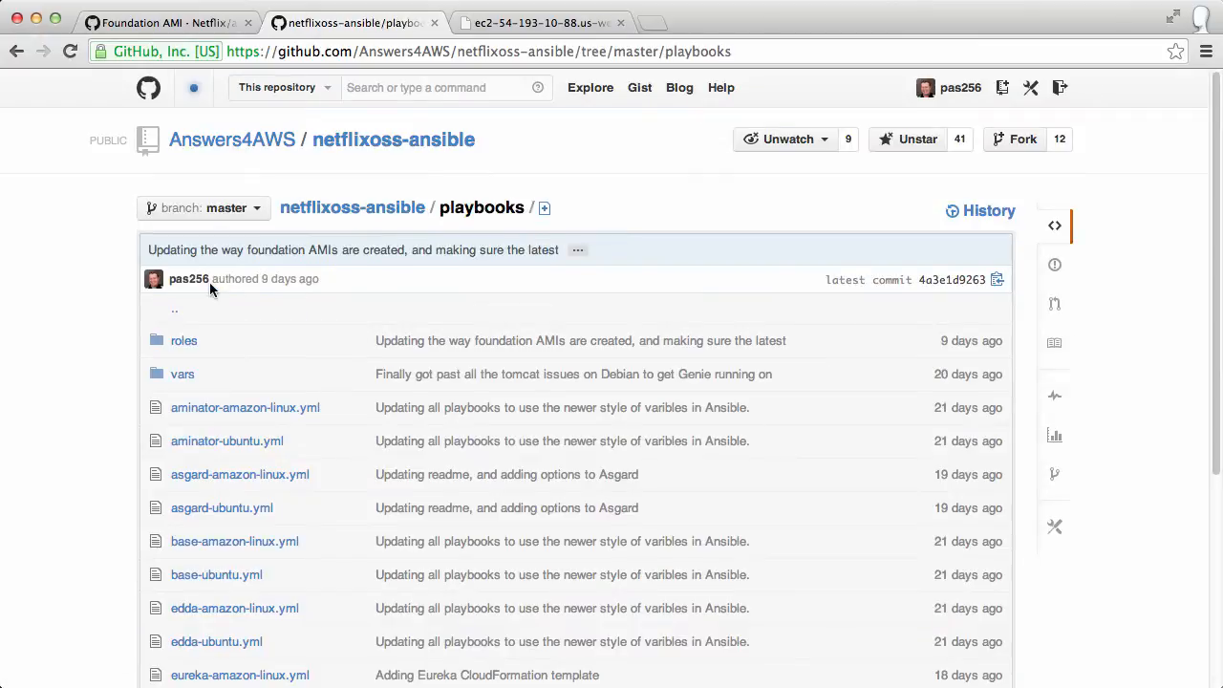
scroll(down, 3)
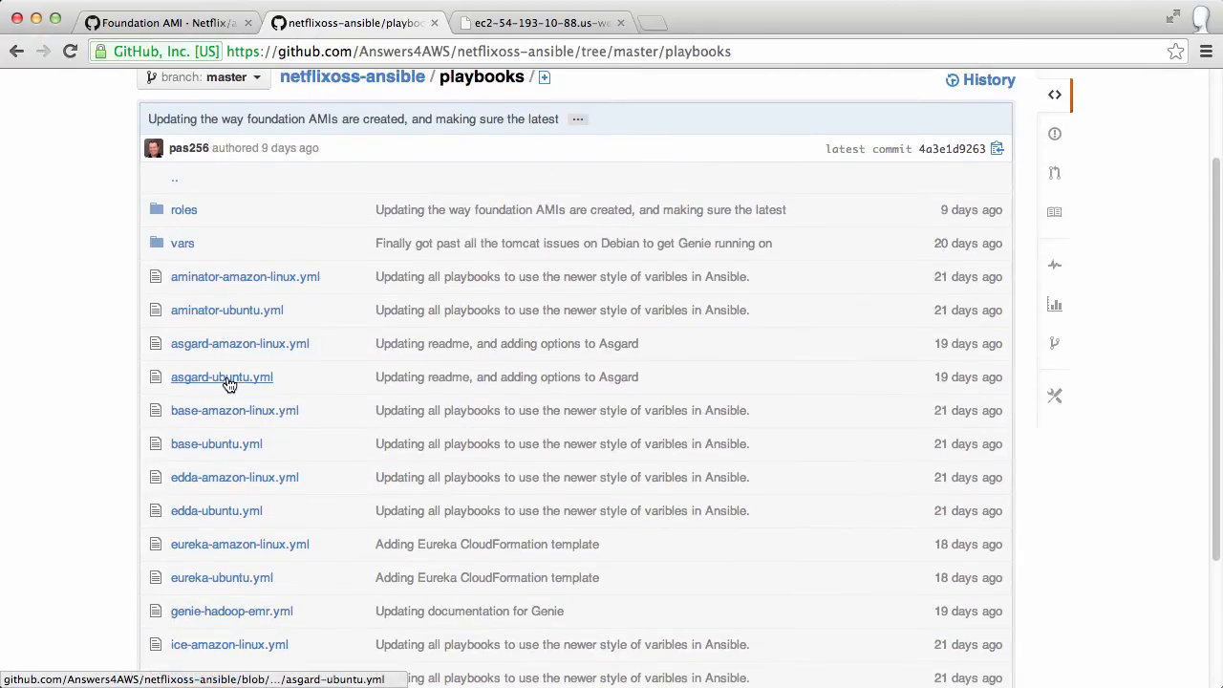
click(221, 377)
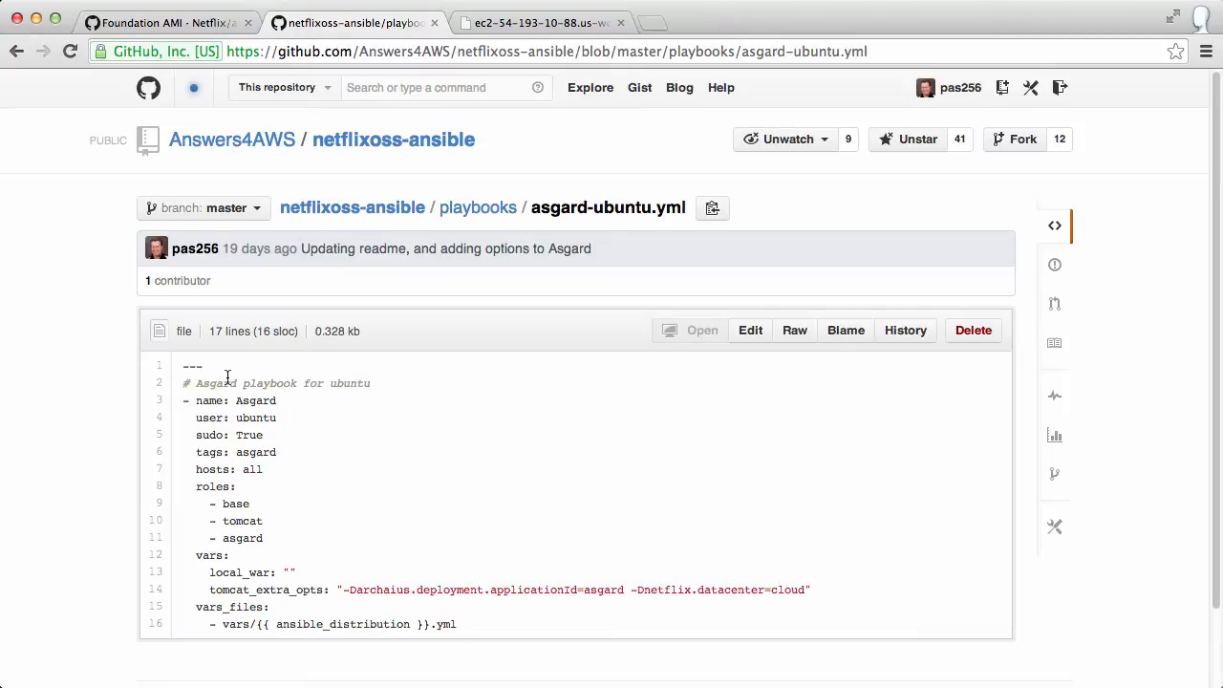
mouse_move(236, 503)
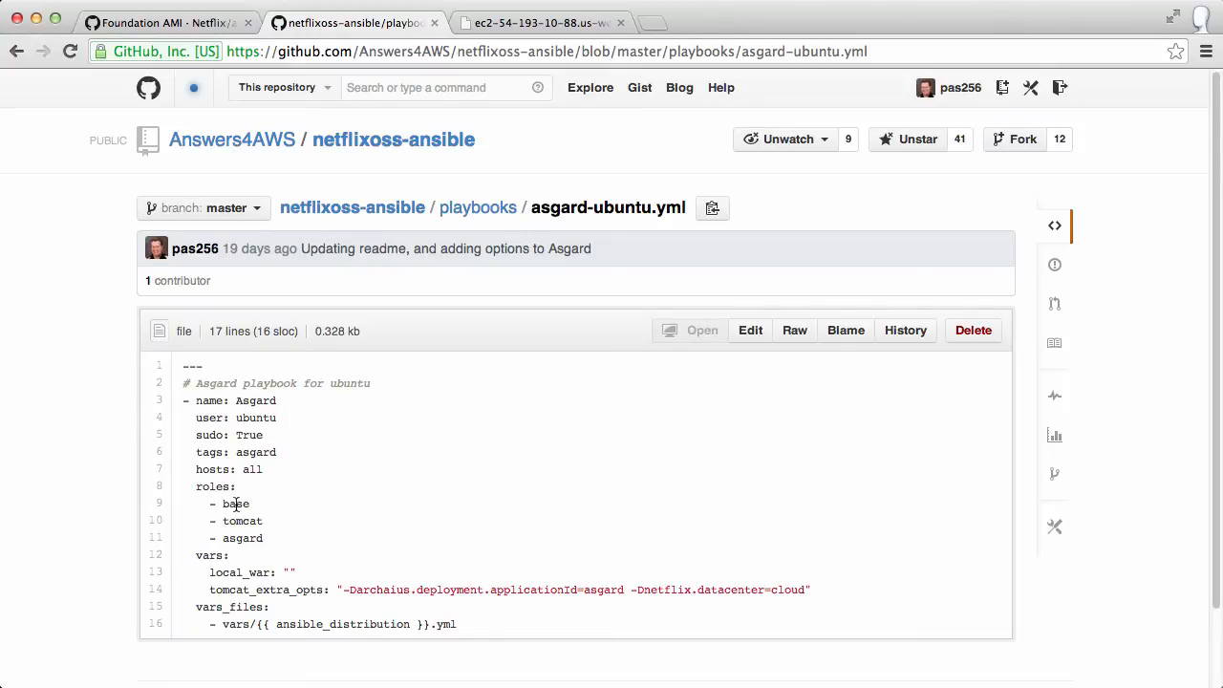
mouse_move(245, 538)
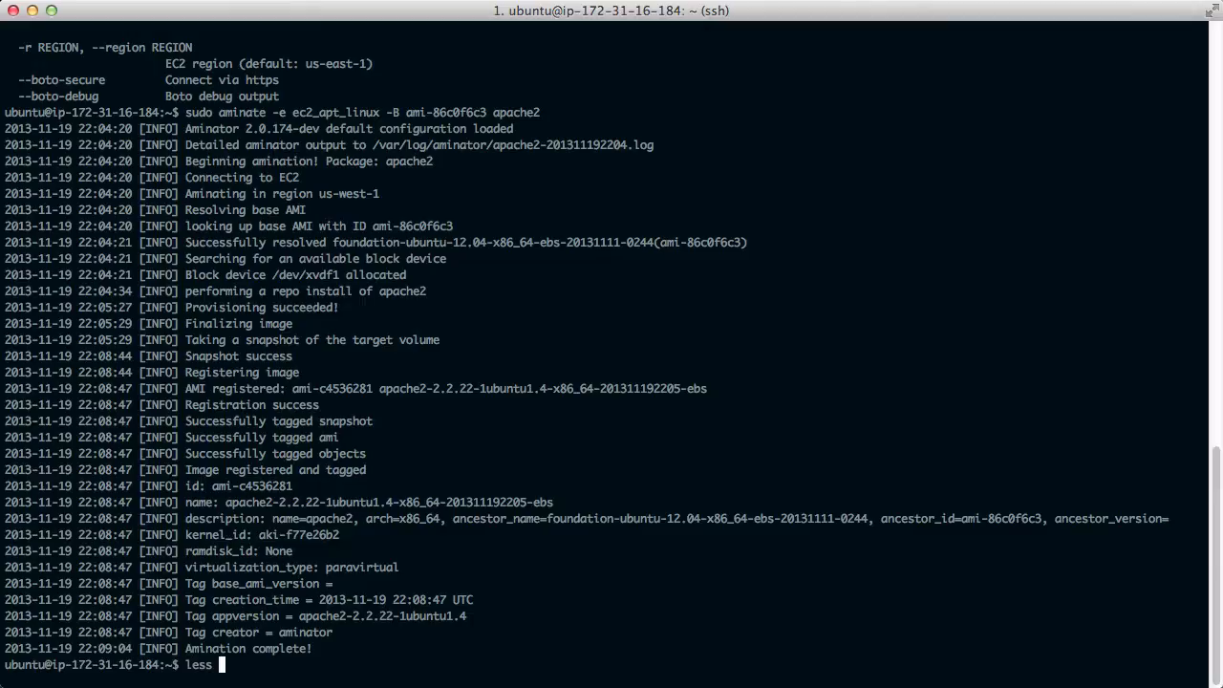
Step: View the Aminator environments config and list the /usr/local netflixoss-ansible checkout
text(/etc/aminator/)
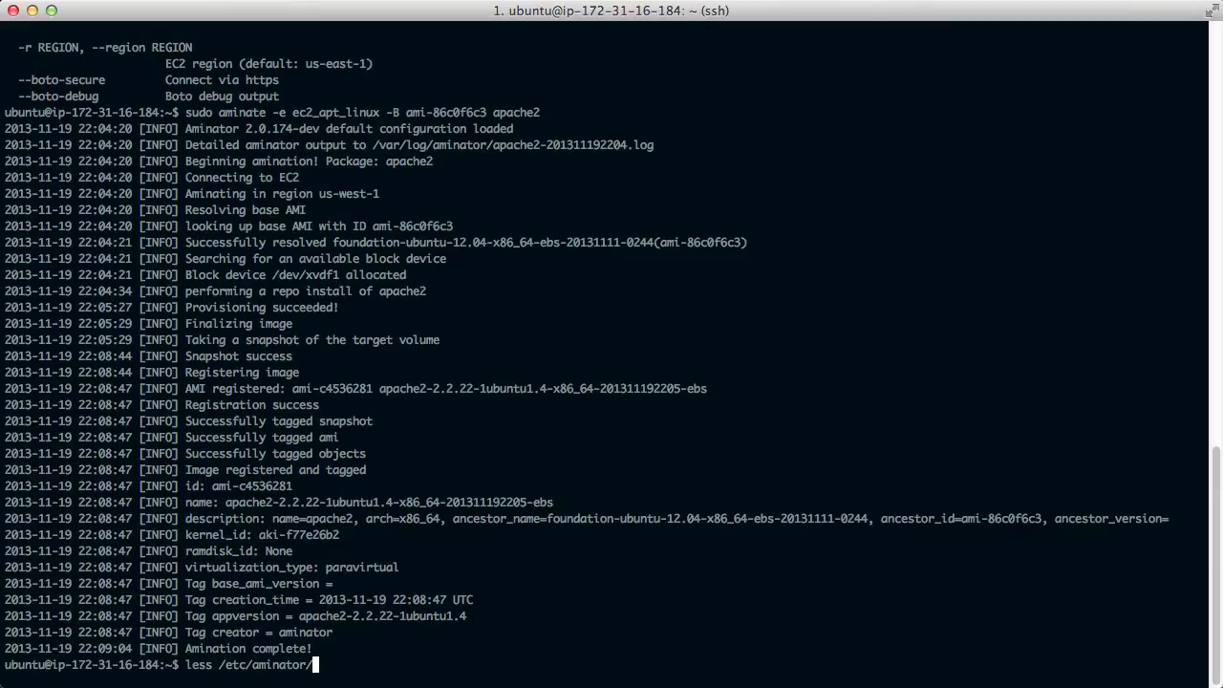
key(Return)
text(ll)
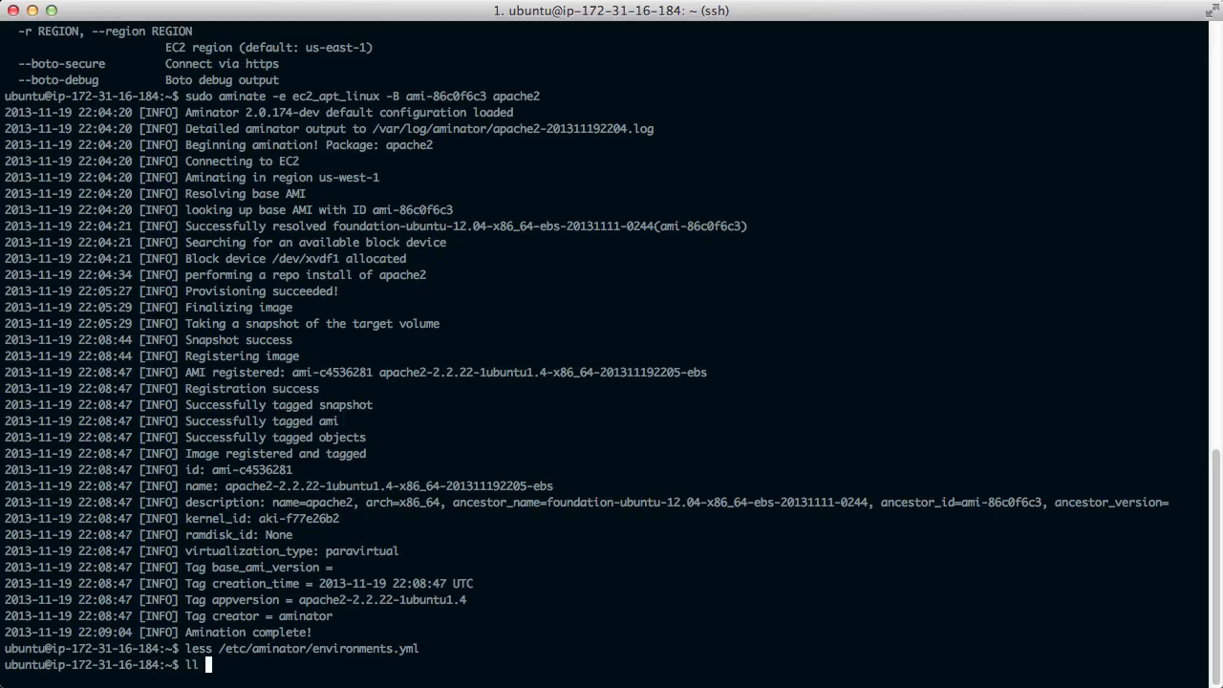
text(/usr/local/)
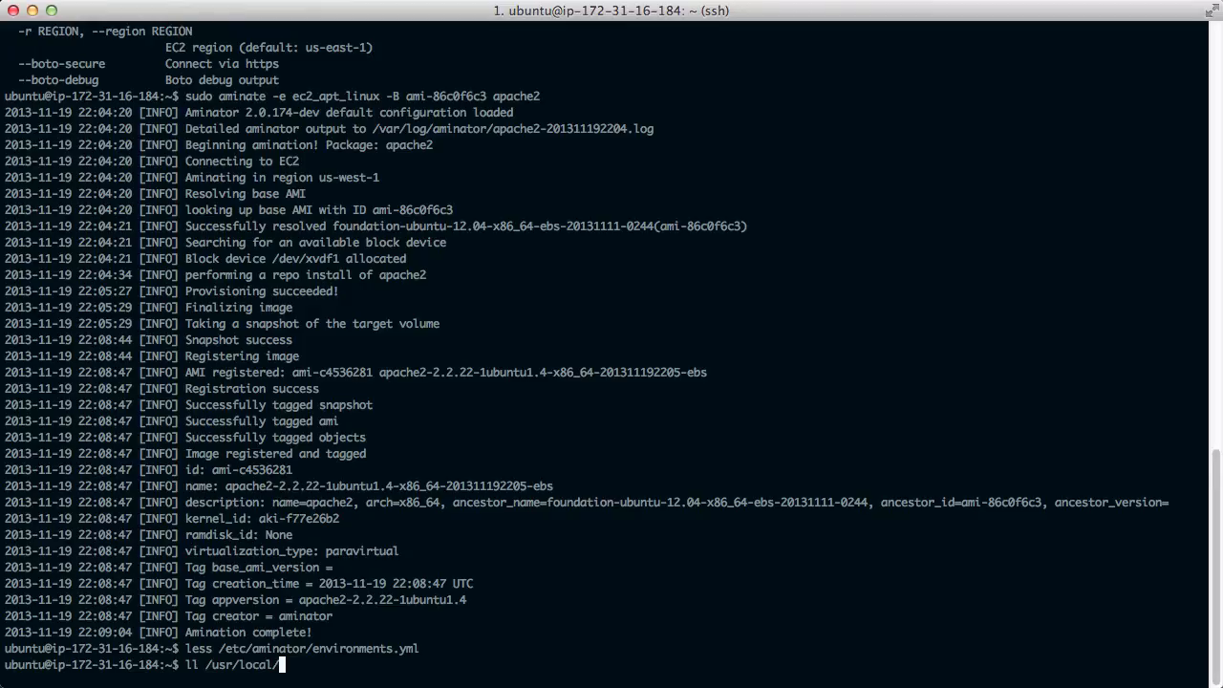
key(Return)
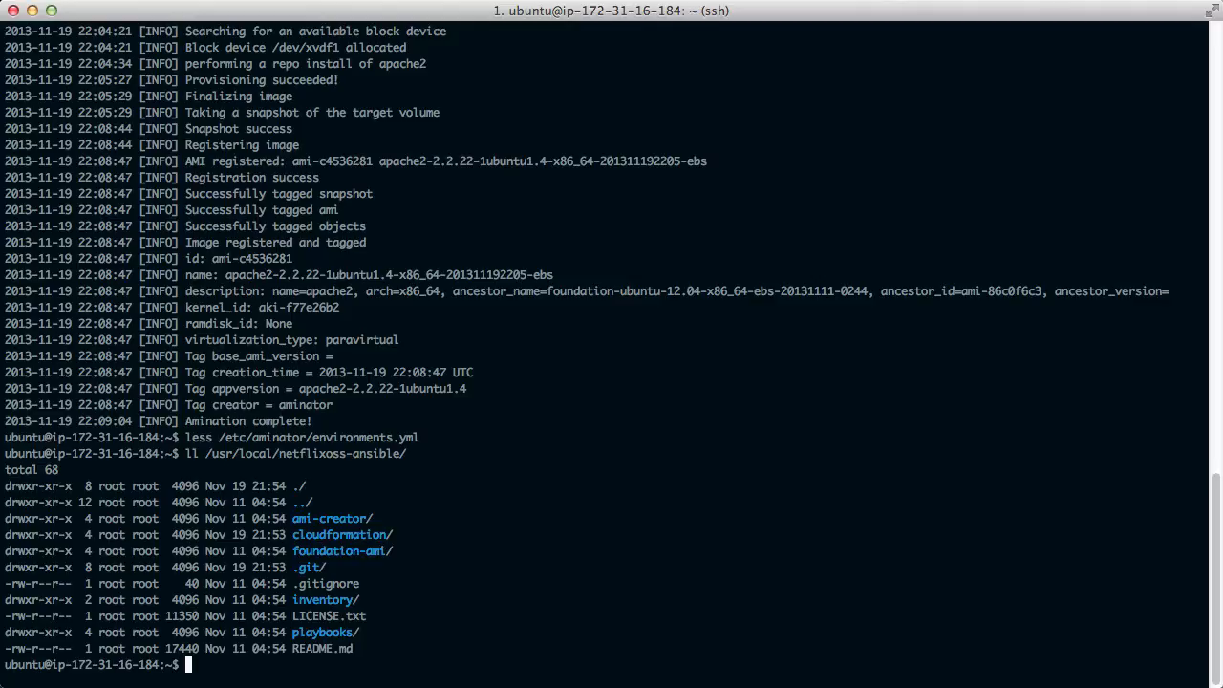
Step: Read the Ansible provisioner plugin config, then recall the sudo aminate apache2 command
text(less /etc/aminator/)
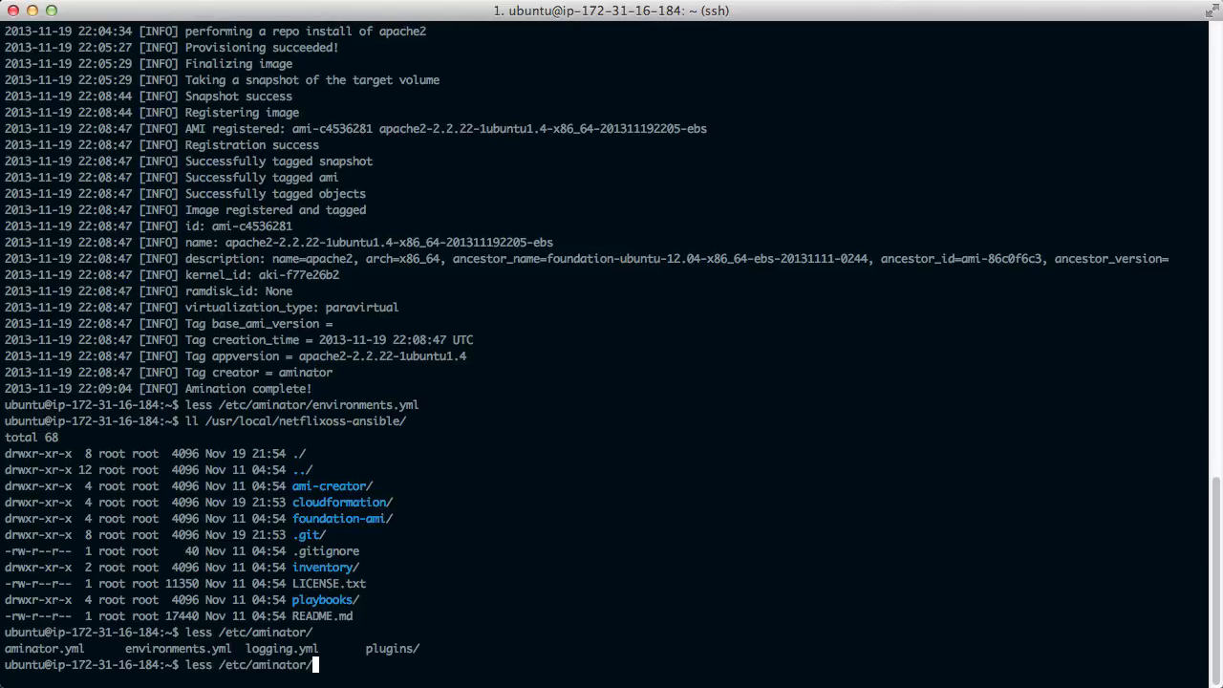
key(Return)
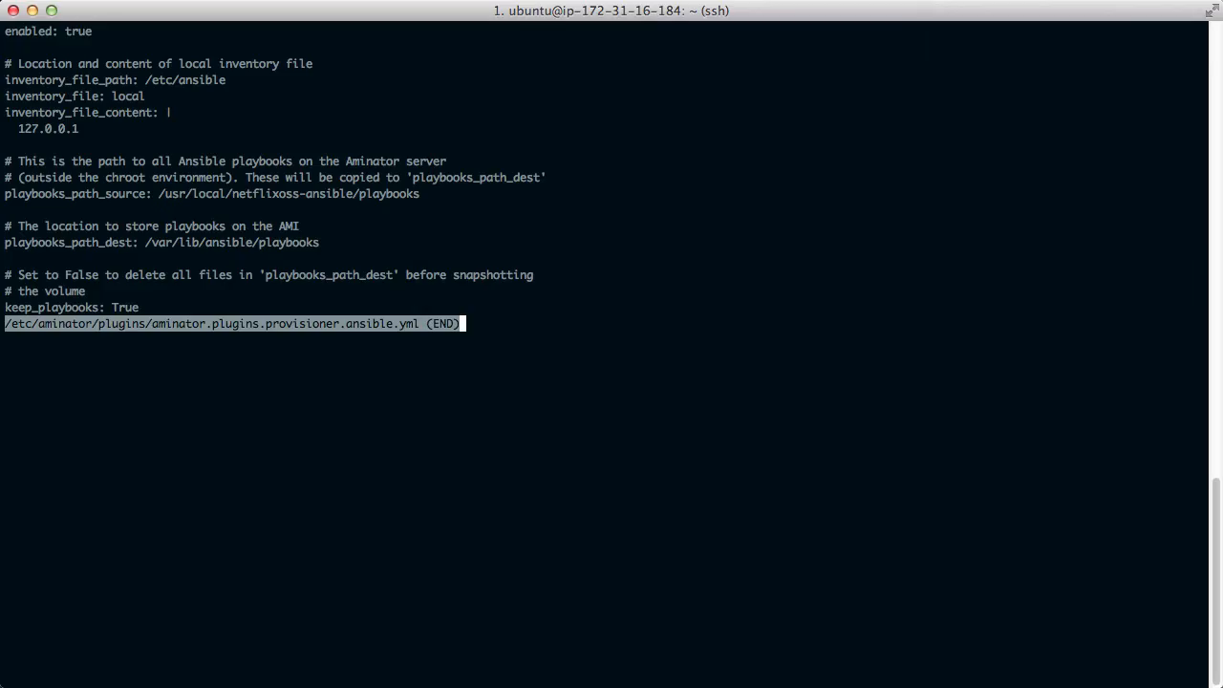
mouse_move(172, 229)
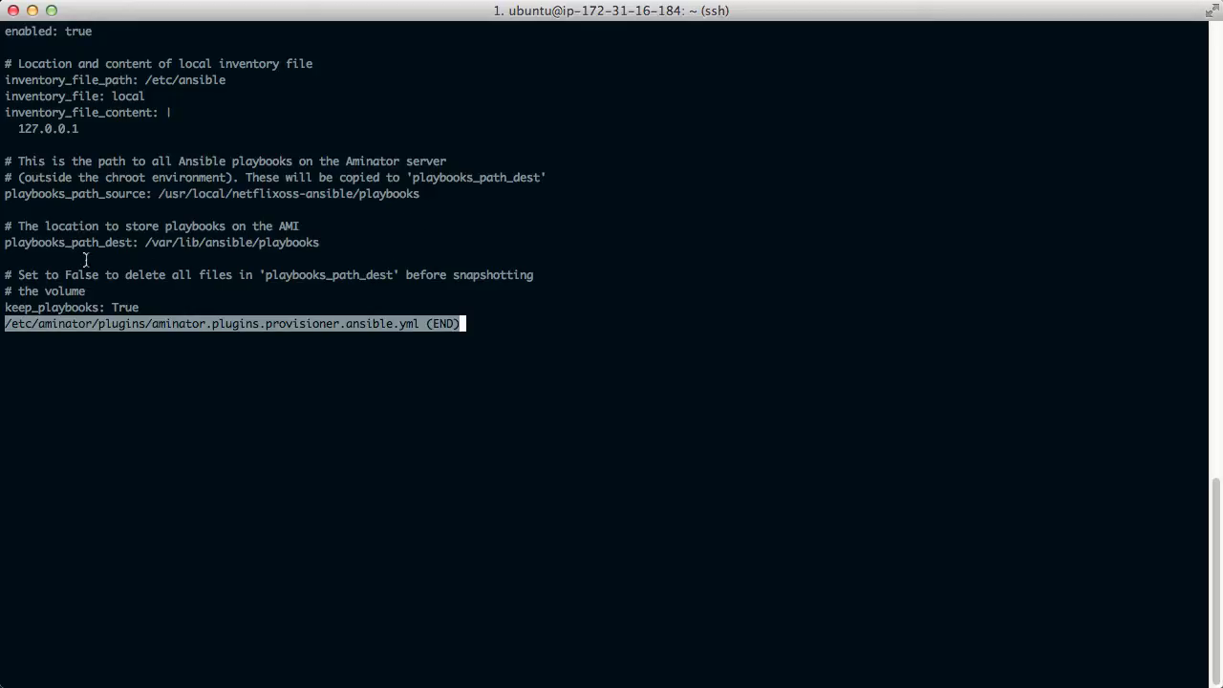
key(q)
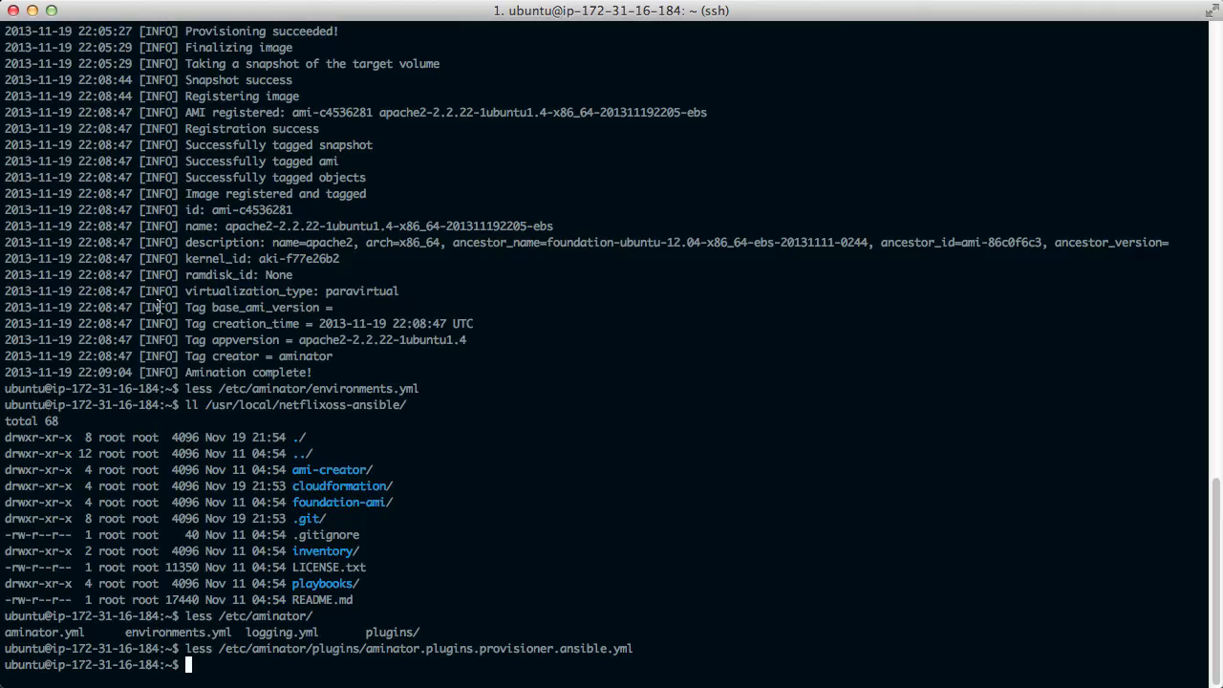
text(sudo aminate -e ec2_apt_linux -B ami-86c0f6c3 apache2)
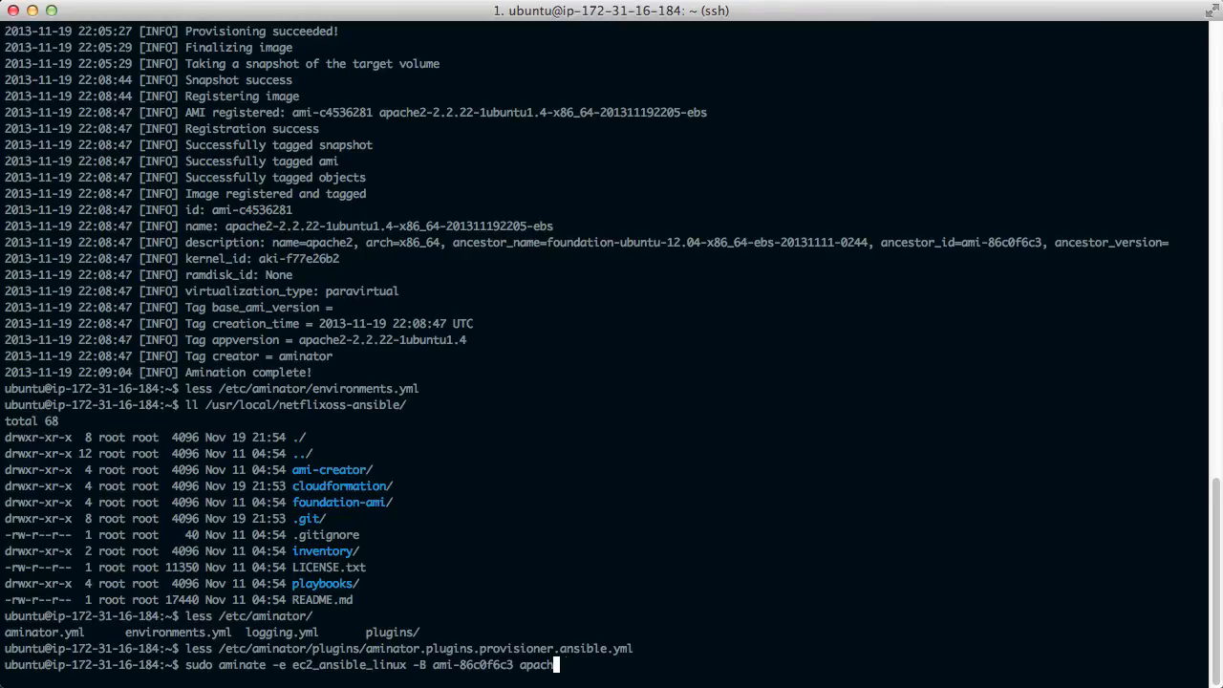
Step: Rerun aminate on ami-86c0f6c3 baking asgard-ubuntu.yml instead of apache2, with --debug
key(BackSpace)
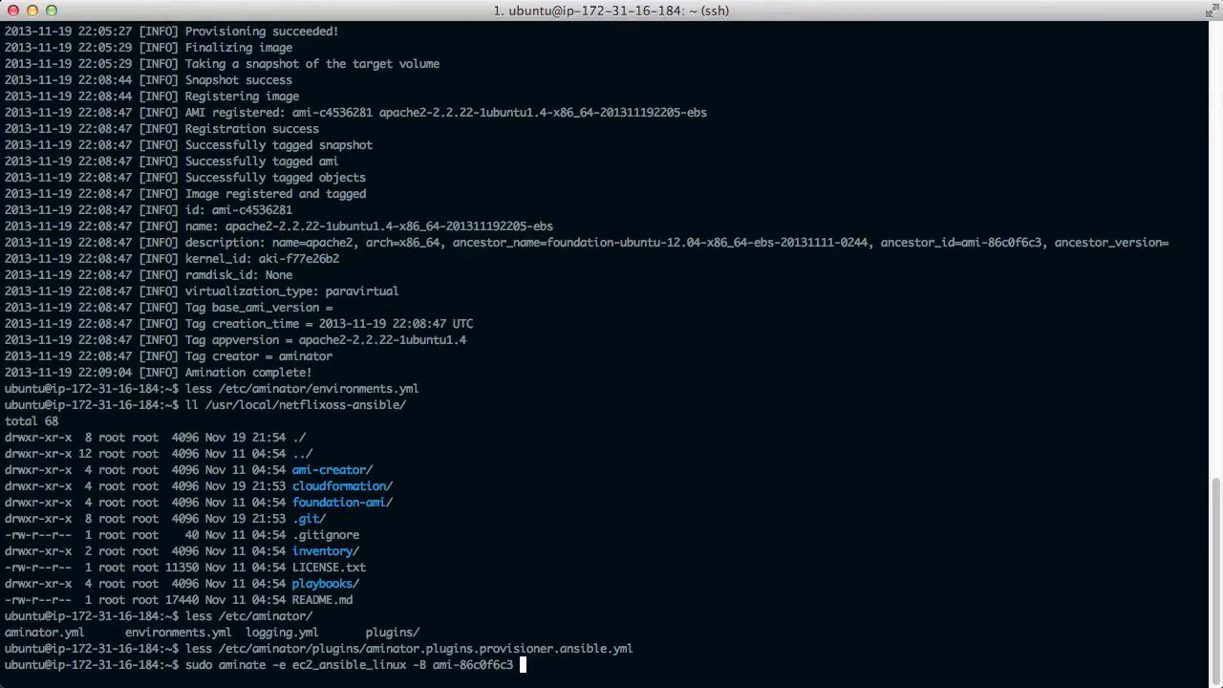
text(asgard-ubuntu.)
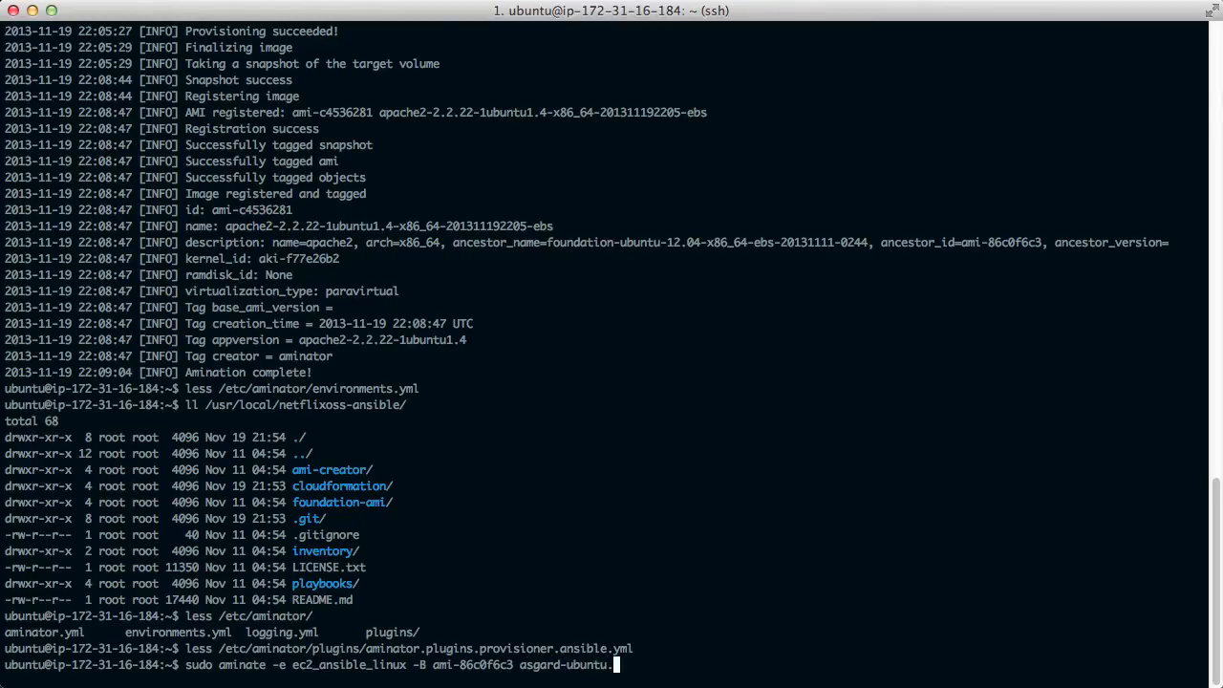
text(yml)
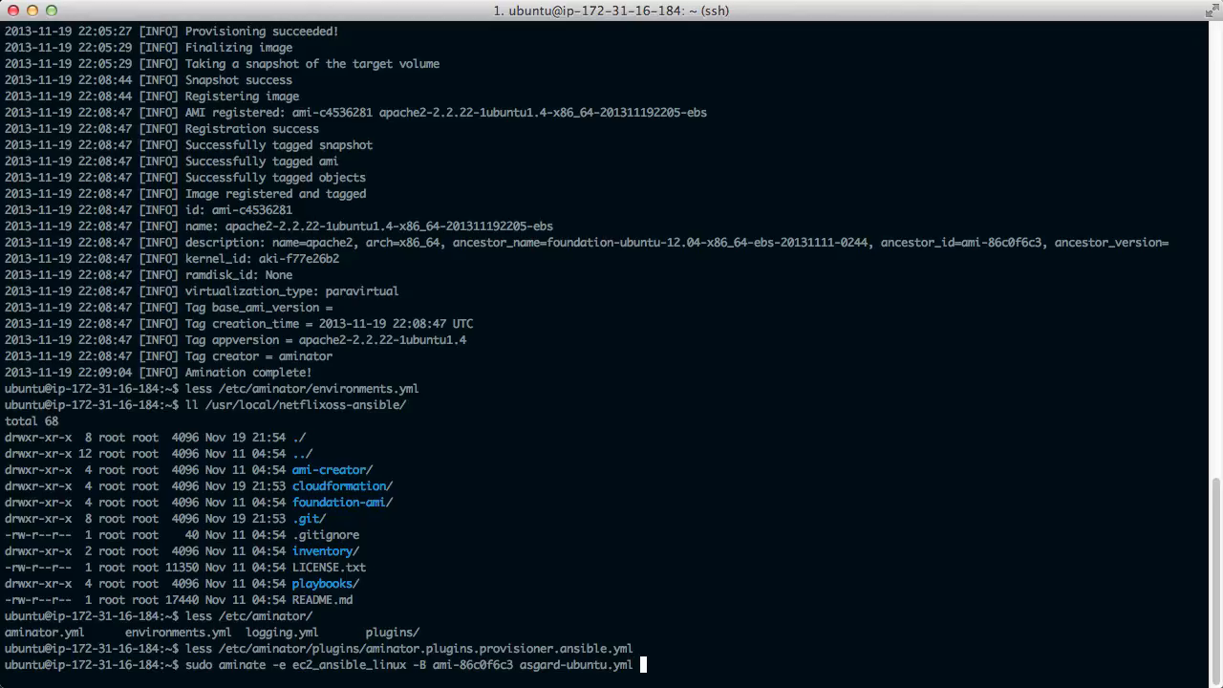
text(--debug)
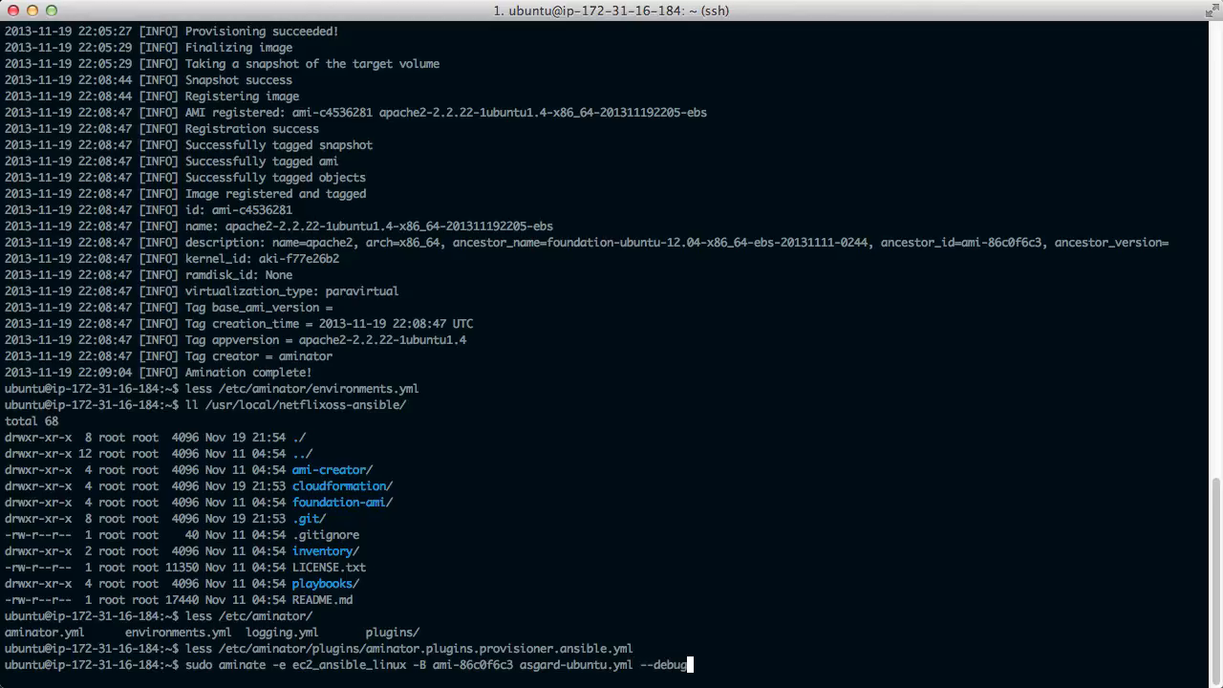
key(Return)
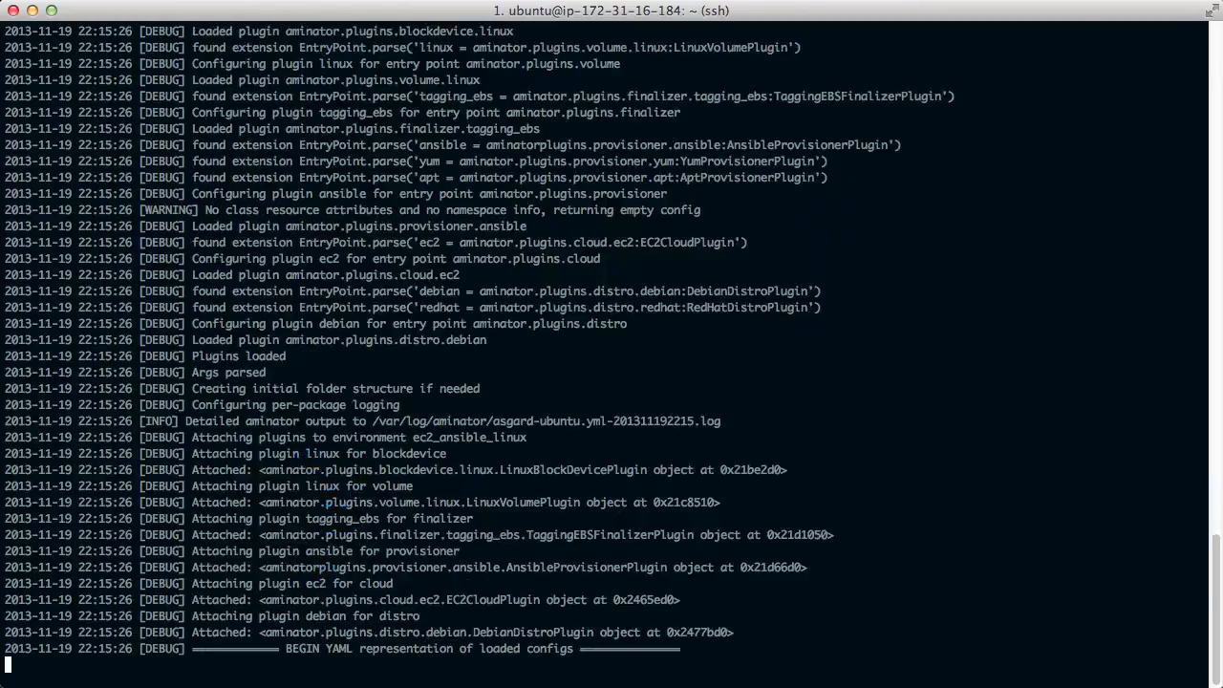
Step: Follow the aminate debug output as AMI ami-865362c3 is snapshotted, registered and tagged
scroll(down, 3)
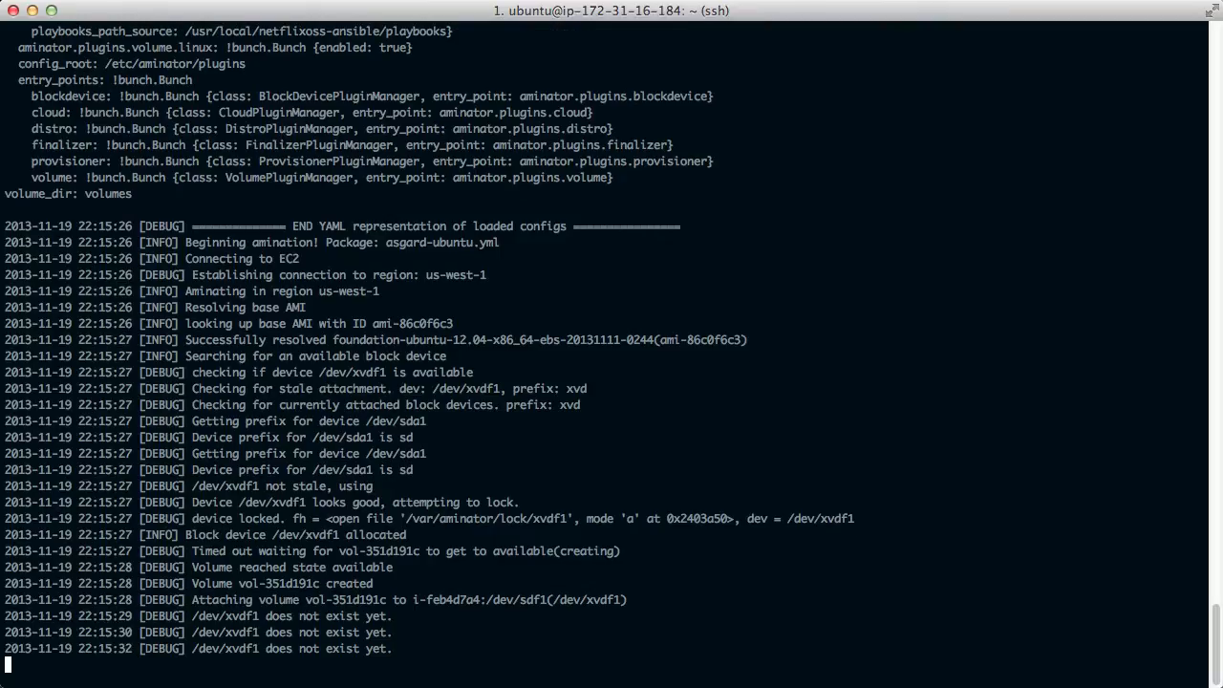
scroll(down, 3)
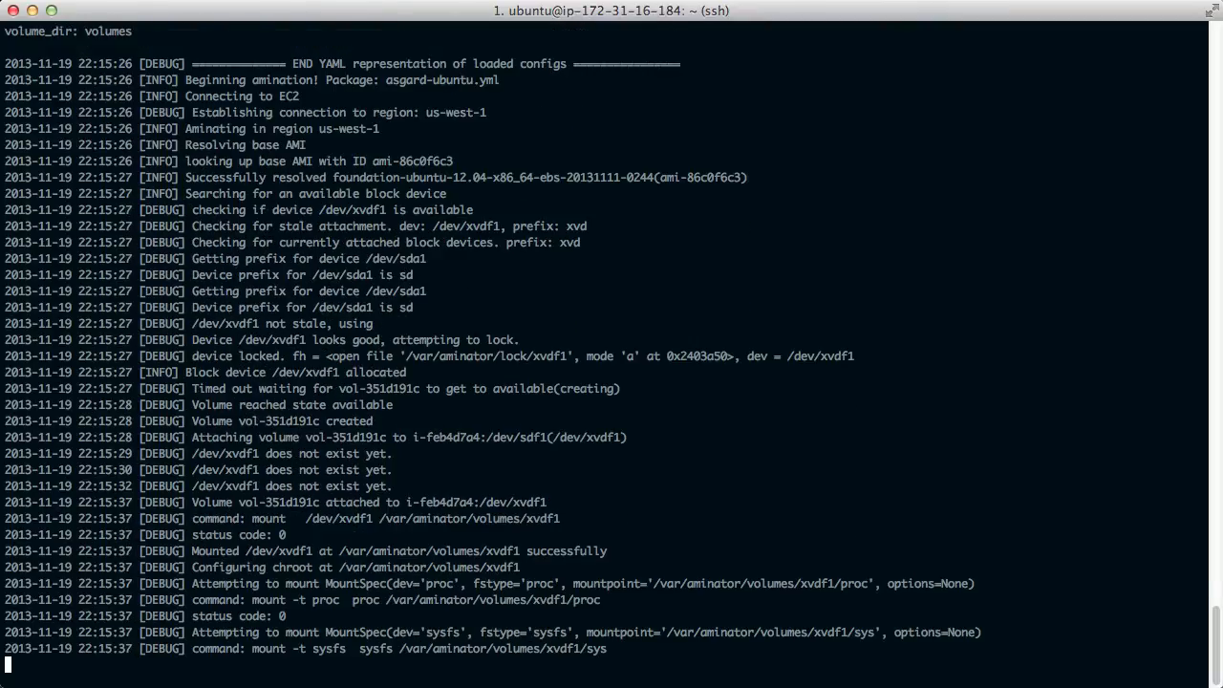
scroll(down, 3)
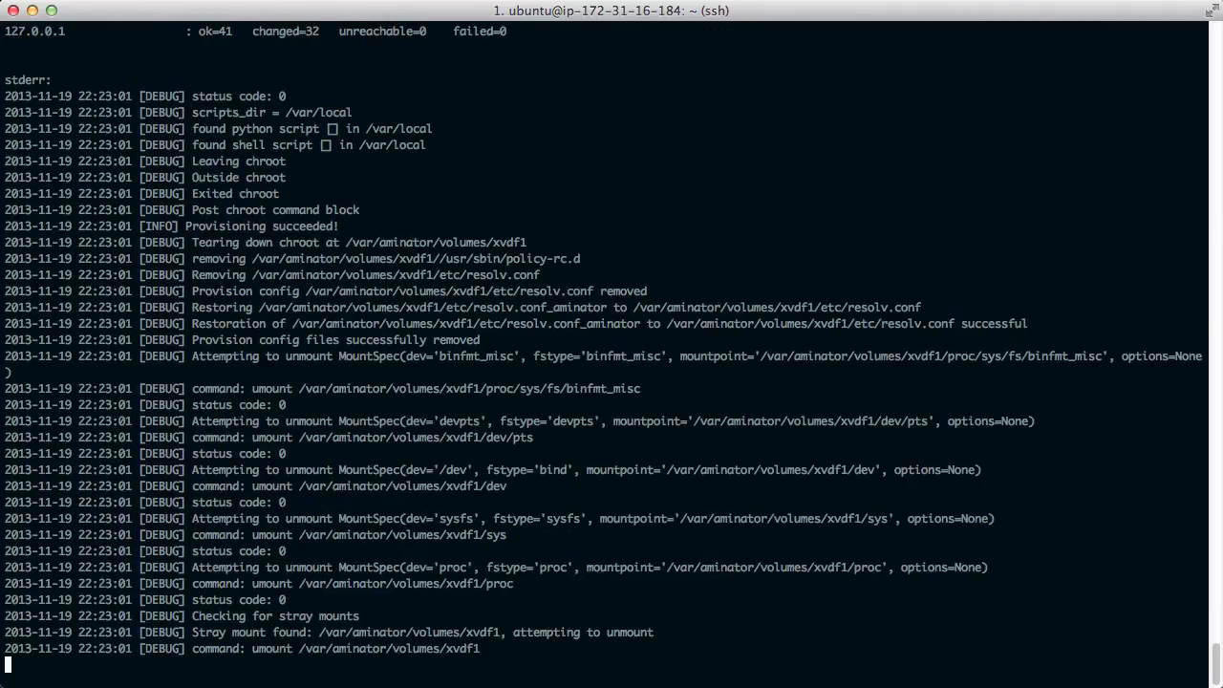
scroll(down, 3)
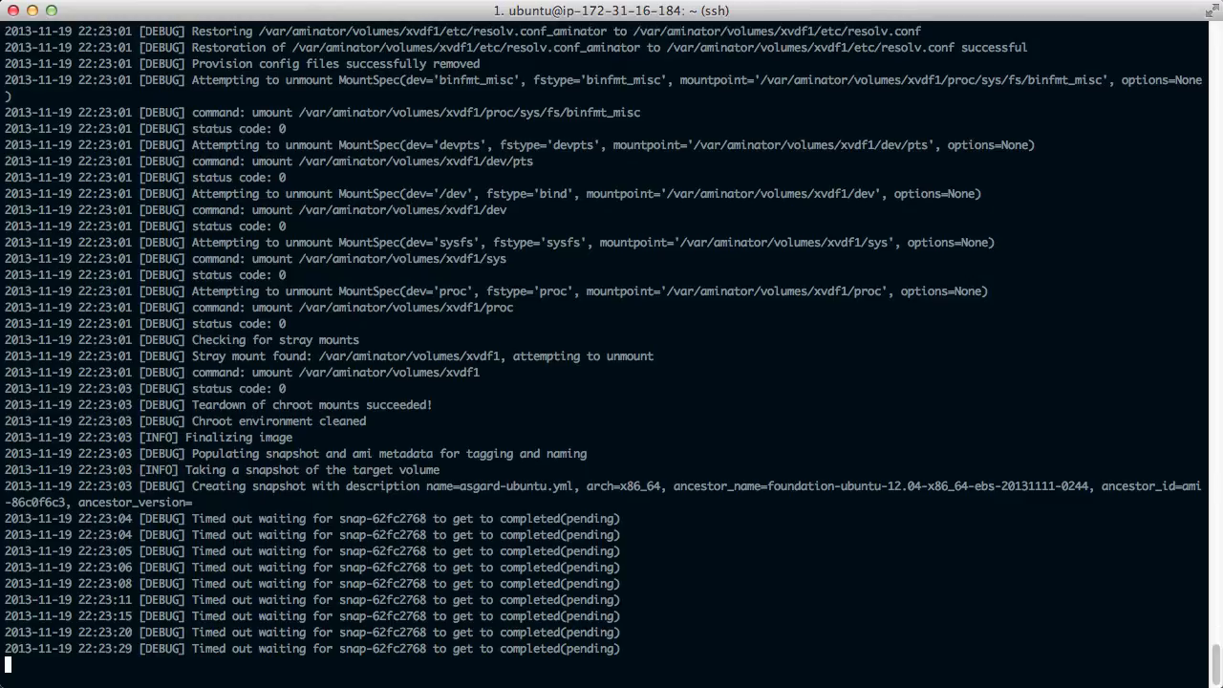
scroll(down, 3)
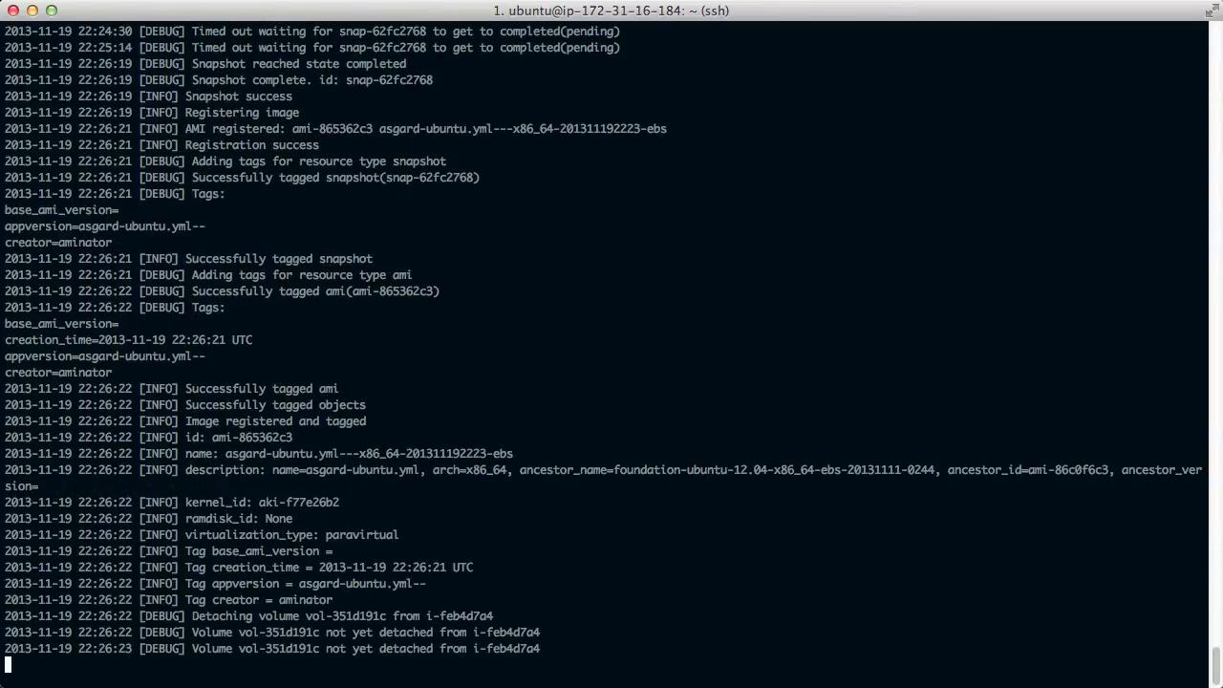
scroll(down, 3)
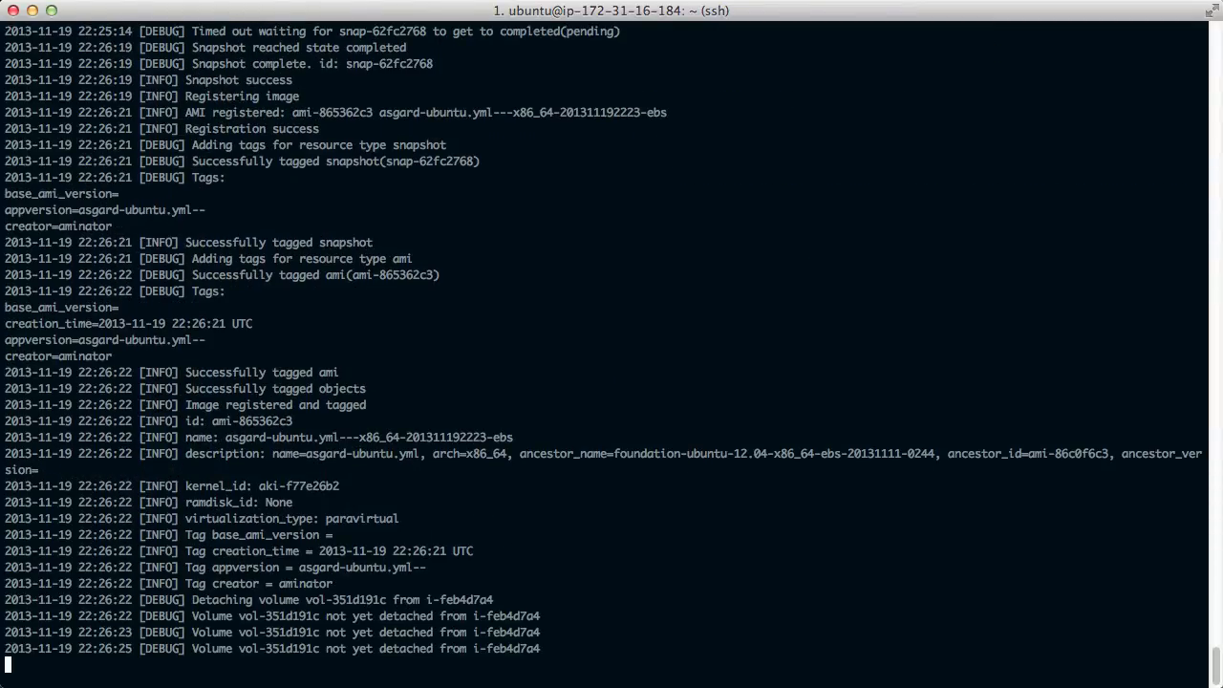
scroll(down, 3)
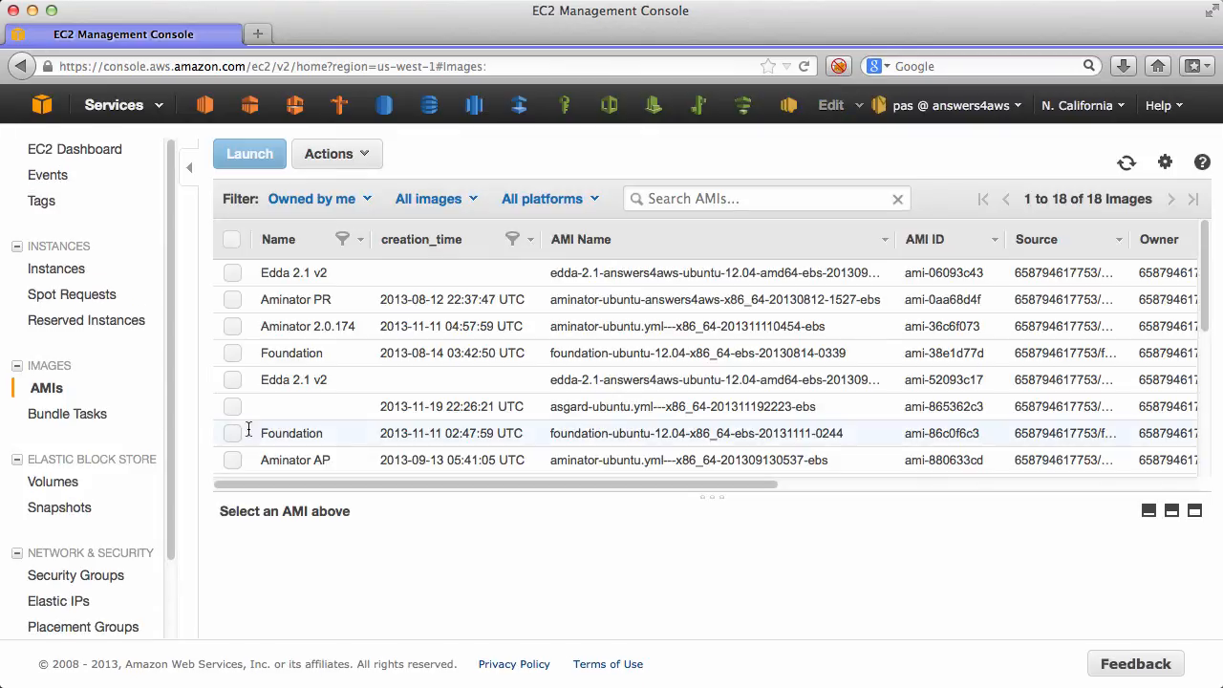
Step: Launch the asgard-ubuntu AMI as an m1.medium instance with Name tag Asgard
click(580, 239)
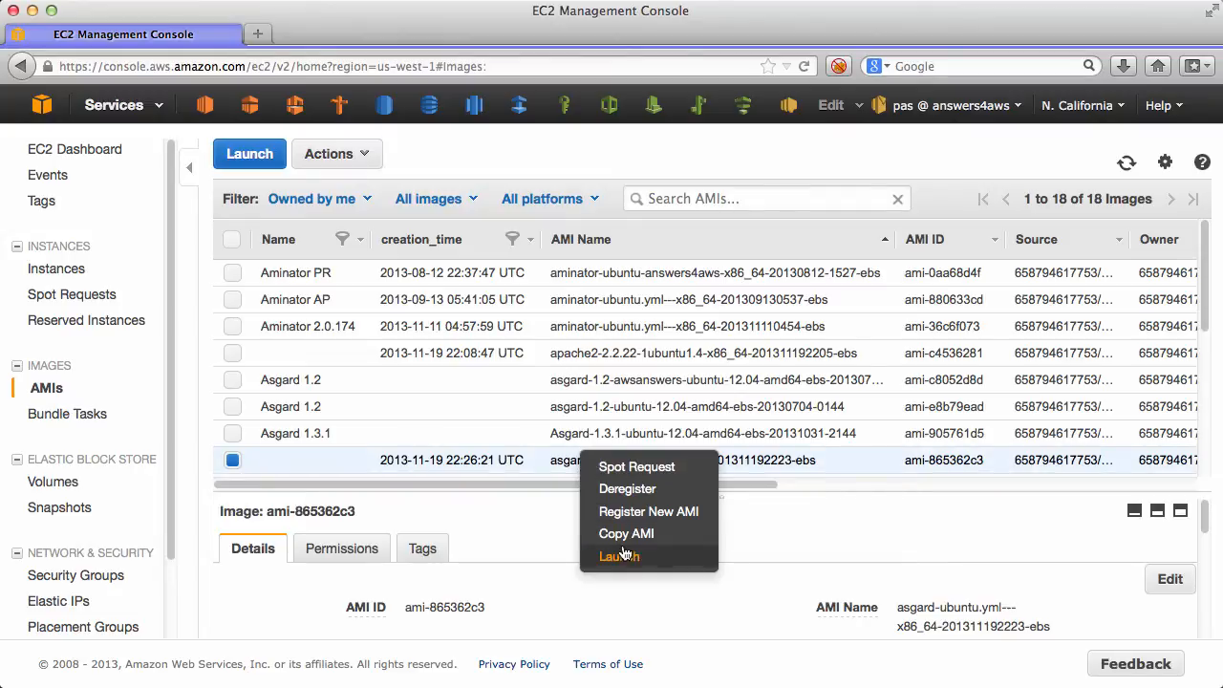
click(618, 556)
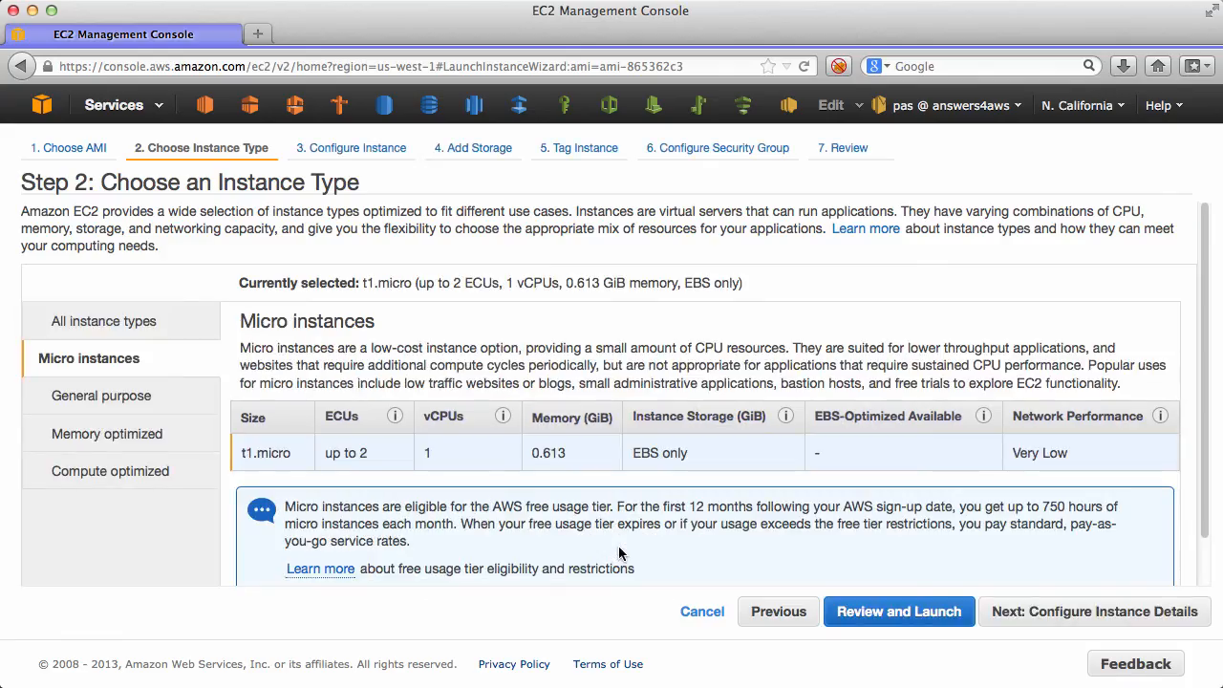
click(100, 396)
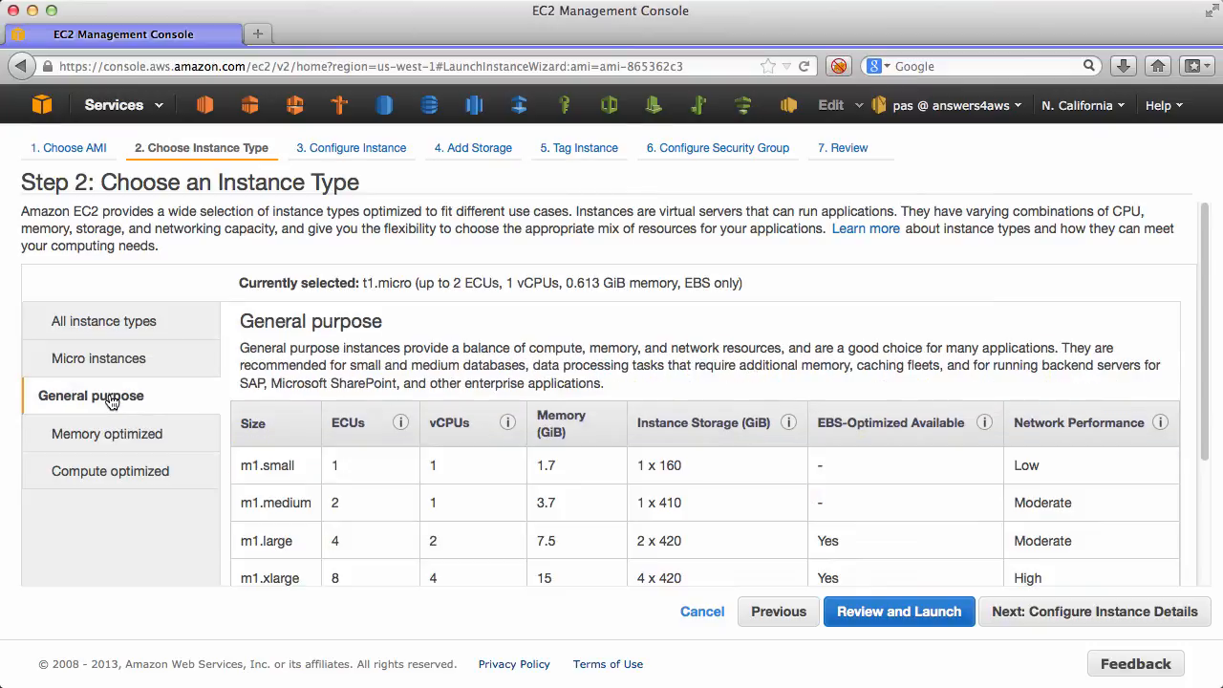
click(277, 503)
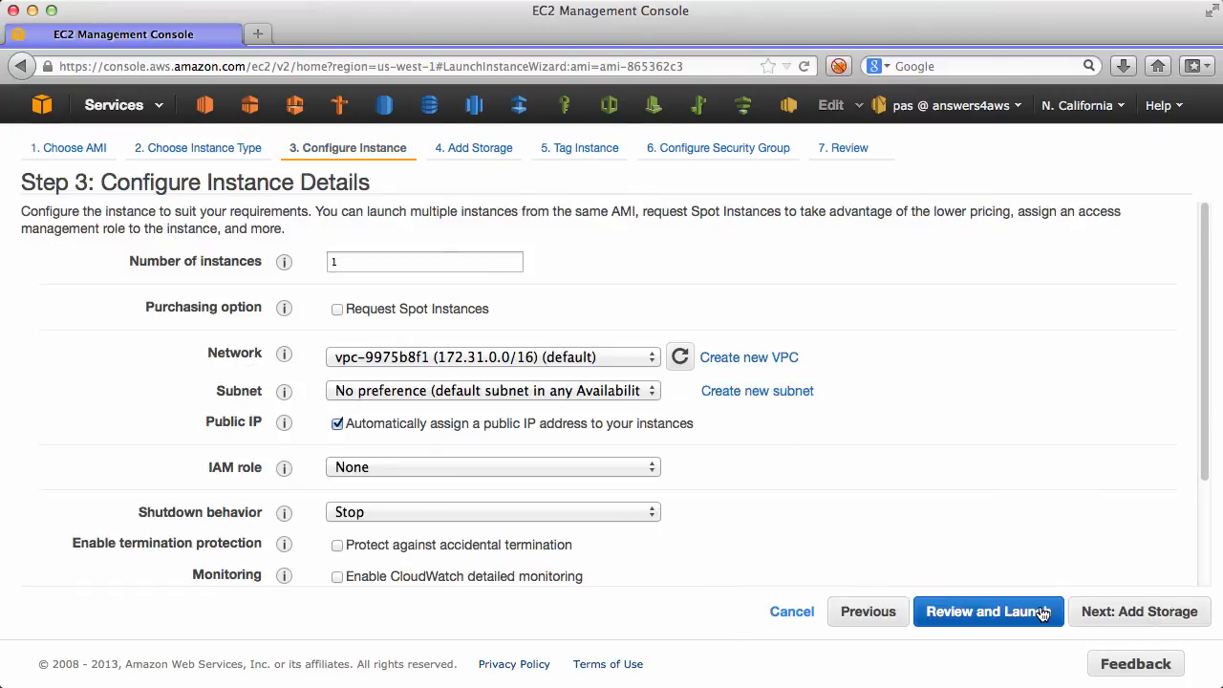
mouse_move(490, 469)
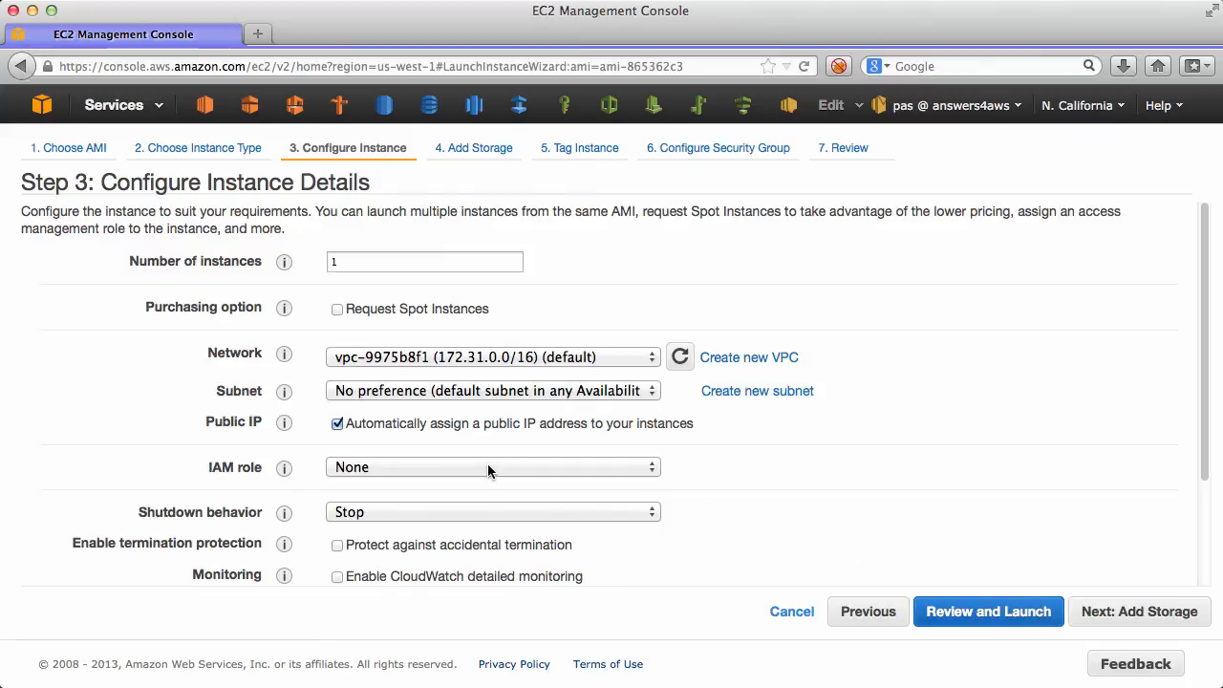
mouse_move(1117, 616)
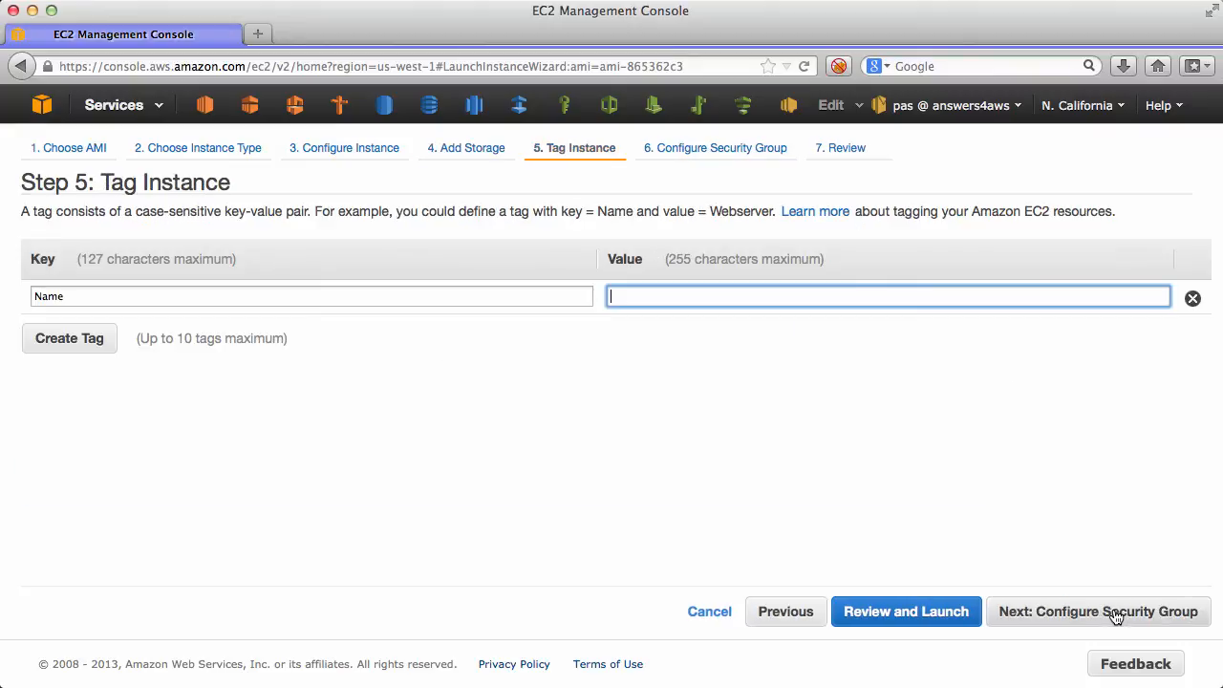
text(Asgard)
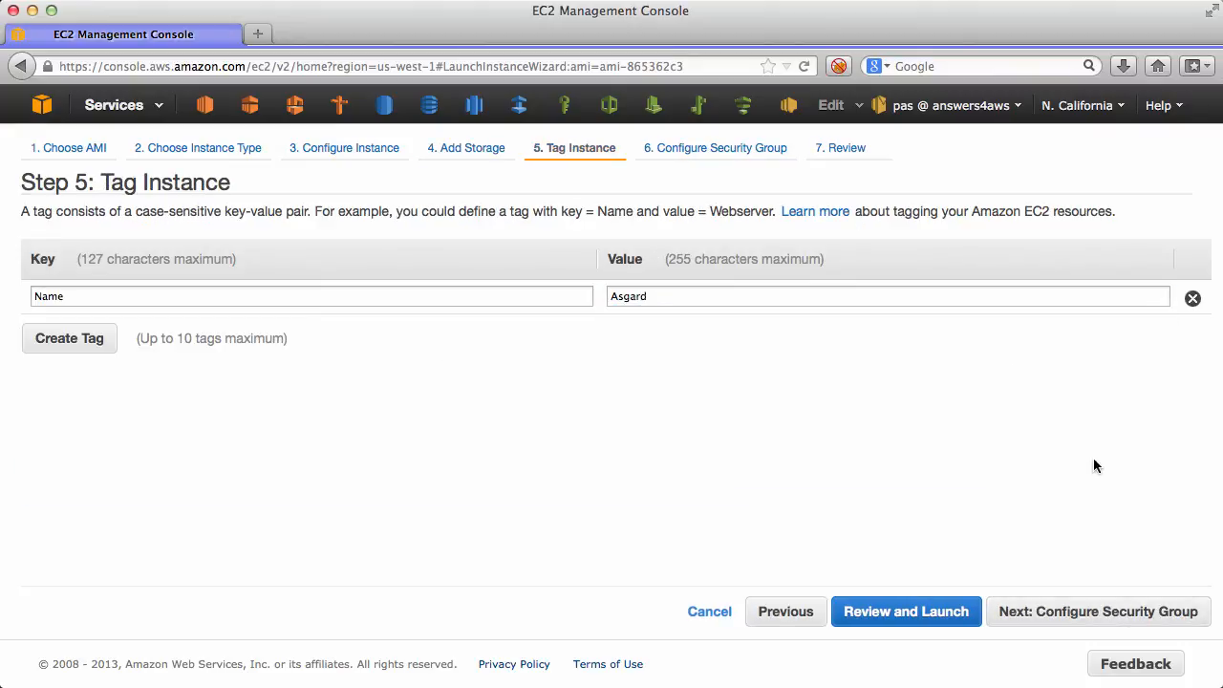
click(1098, 612)
text(Access to Asgard)
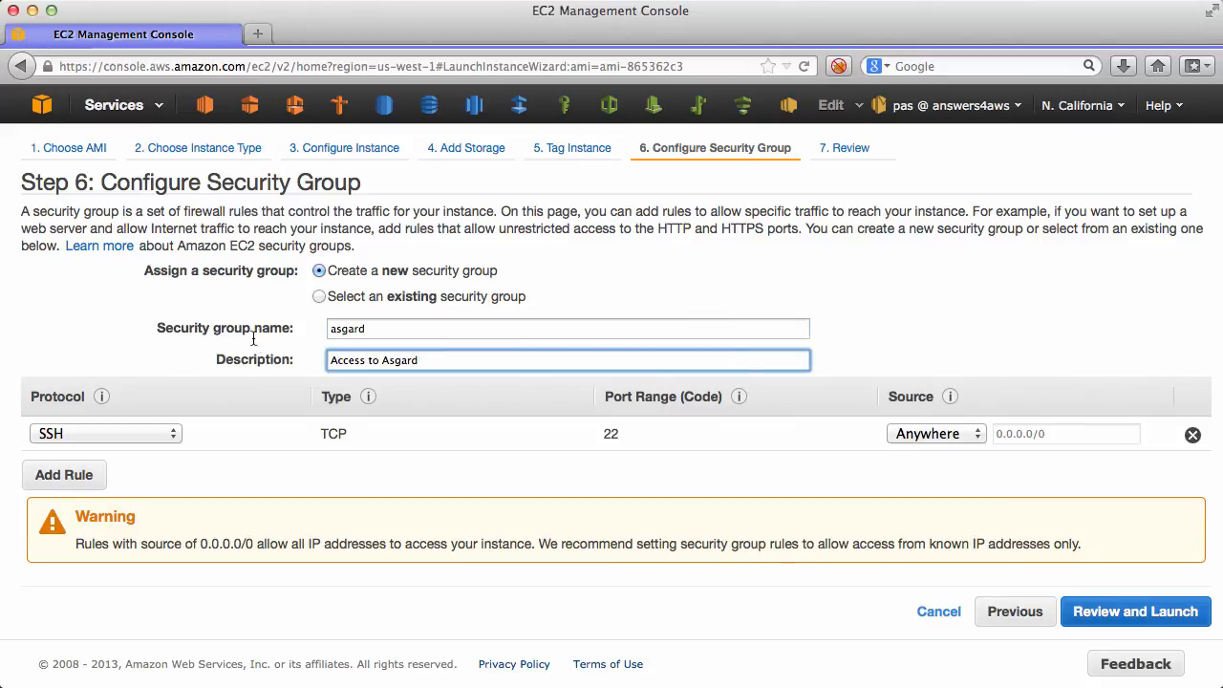
Step: Give the asgard security group an HTTP rule for my IP and launch without a key pair
click(105, 433)
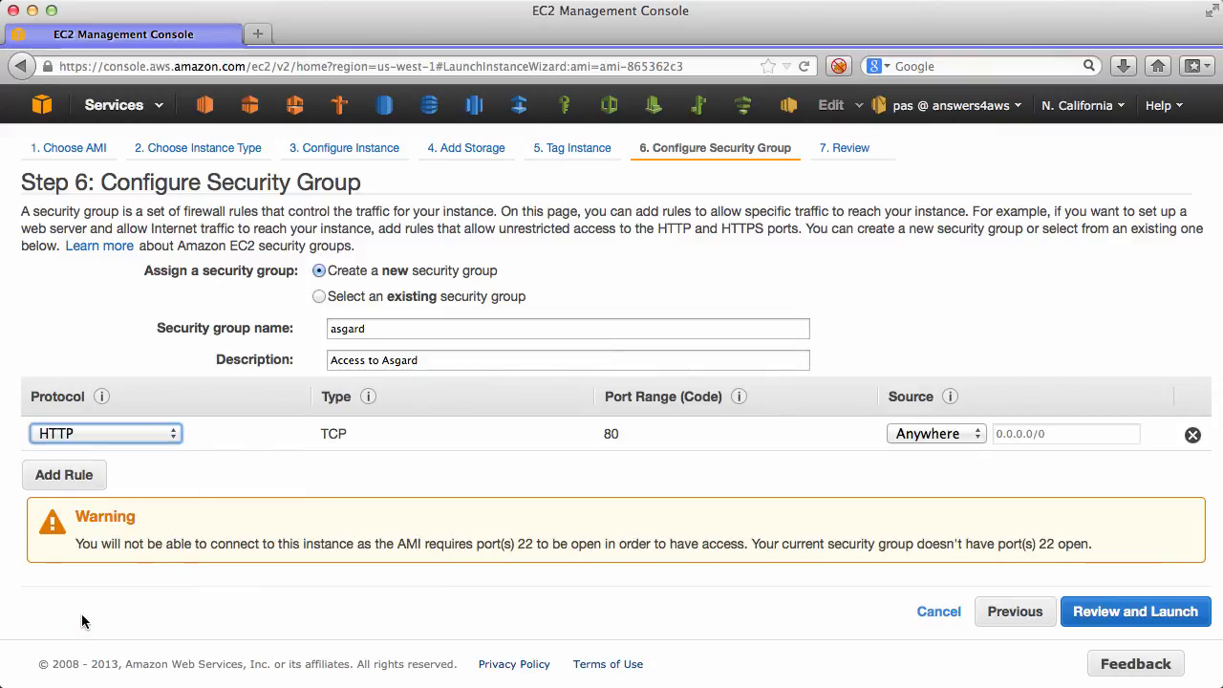
click(937, 433)
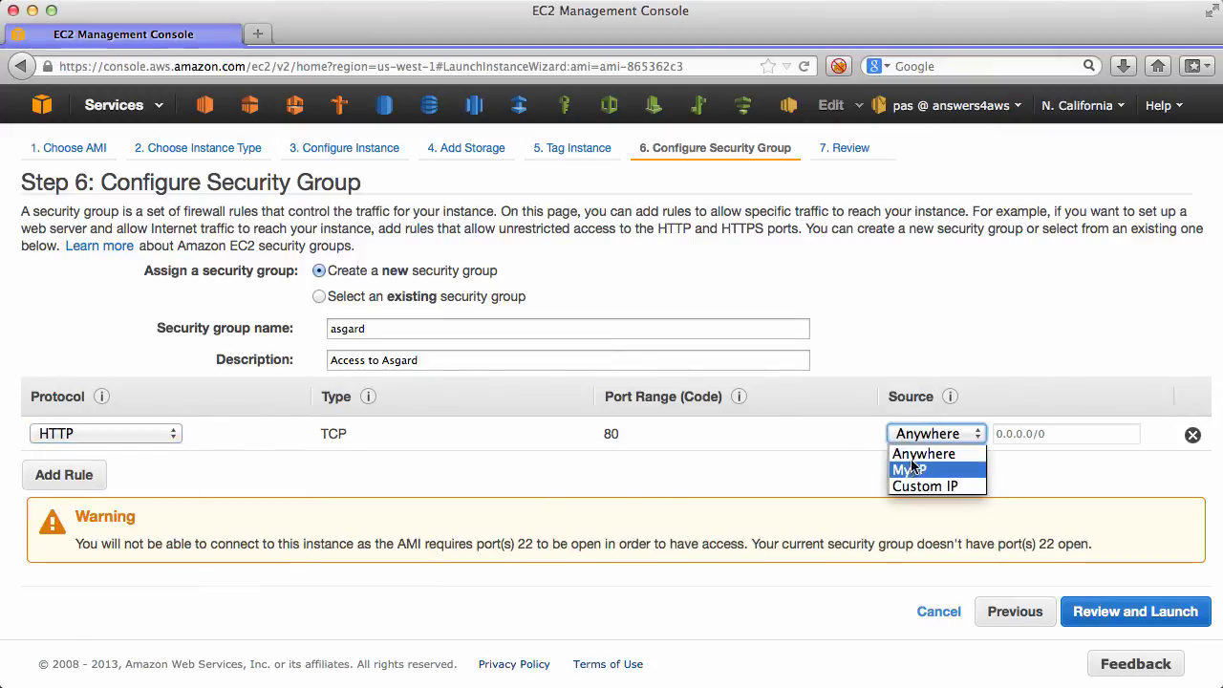
click(1136, 610)
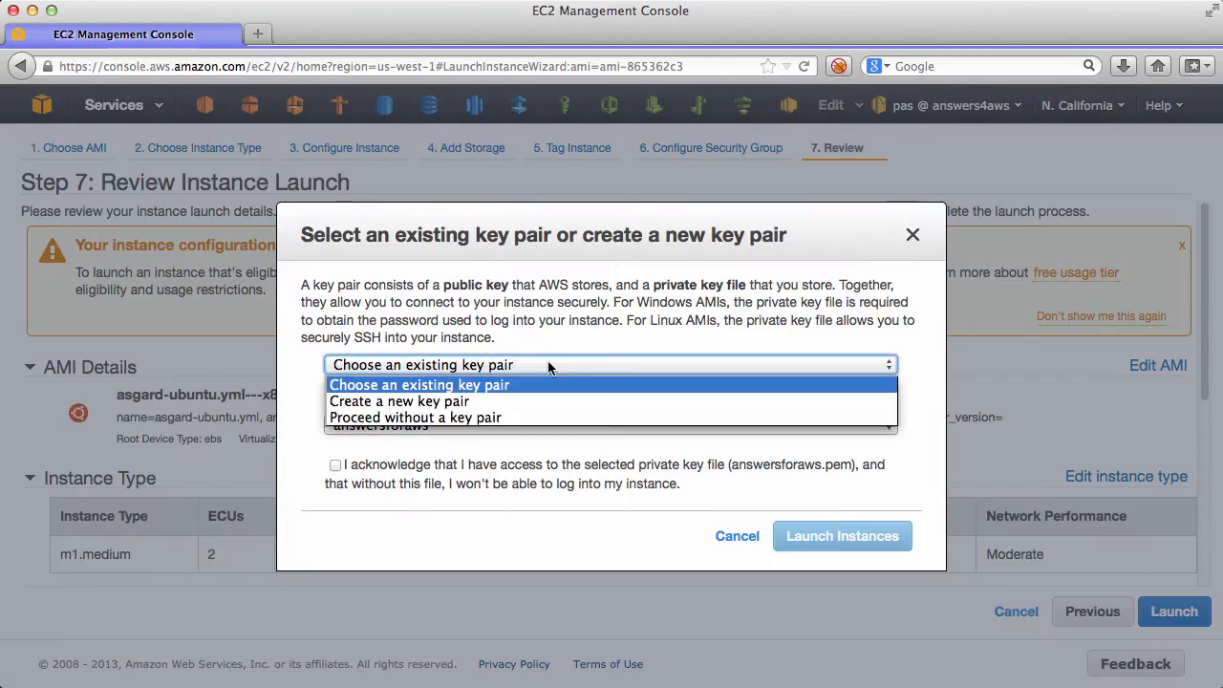
click(415, 418)
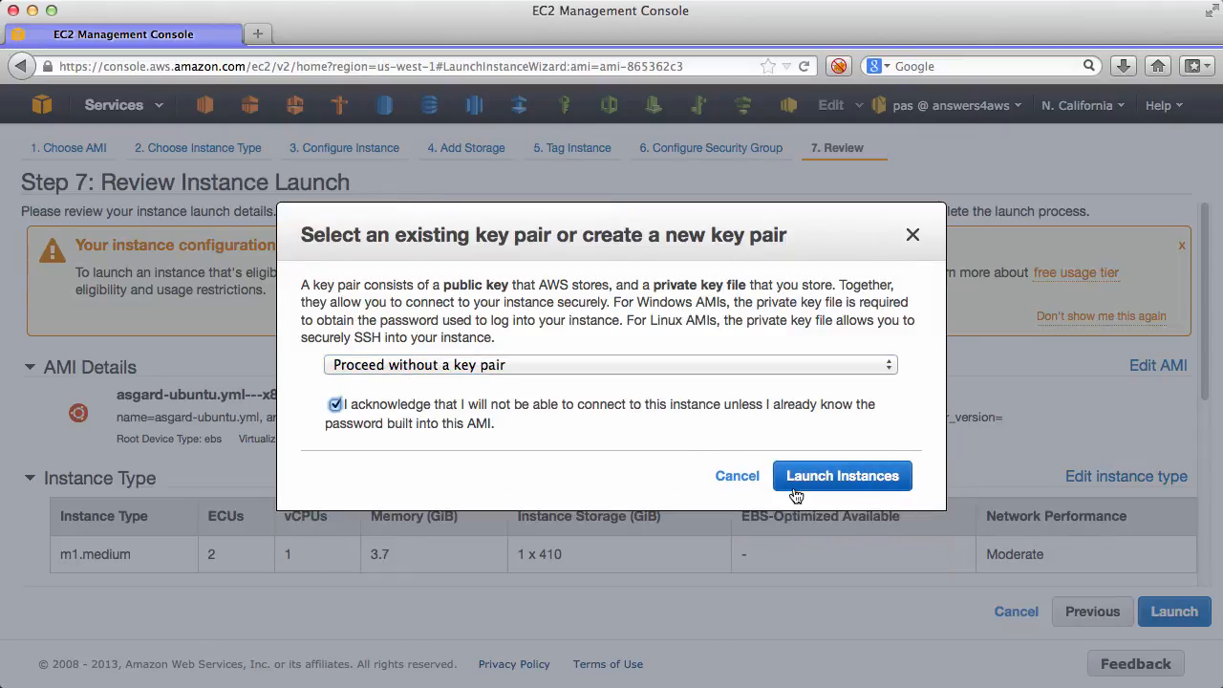
click(842, 475)
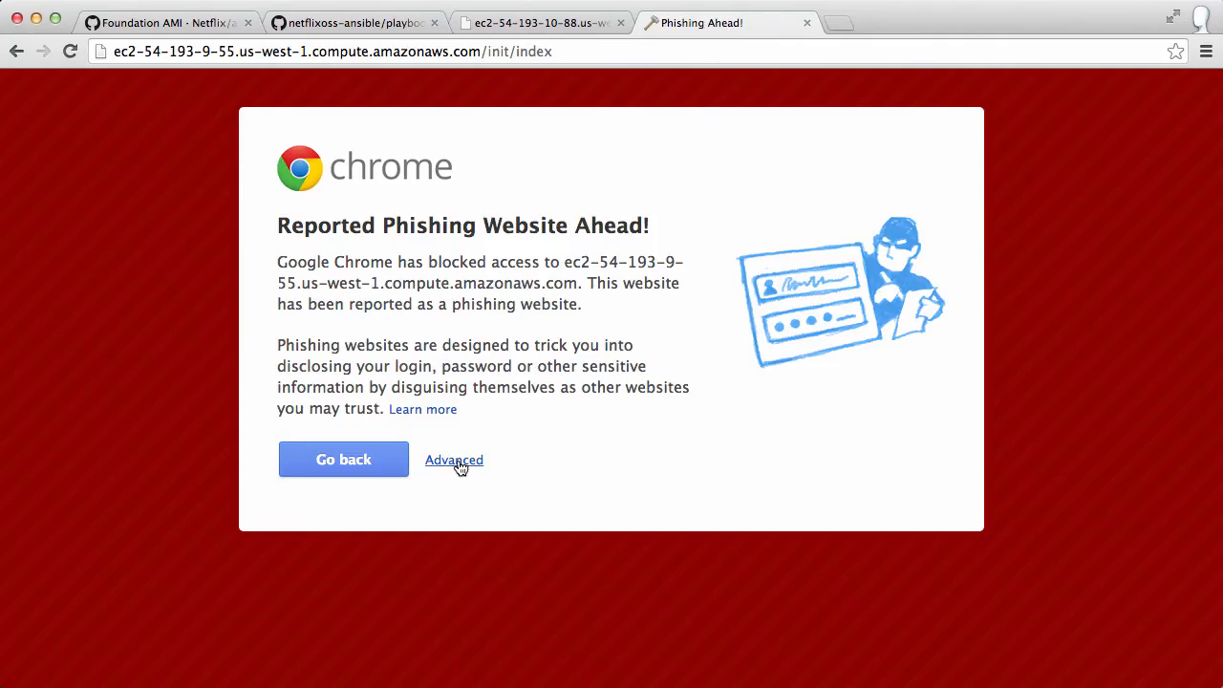
Step: Bypass the phishing warning to reach Asgard's Welcome page, then return to the playbooks repo
click(453, 460)
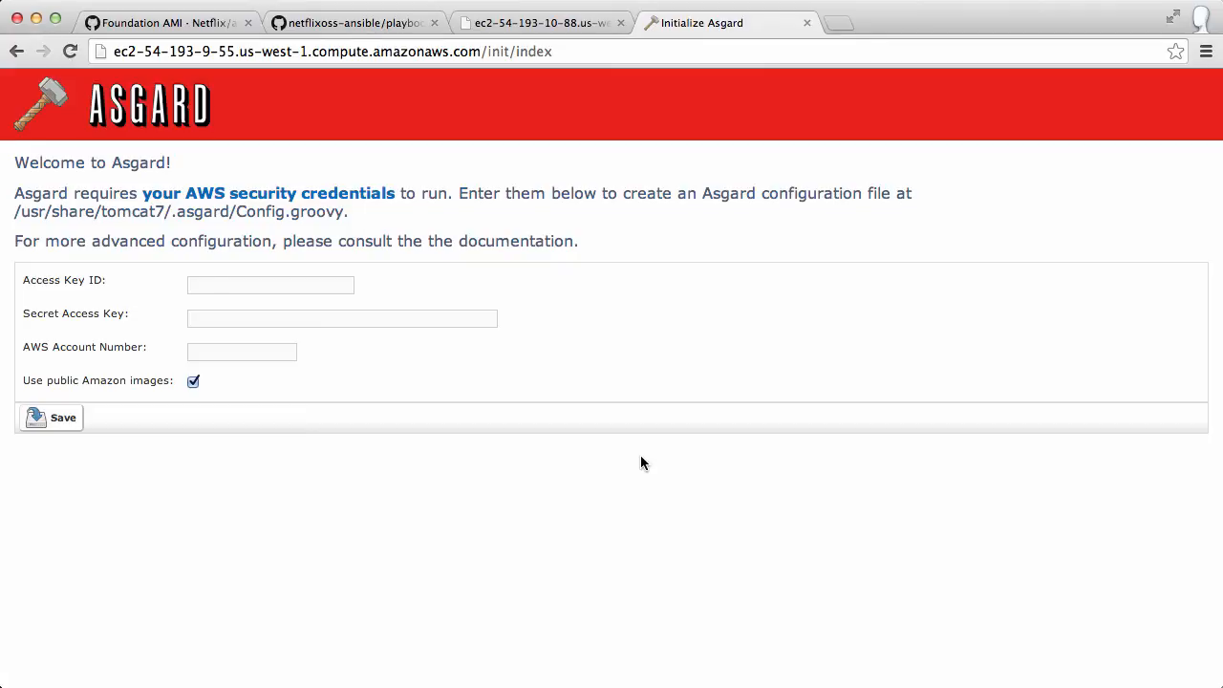
click(353, 22)
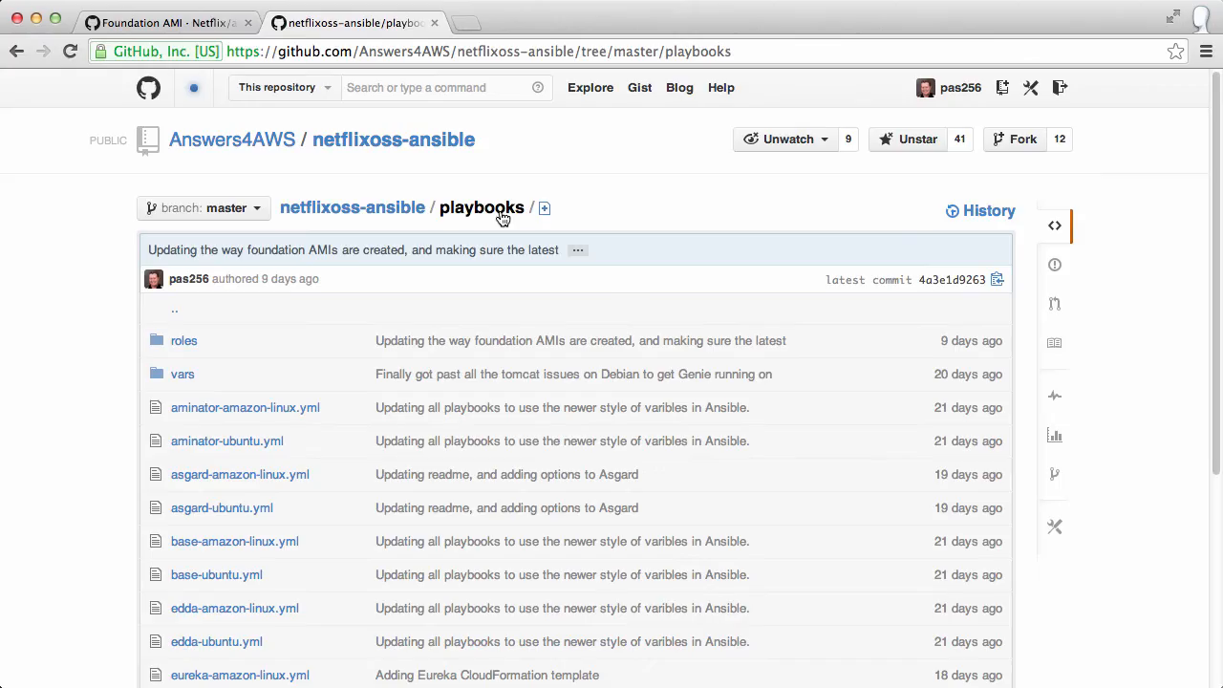
Step: Read playbooks/roles/tomcat/tasks/main.yml, then move to the tomcat vars folder
click(184, 341)
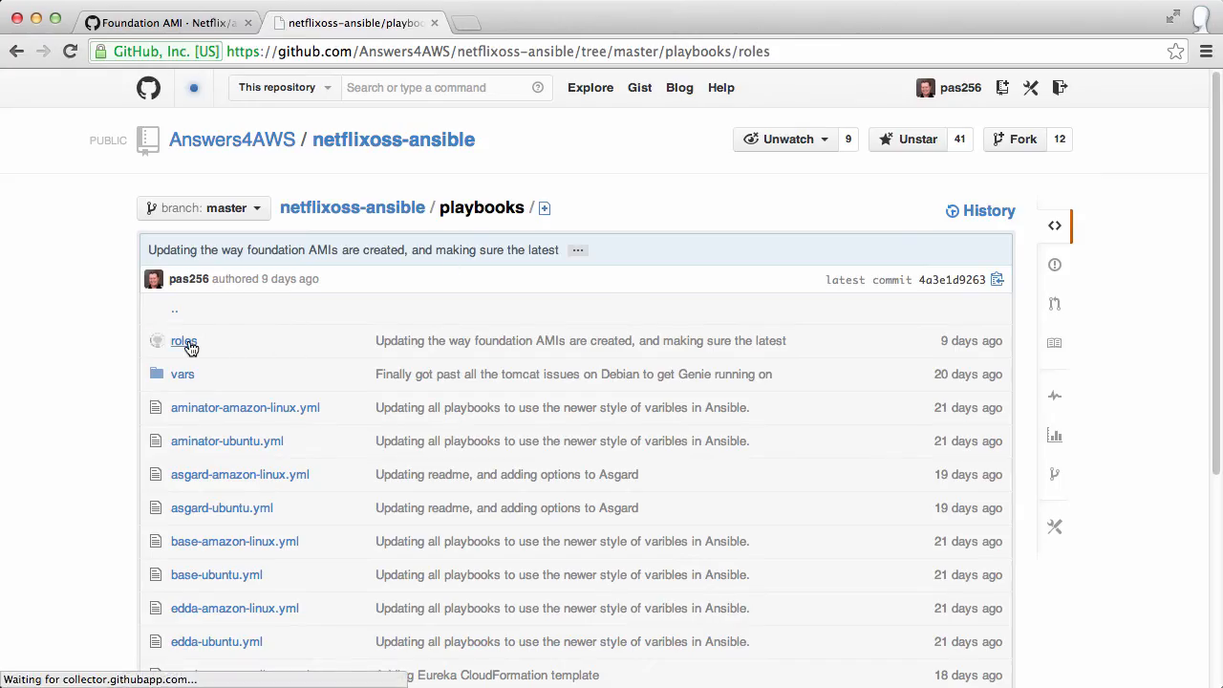
click(183, 340)
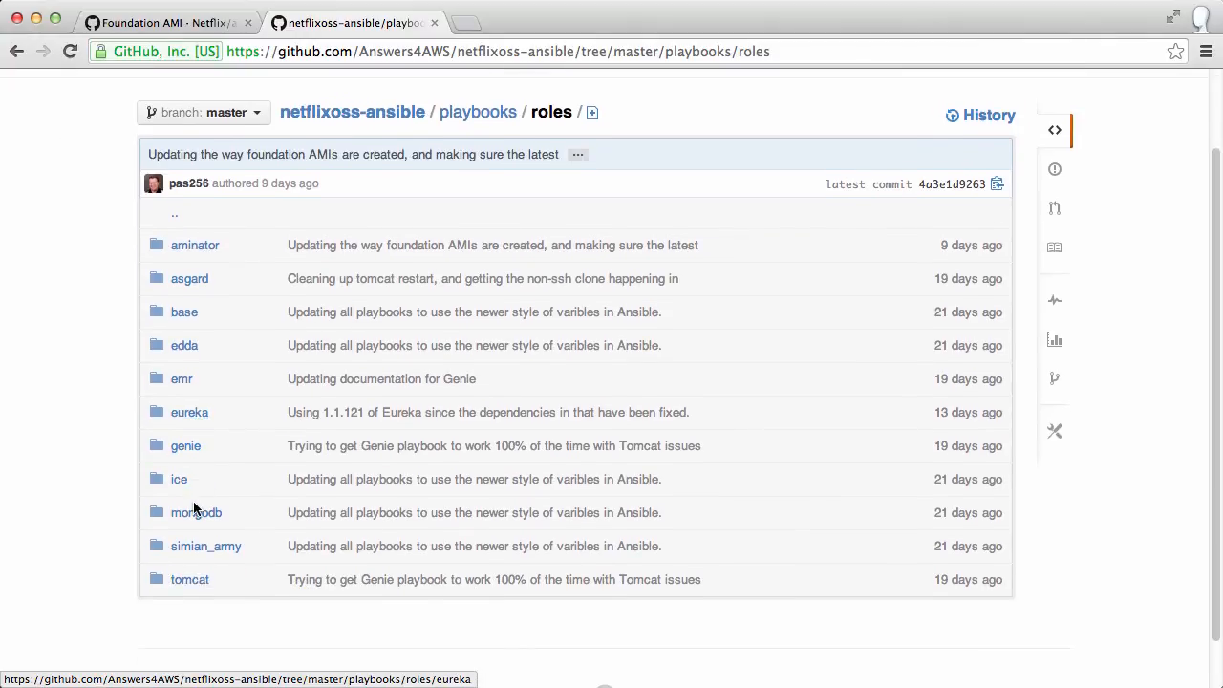
click(189, 579)
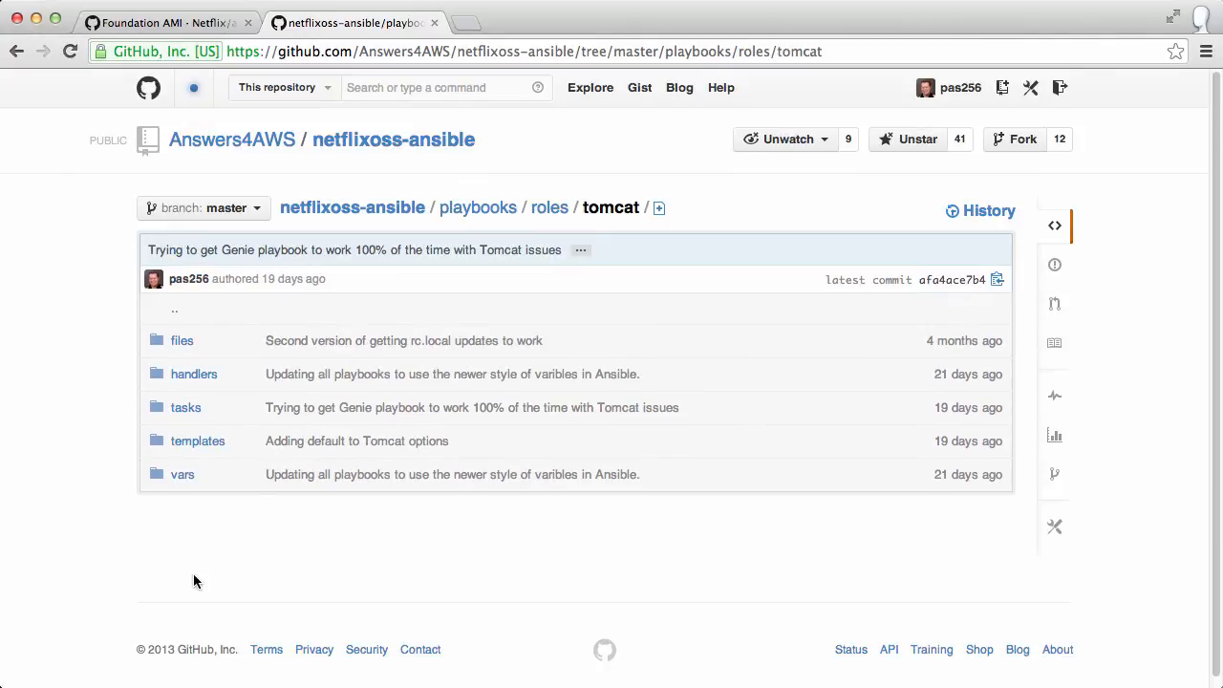
click(186, 407)
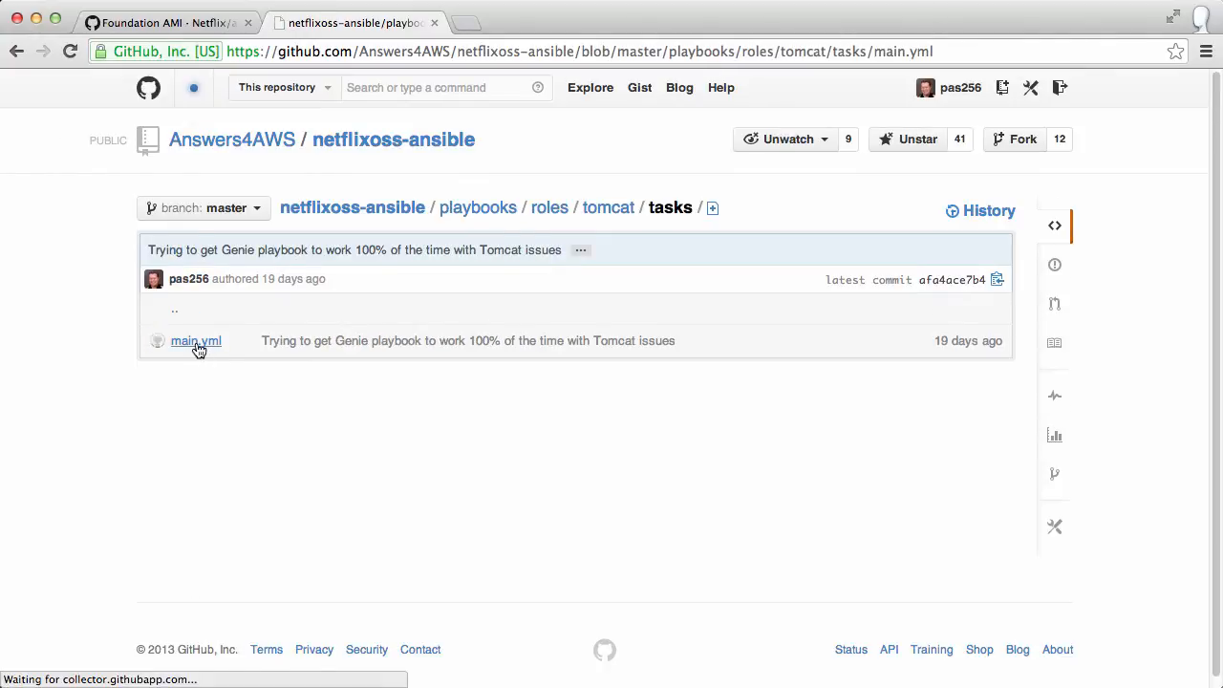
click(195, 340)
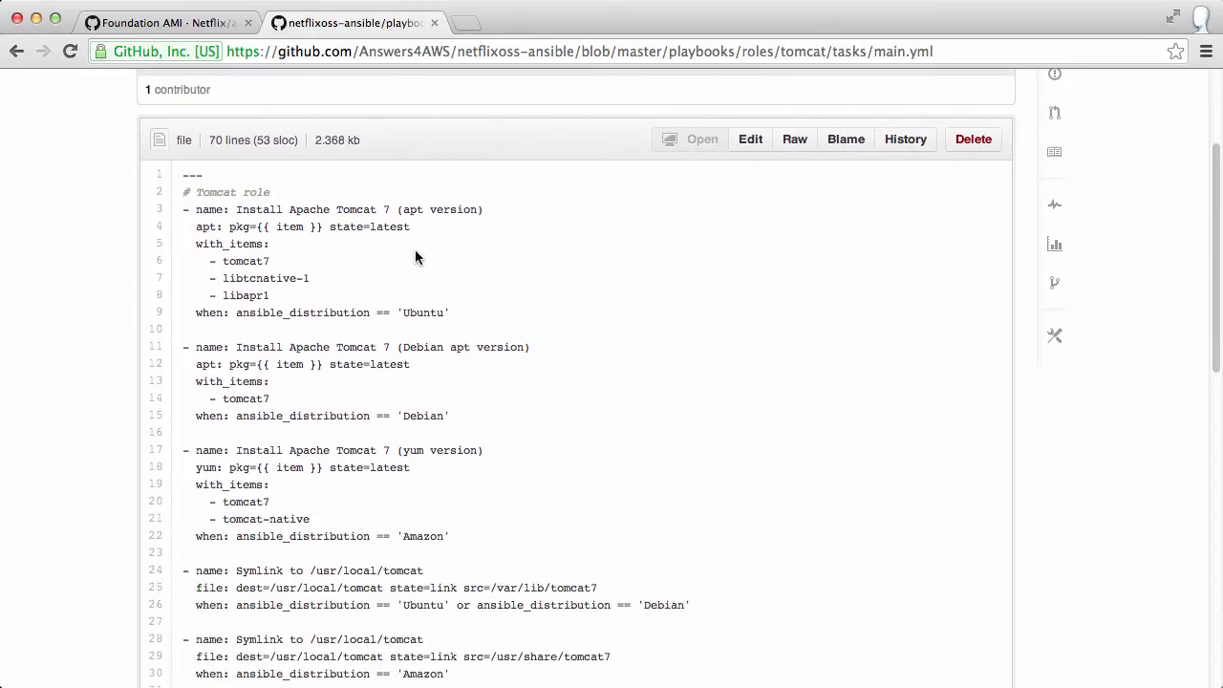
mouse_move(401, 409)
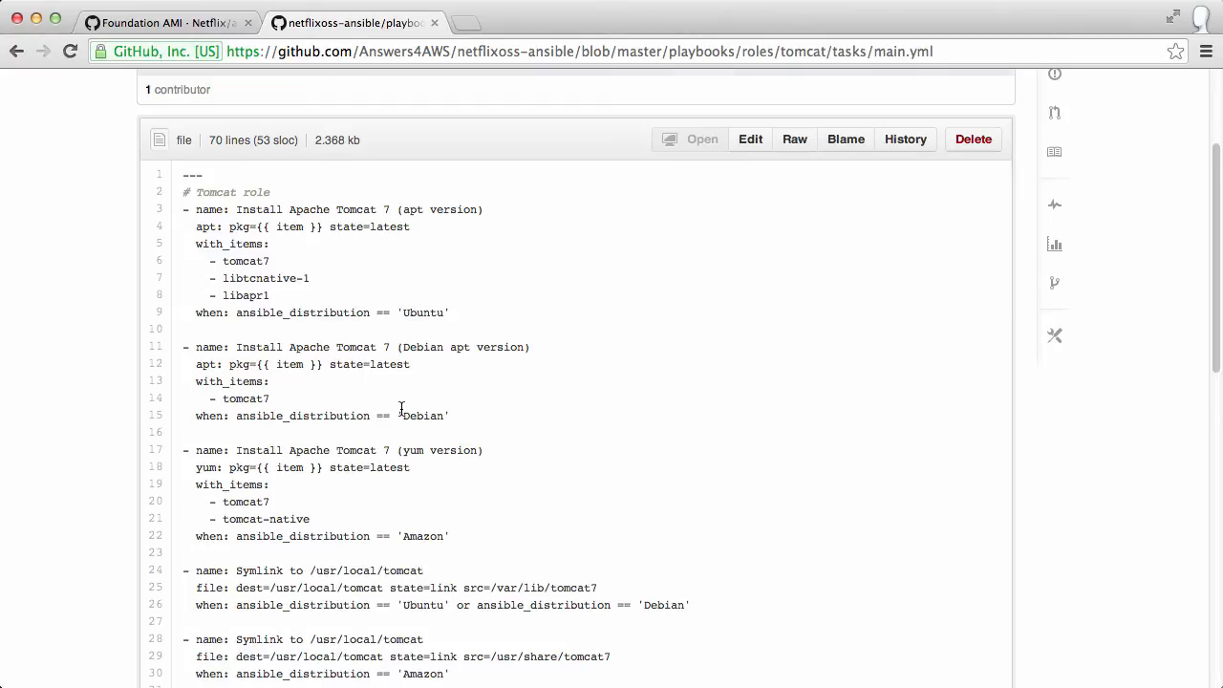
scroll(down, 3)
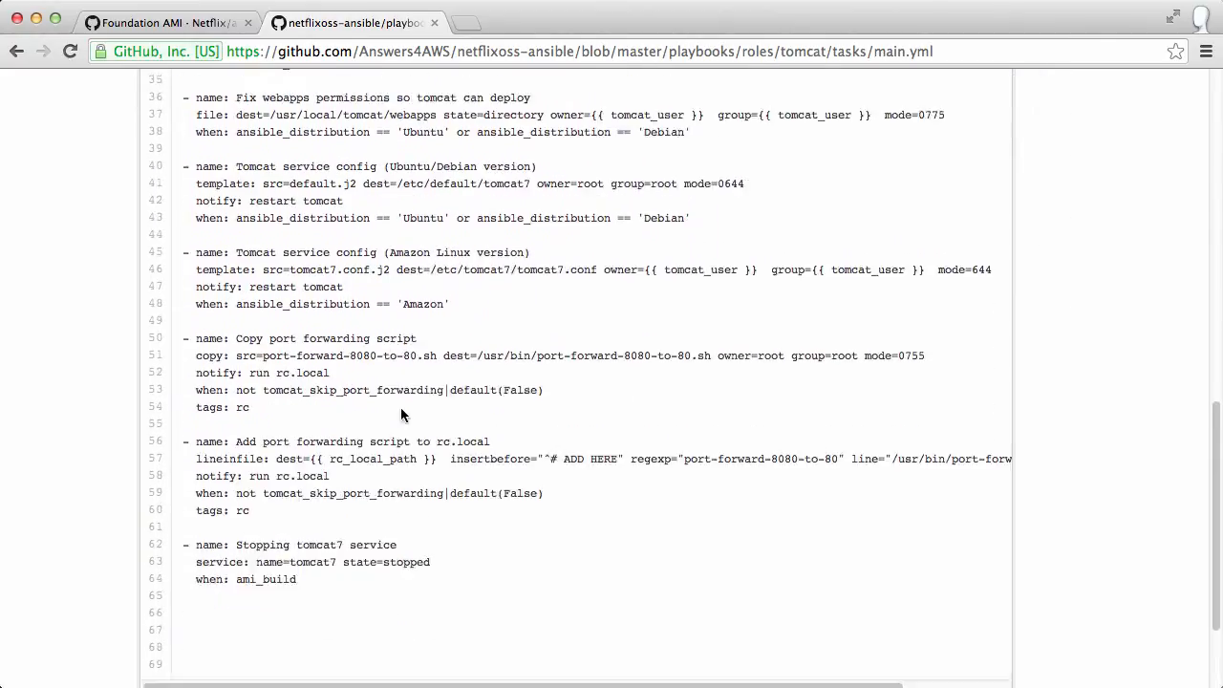
double_click(317, 507)
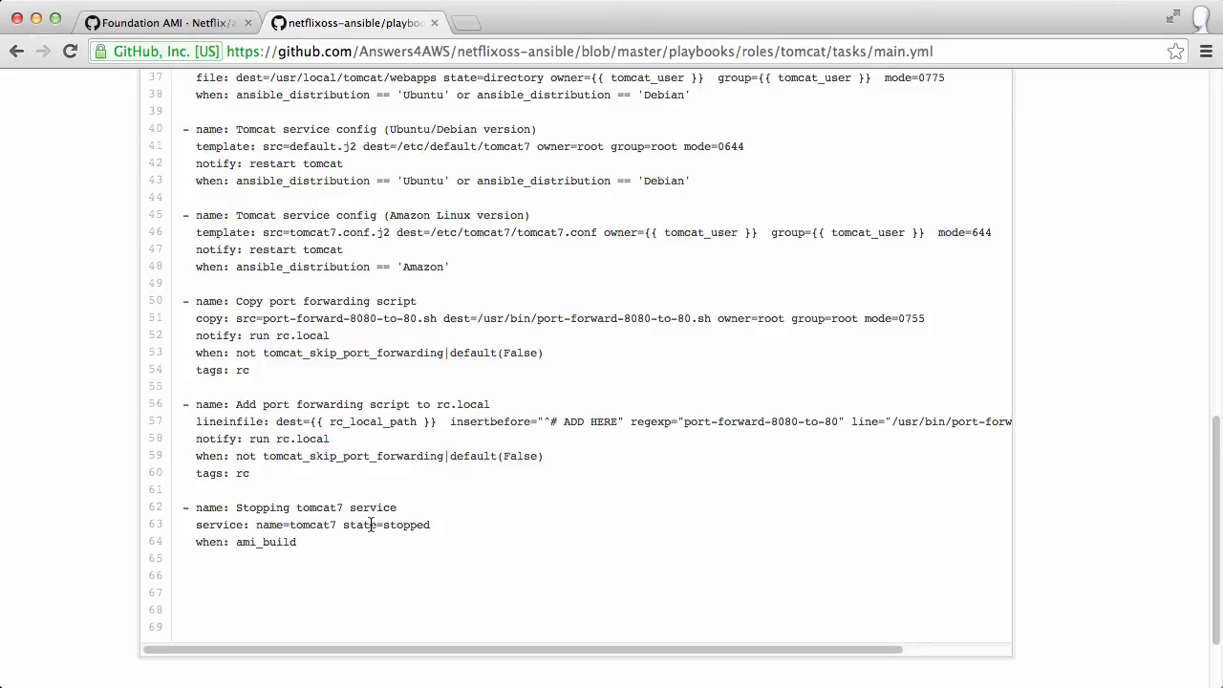
double_click(265, 542)
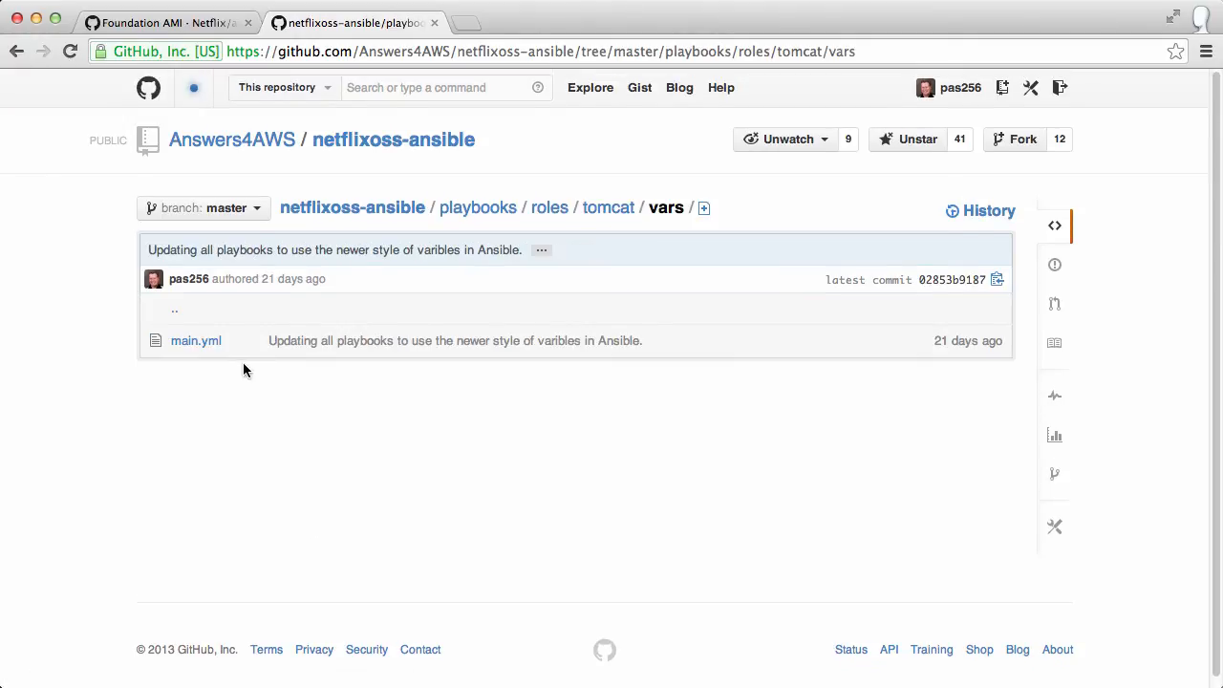
Step: Open the tomcat vars main.yml and highlight the ami_build expression
click(196, 340)
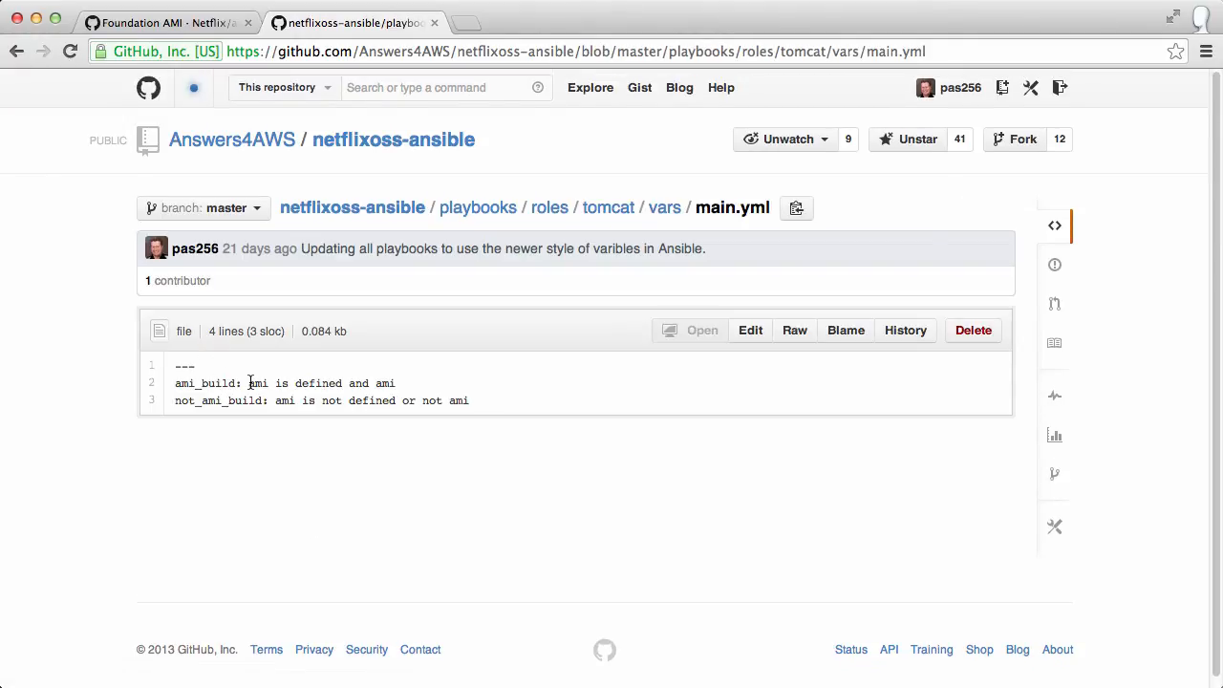
double_click(320, 383)
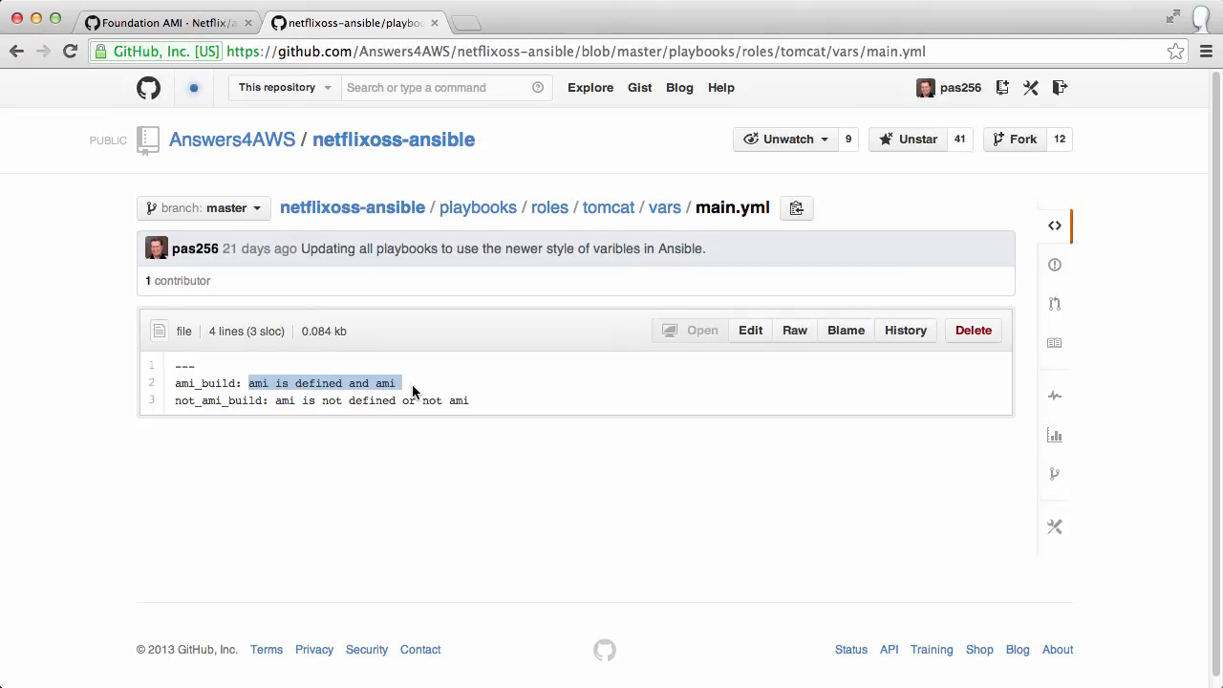
double_click(205, 383)
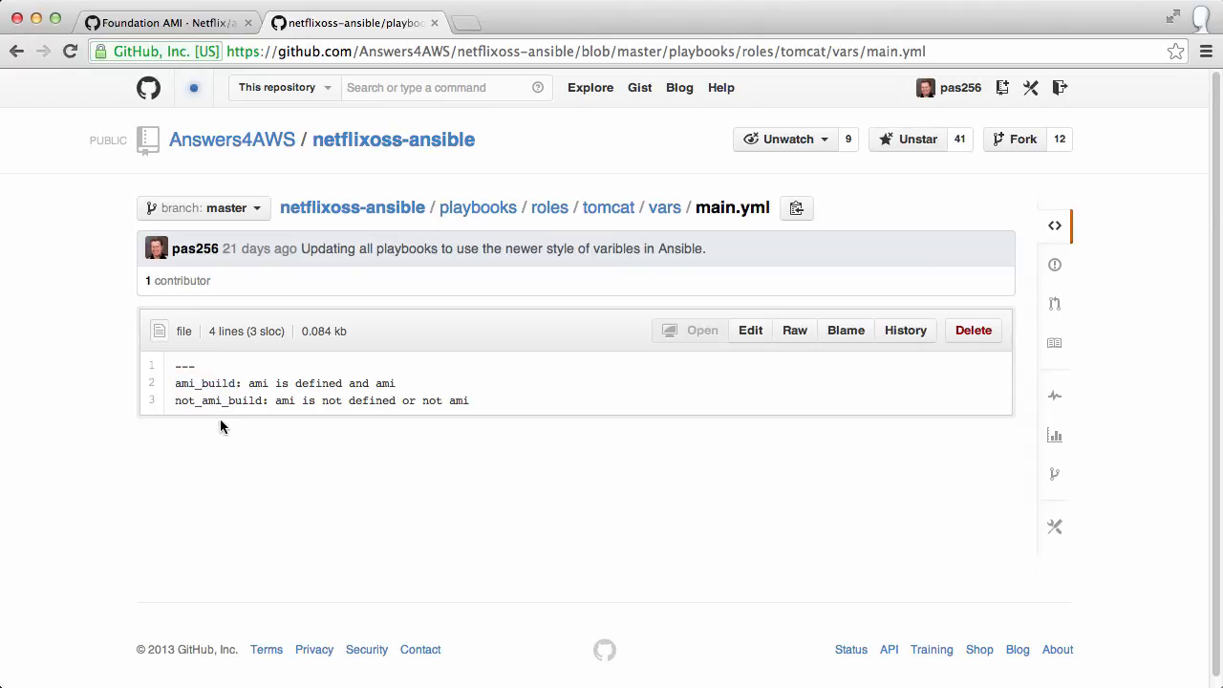
Step: Navigate the breadcrumbs back up through tomcat to the roles list
click(665, 207)
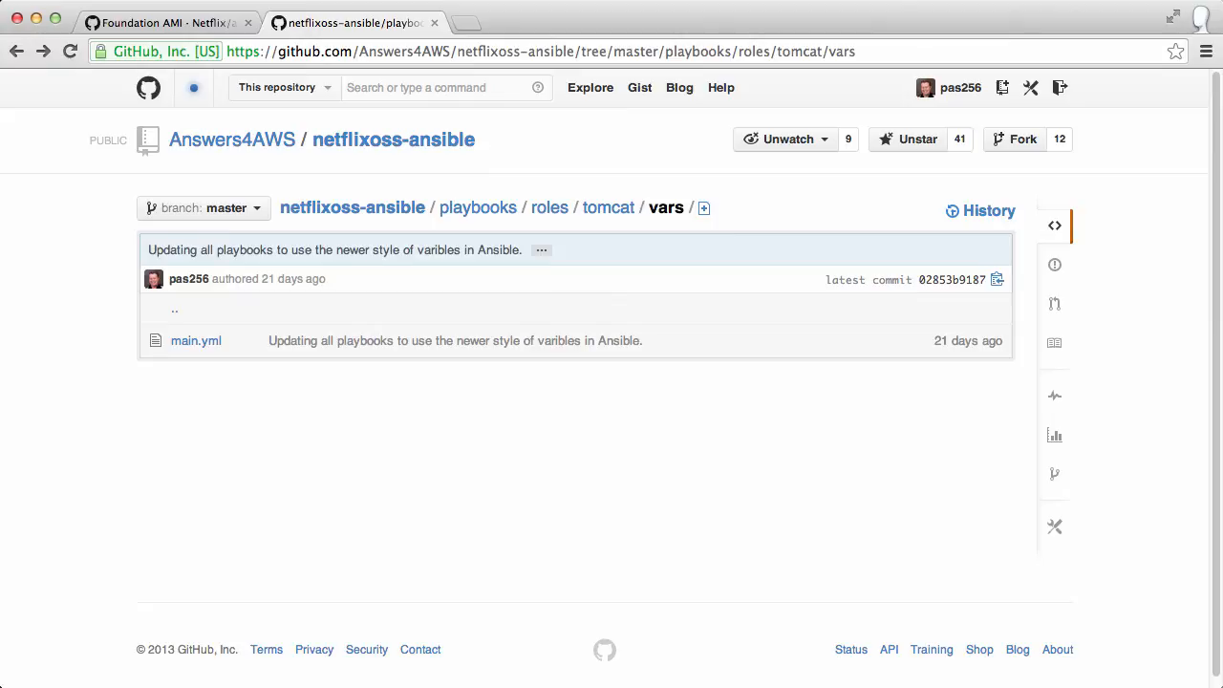
click(608, 207)
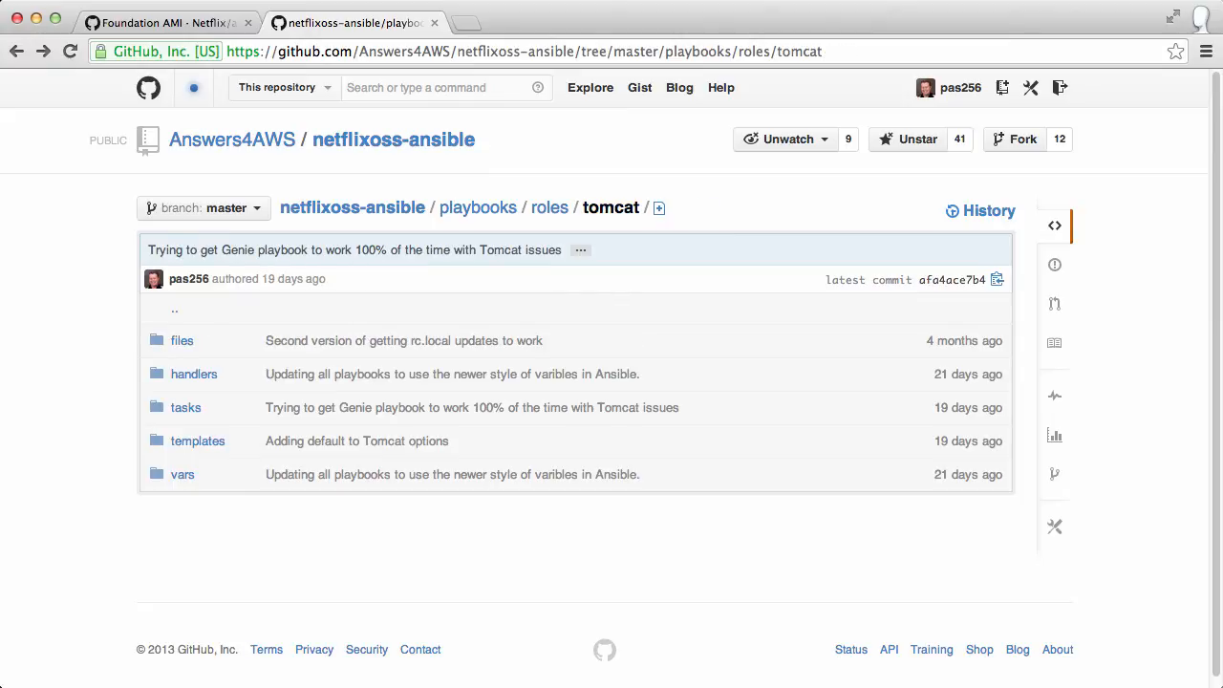
click(550, 207)
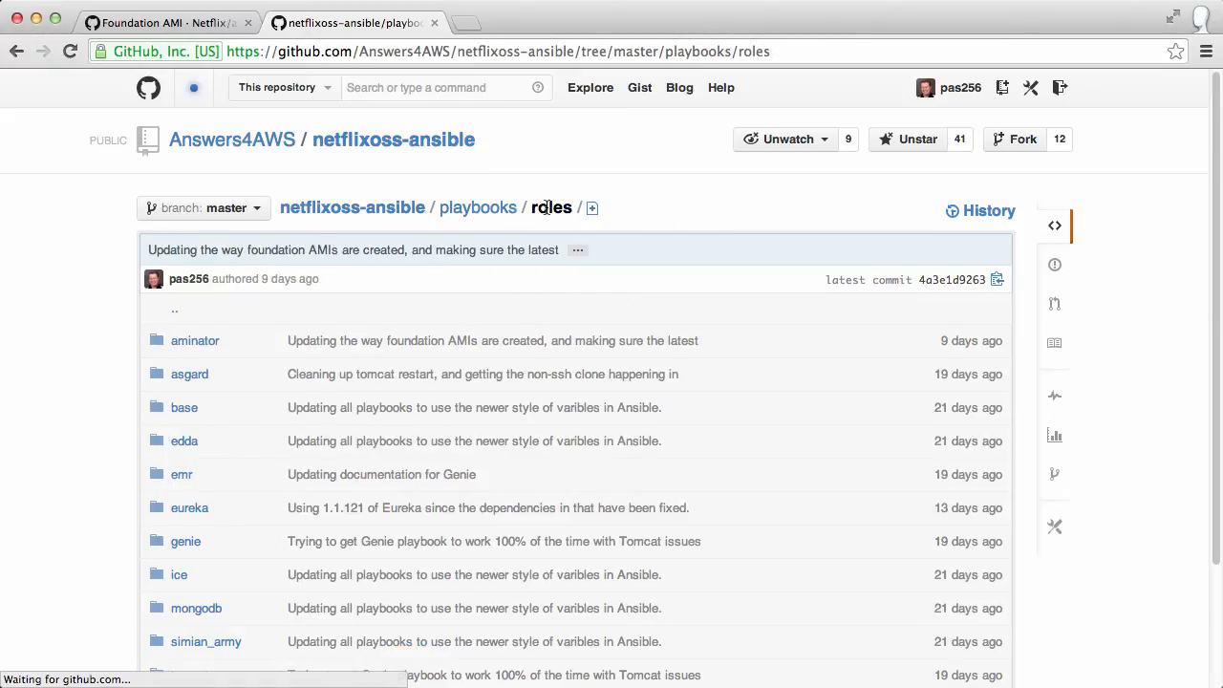
Step: View the base role's packages-security.yml fail2ban tasks, then bring up the Foundation AMI wiki
click(183, 407)
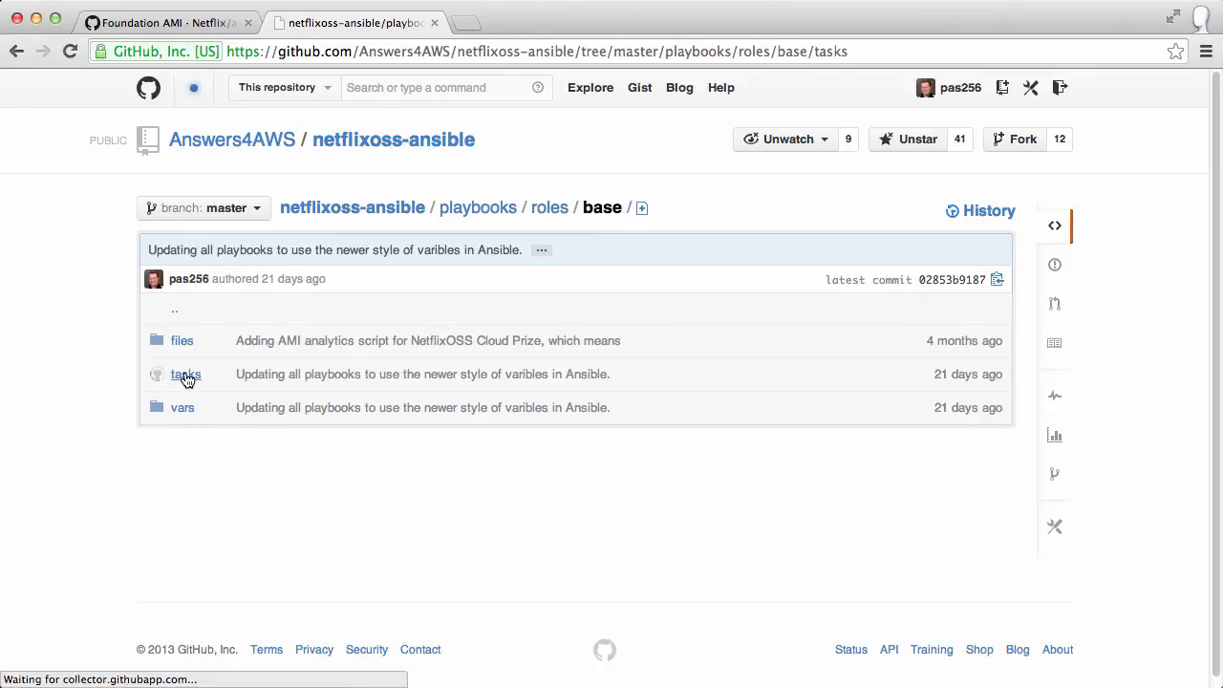
click(185, 373)
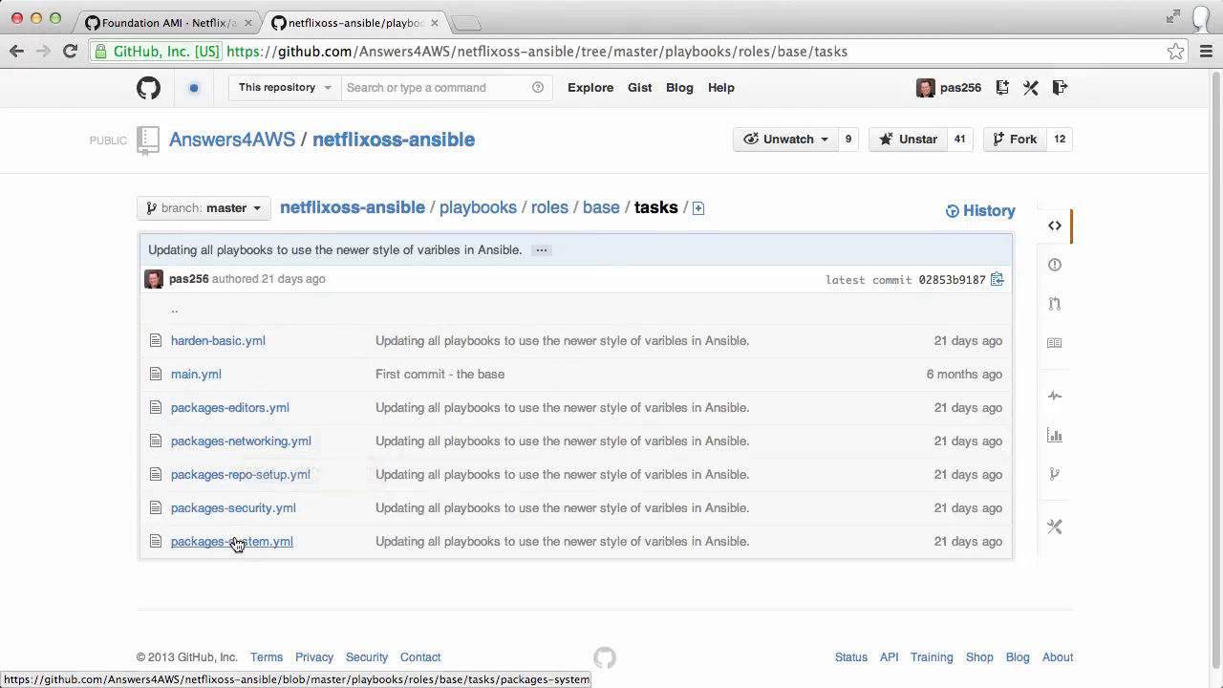
click(233, 507)
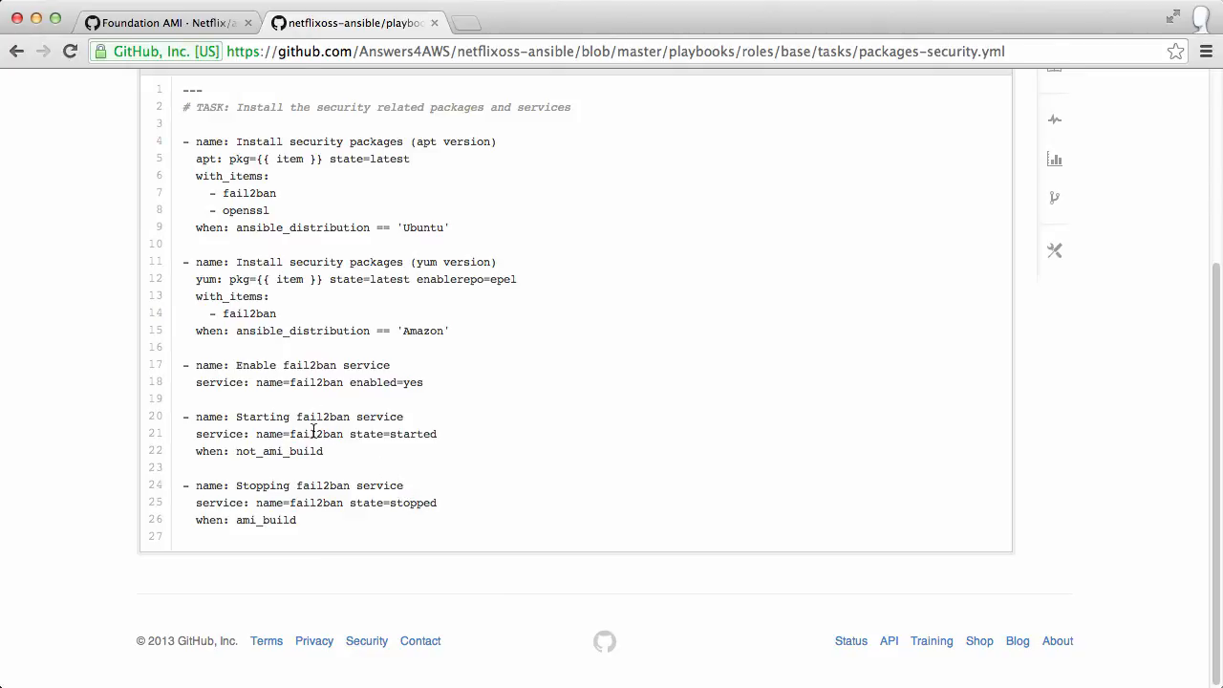
mouse_move(296, 364)
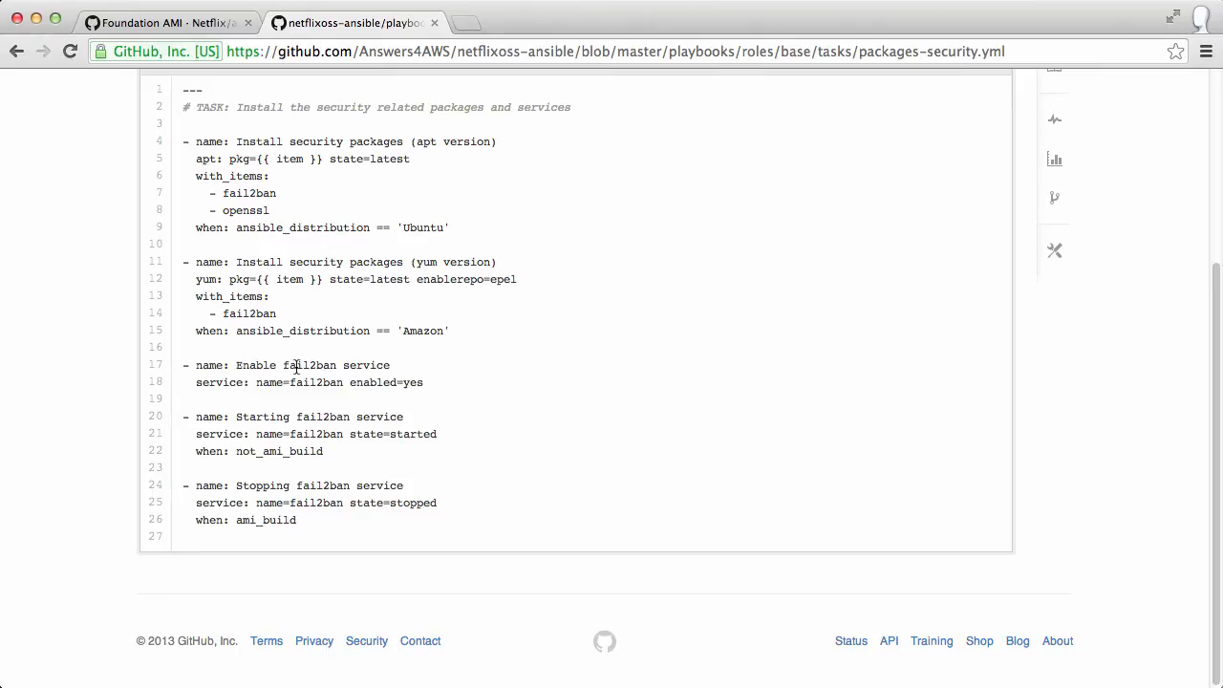
click(162, 22)
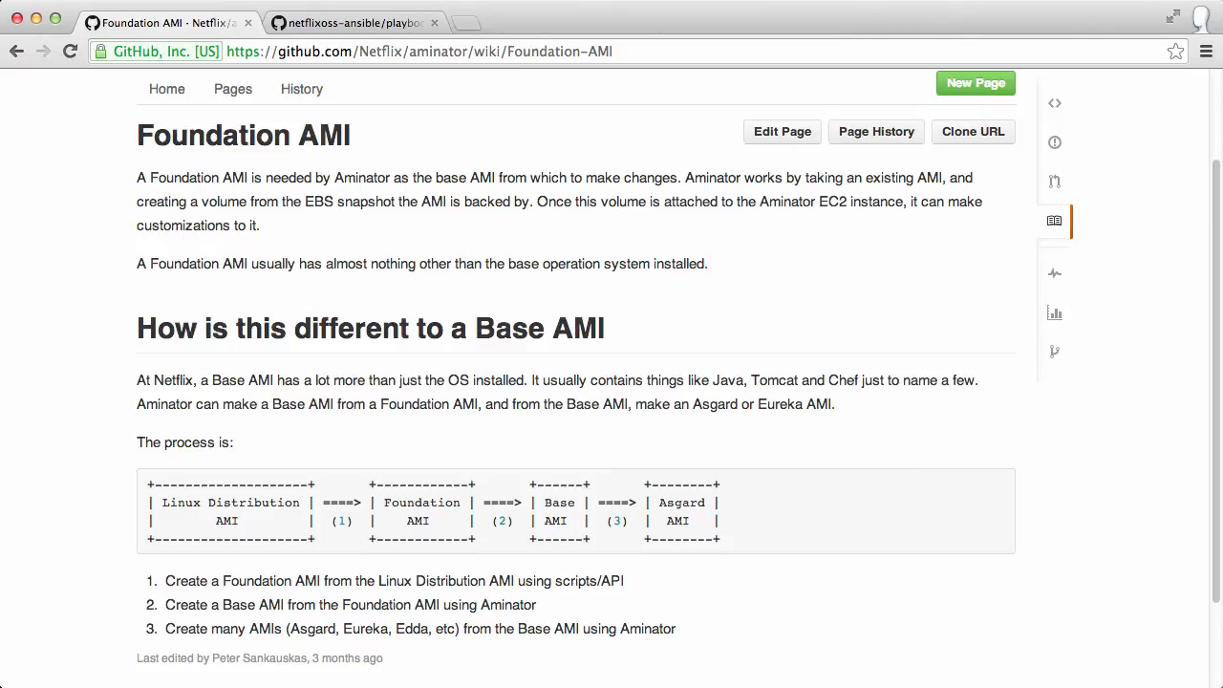
mouse_move(436, 22)
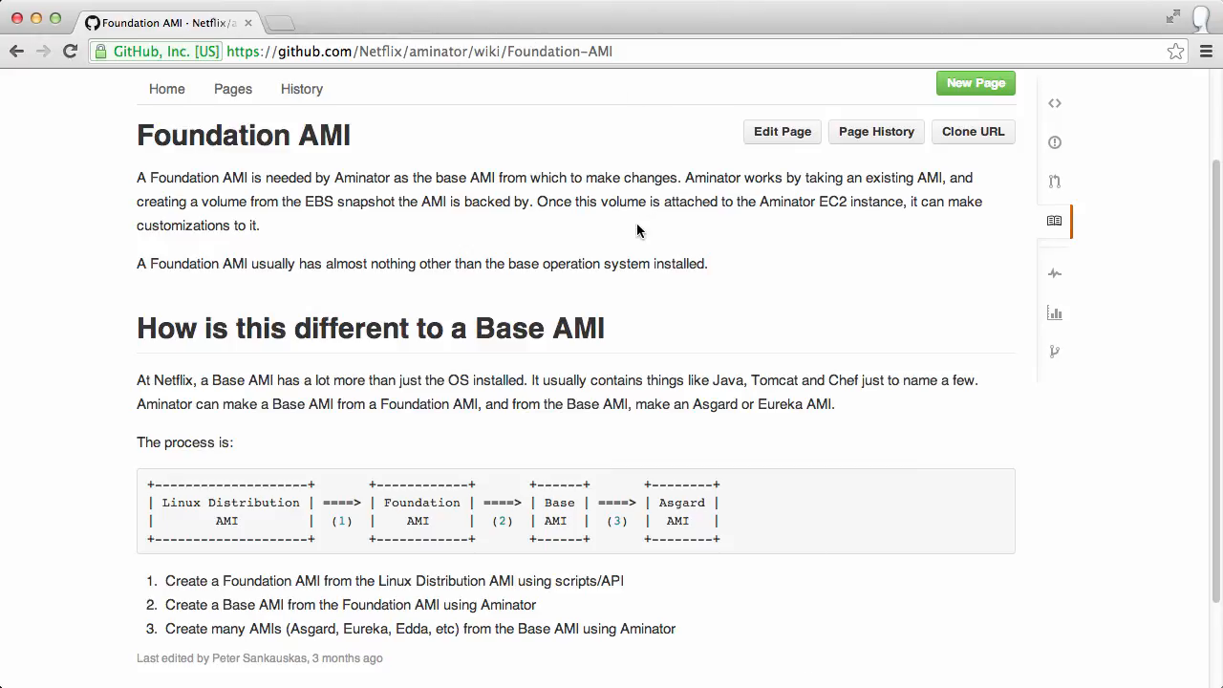
mouse_move(475, 493)
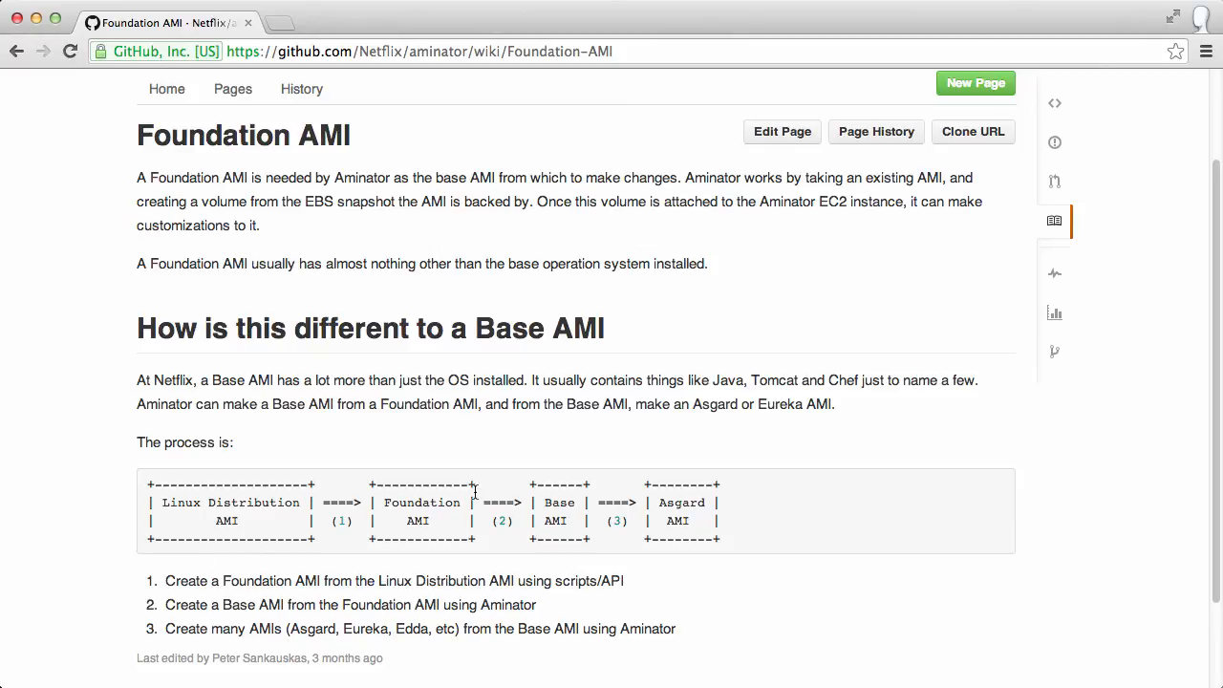
mouse_move(906, 486)
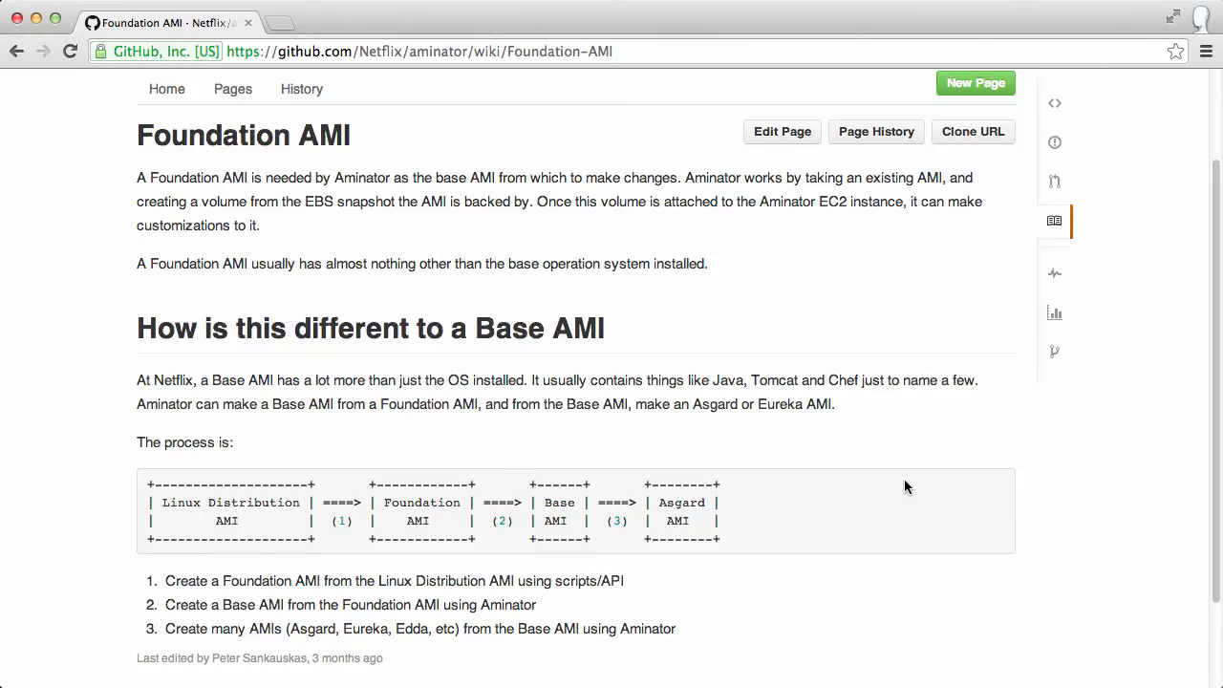
mouse_move(363, 128)
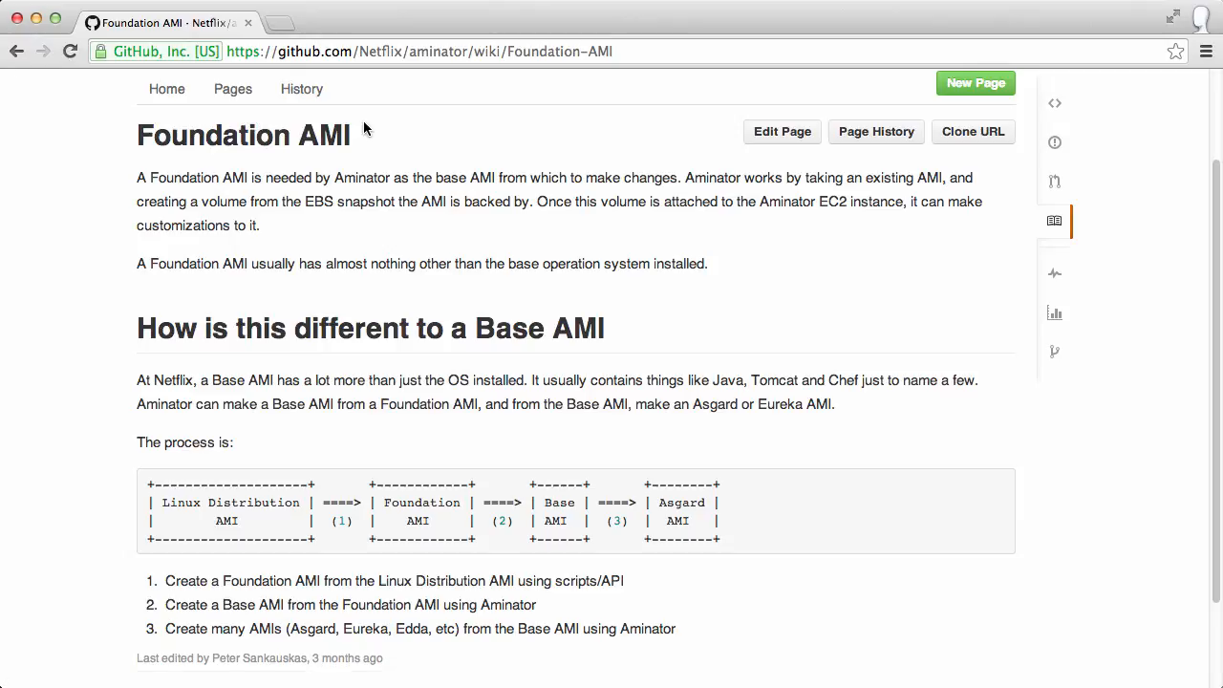
mouse_move(373, 132)
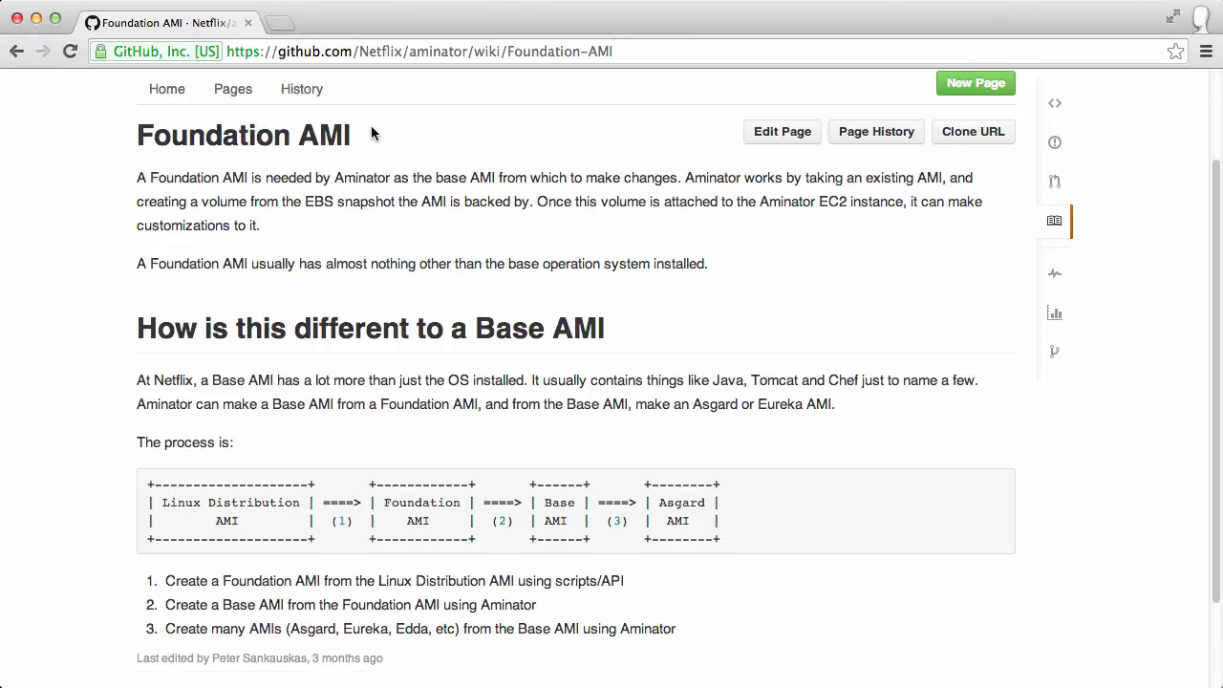
mouse_move(239, 512)
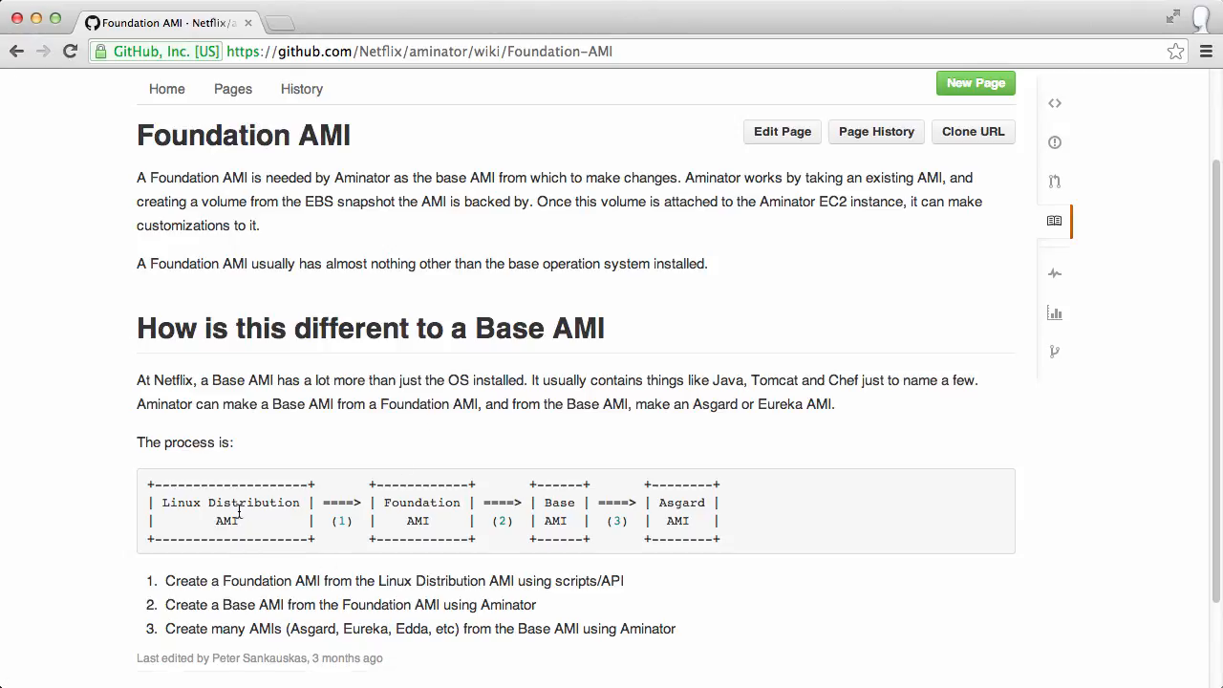
mouse_move(270, 526)
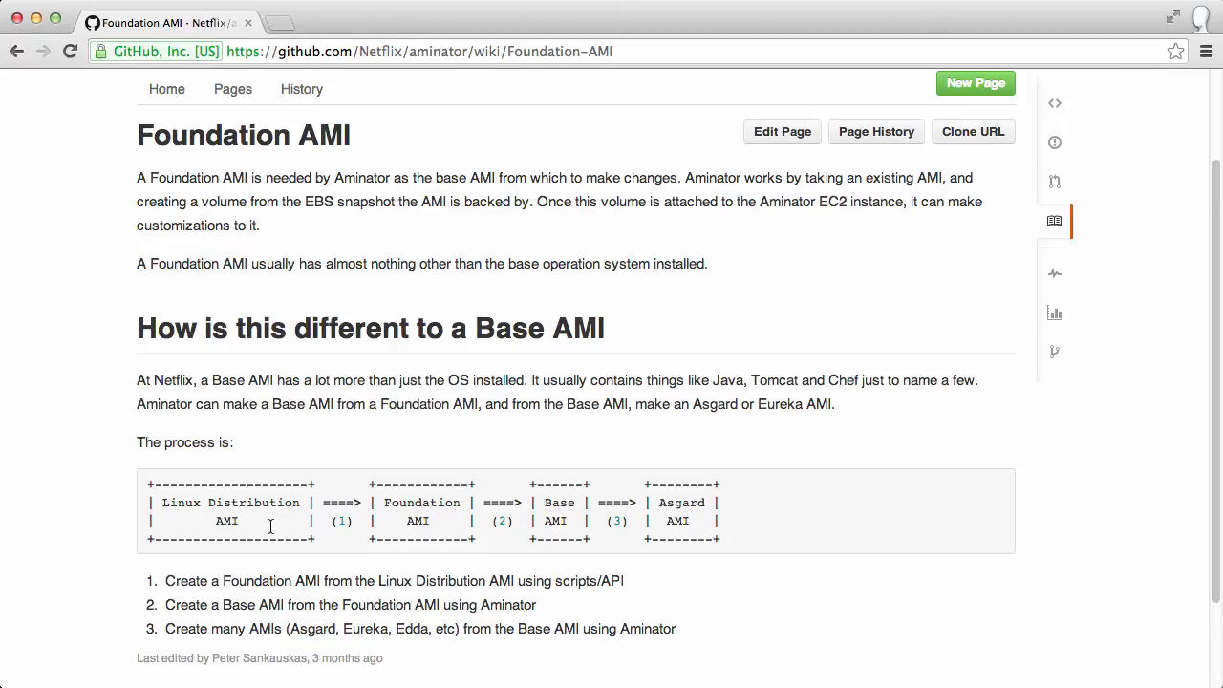
mouse_move(323, 520)
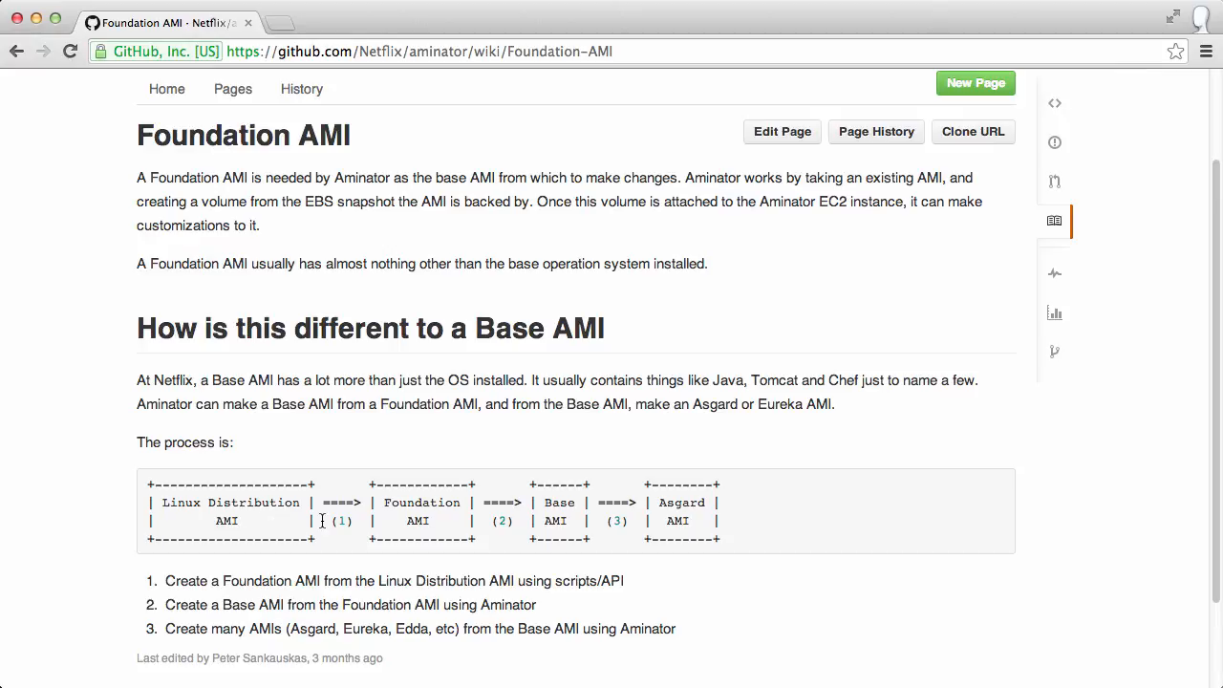
mouse_move(441, 523)
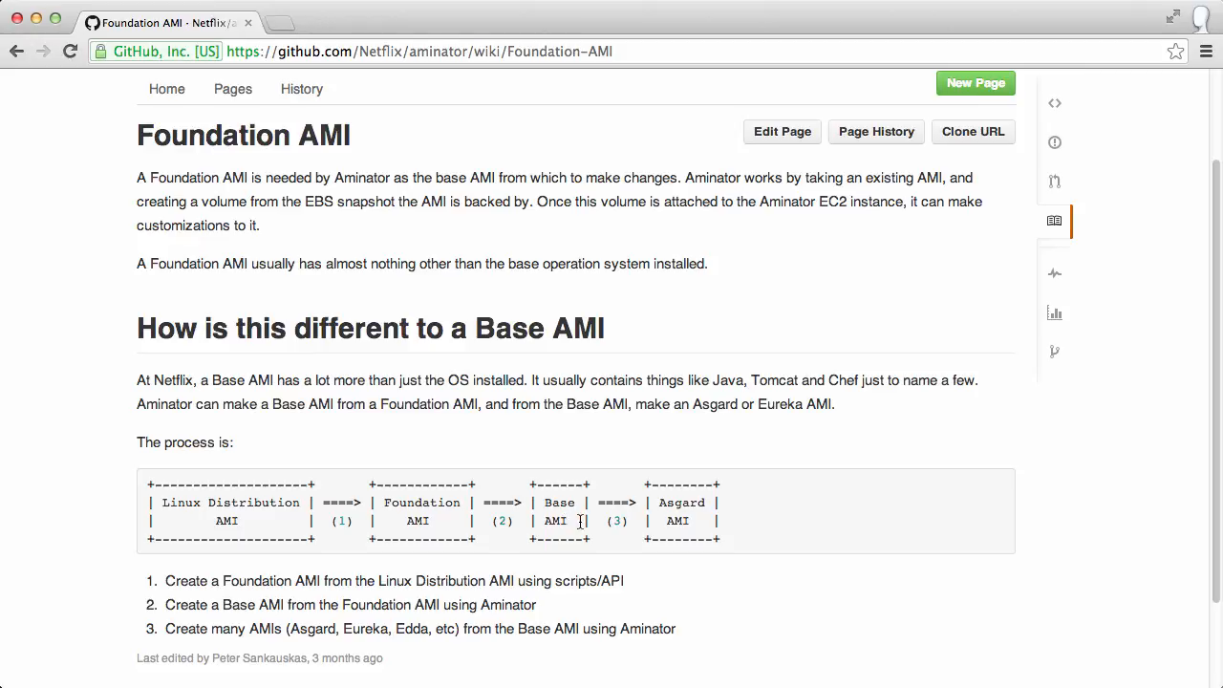
mouse_move(512, 469)
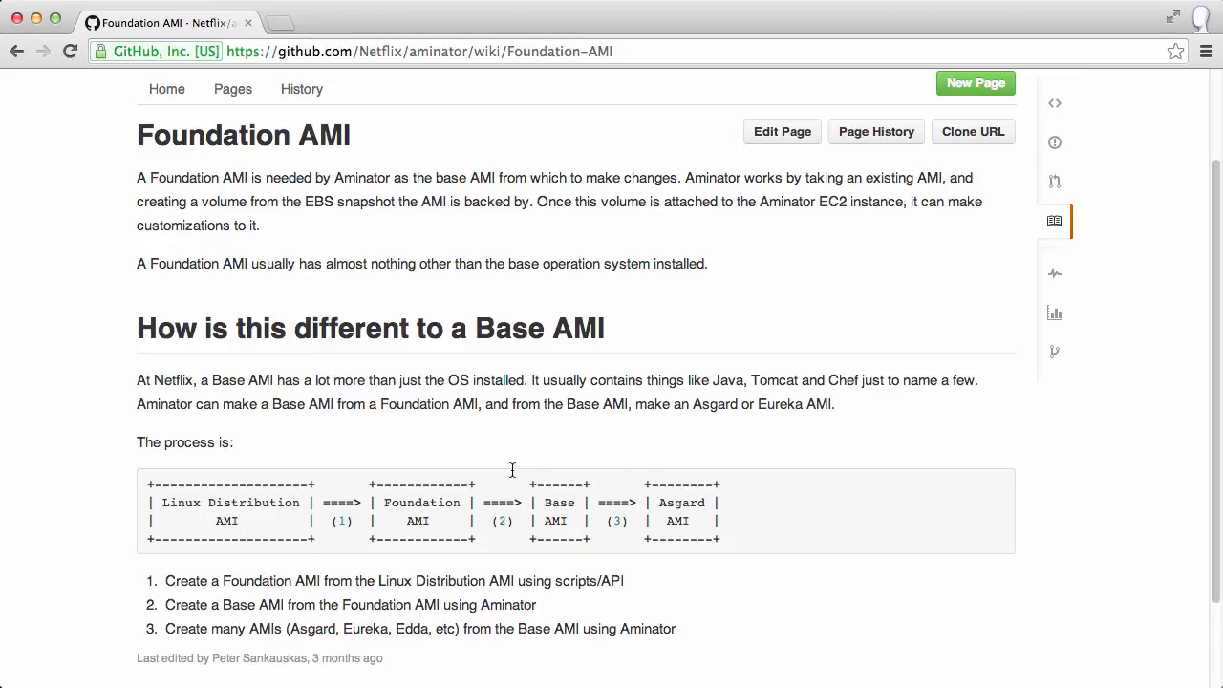
mouse_move(452, 520)
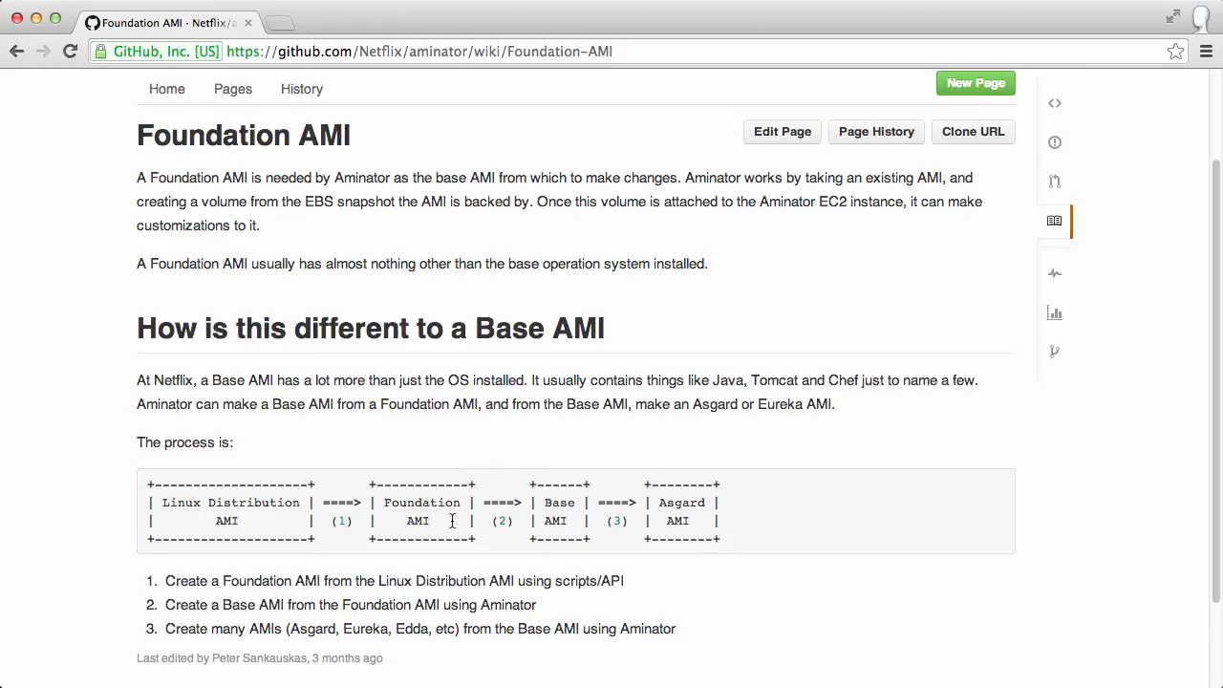
mouse_move(602, 456)
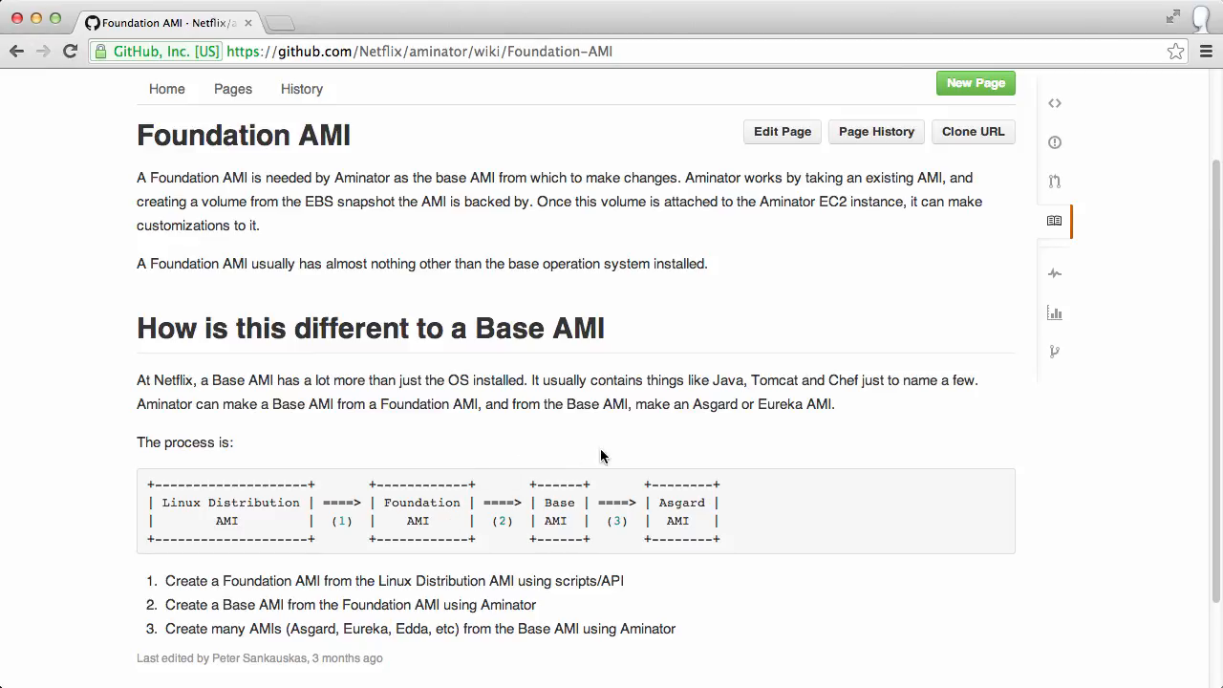
mouse_move(679, 516)
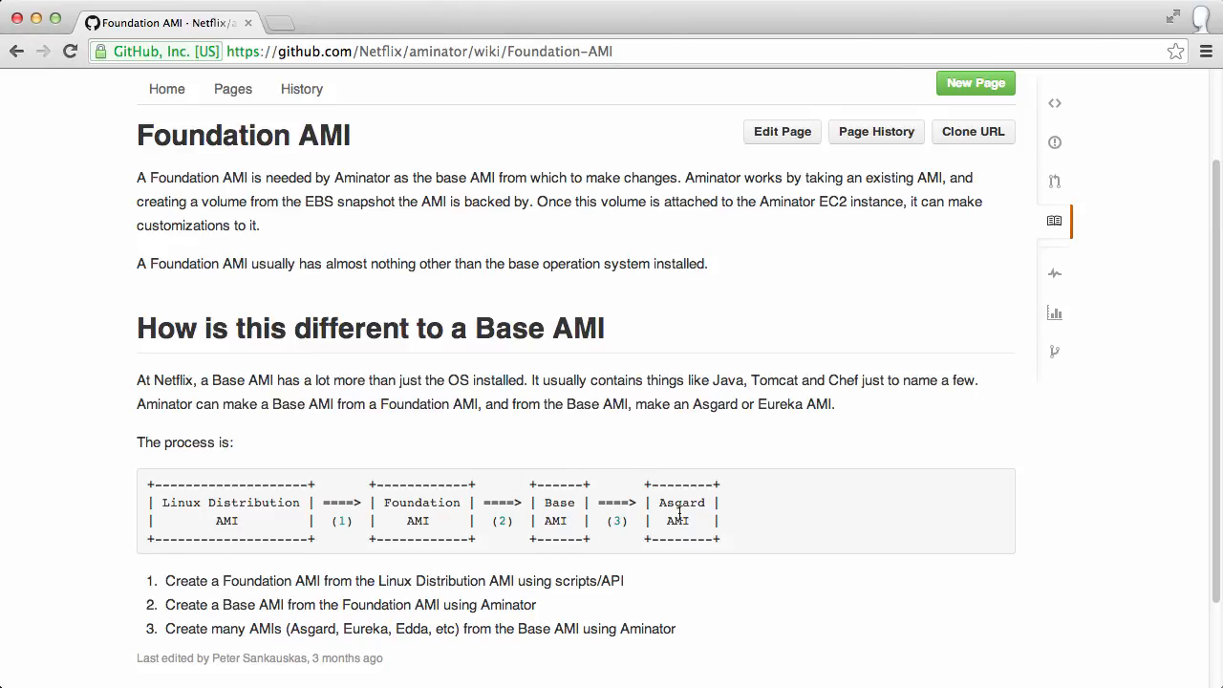